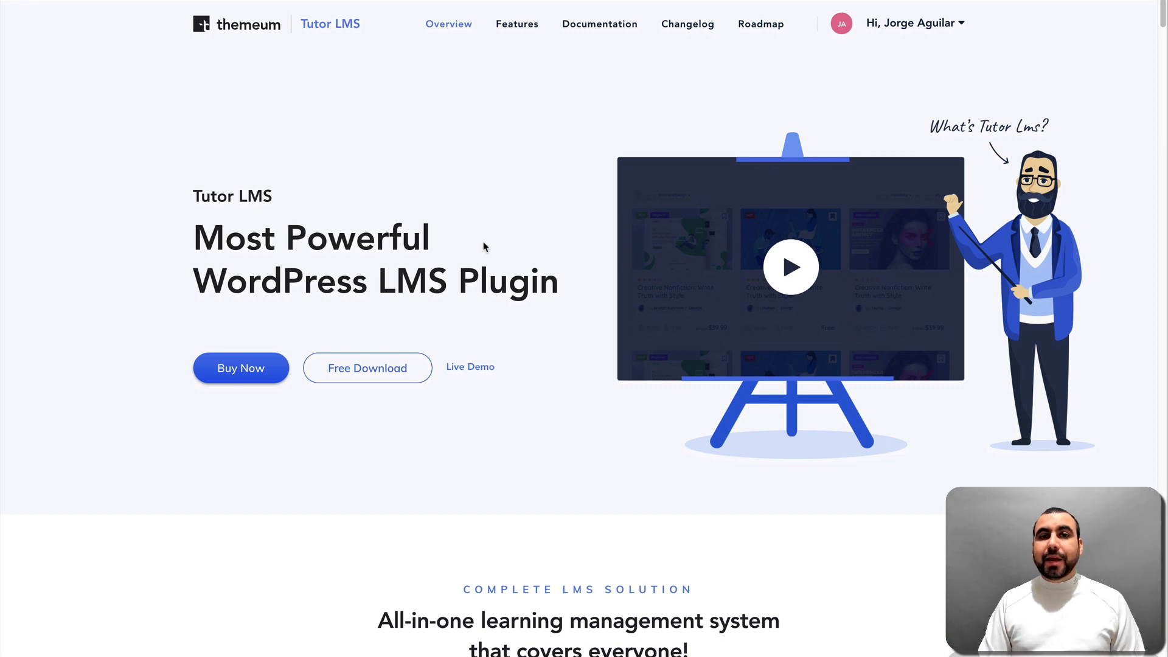
Scroll the Tutor LMS homepage past the hero and Extensive Course Builder sections to Advanced Quiz Creator
scroll("down", 3)
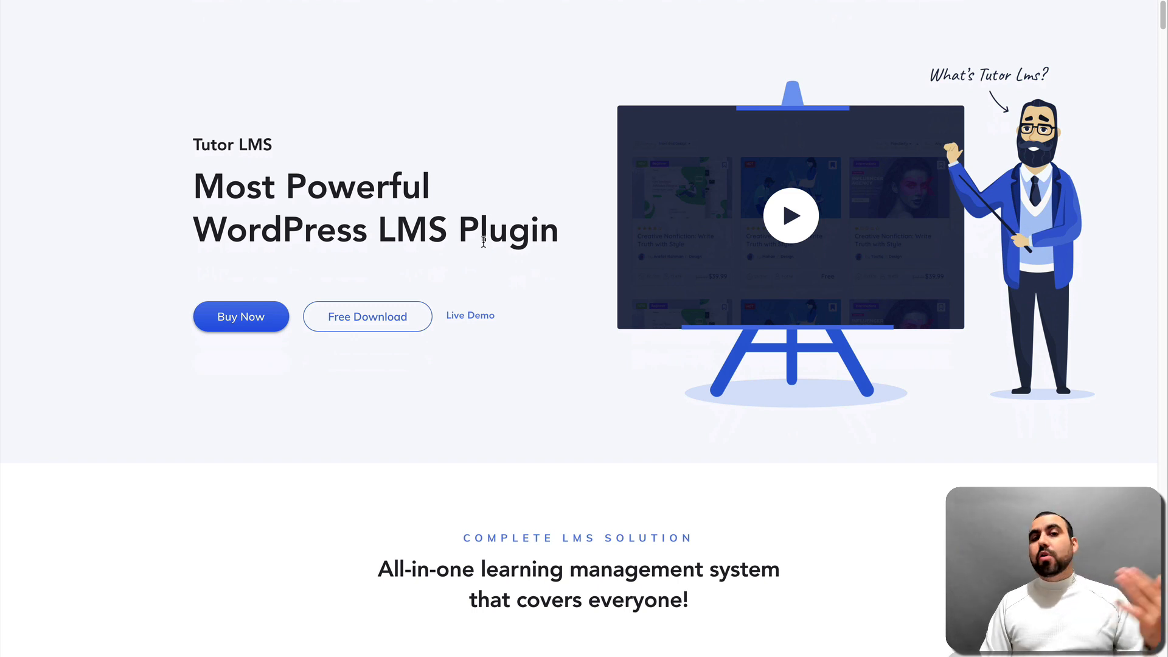
scroll("down", 3)
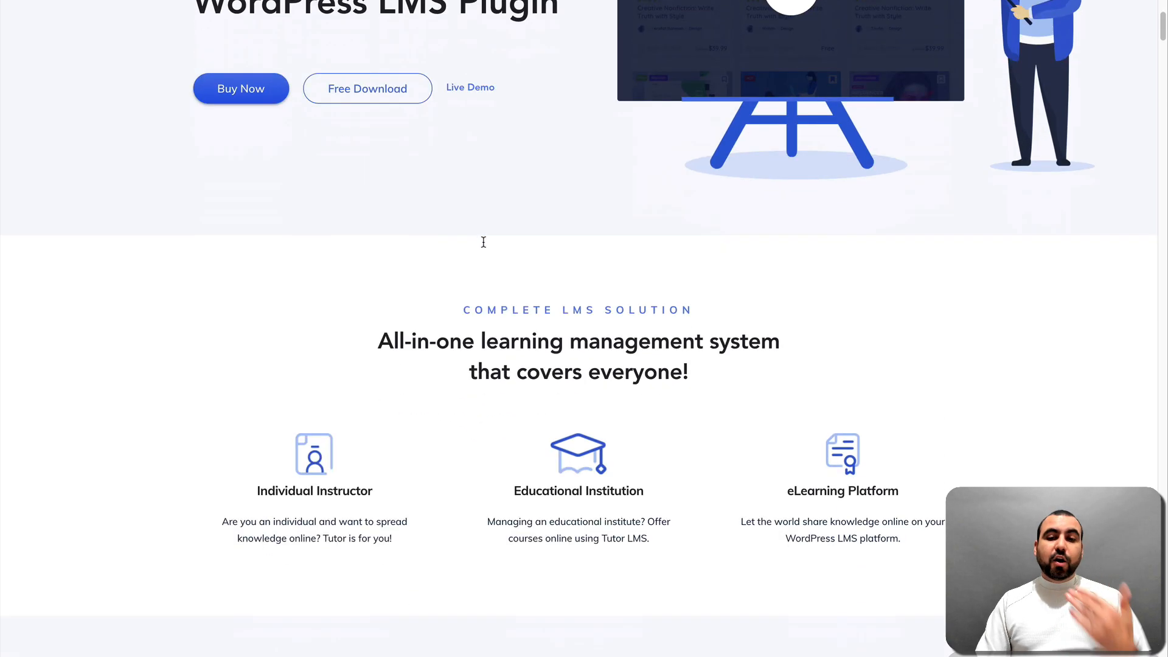
scroll("down", 3)
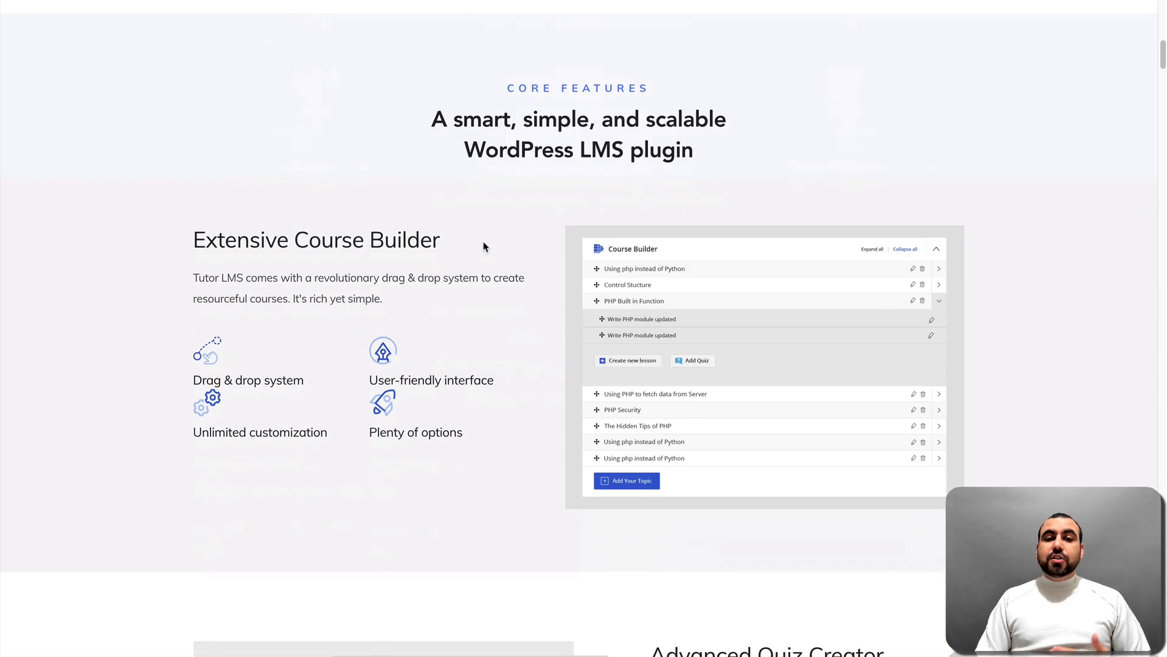
mouse_move(582, 143)
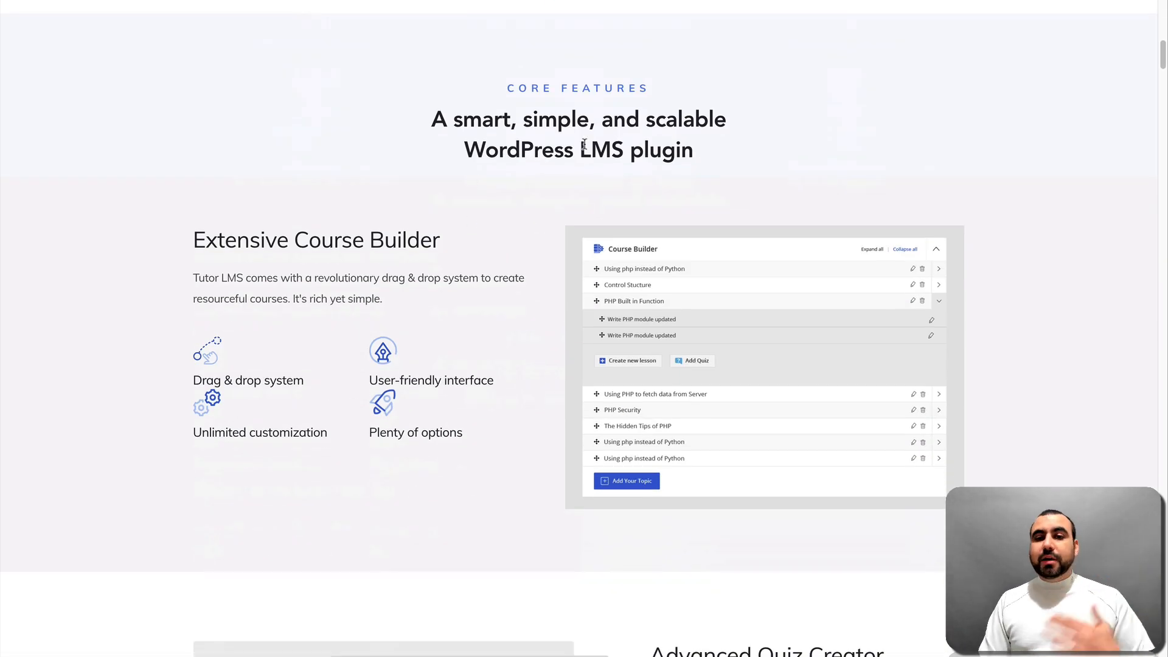
mouse_move(585, 358)
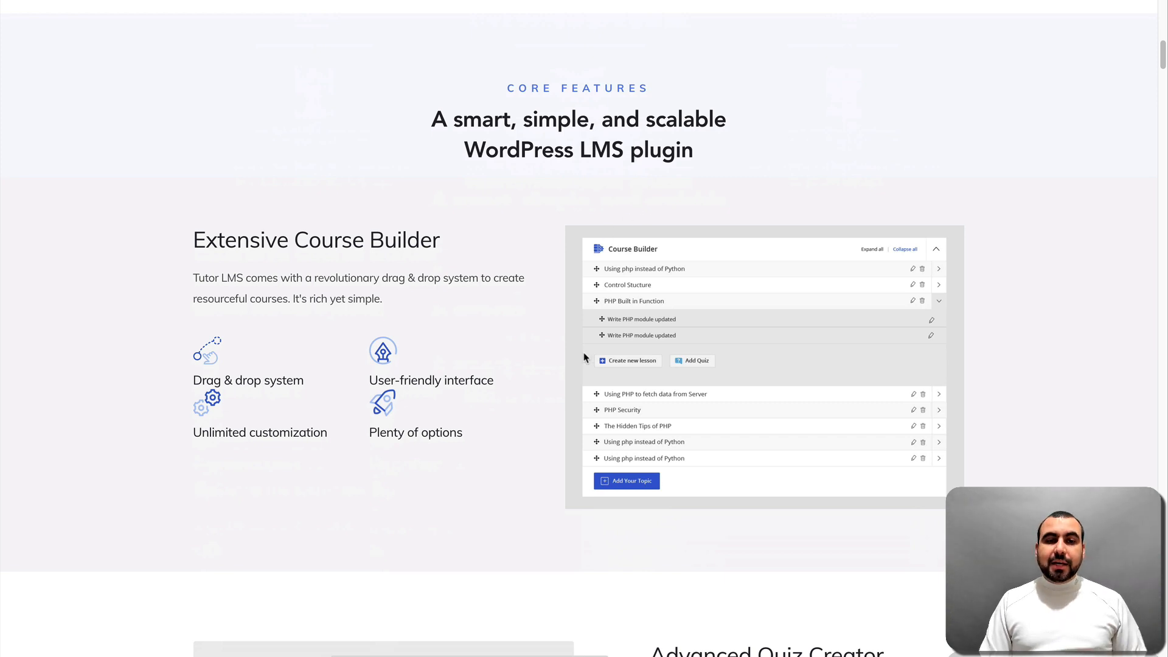
mouse_move(603, 364)
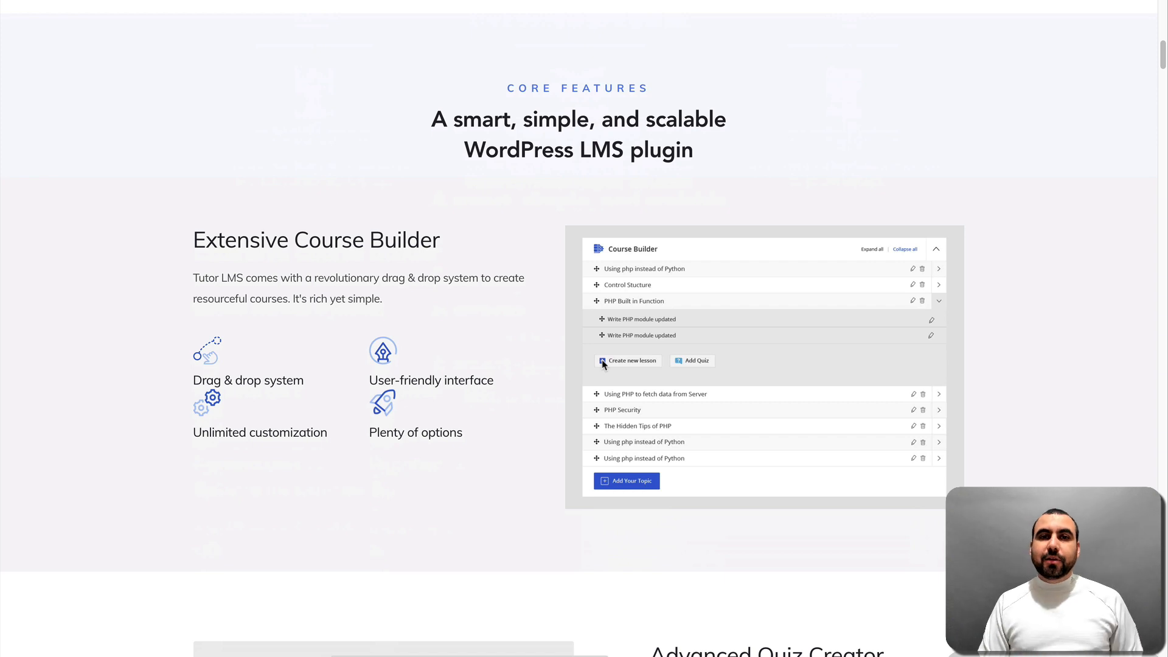
scroll("down", 3)
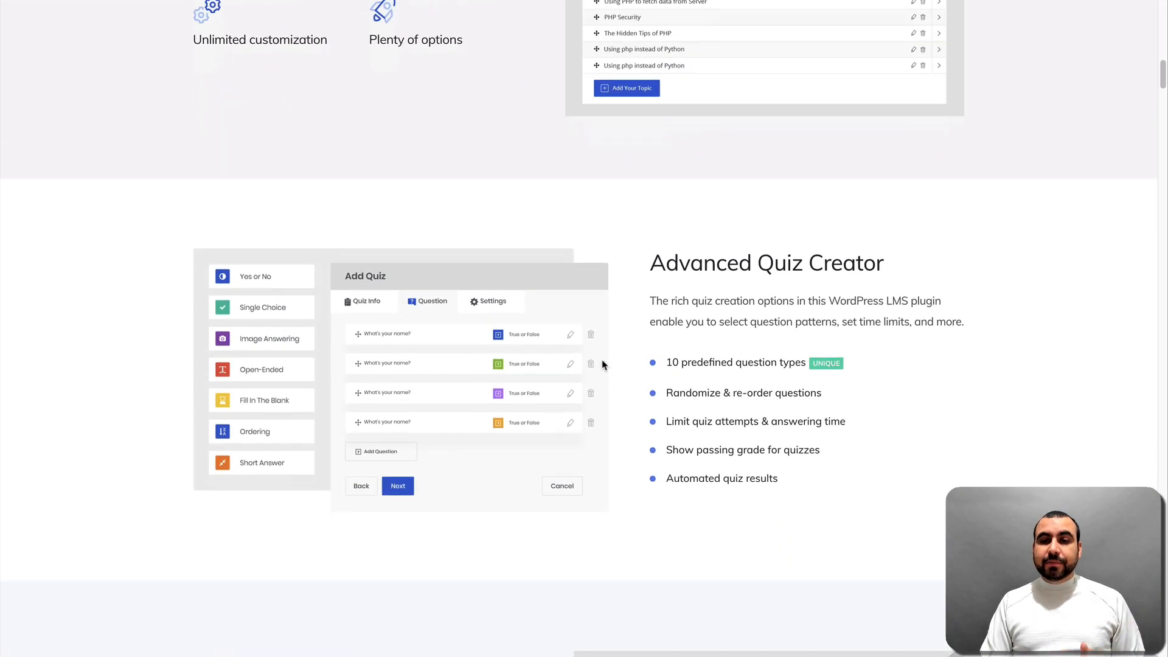
Scroll past Frontend Course Builder, Reports & Analytics and Withdrawal Options to Earning & Commission Allocation
scroll("down", 3)
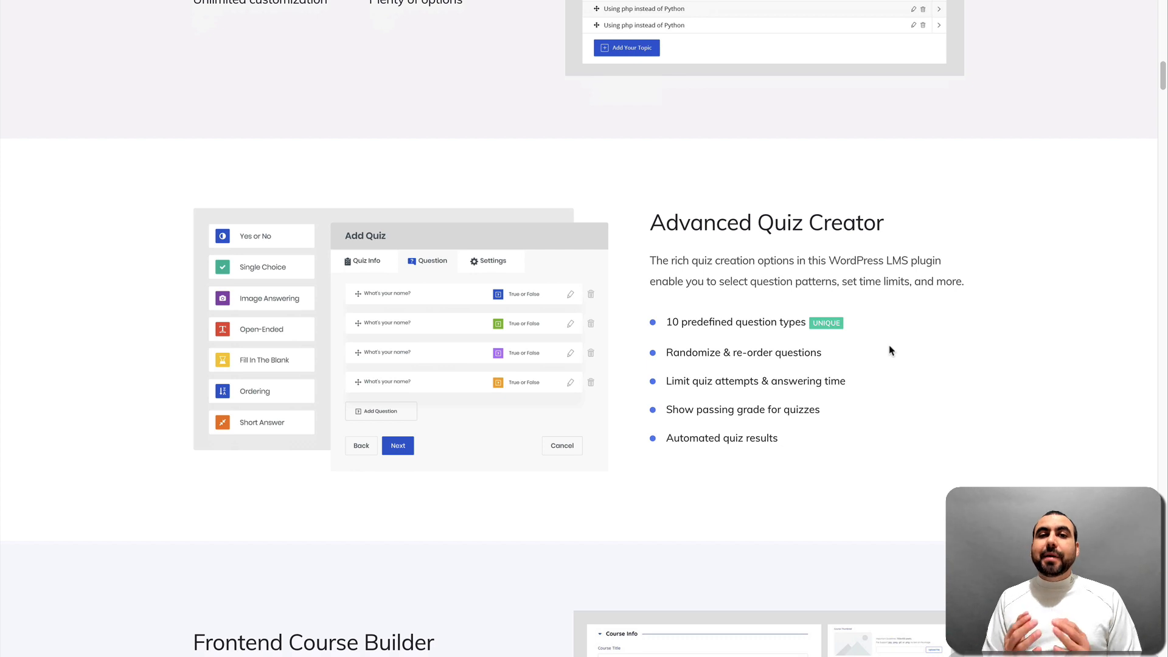
scroll("down", 3)
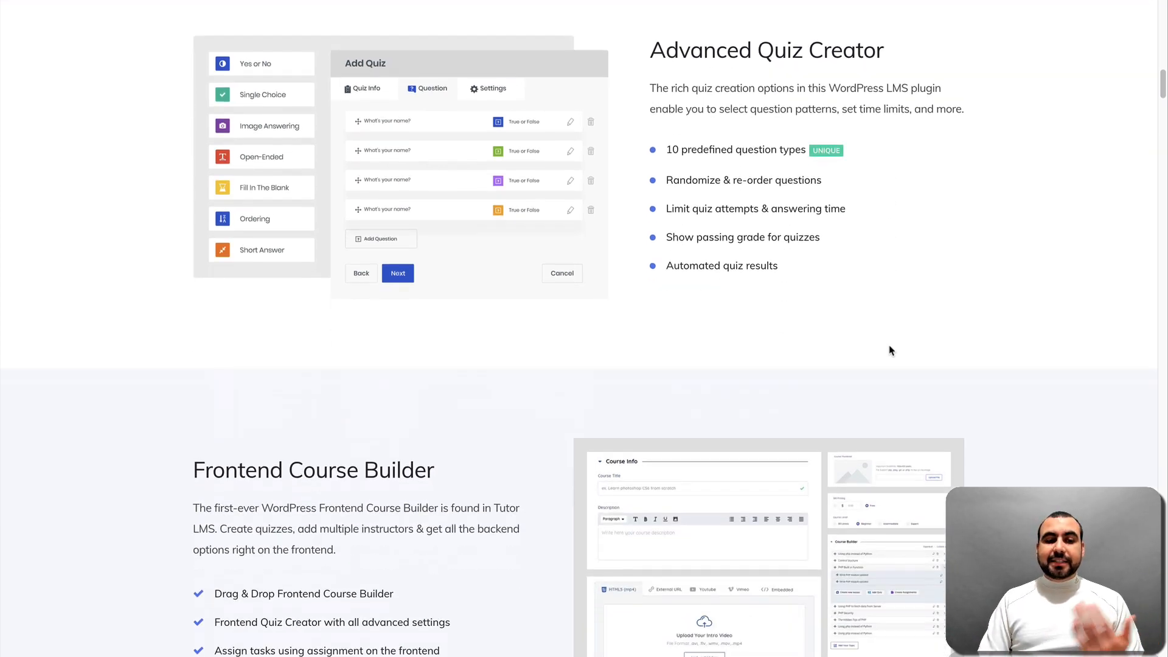
scroll("down", 3)
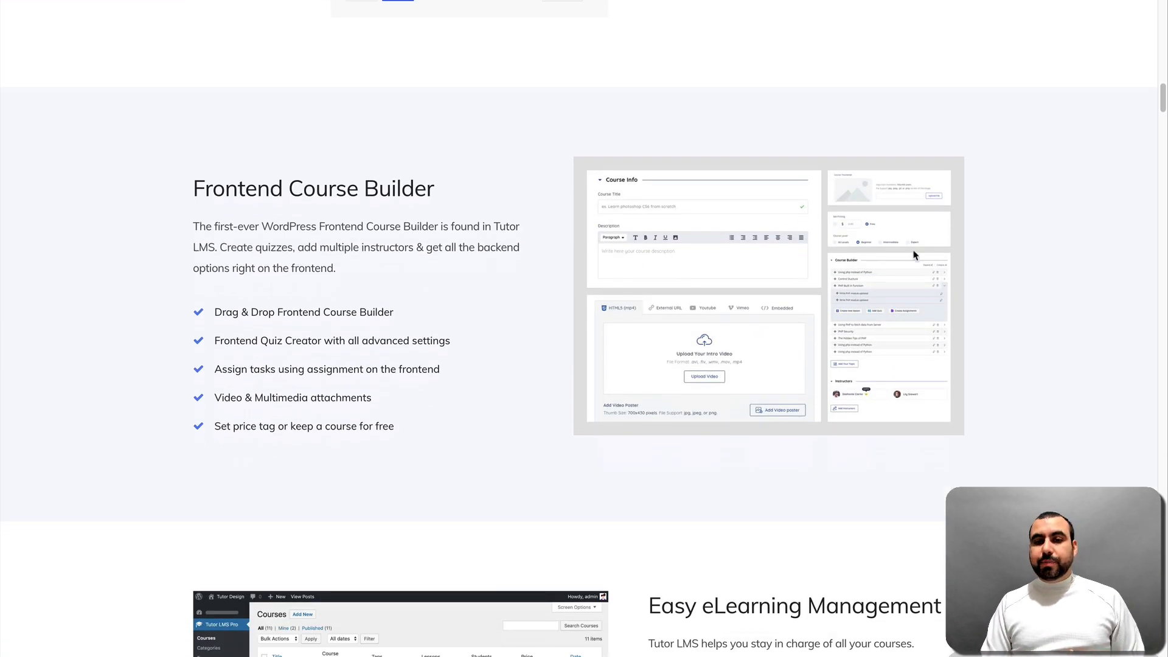
scroll("down", 3)
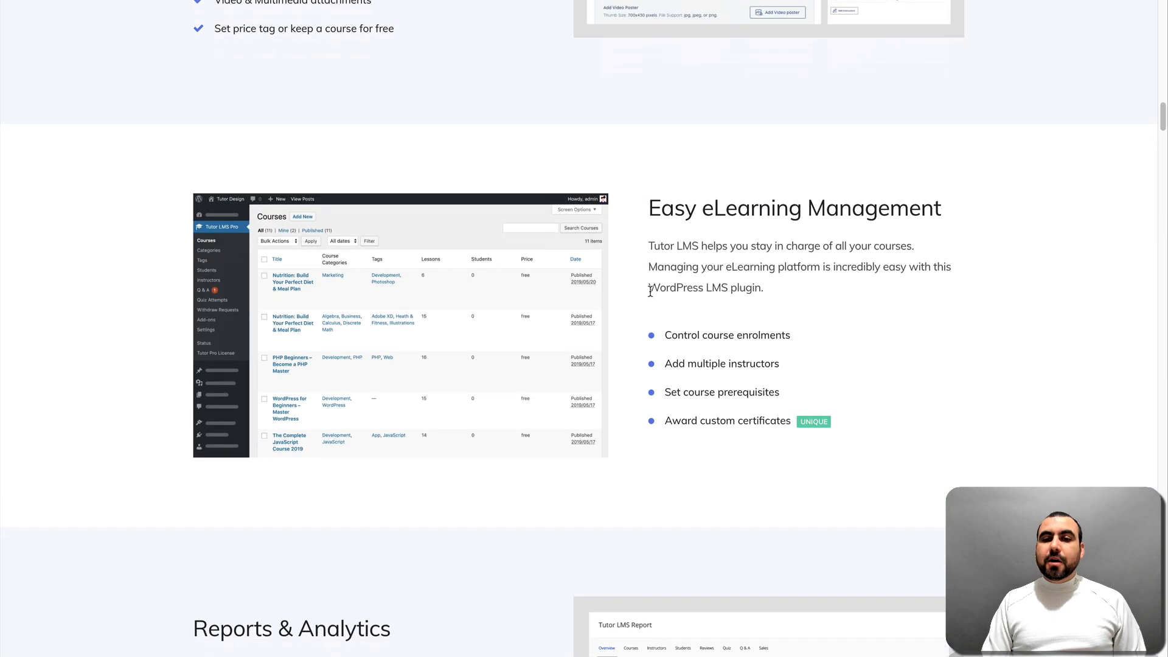
scroll("down", 3)
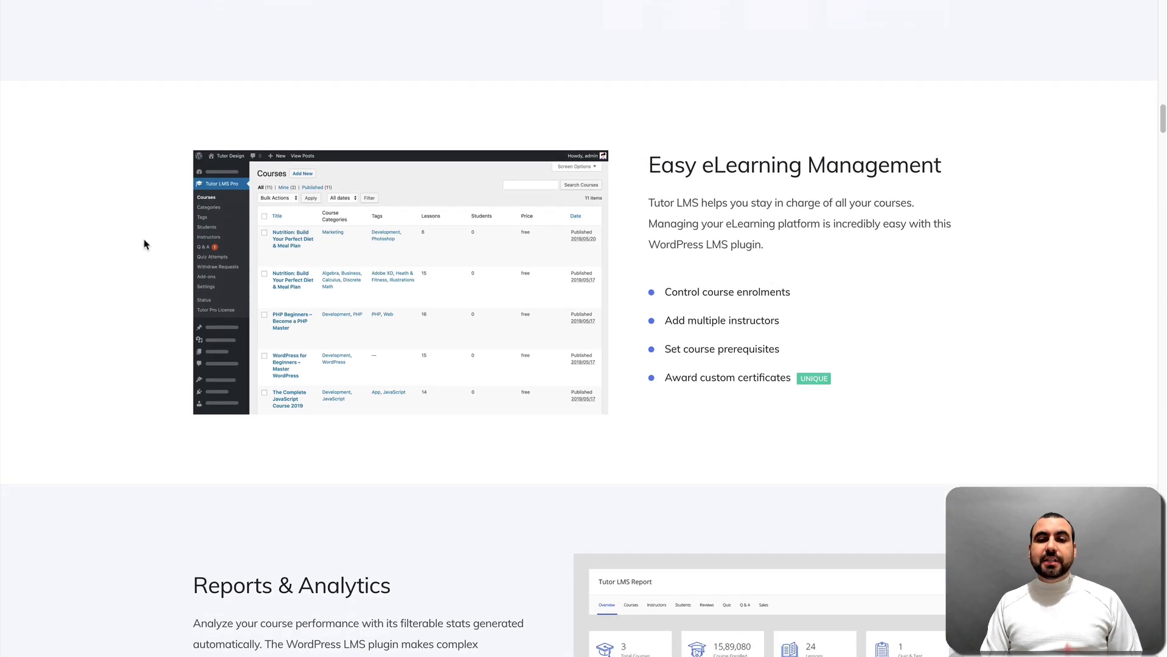
mouse_move(742, 317)
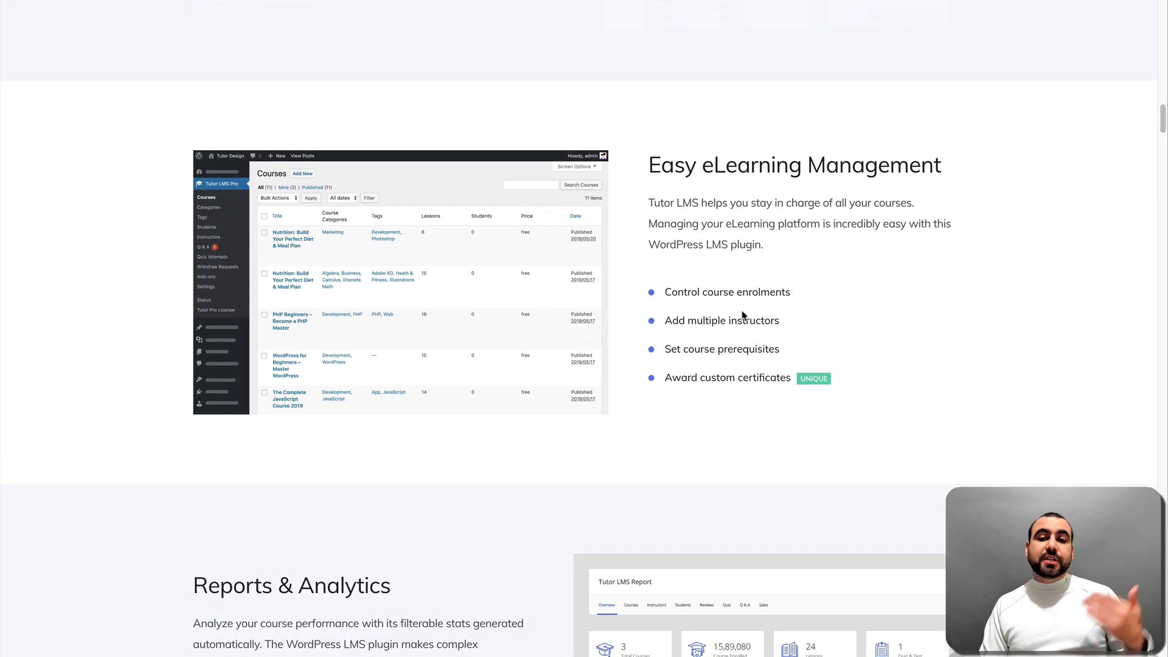
mouse_move(801, 354)
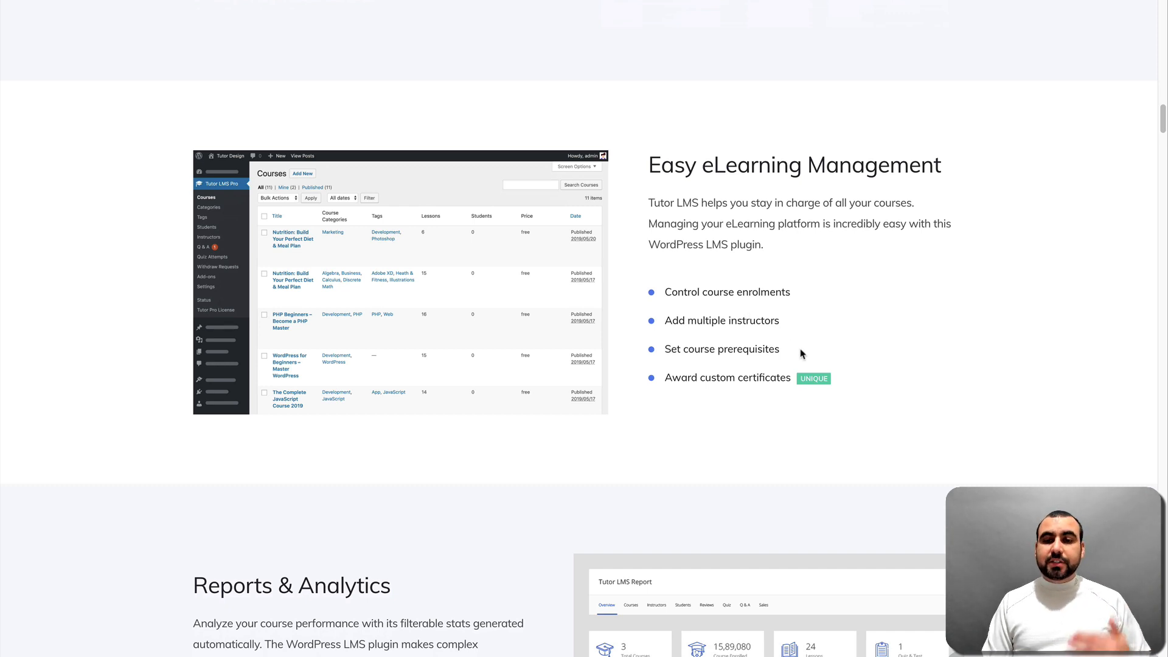
scroll("down", 3)
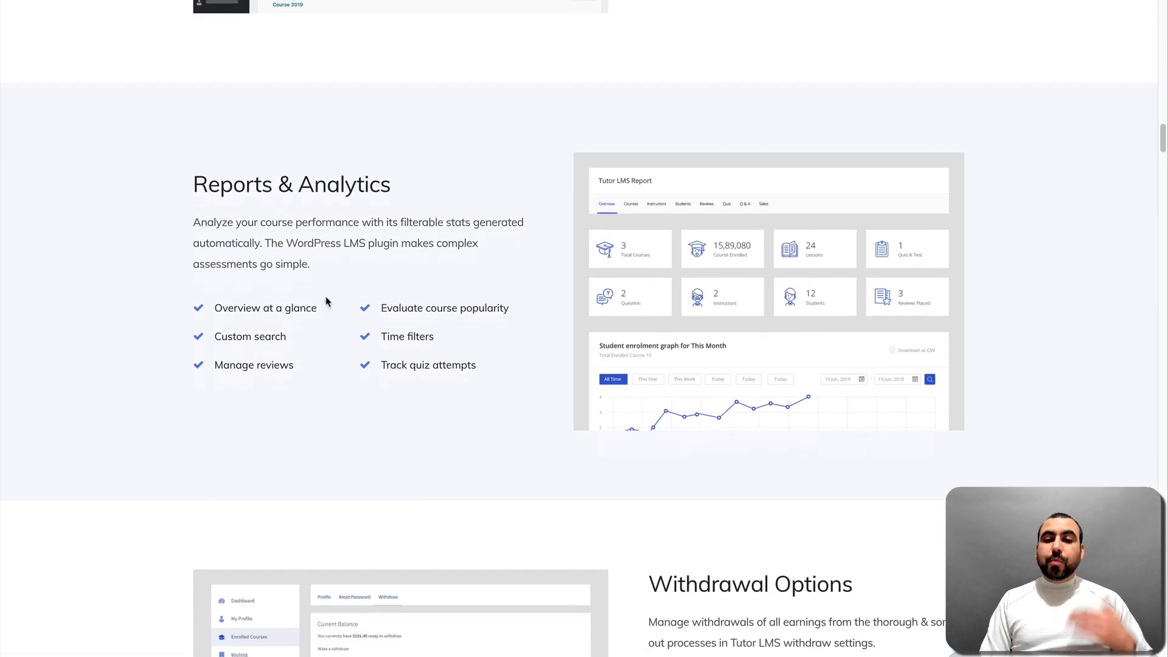
mouse_move(404, 328)
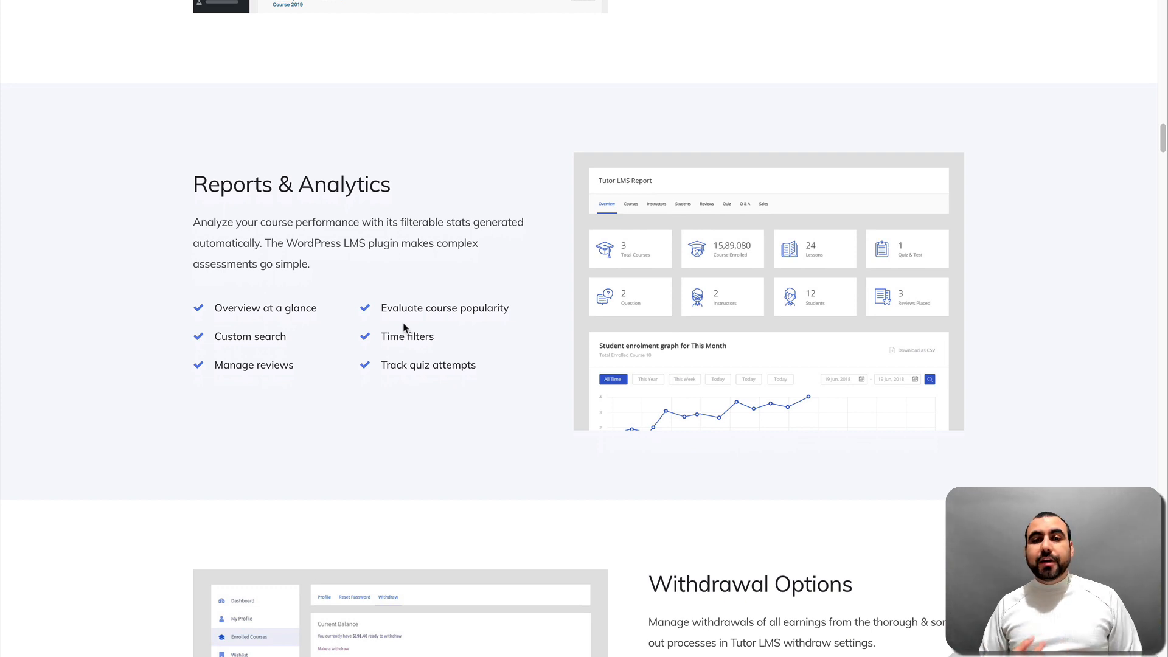
scroll("down", 3)
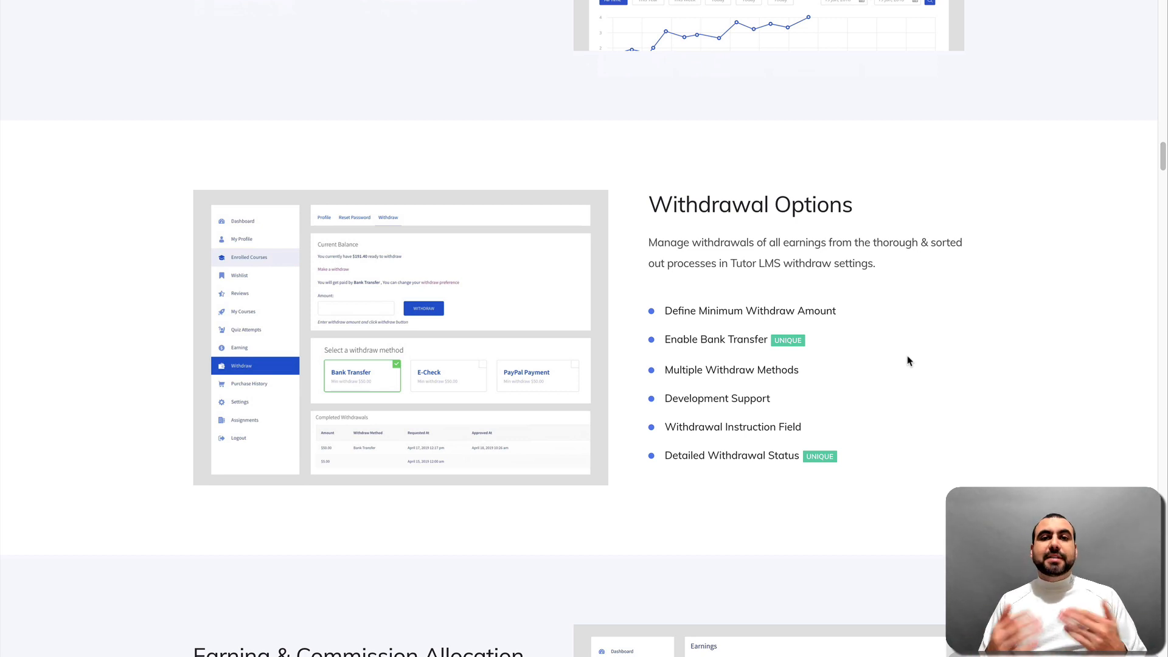
mouse_move(713, 240)
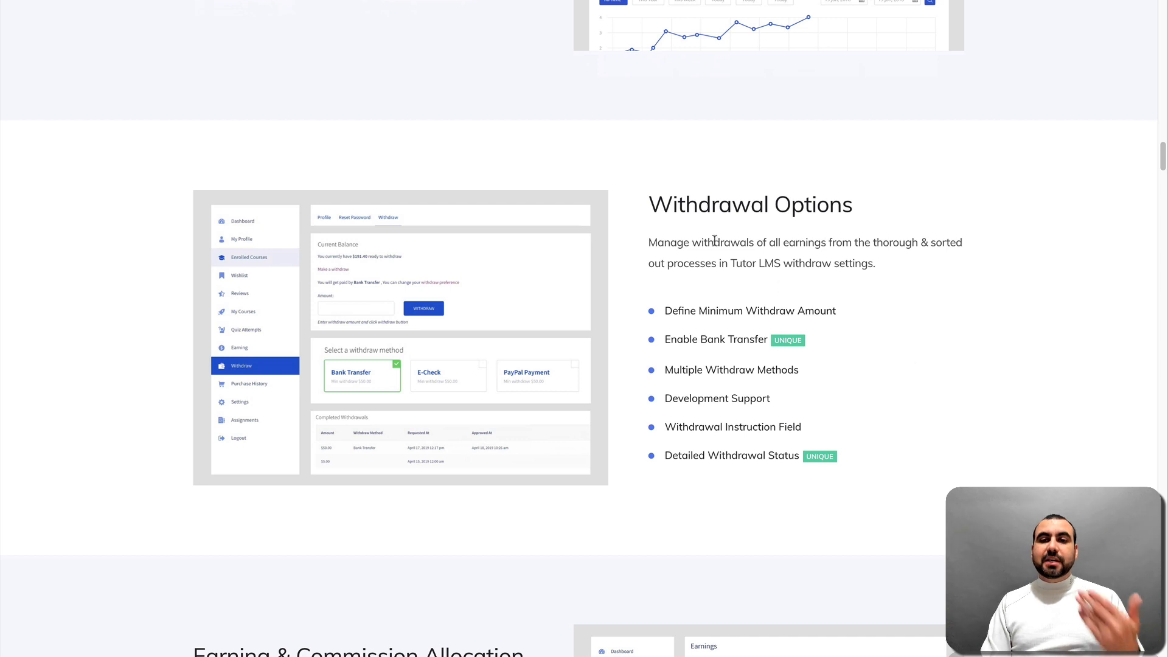
scroll("down", 3)
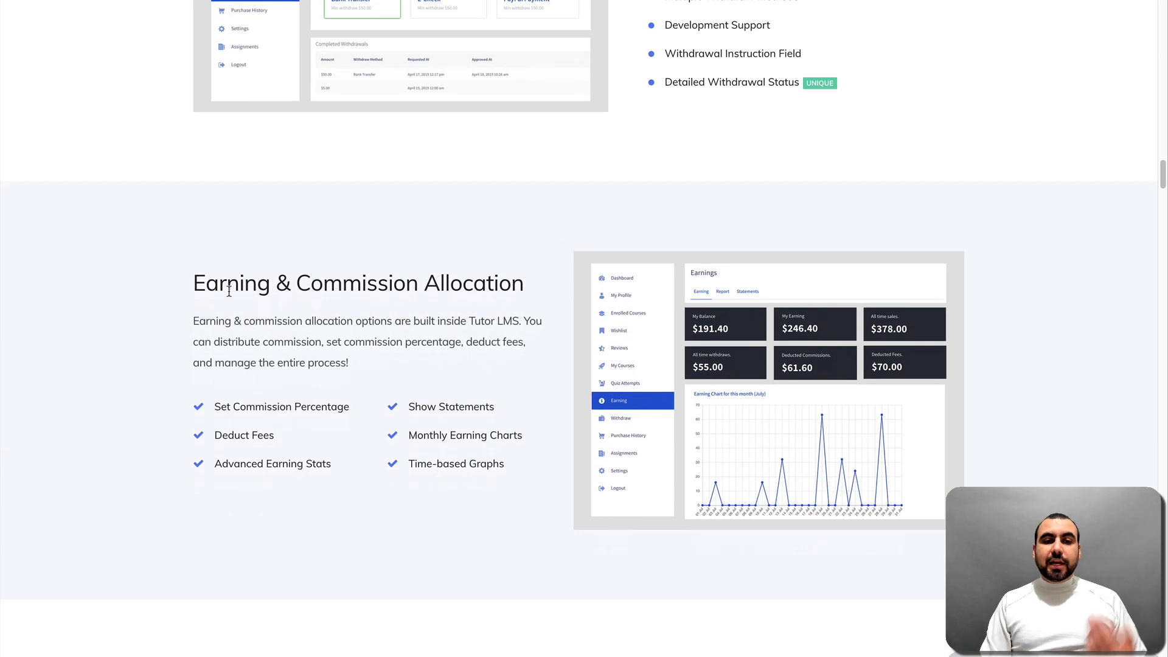
scroll("down", 3)
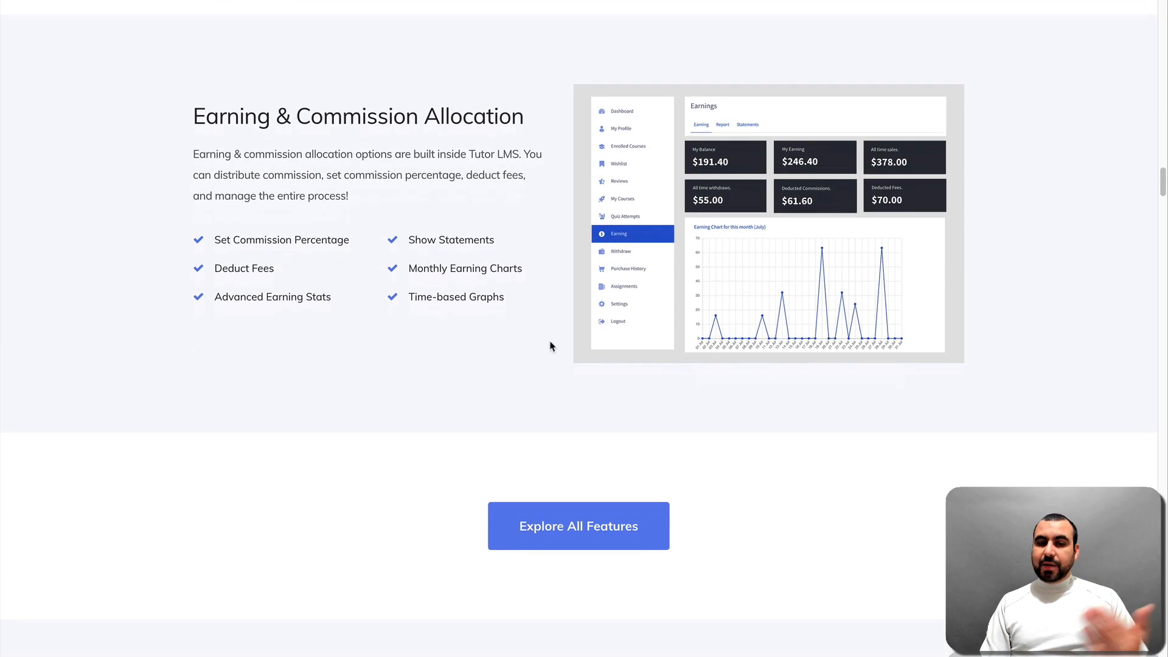
scroll("down", 3)
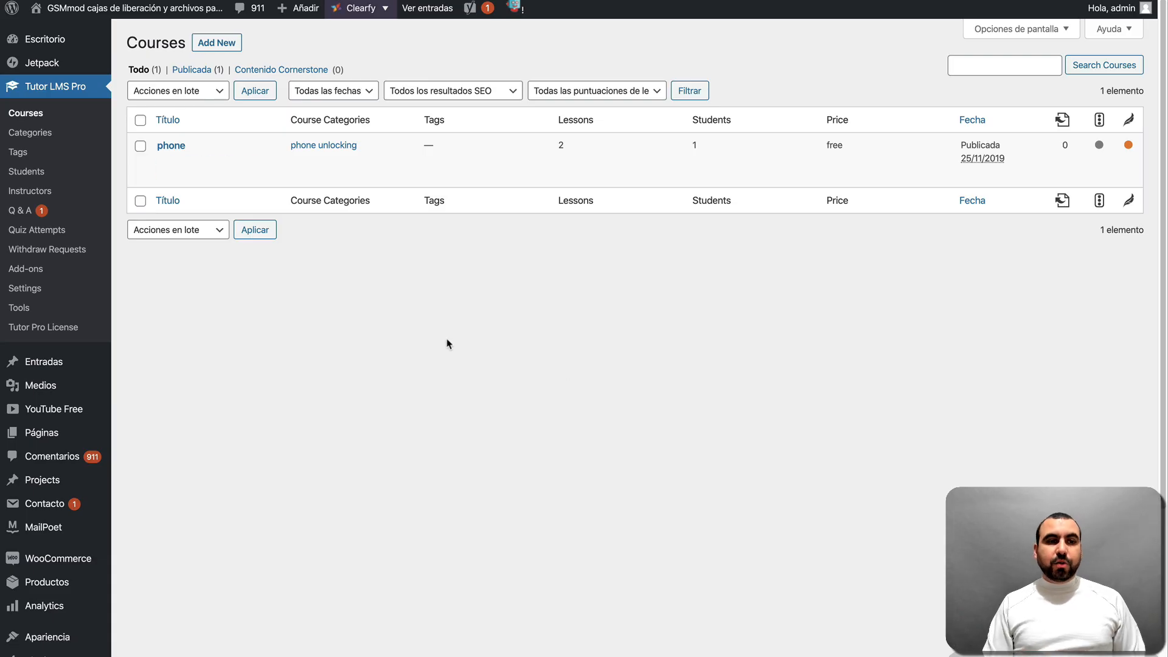
mouse_move(52, 408)
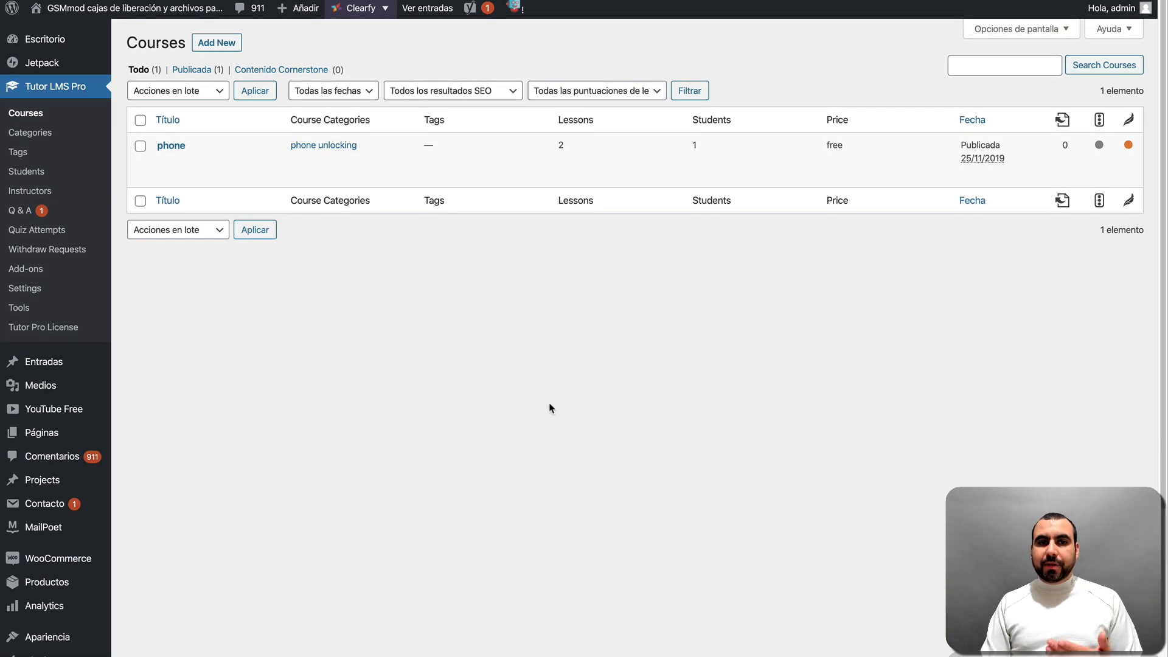
mouse_move(186, 290)
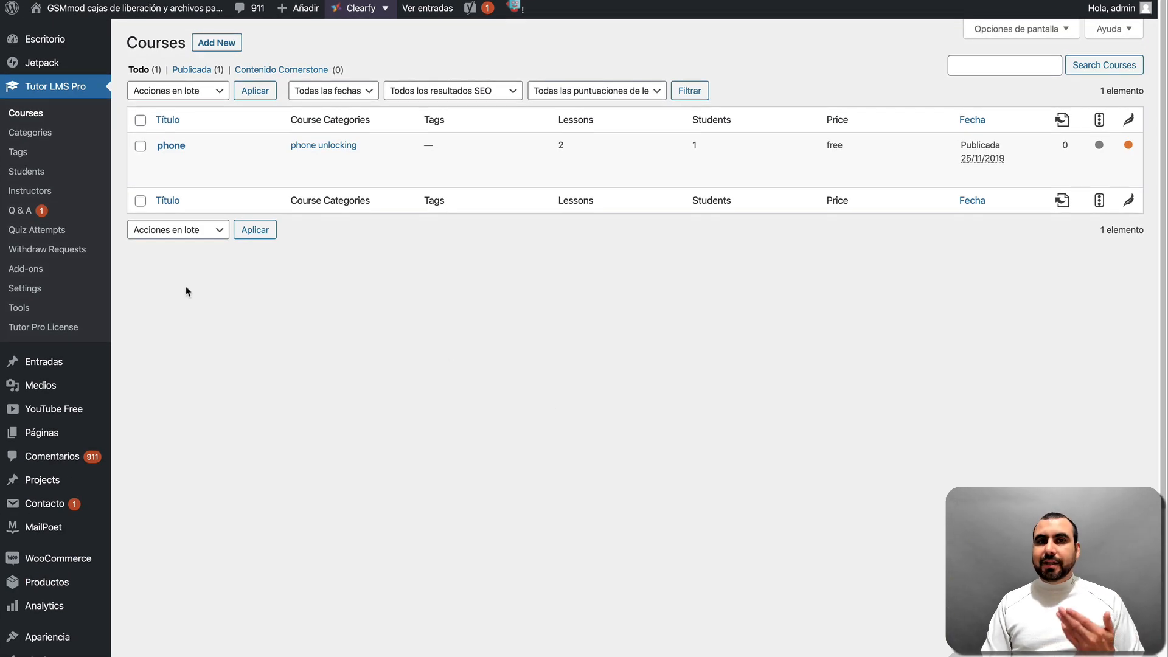
mouse_move(351, 264)
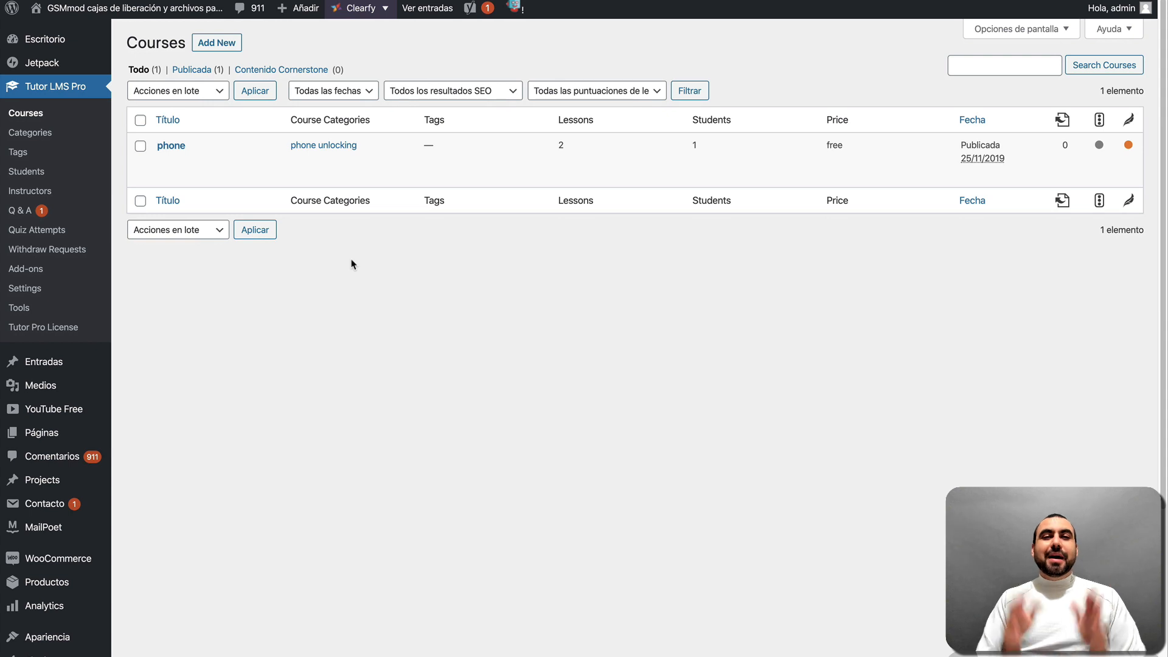
mouse_move(200, 69)
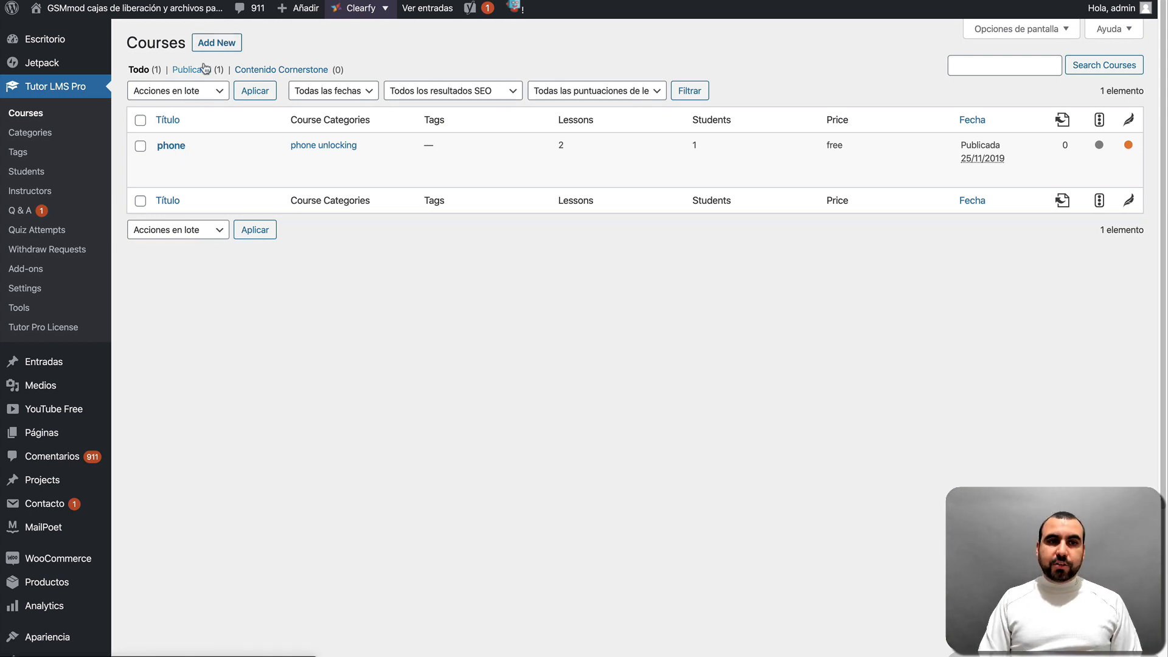
mouse_move(633, 402)
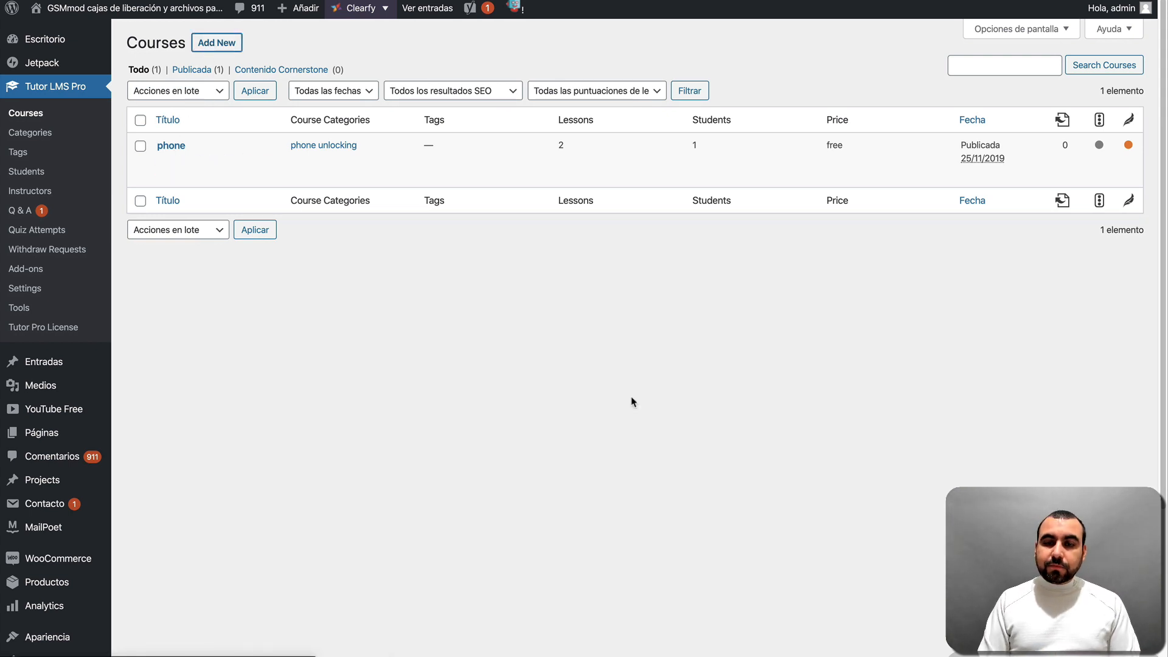
Start a new course and, under General settings, keep Maximum Students 0 and choose Beginner difficulty
left_click(216, 42)
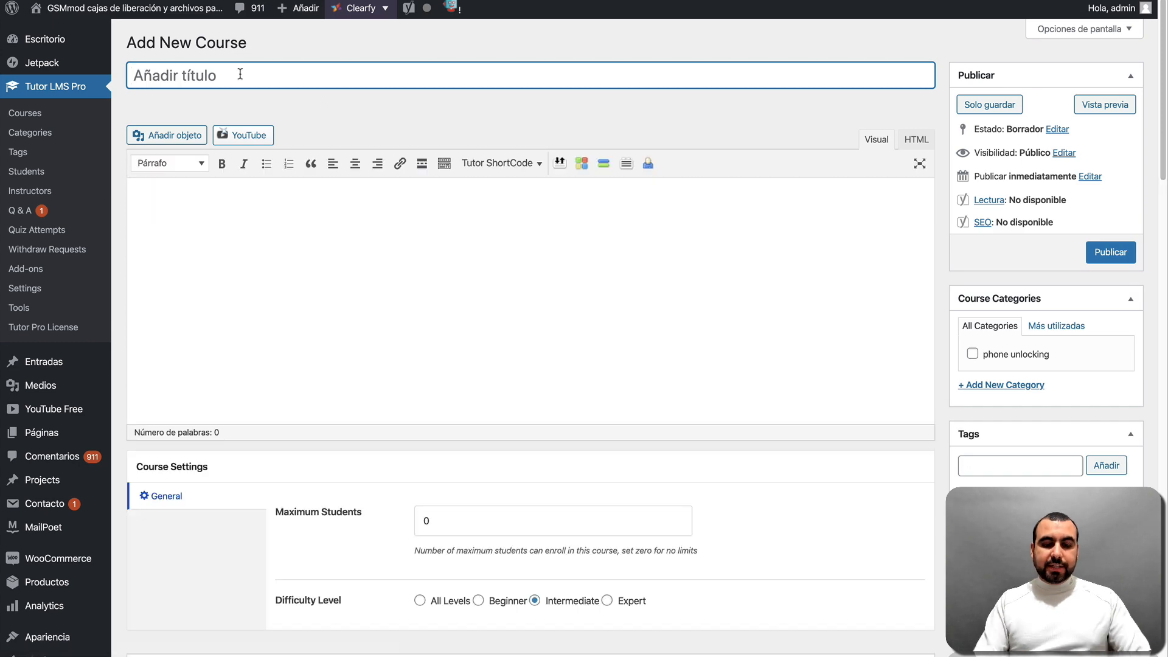
scroll("down", 3)
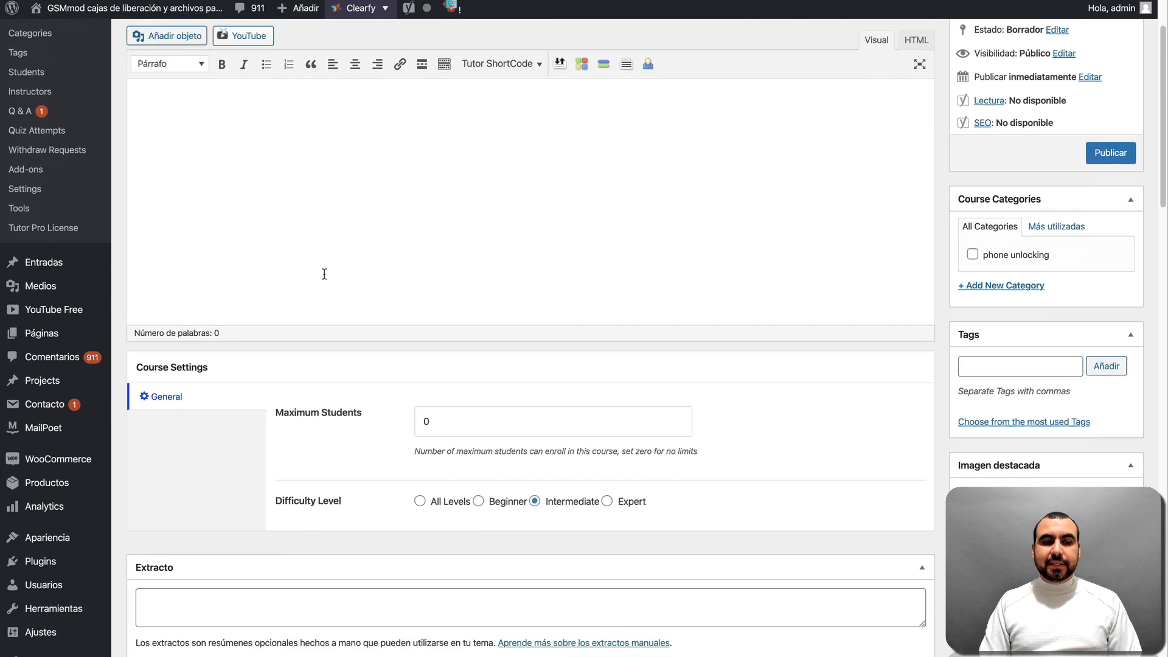
scroll("down", 3)
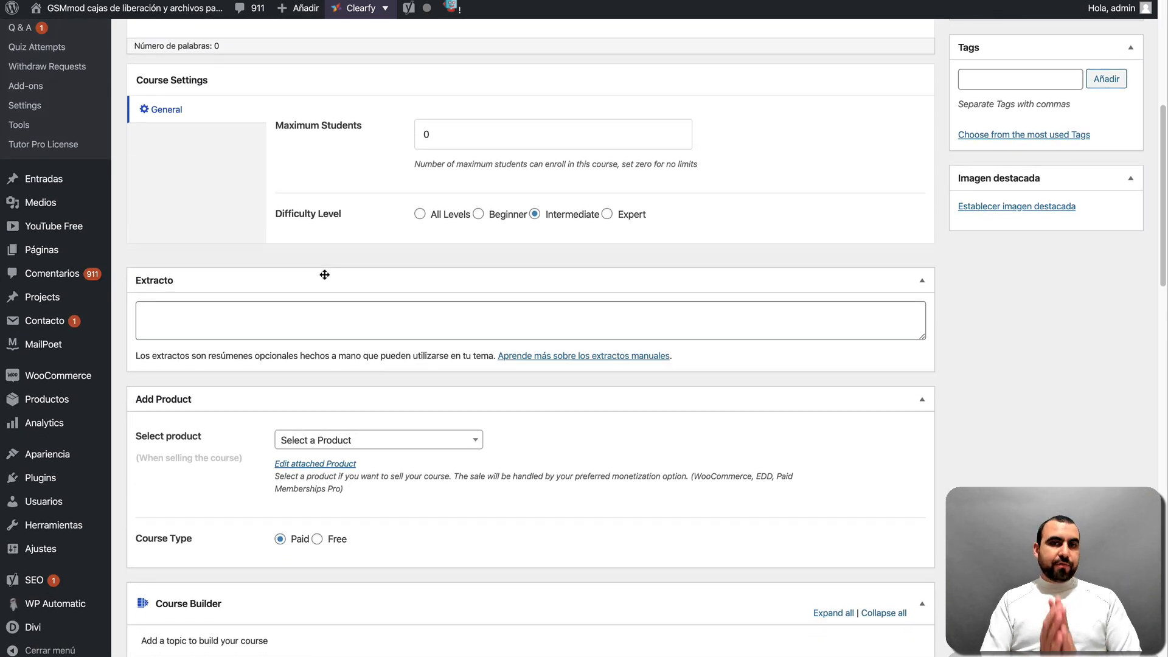
mouse_move(179, 68)
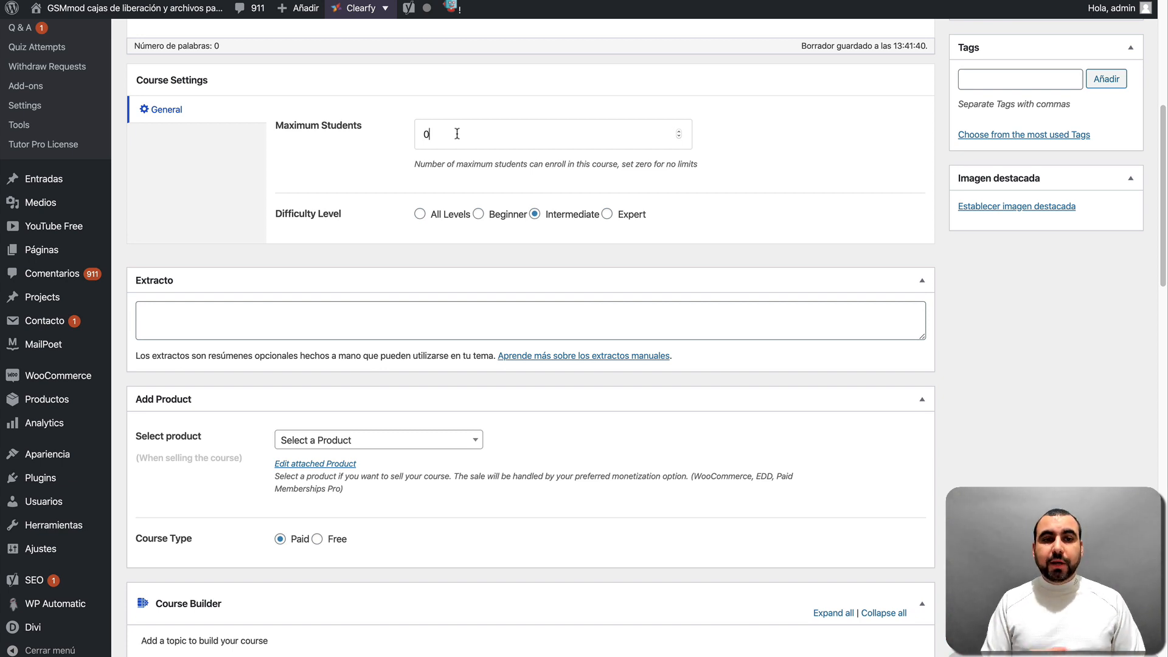
mouse_move(332, 226)
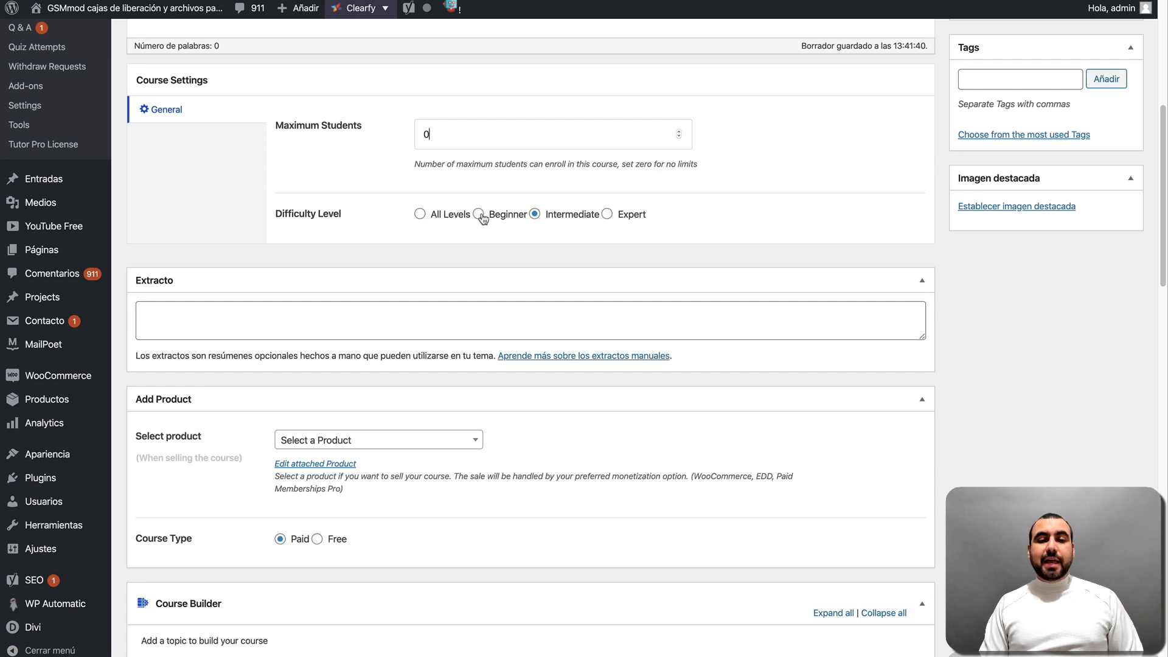
left_click(480, 214)
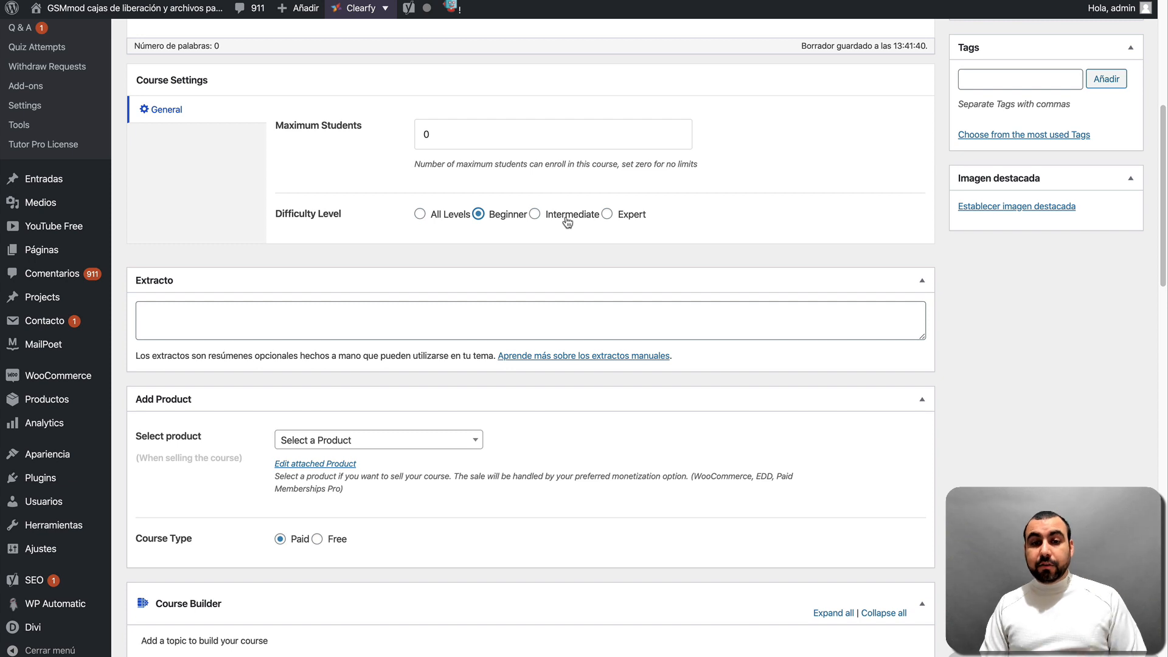
mouse_move(479, 224)
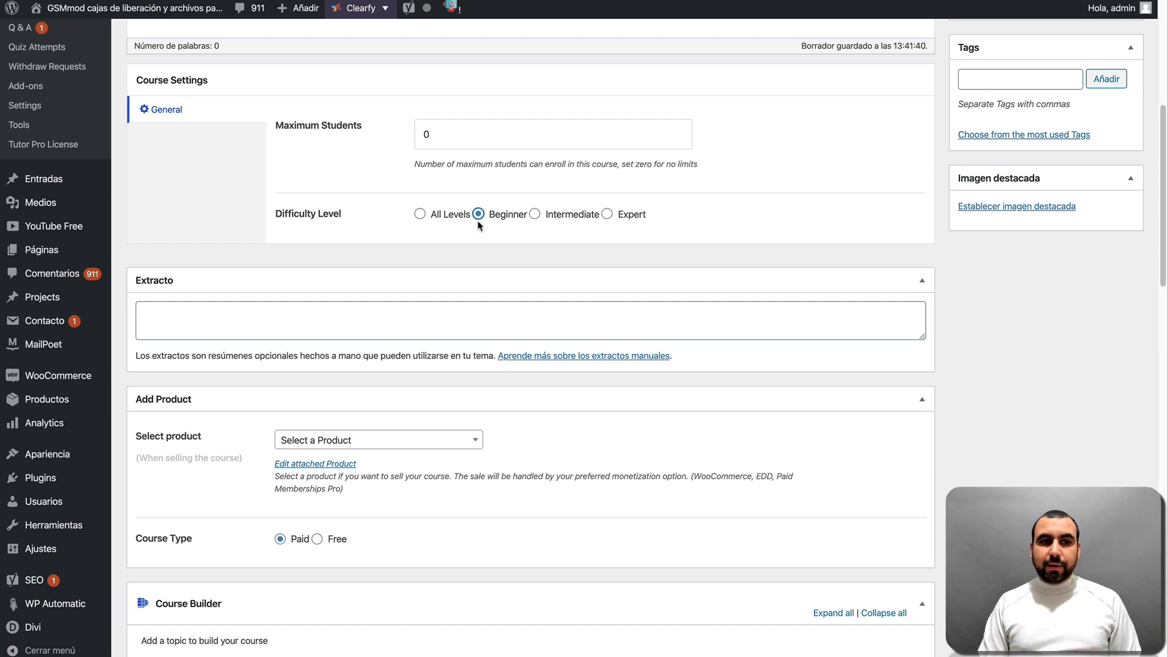
Attach the Computer Mouse product to the course and make its course type Free
scroll("down", 3)
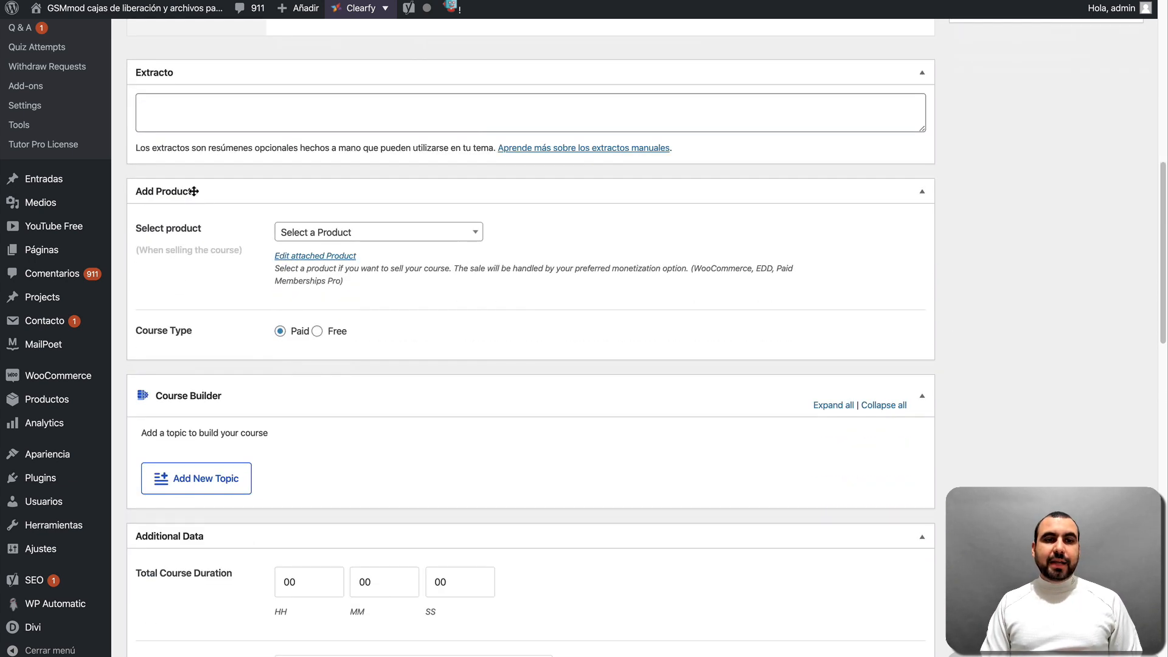
scroll("down", 3)
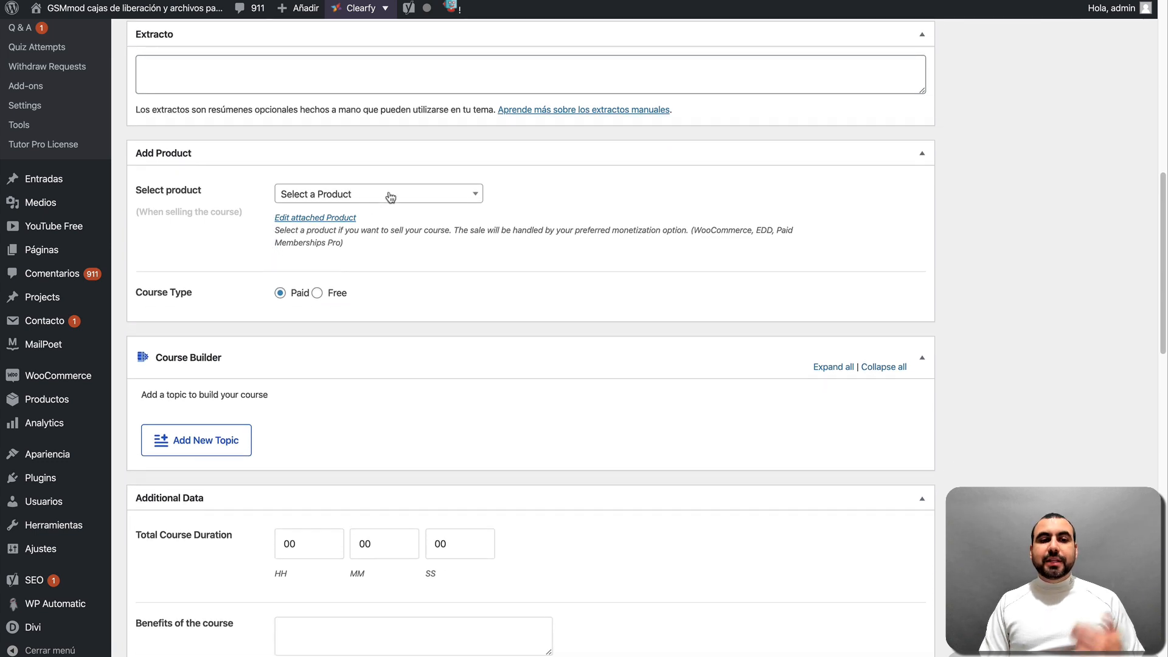
left_click(377, 194)
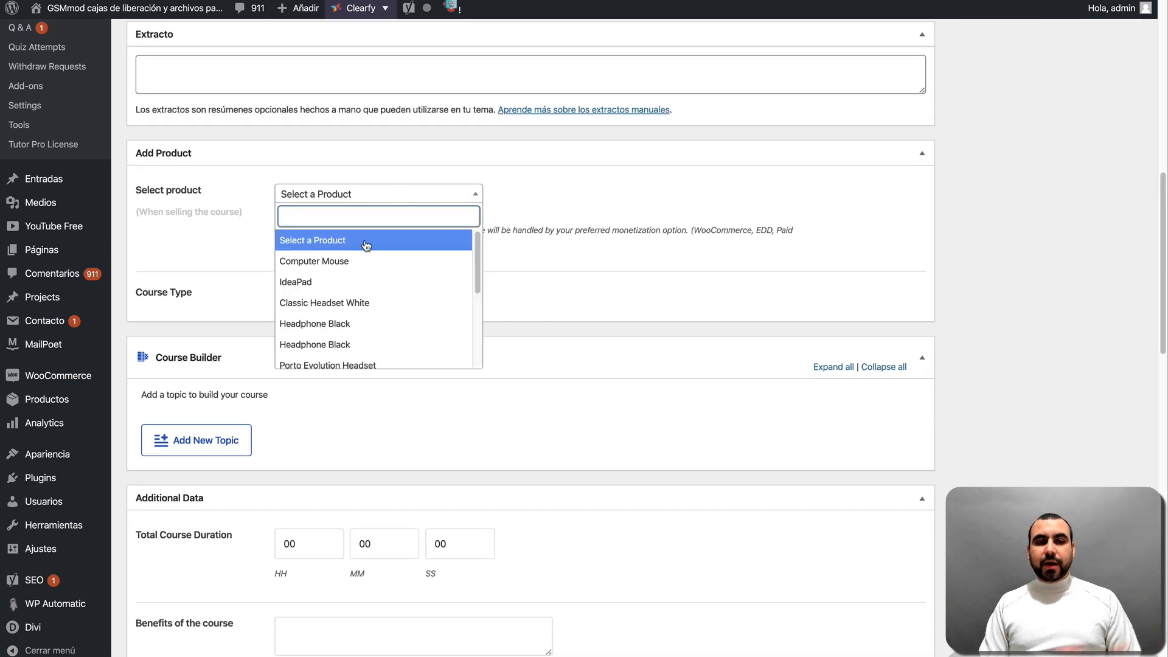
left_click(314, 260)
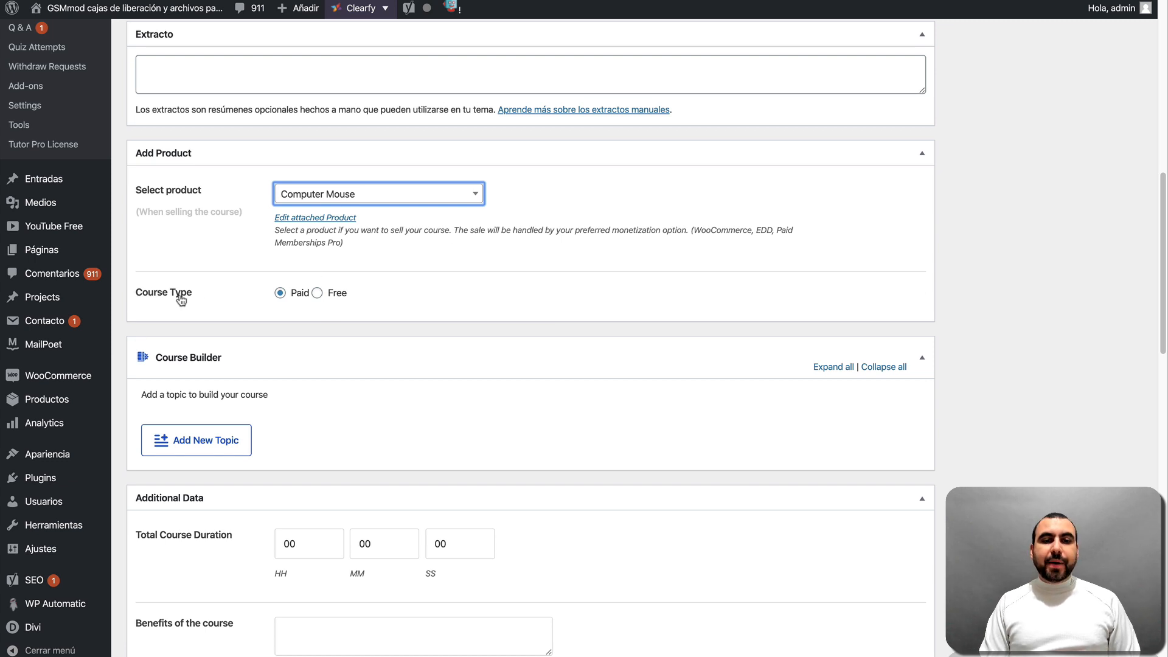
mouse_move(317, 298)
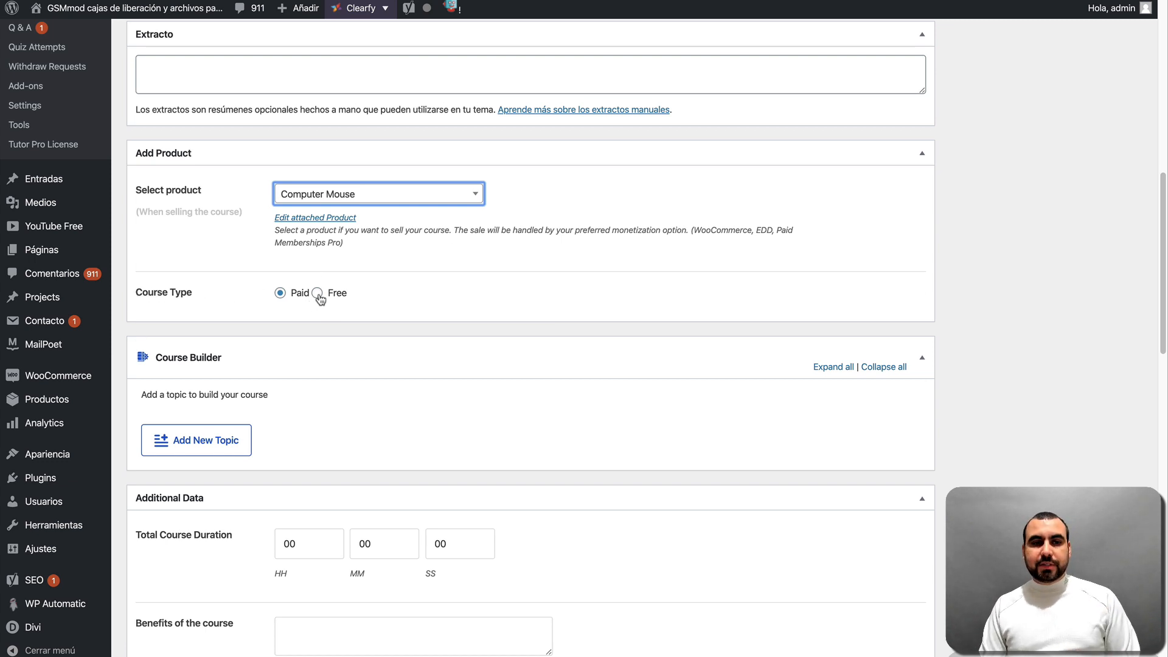
left_click(317, 293)
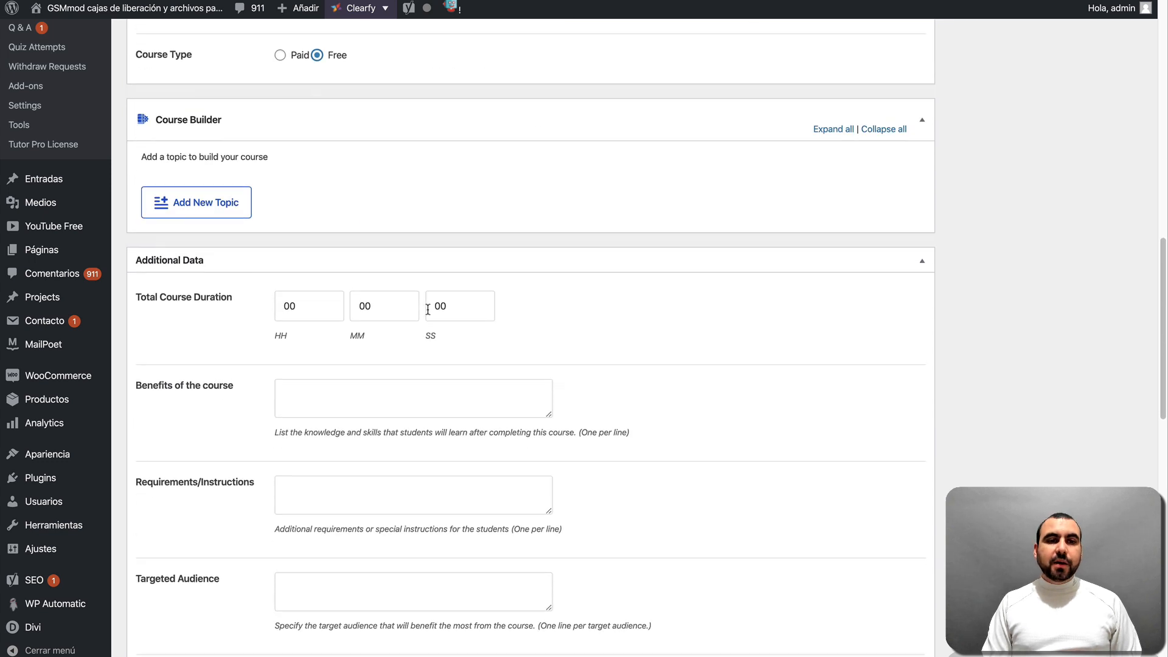
mouse_move(394, 171)
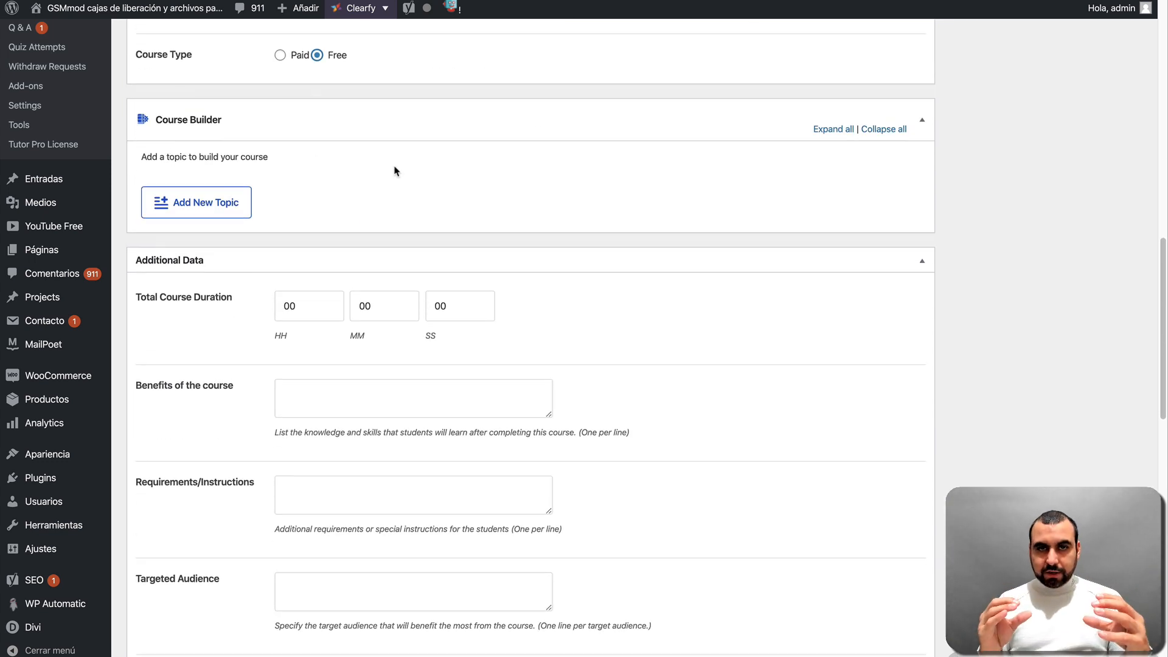
mouse_move(260, 170)
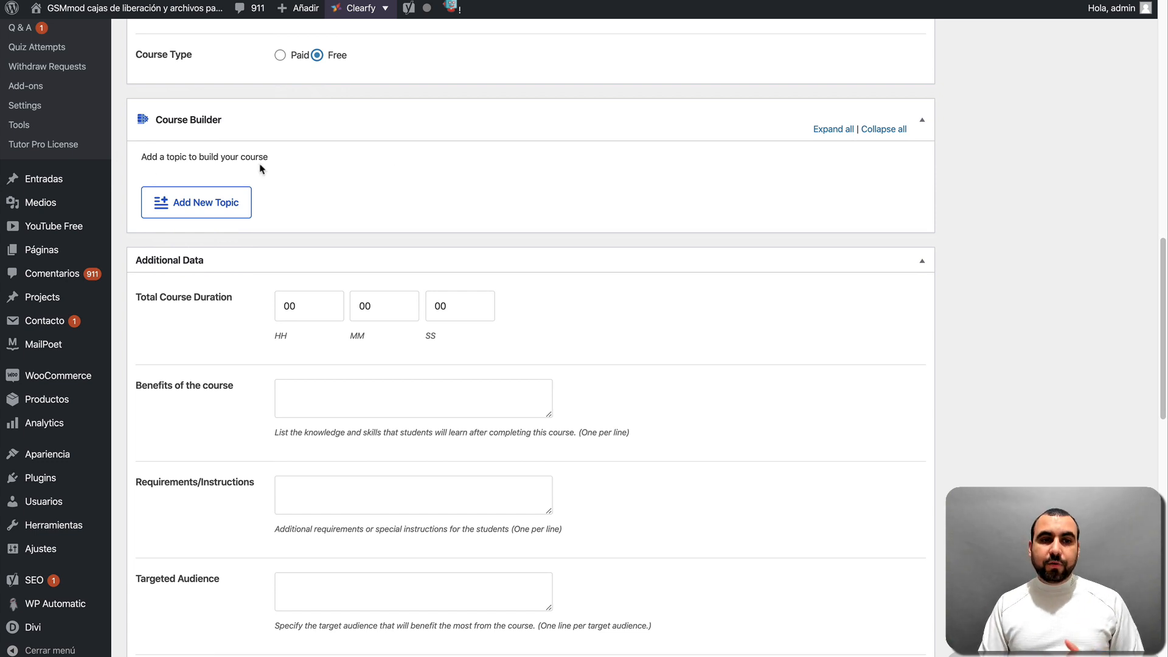
Add a topic named 'phone unlocking' summarised as 'learn how to unlo...' and save it
left_click(196, 202)
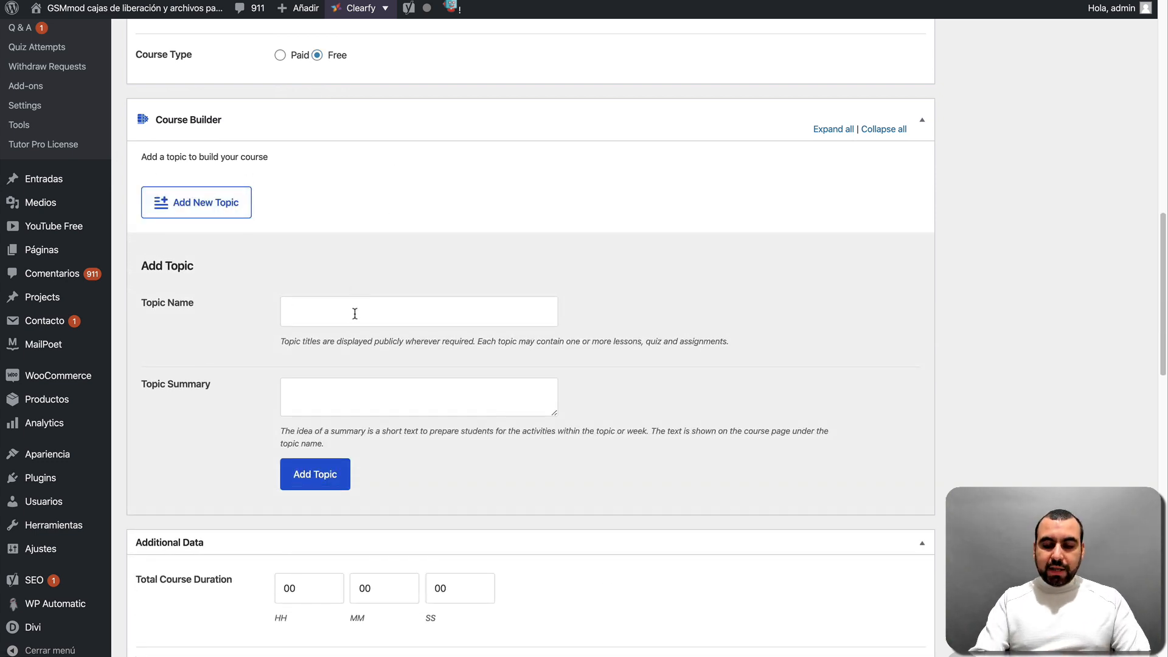
type("phone")
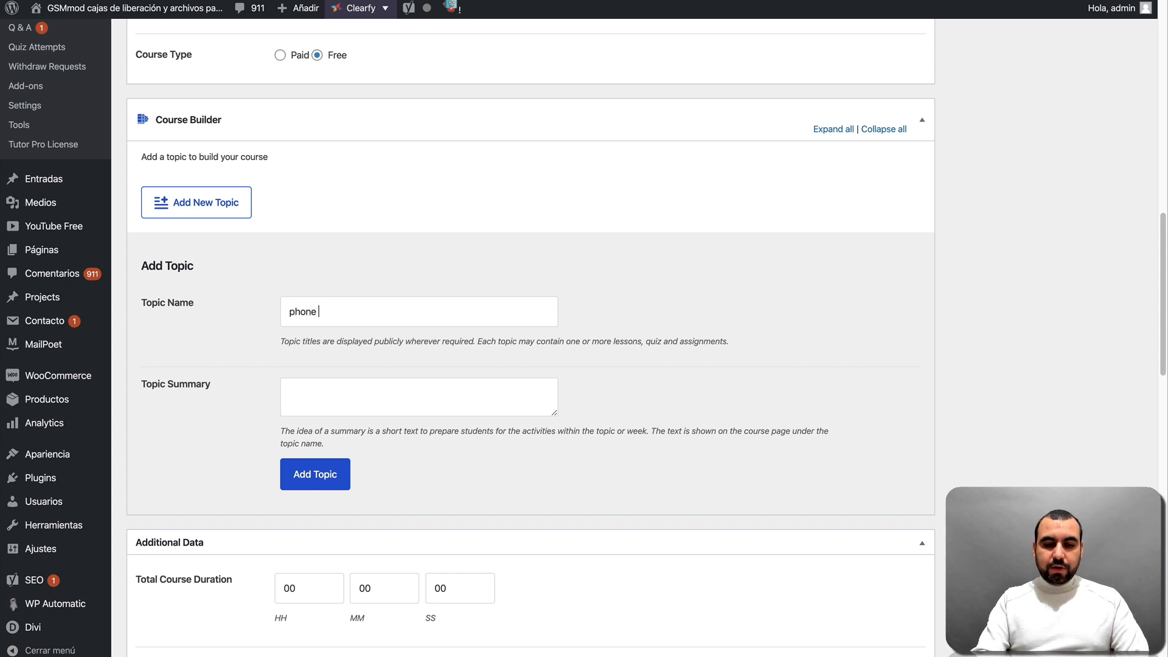
type("unlocking")
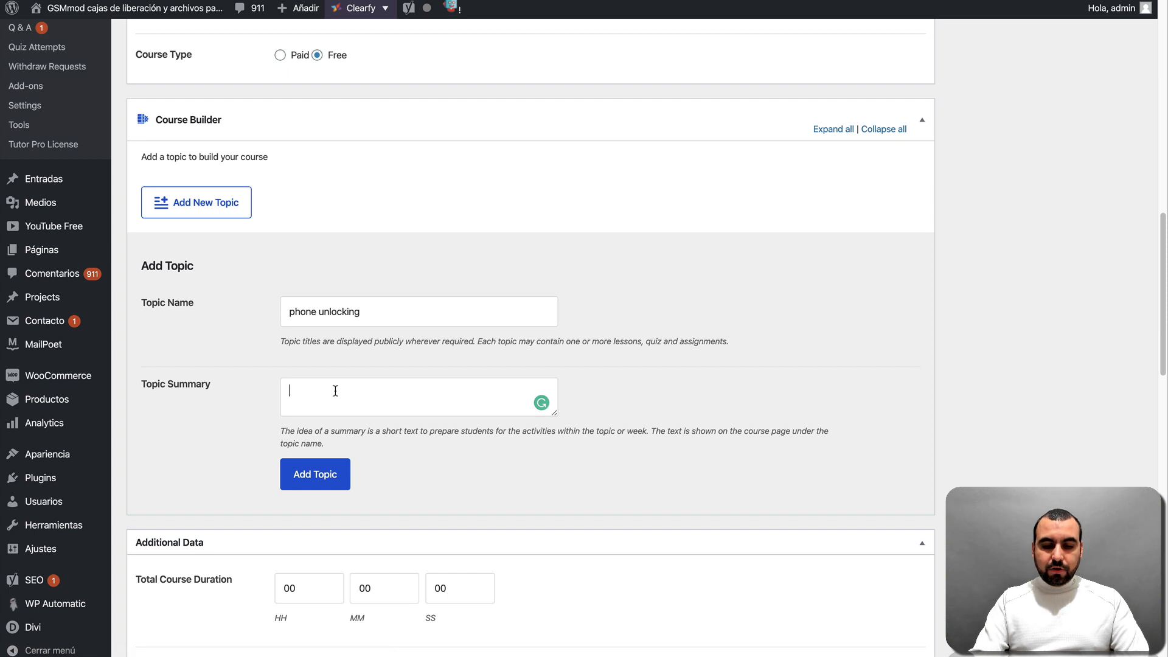
type("learn how to unlock phones")
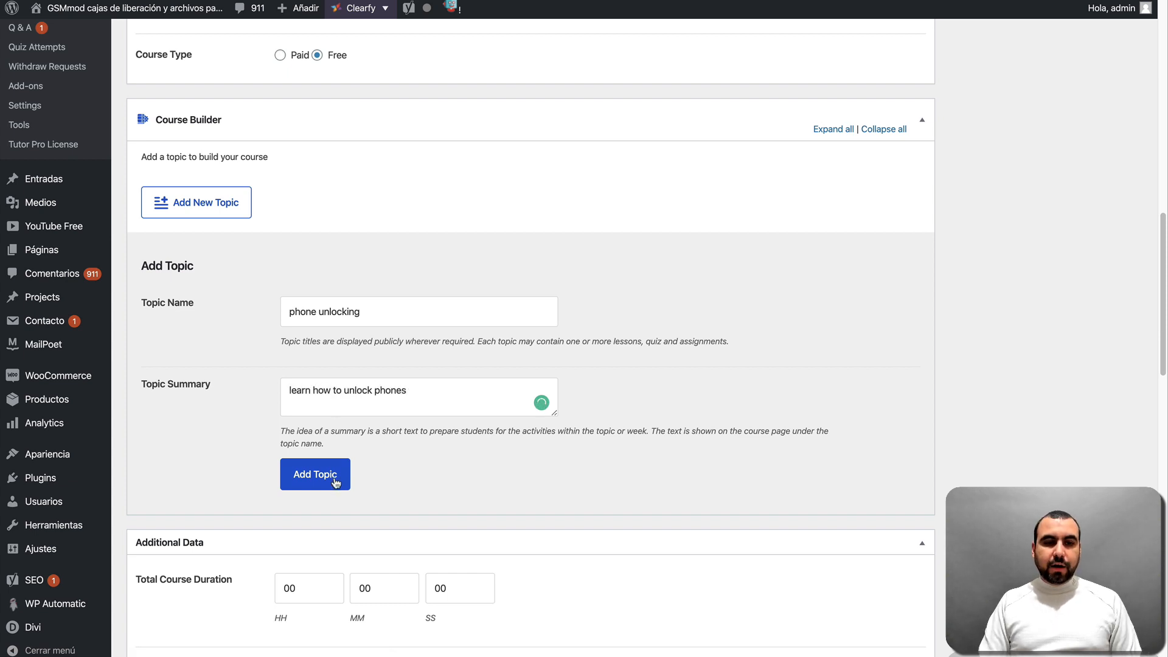
left_click(314, 474)
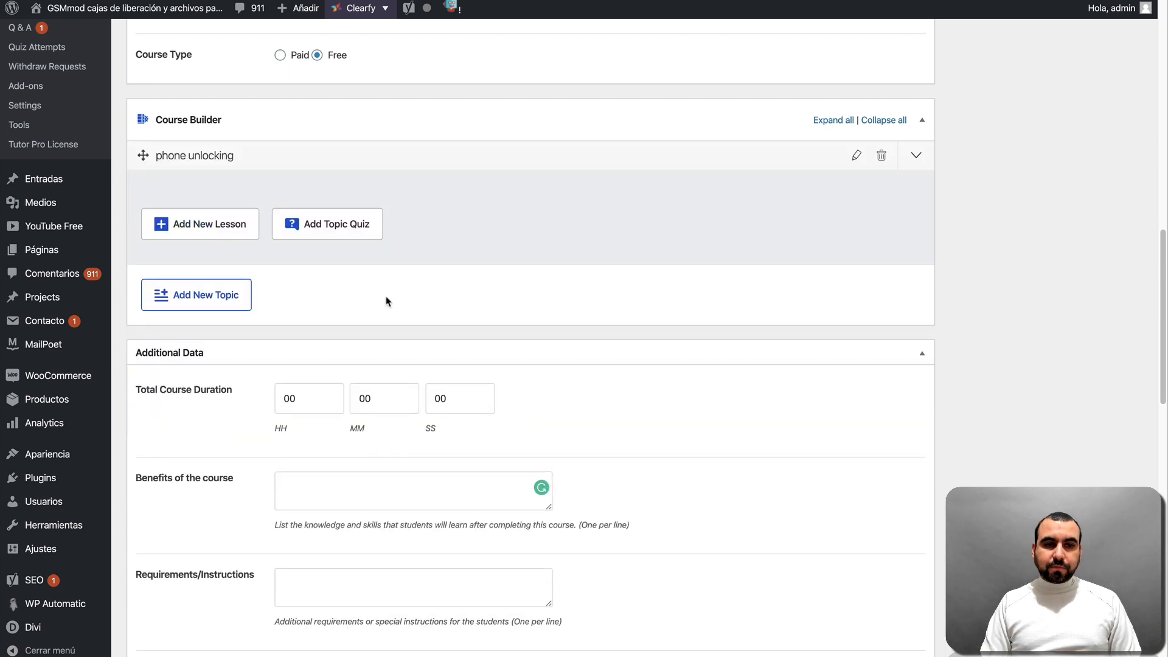
mouse_move(157, 167)
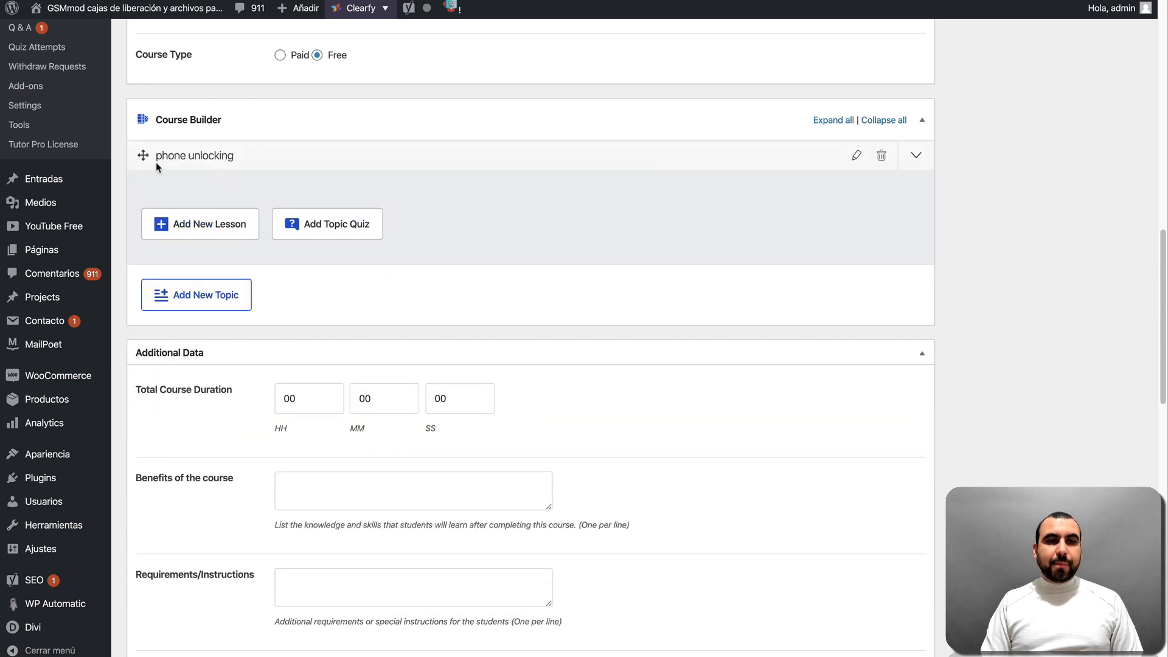
mouse_move(200, 224)
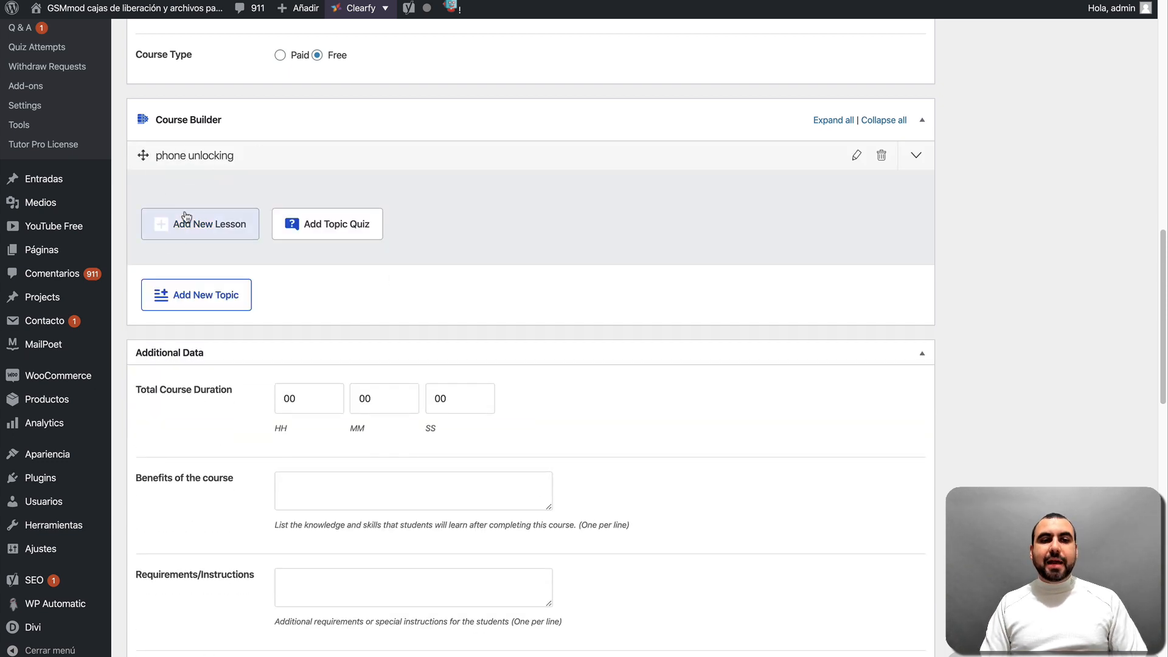
Create a lesson titled 'Draft Lesson 1' with placeholder body text and a smartphone feature image
left_click(200, 224)
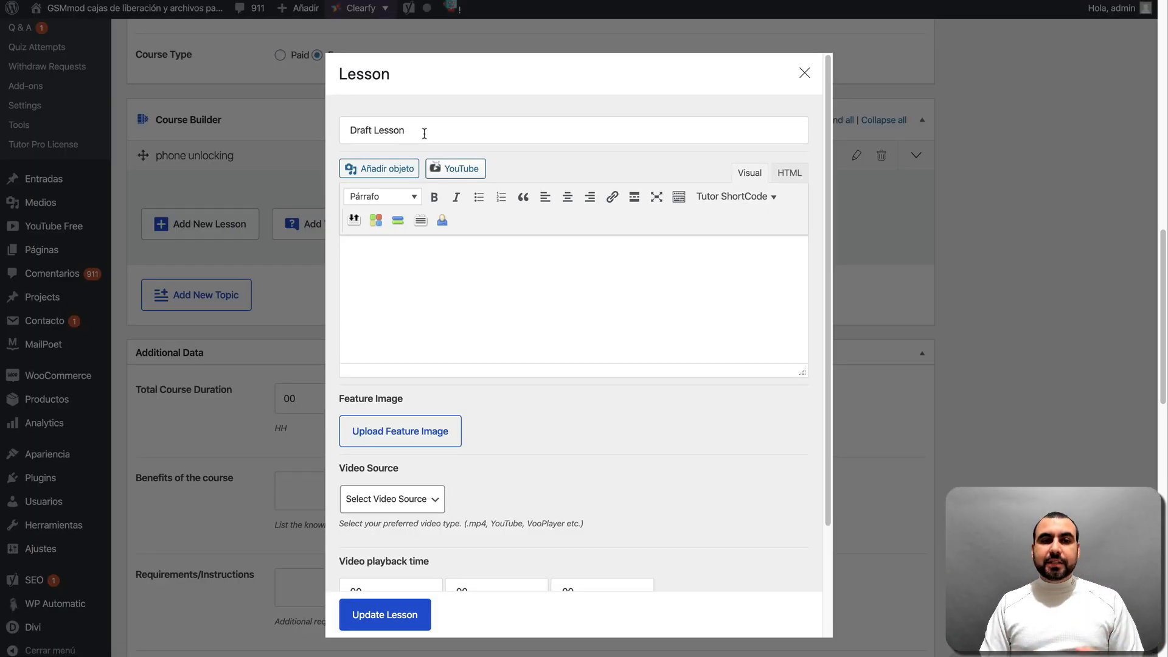
type("1")
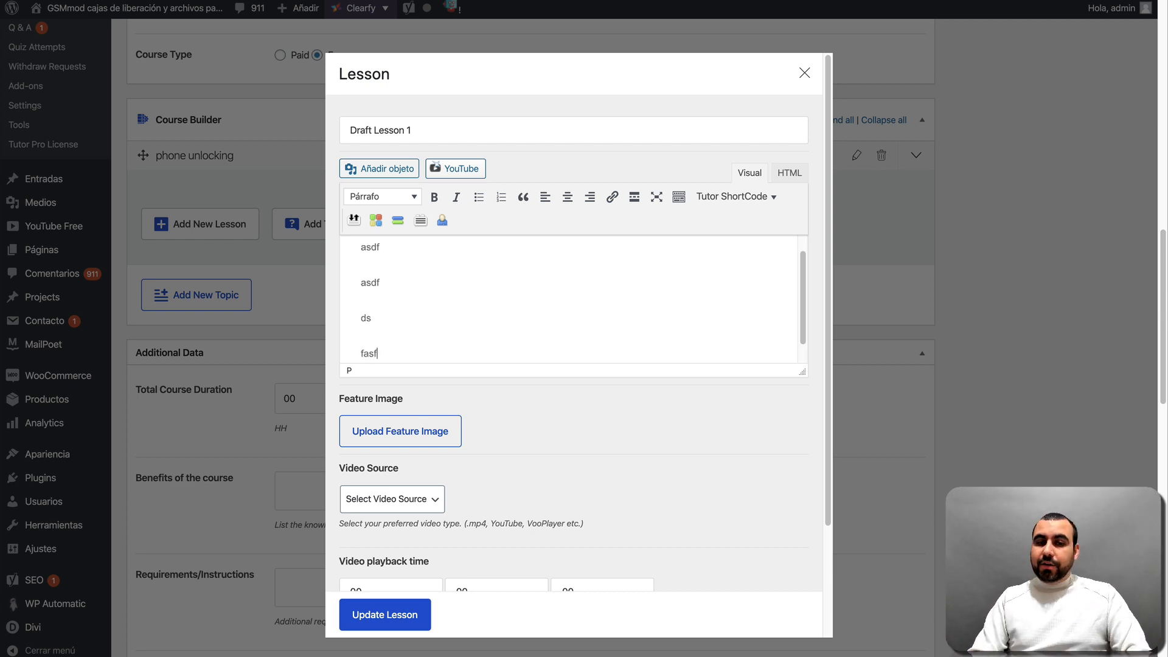
key("enter")
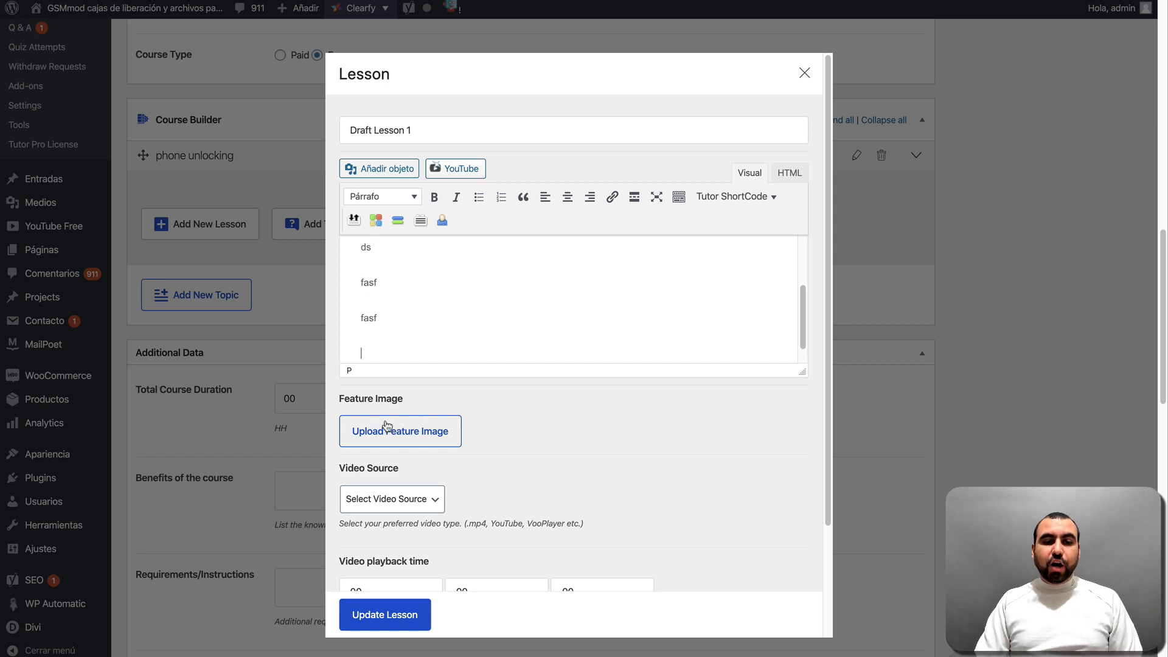
left_click(399, 430)
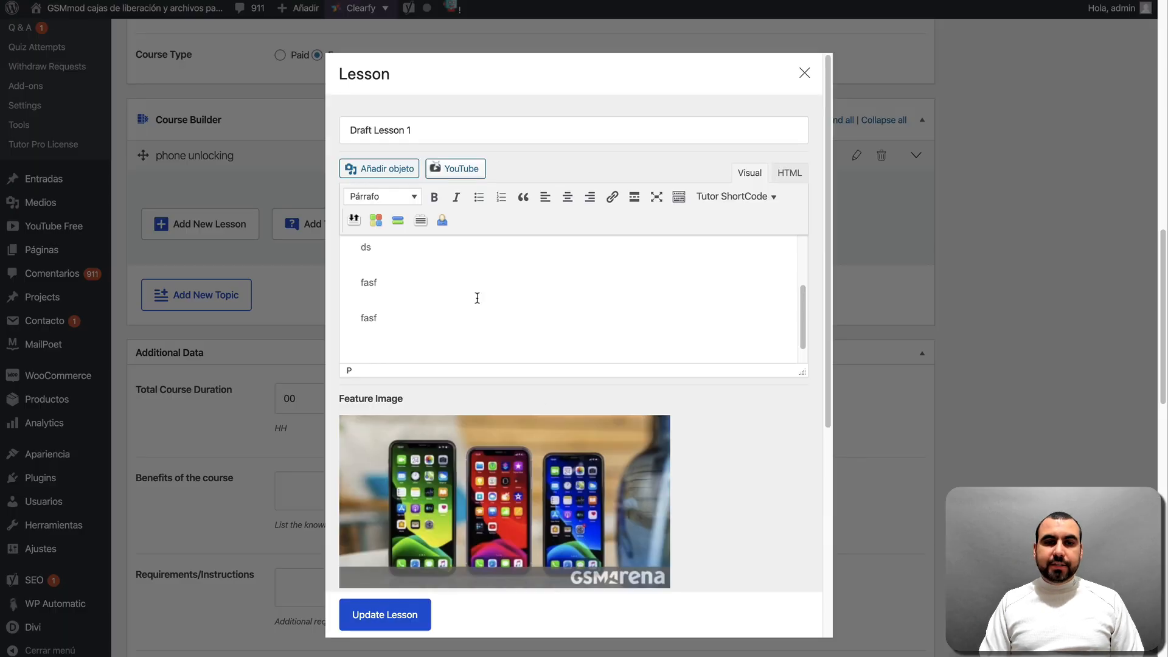
scroll("down", 3)
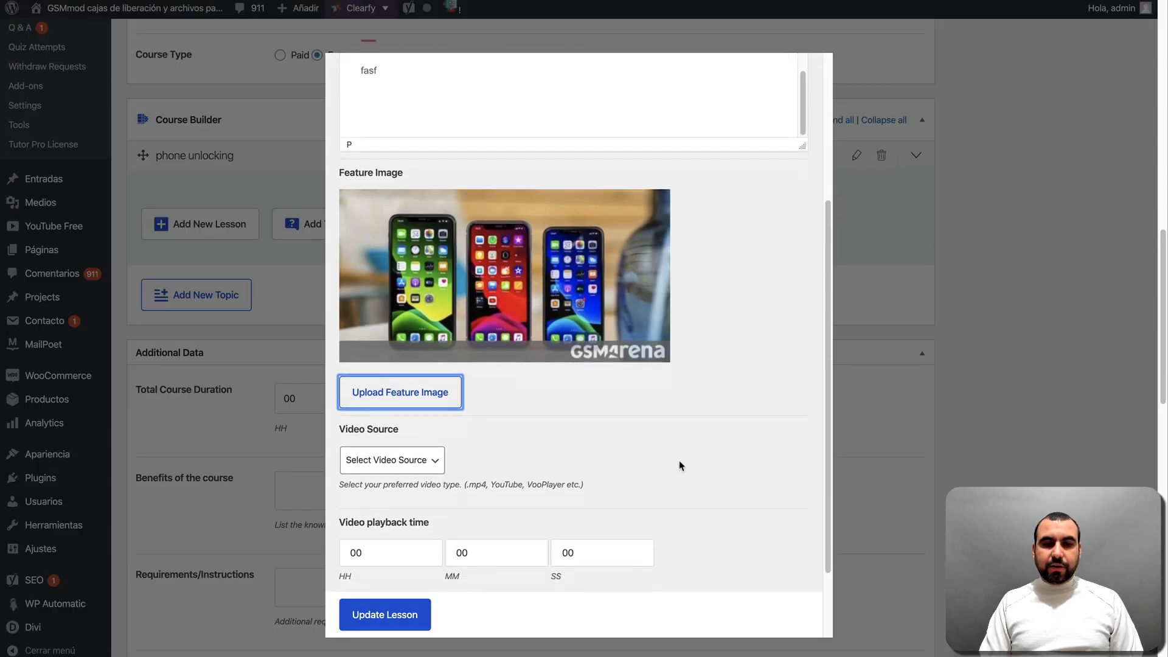
Review the lesson's video source options (HTML5, External URL, YouTube, Vimeo, Embedded) and pick one
left_click(390, 460)
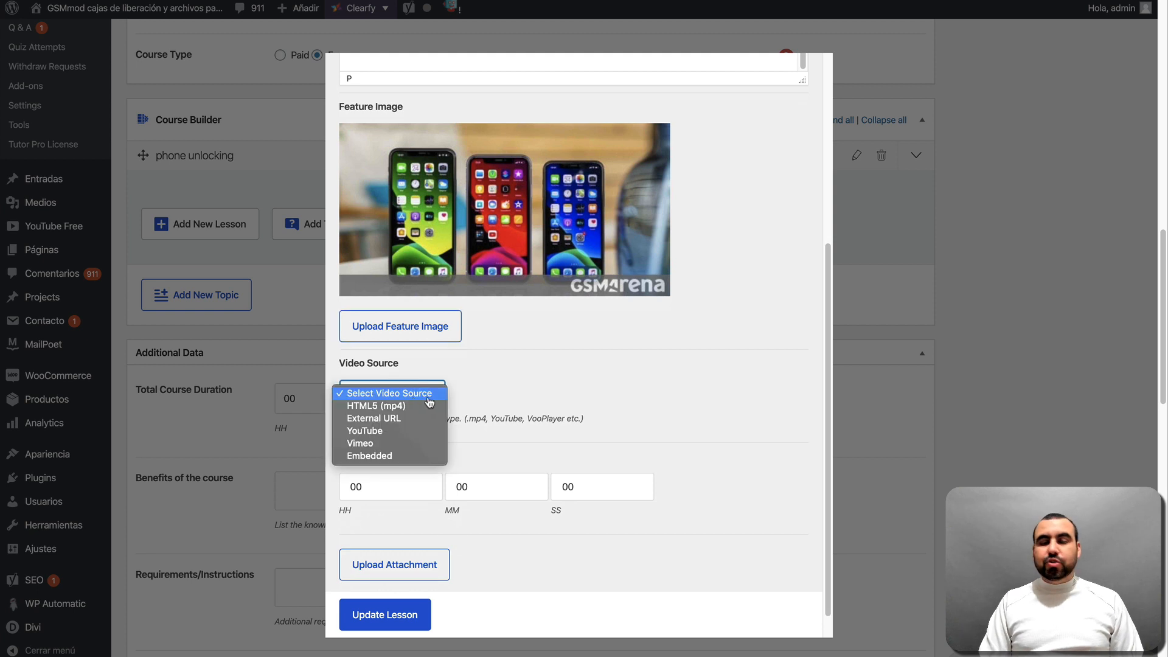
mouse_move(426, 400)
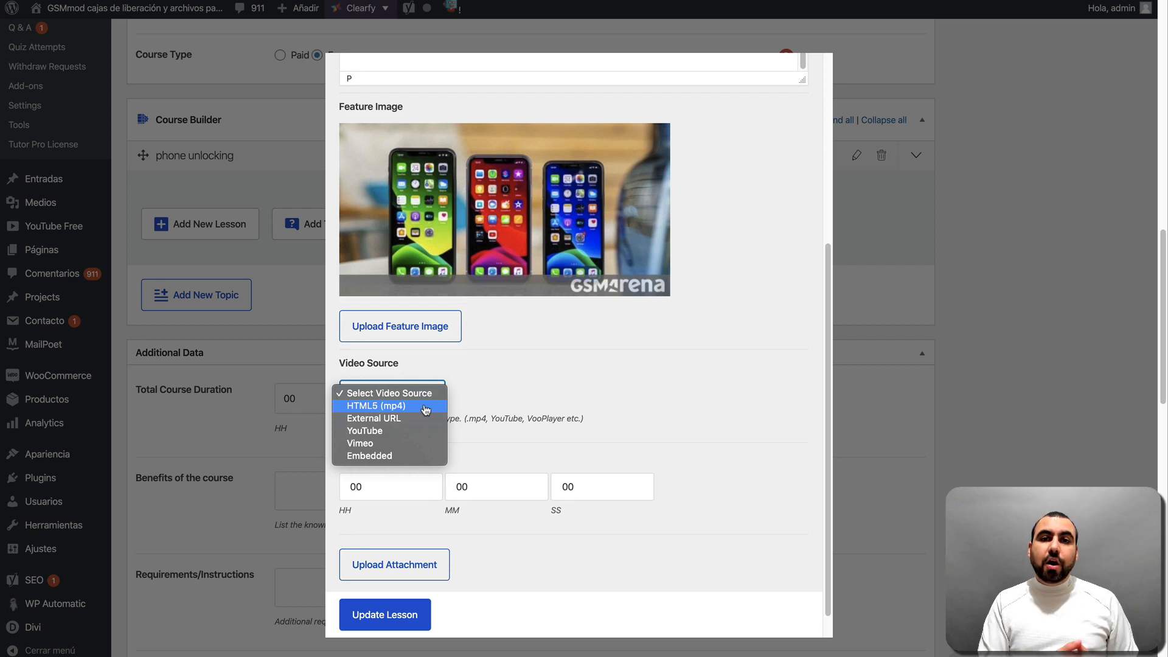
mouse_move(374, 417)
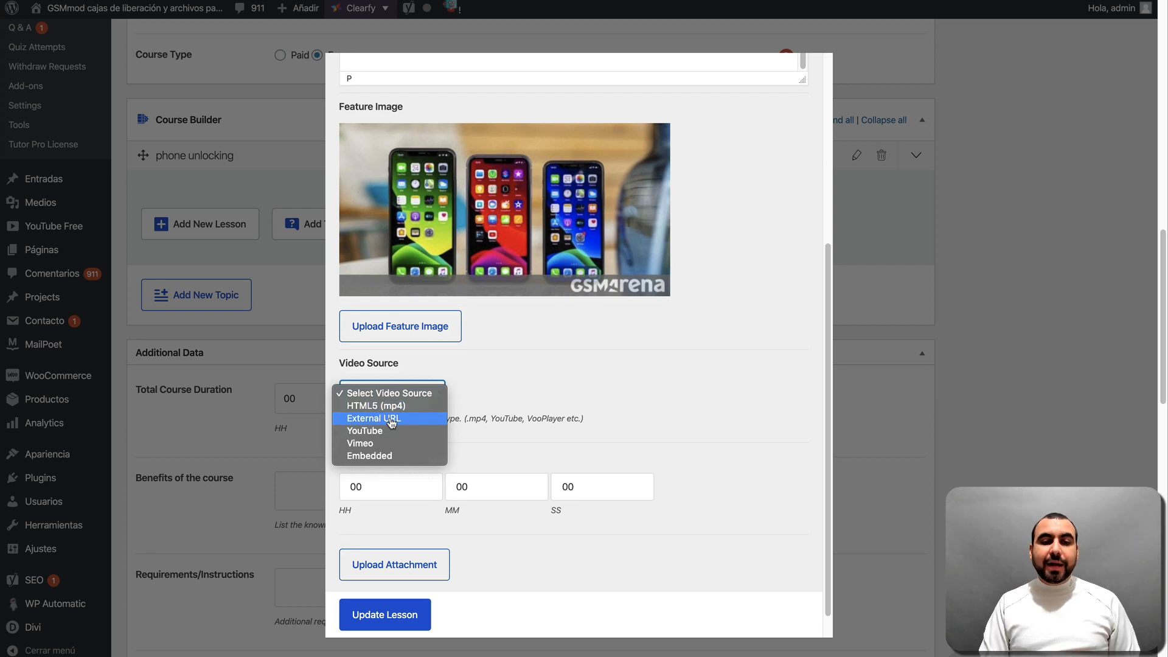
mouse_move(364, 430)
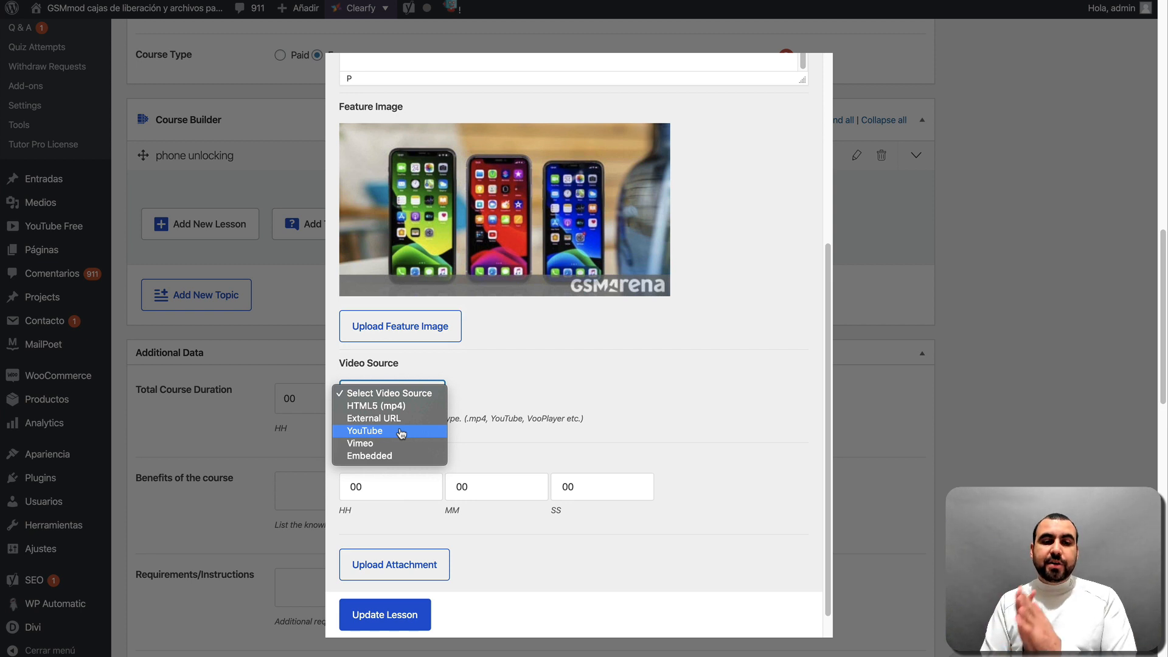
mouse_move(410, 456)
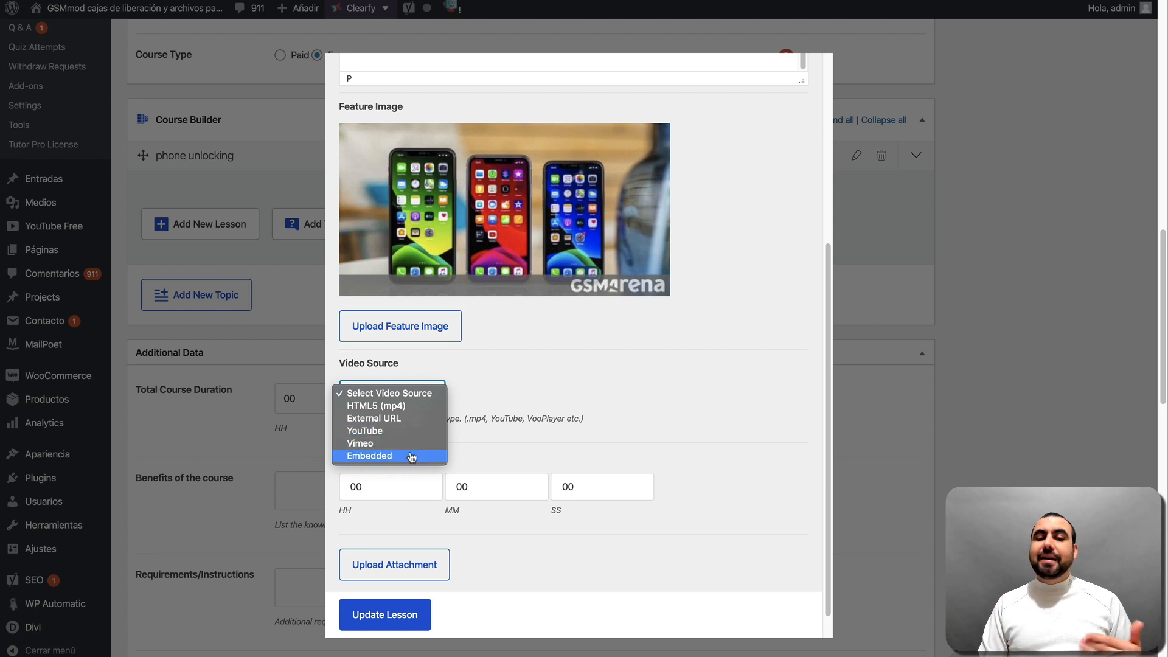
left_click(364, 431)
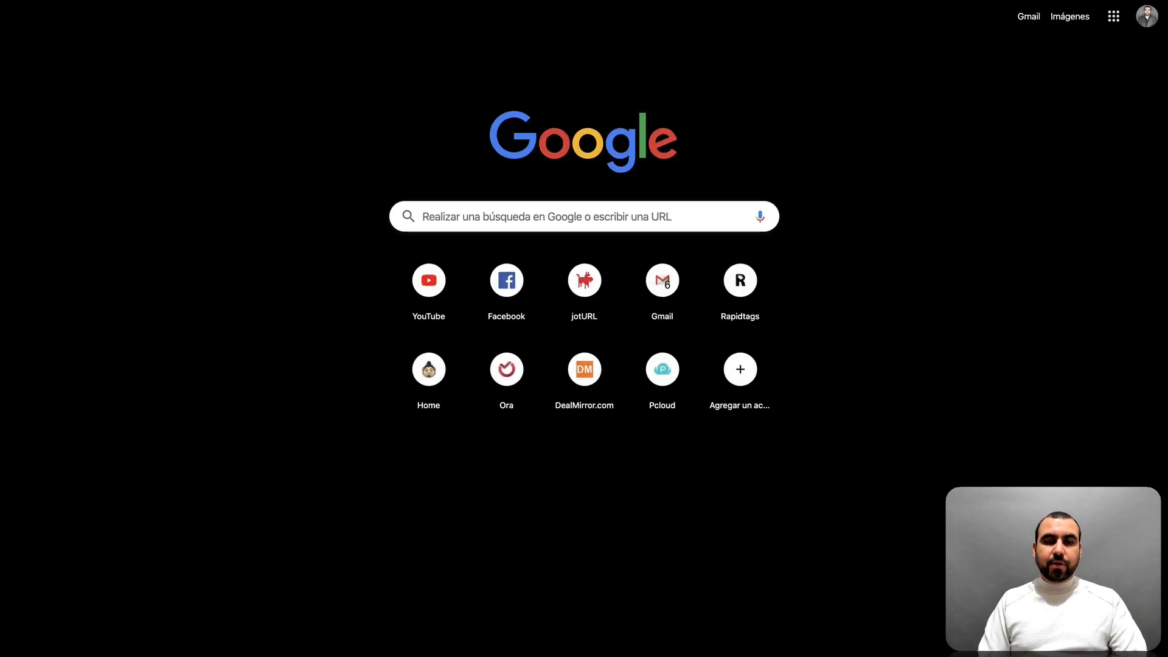
Switch to a new Chrome tab showing the Google homepage
left_click(429, 281)
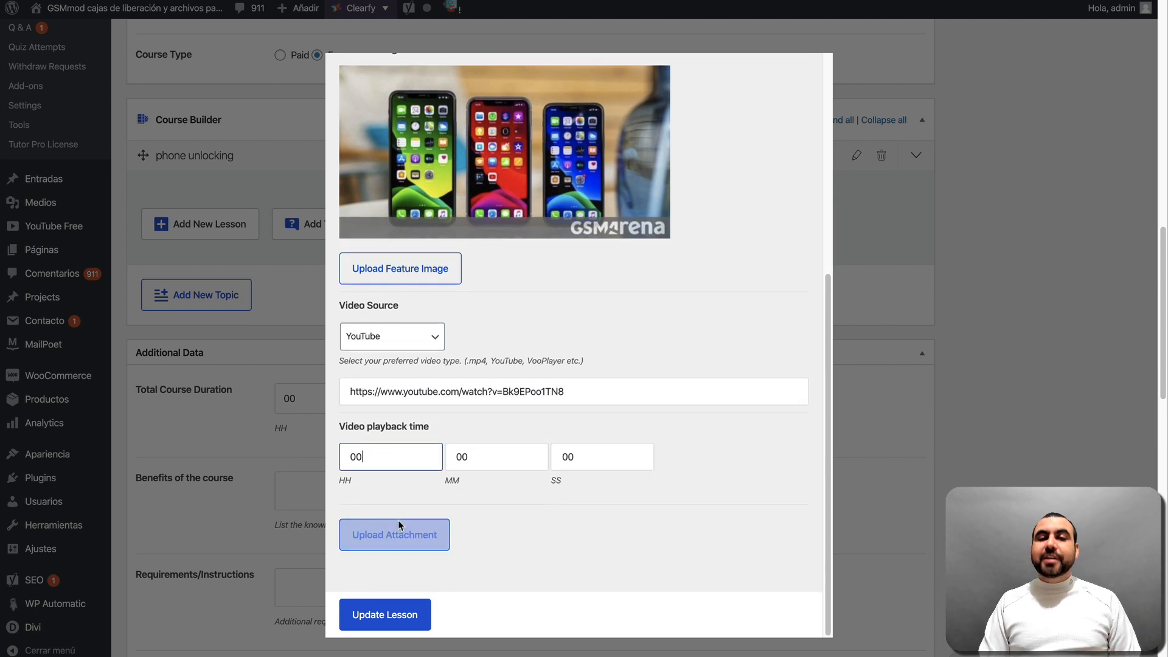
mouse_move(531, 497)
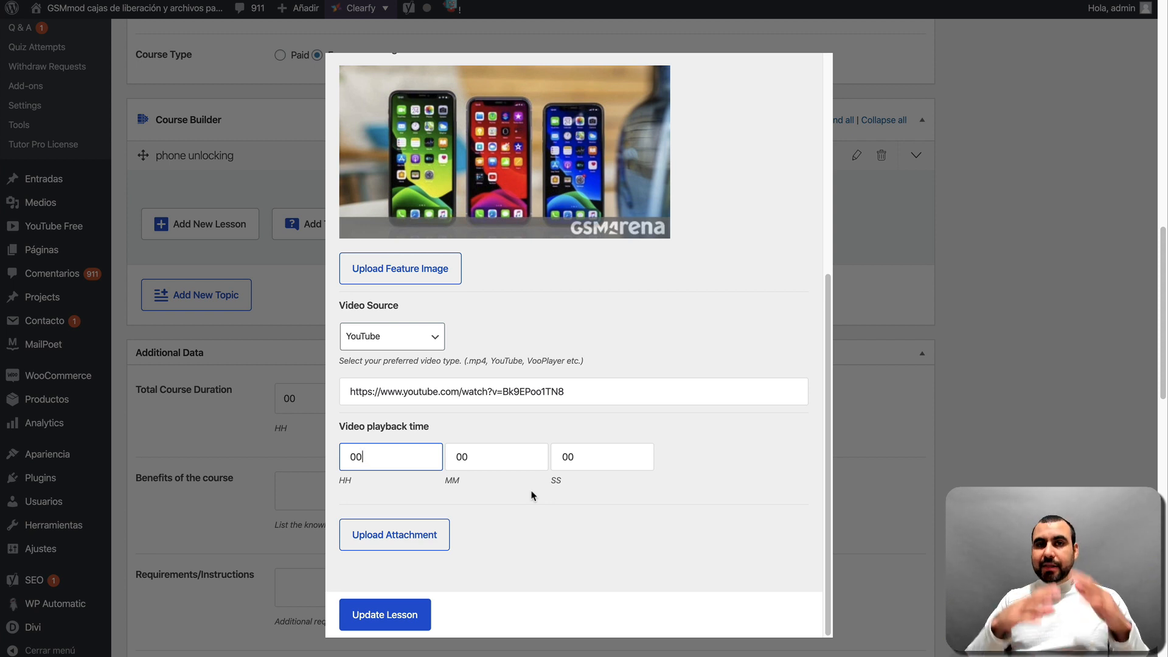
Save Draft Lesson 1 with its YouTube video source under the phone unlocking topic
left_click(390, 614)
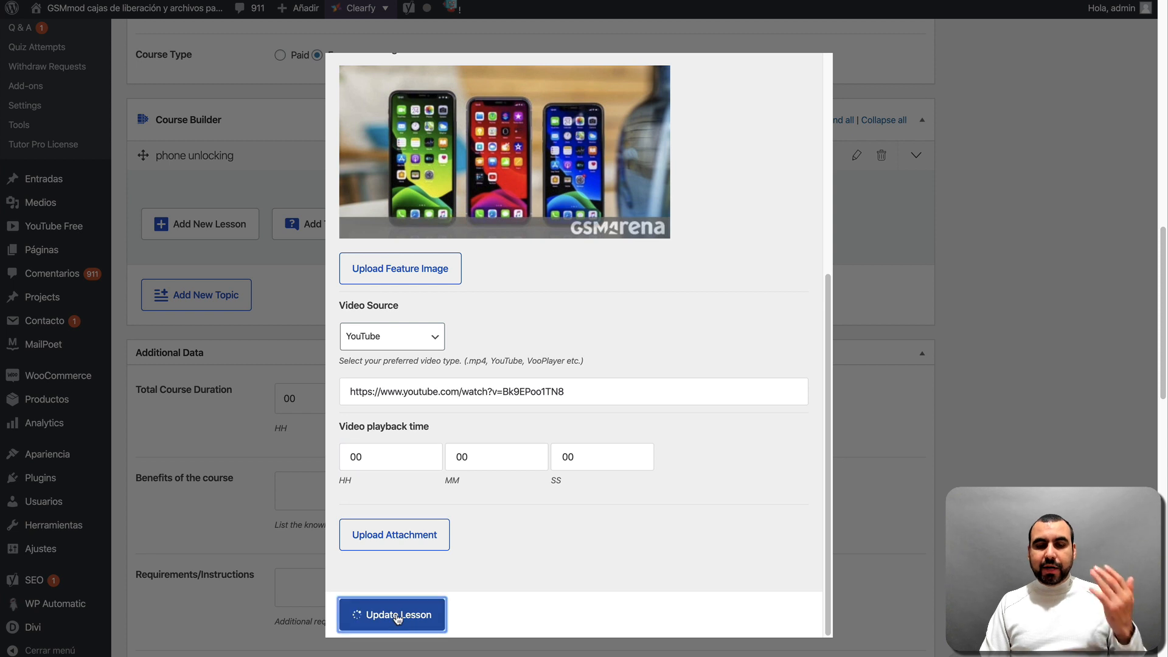
left_click(391, 614)
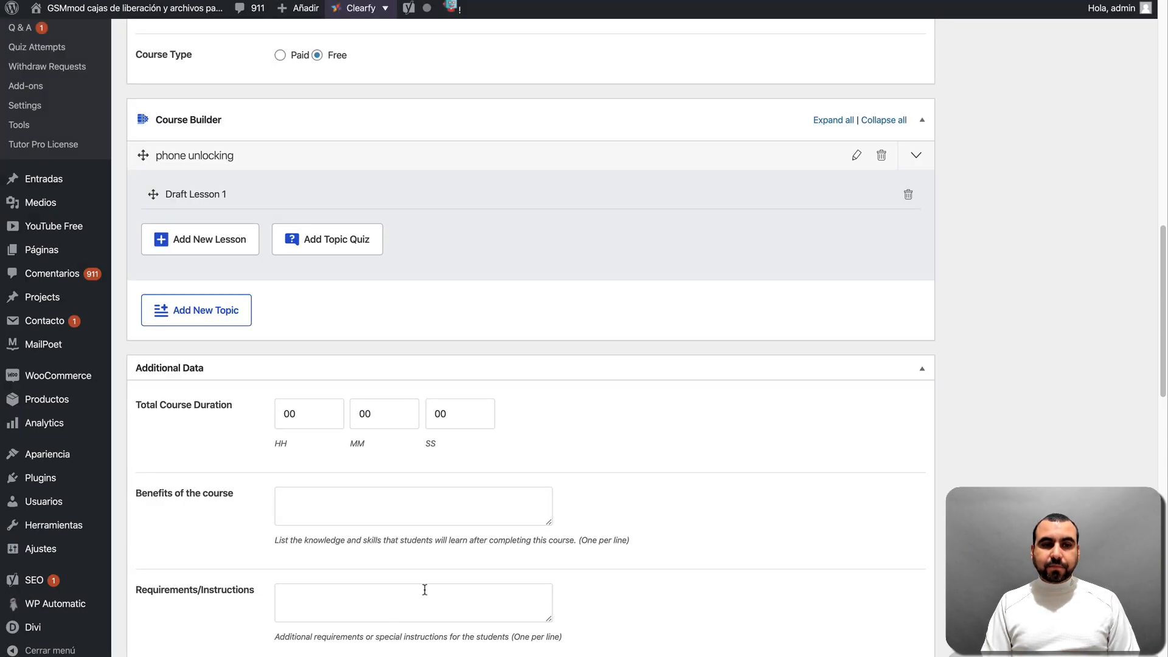
Add a second lesson, Draft Lesson 2, beneath Draft Lesson 1 in the phone unlocking topic
left_click(199, 240)
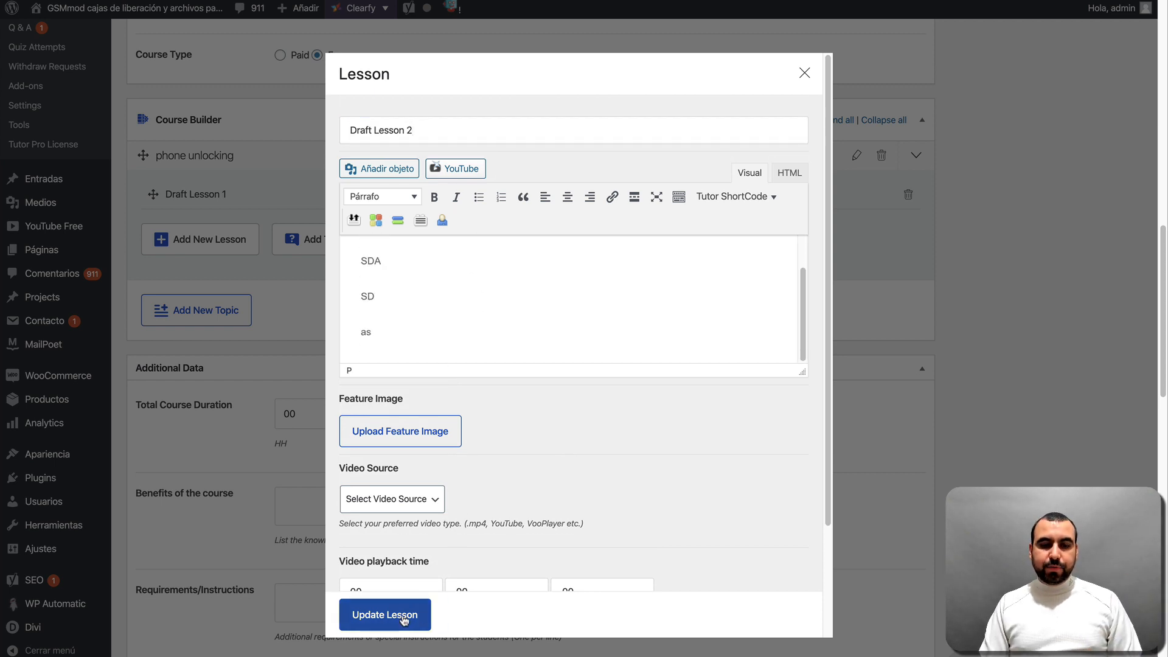
left_click(385, 615)
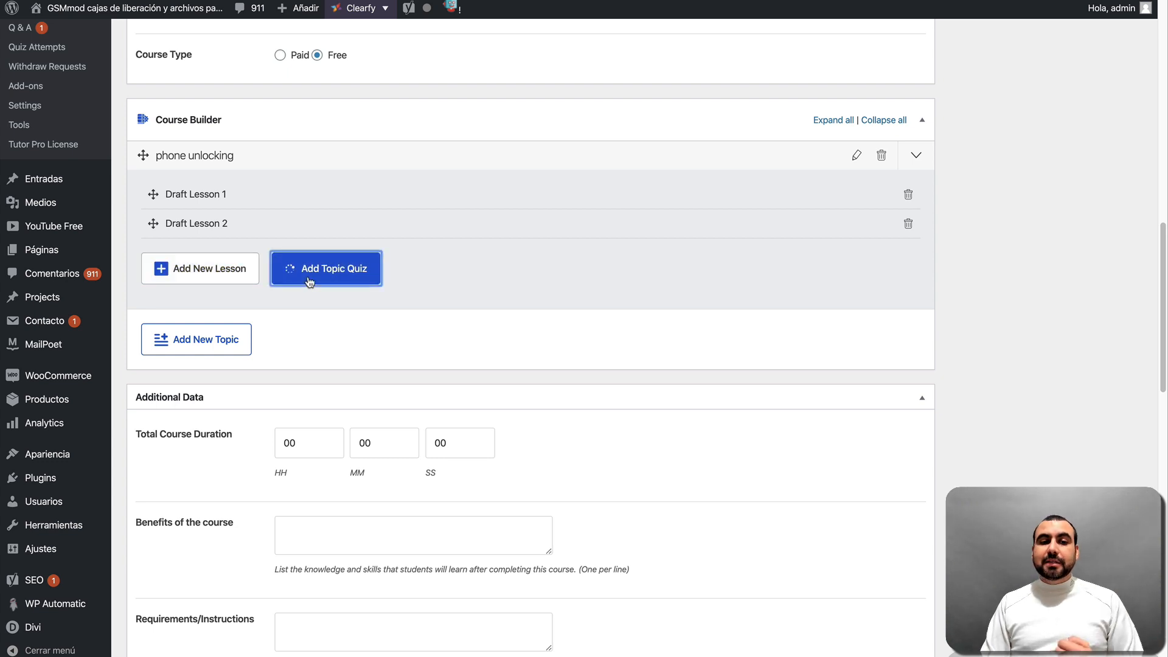
Add a quiz named 'quick quiz' to the phone unlocking topic and move on to questions
left_click(326, 267)
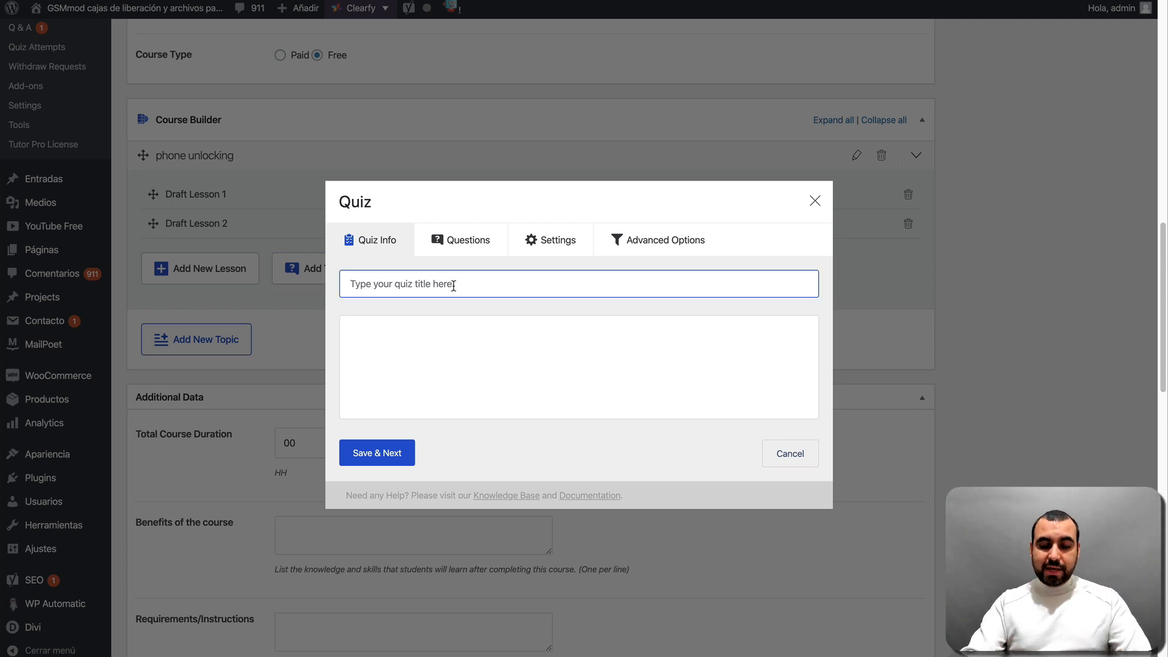
type("quick")
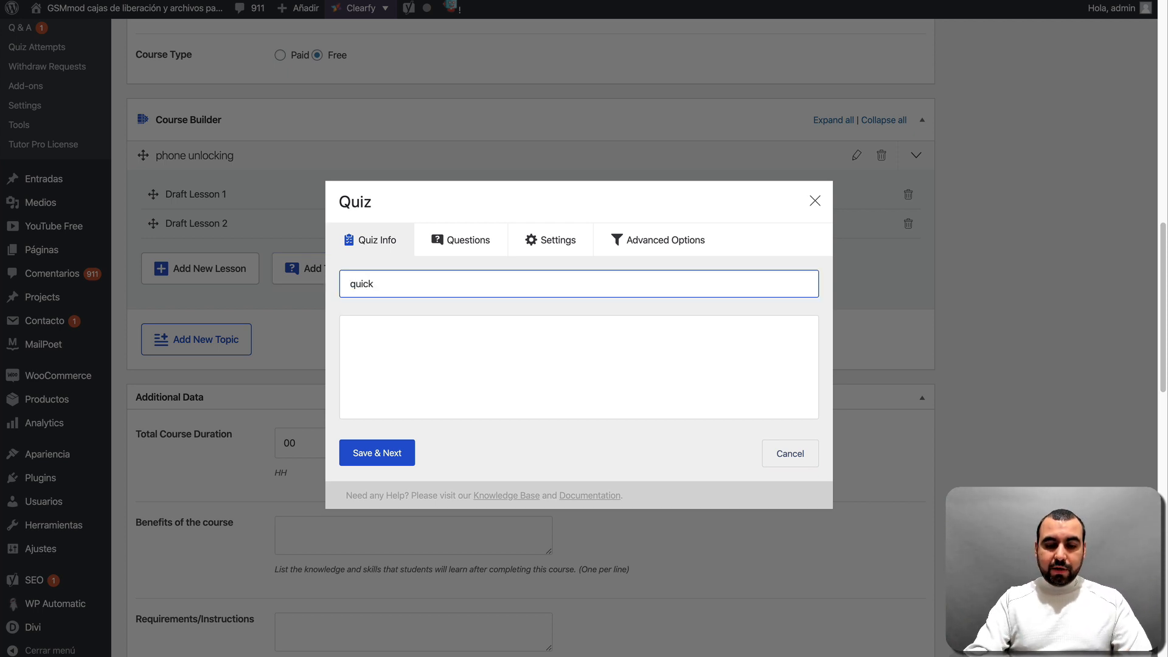
type("quiz")
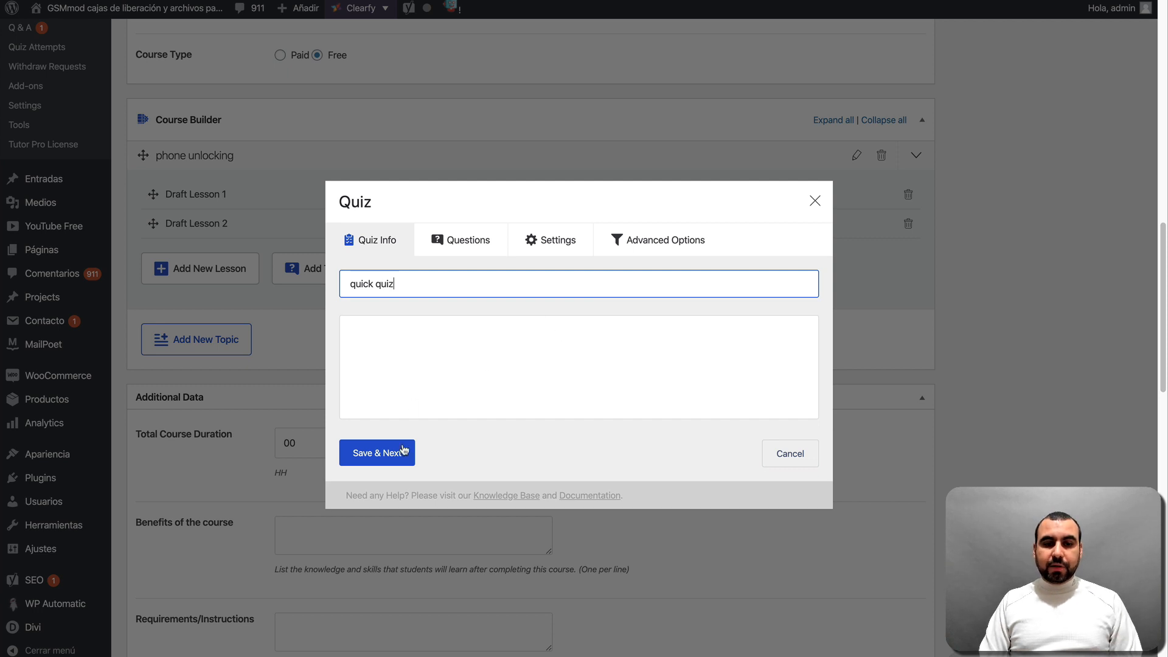
left_click(376, 452)
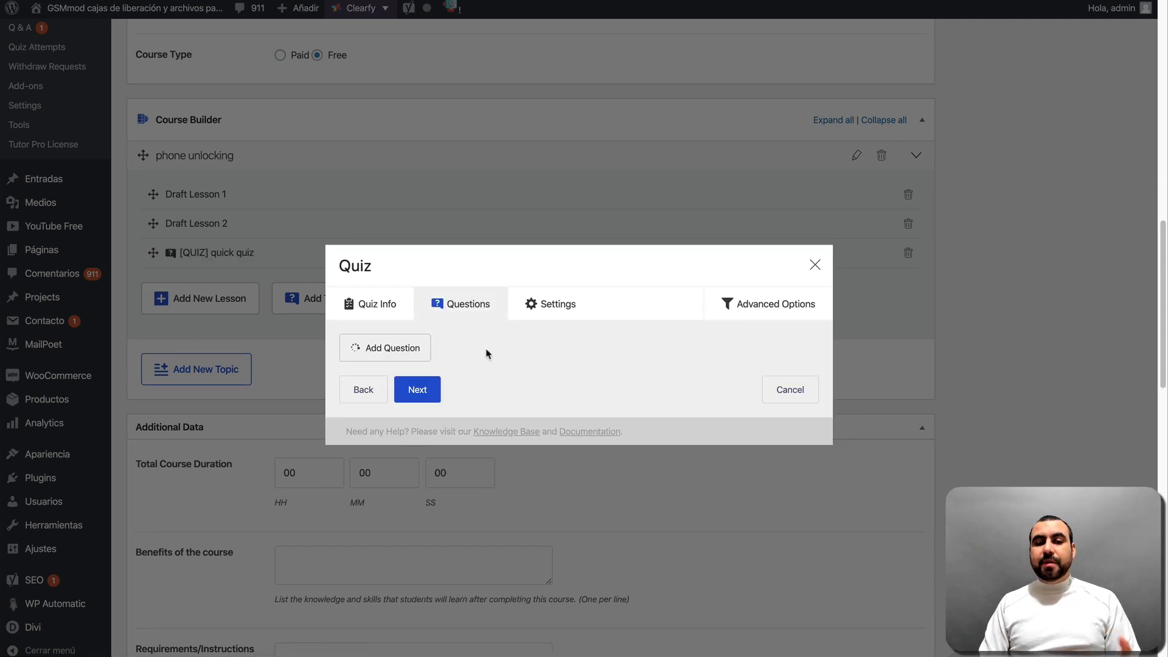
Add a new question and browse the available question types
left_click(386, 347)
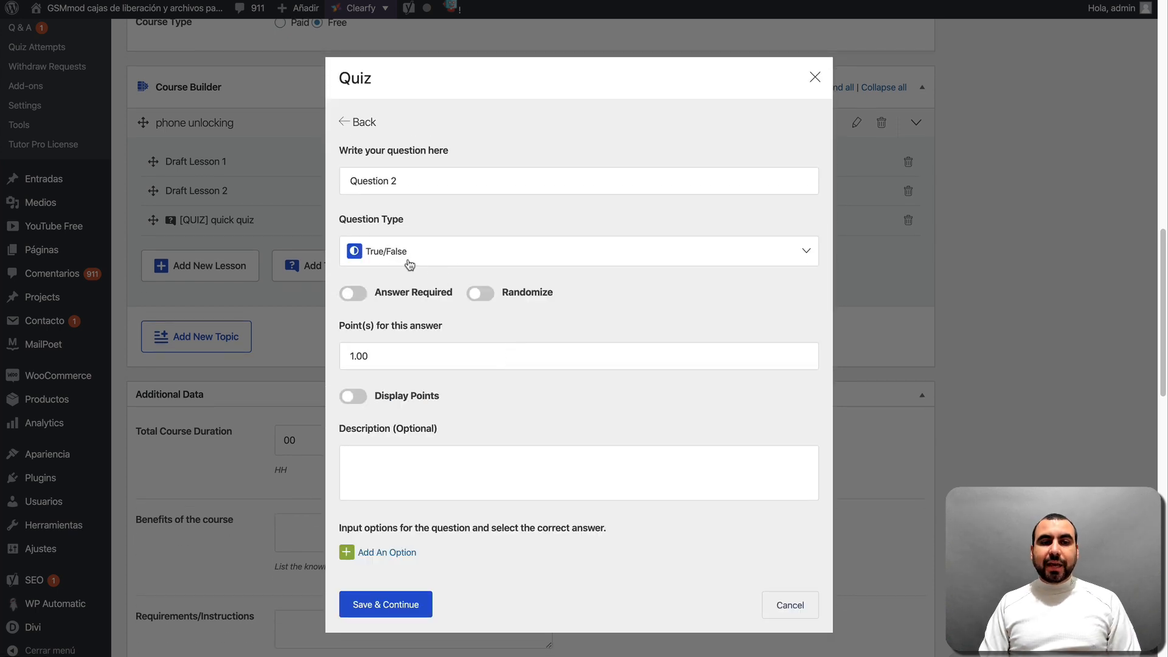
left_click(577, 251)
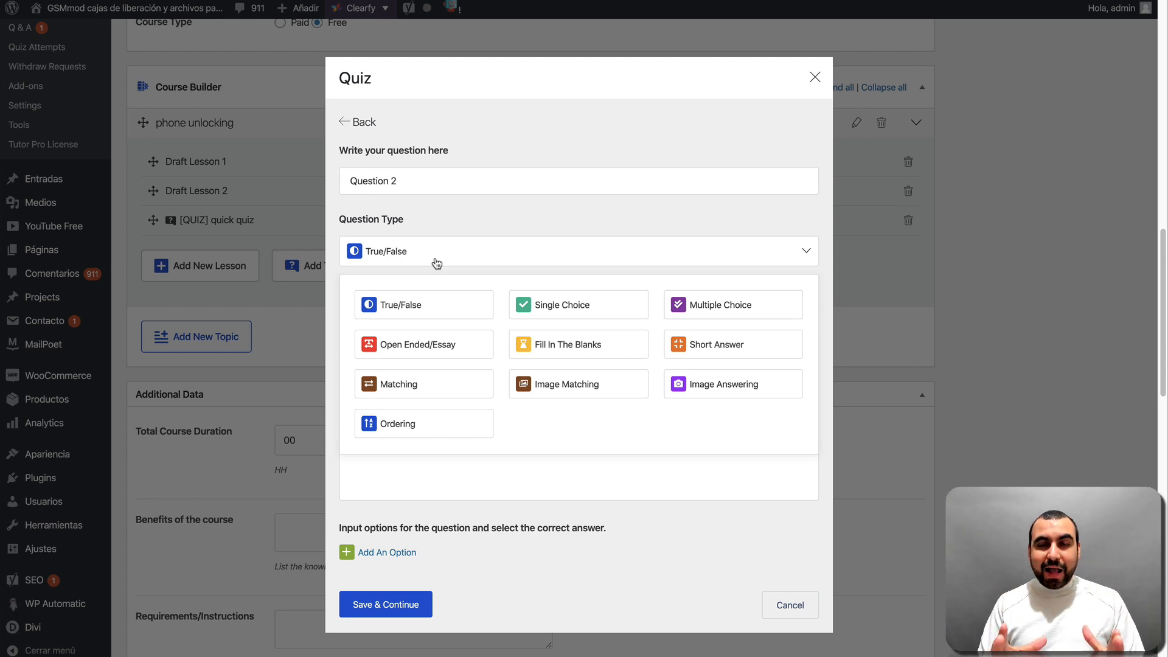
mouse_move(732, 383)
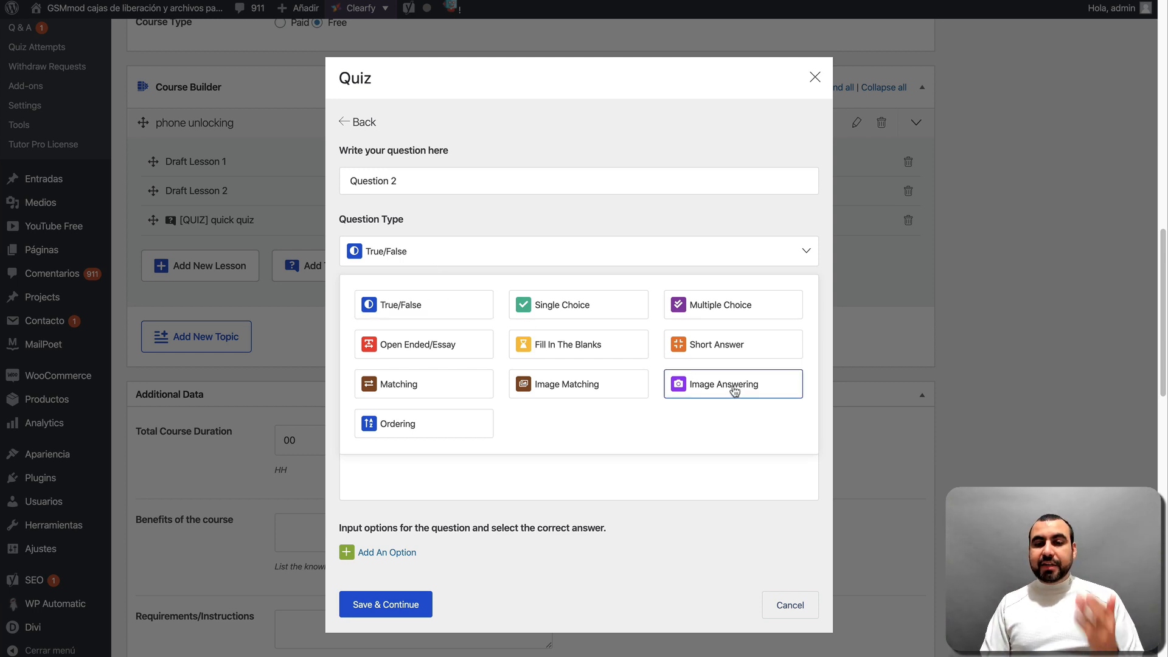
mouse_move(739, 392)
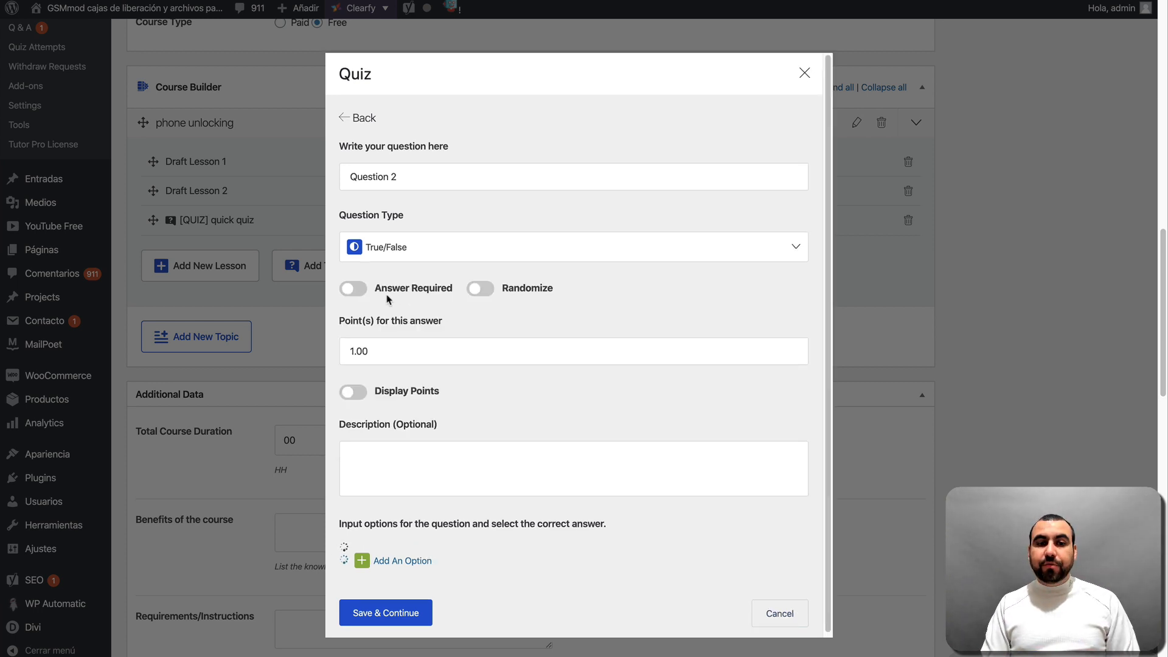
Make Question 2 require an answer and display its points to students
left_click(353, 288)
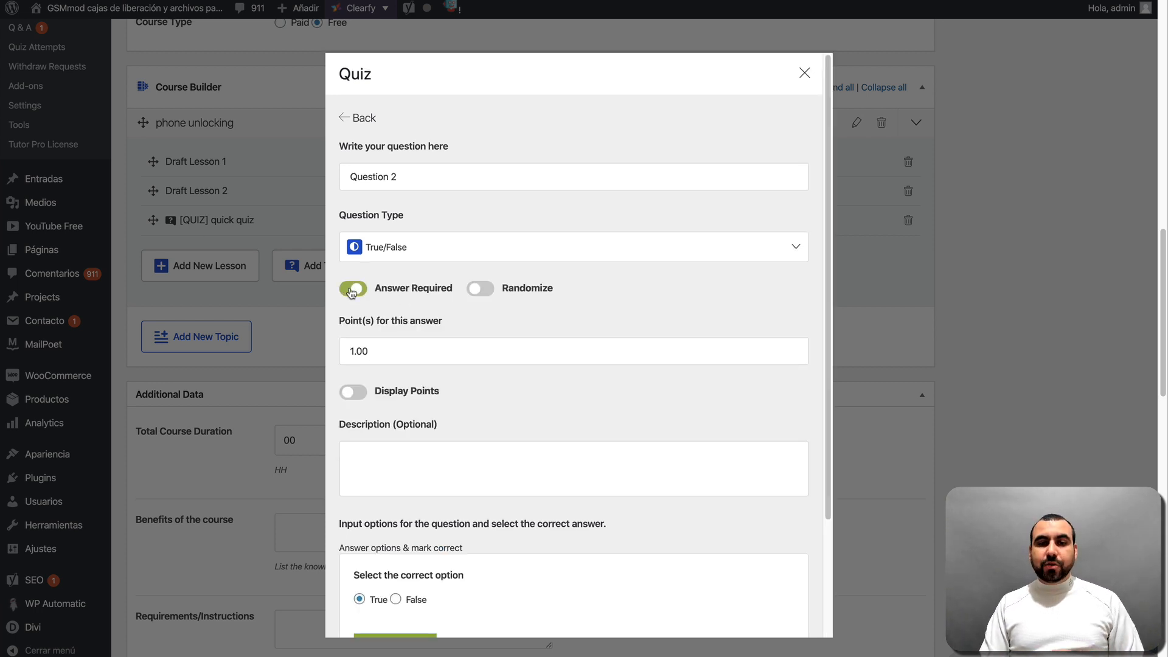
left_click(352, 288)
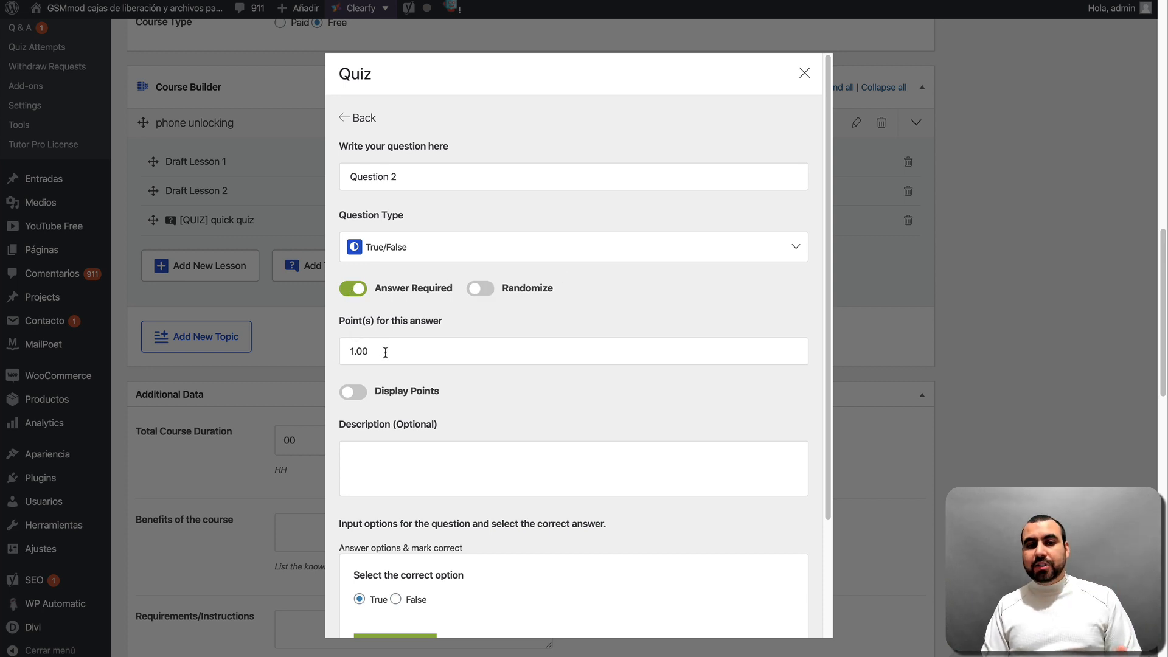
scroll("up", 3)
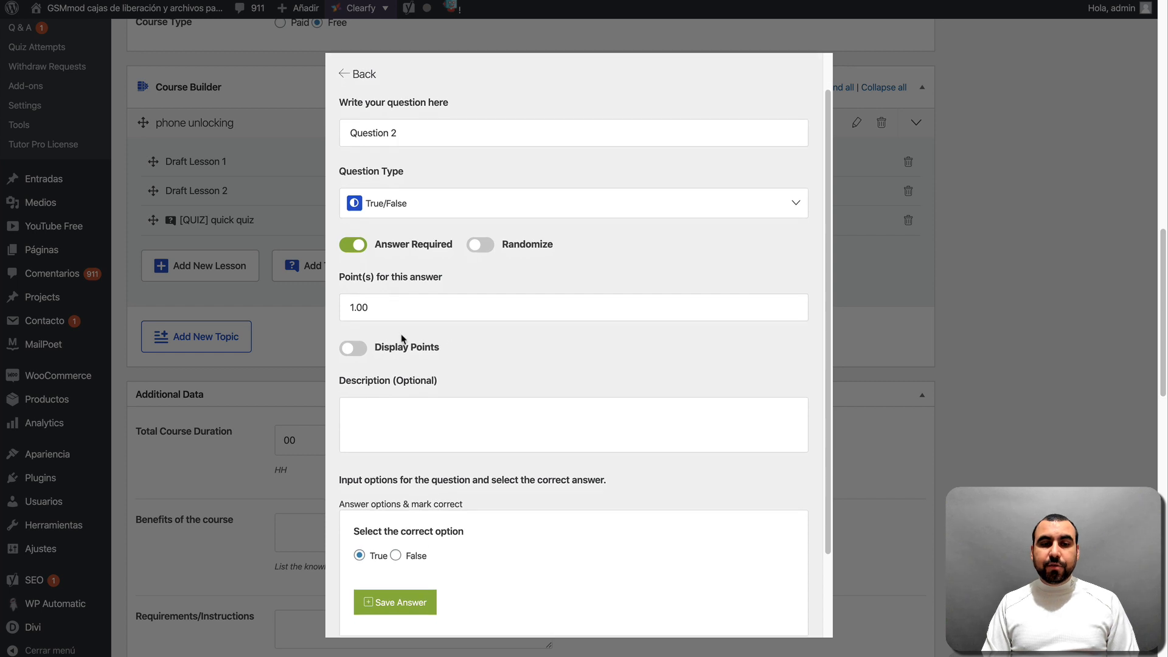
left_click(353, 348)
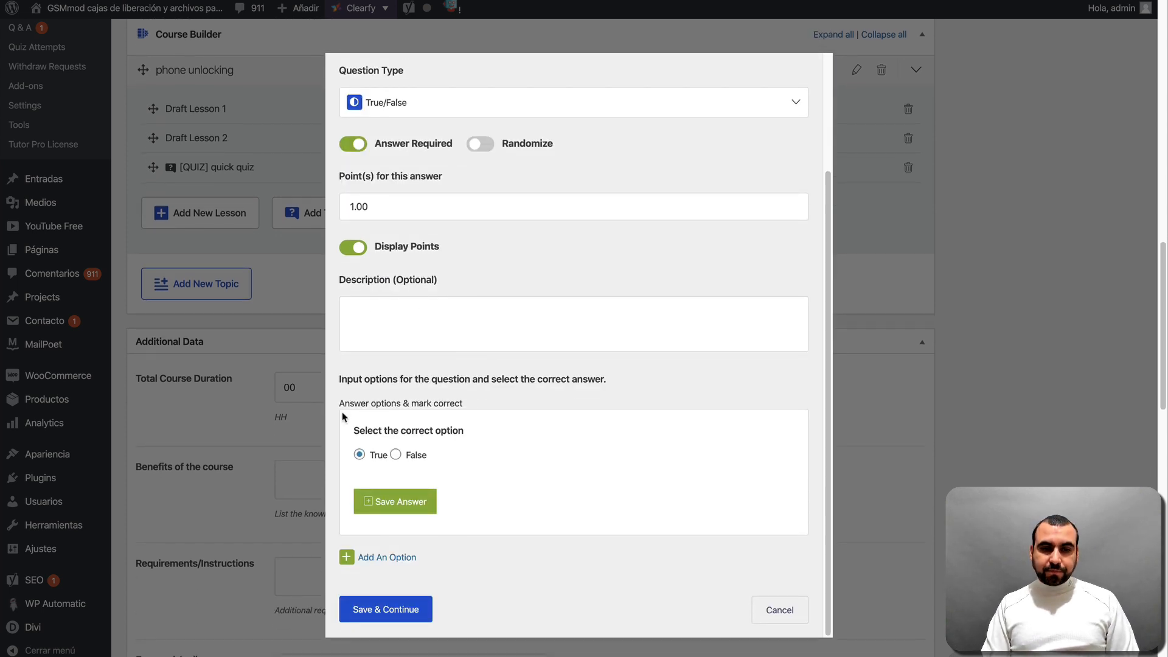
mouse_move(407, 457)
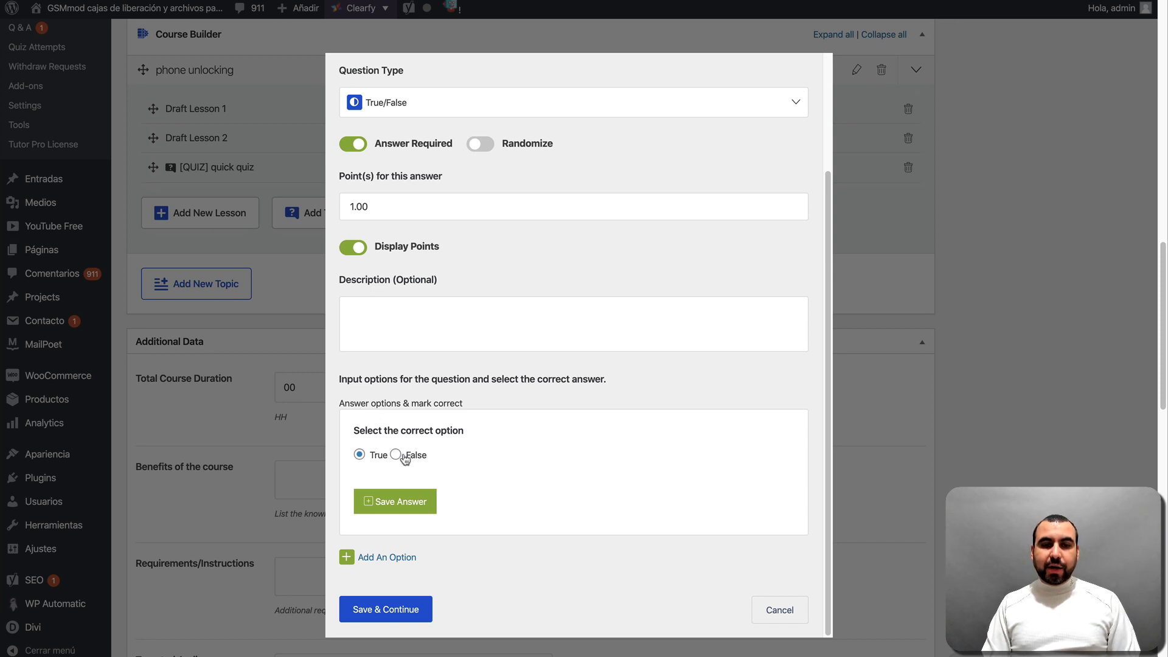
Save True as the correct answer and save Question 2 to the quiz
left_click(394, 501)
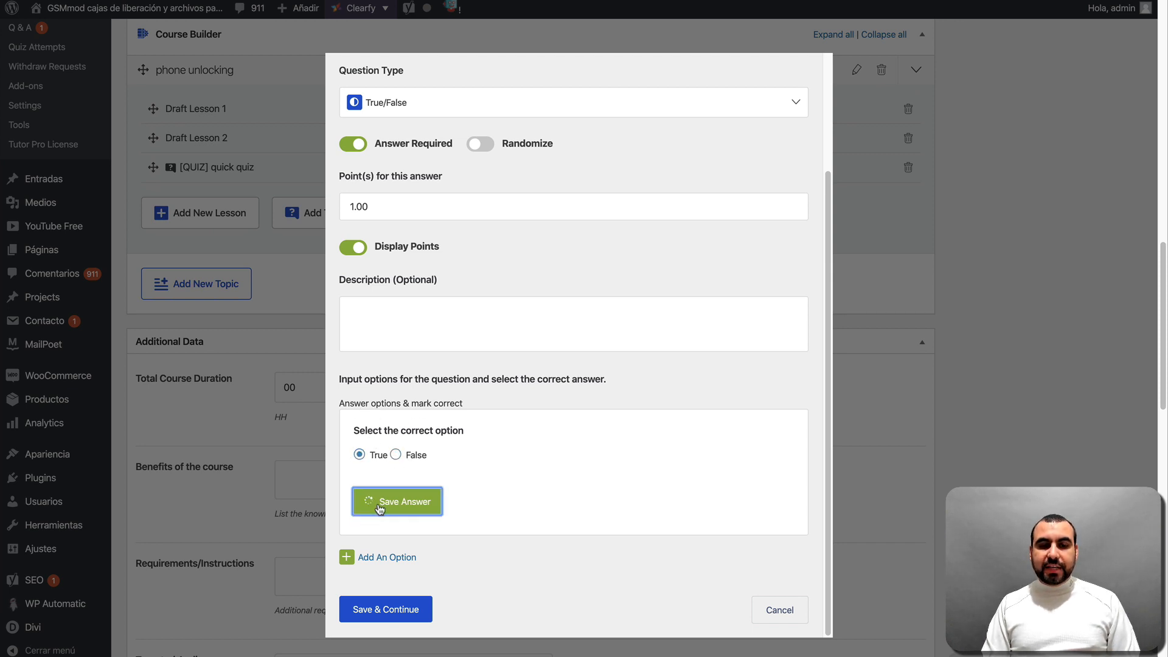
left_click(397, 501)
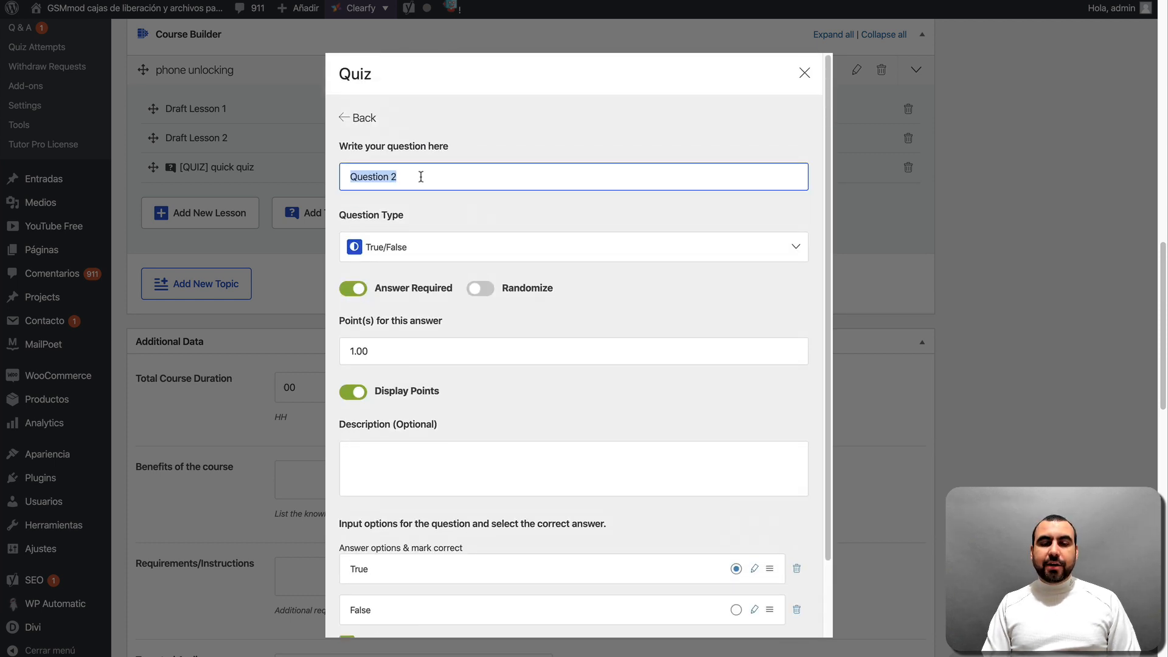
scroll("down", 3)
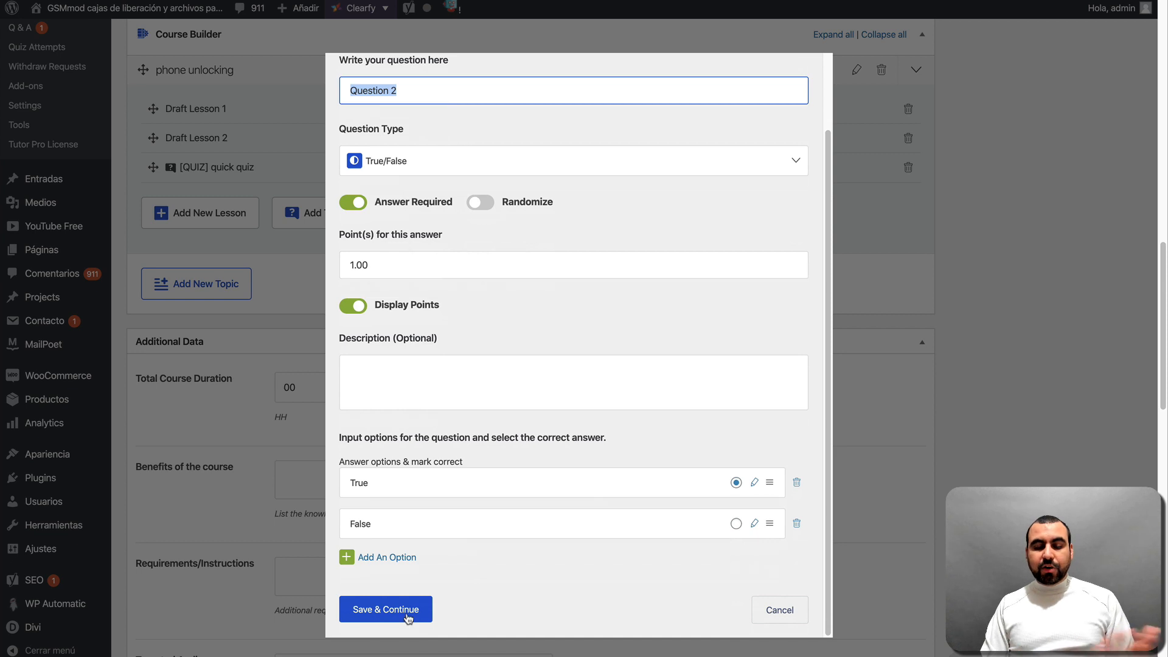
left_click(386, 609)
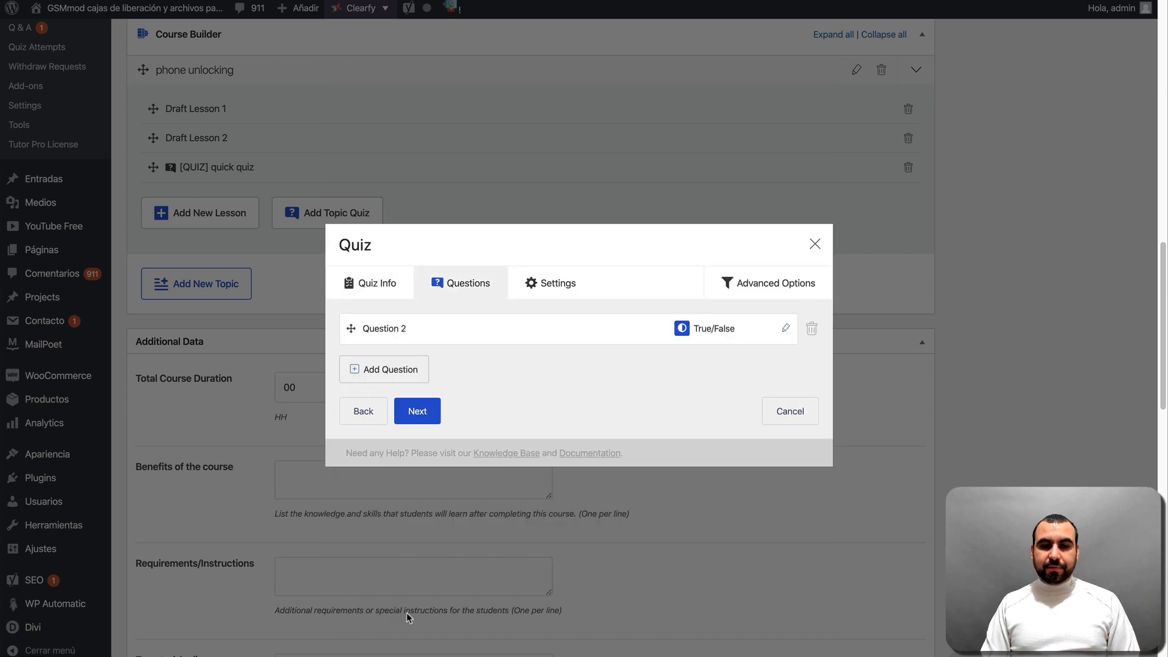
mouse_move(735, 350)
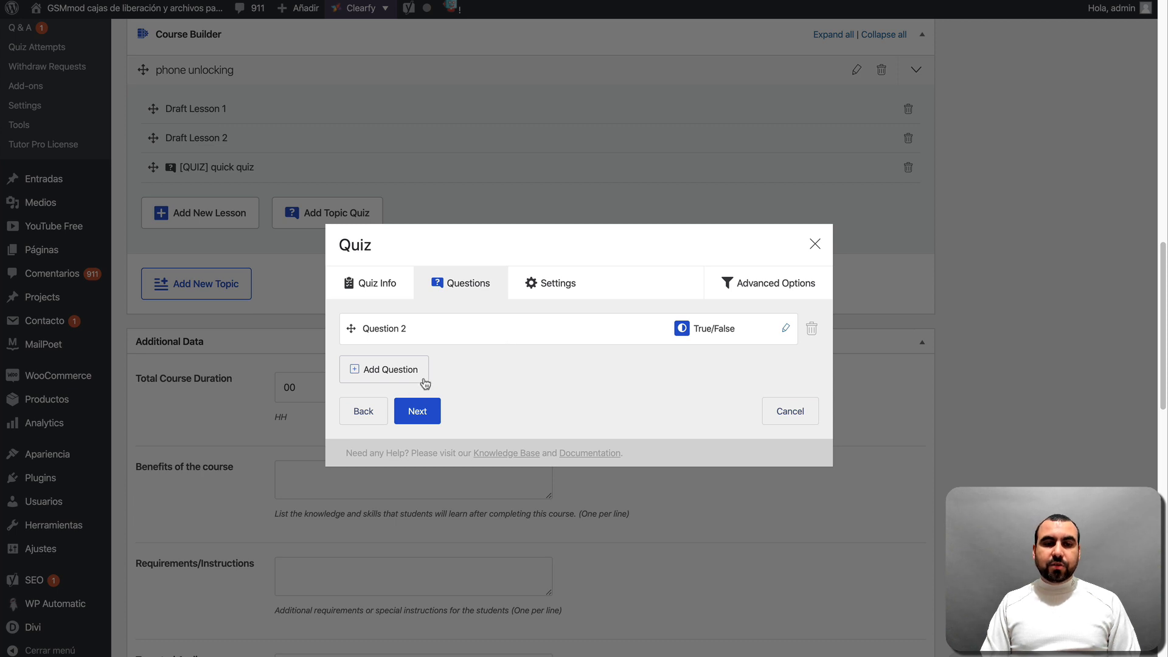
Add a required Image Answering question titled 'WHat is the best phone'
left_click(384, 369)
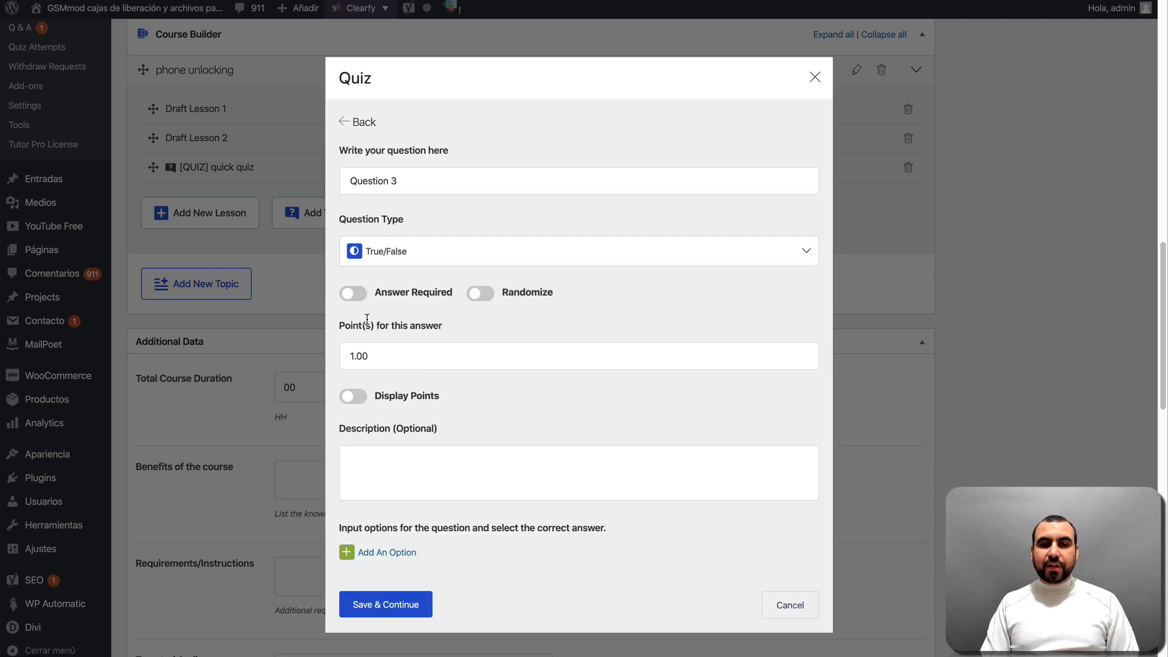
left_click(577, 251)
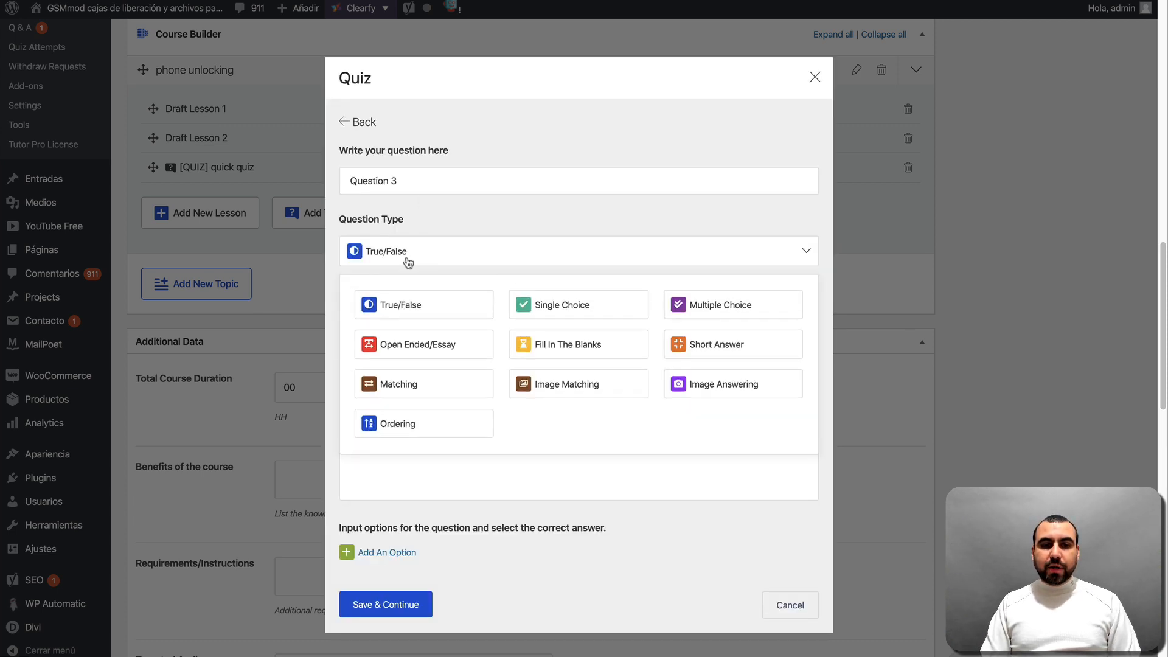
left_click(722, 383)
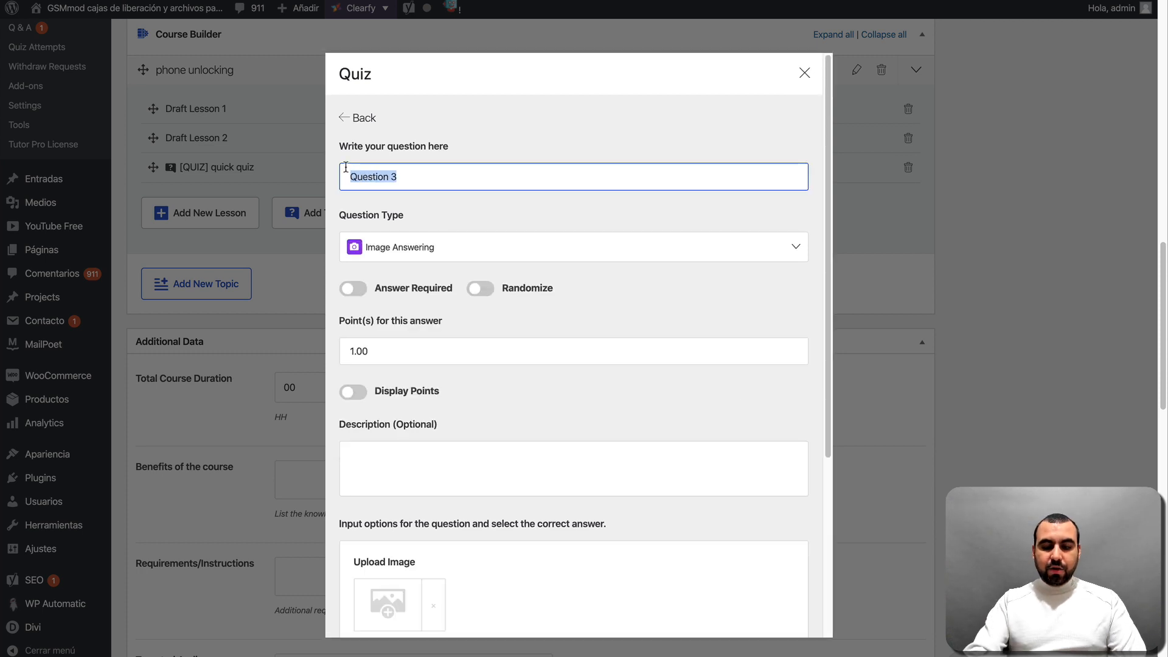
type("WHat is the")
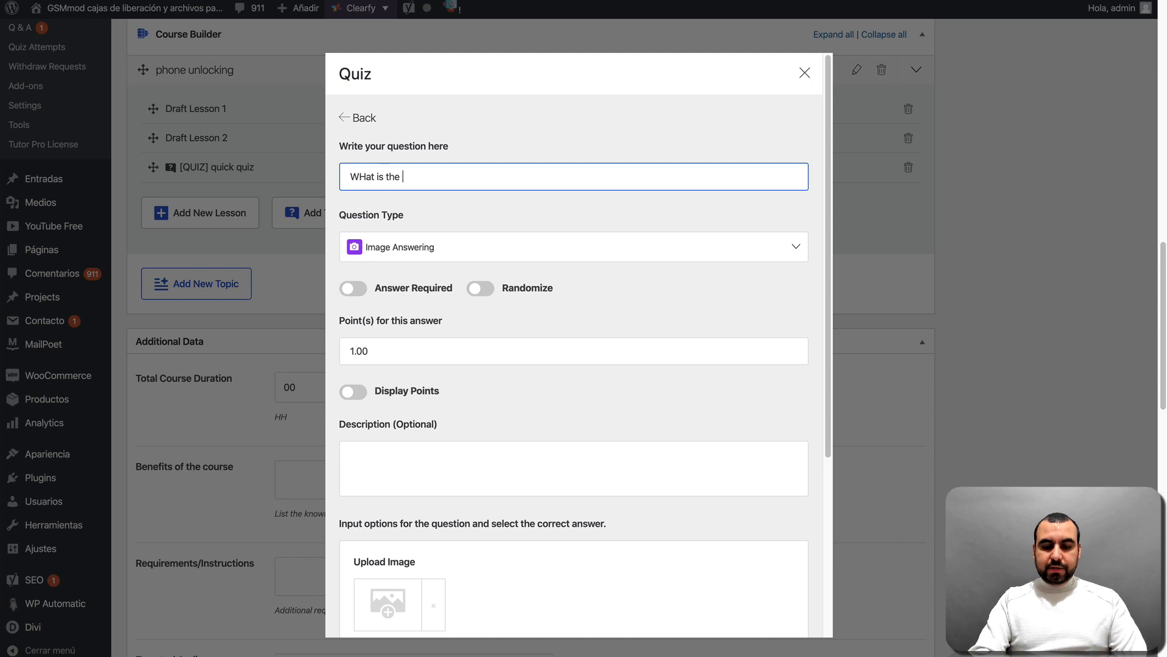
type("best phone")
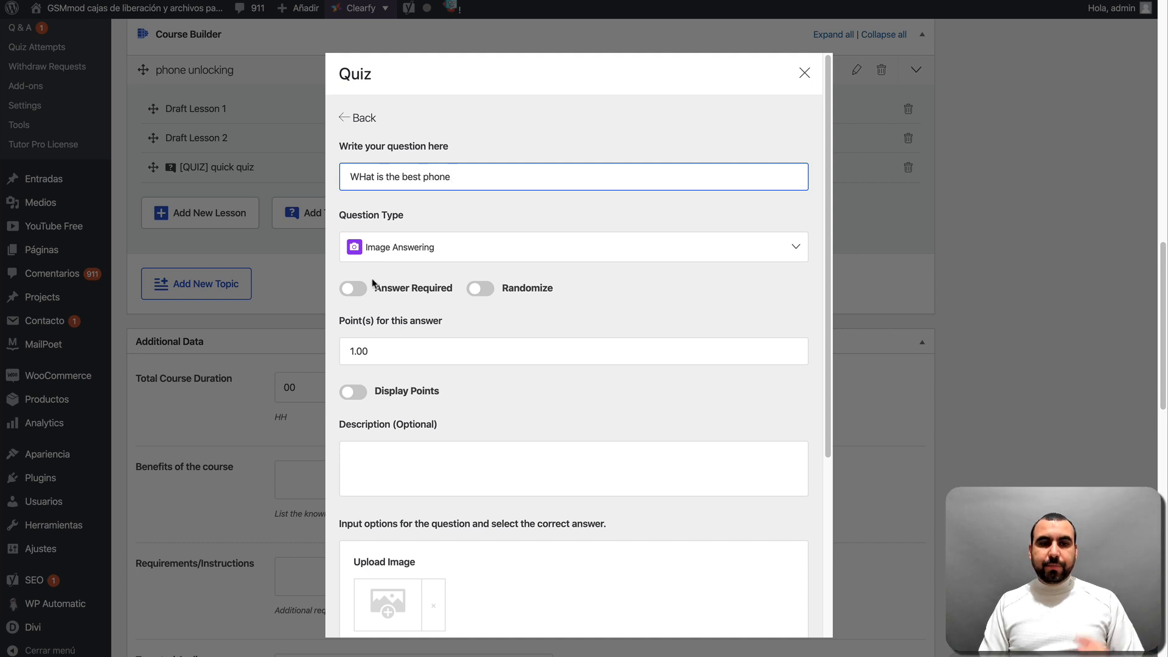
left_click(352, 288)
type("3")
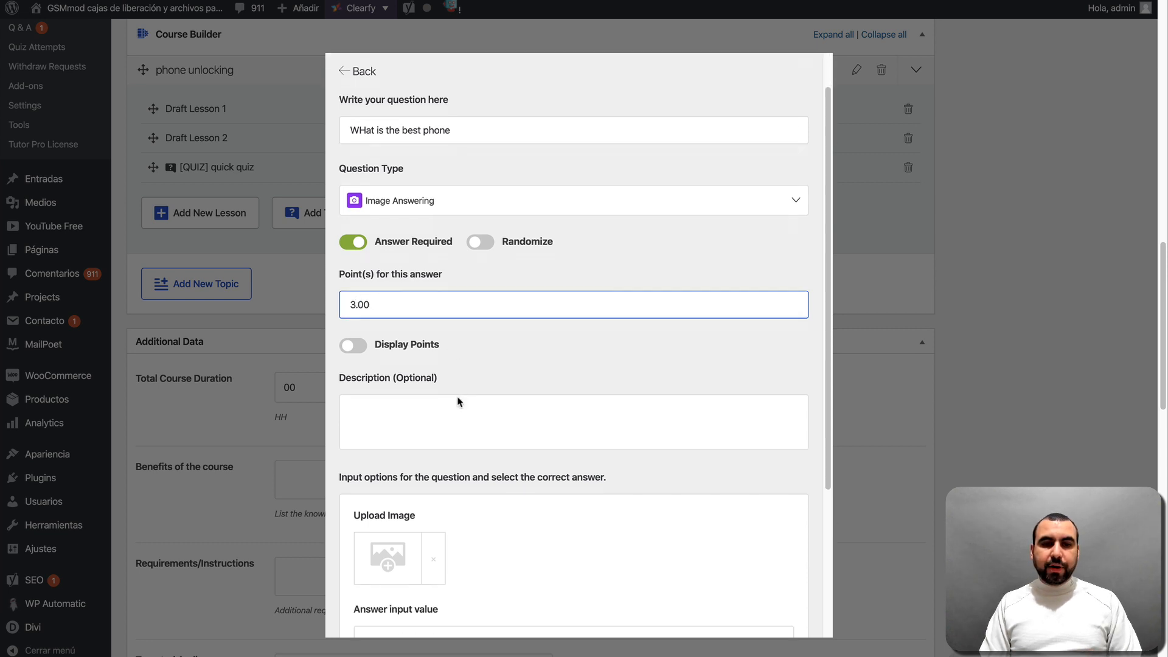
scroll("down", 3)
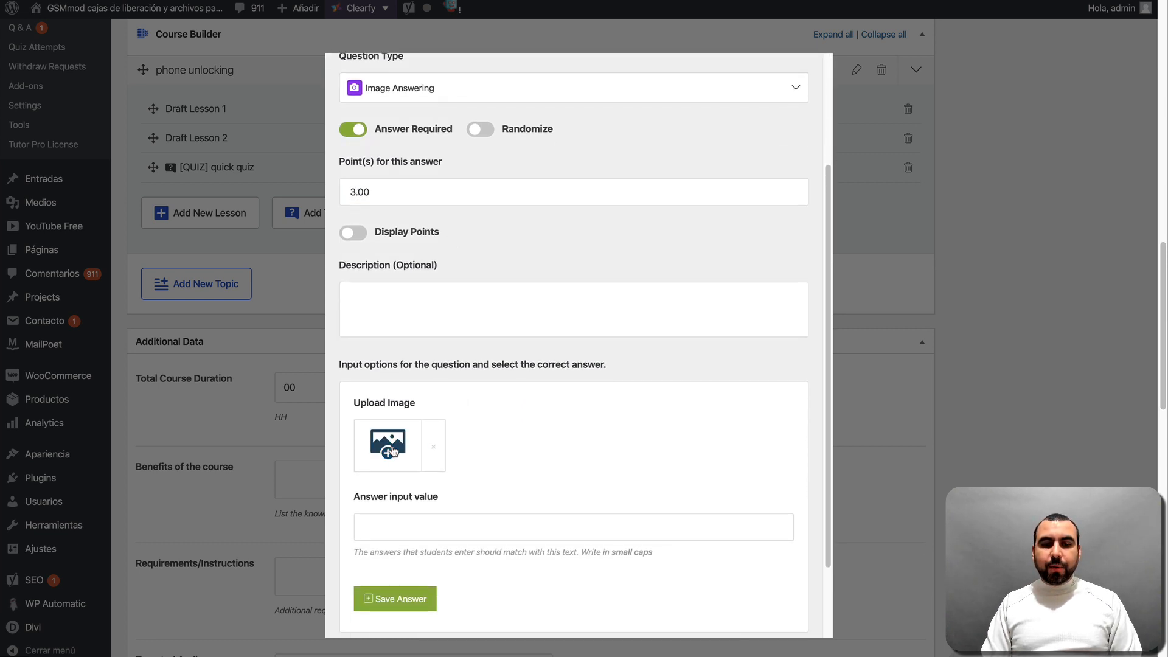
Add three image answer options with phone pictures, numbered 1, 2 and 3
left_click(387, 445)
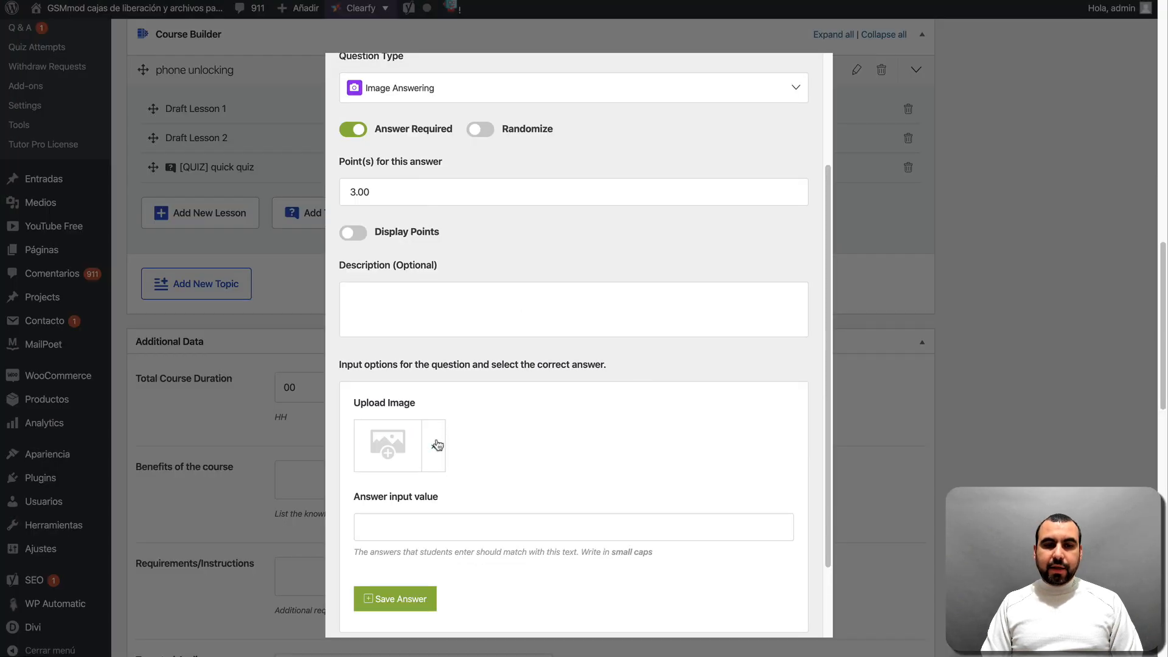
left_click(387, 445)
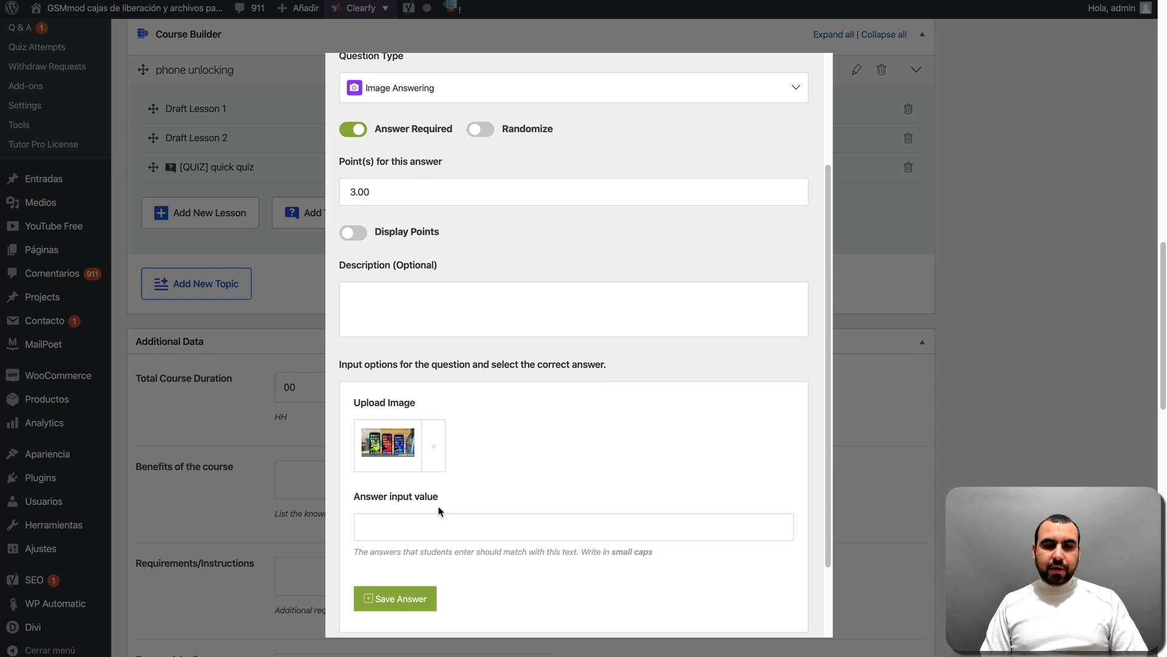
type("1")
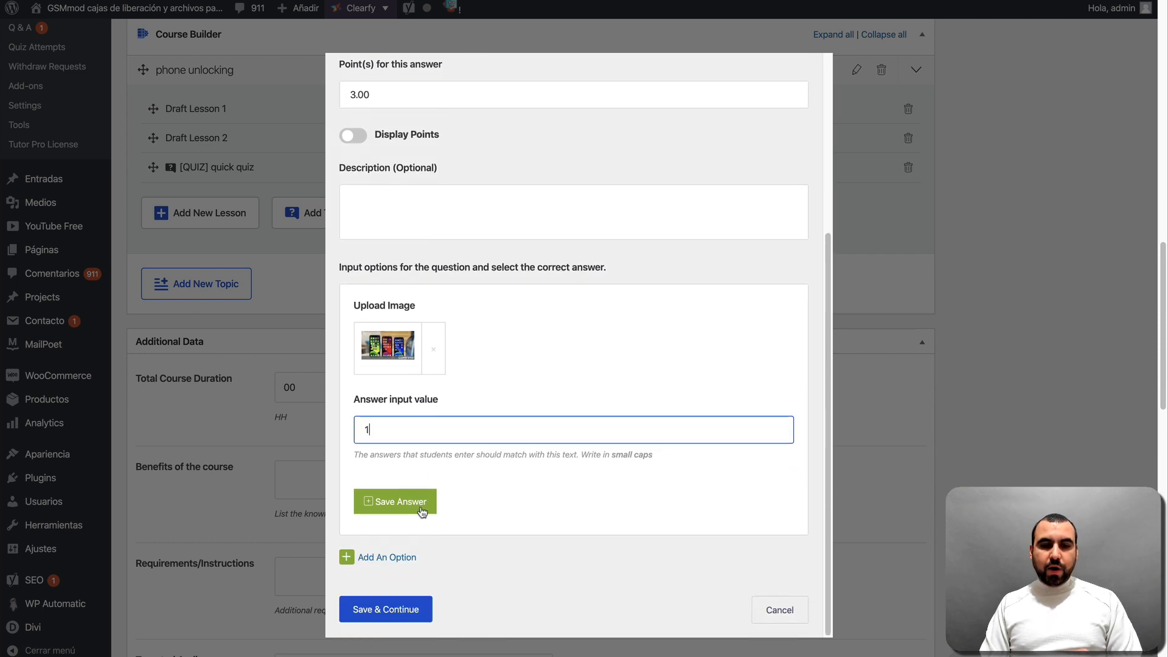
left_click(397, 500)
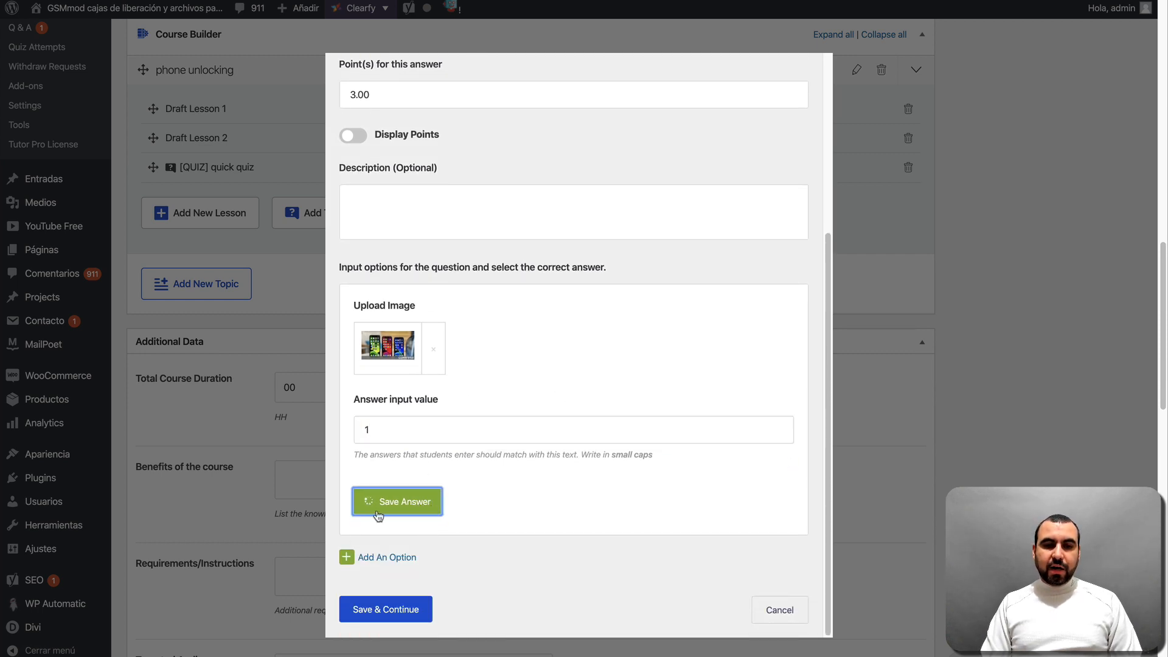
left_click(396, 501)
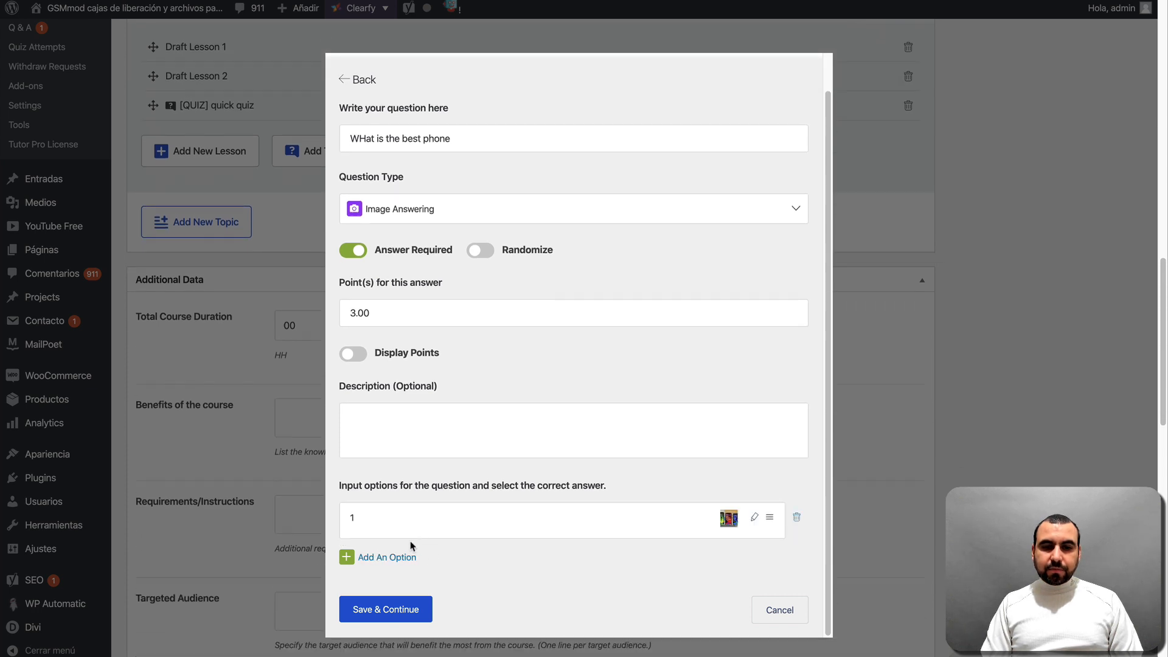
left_click(753, 517)
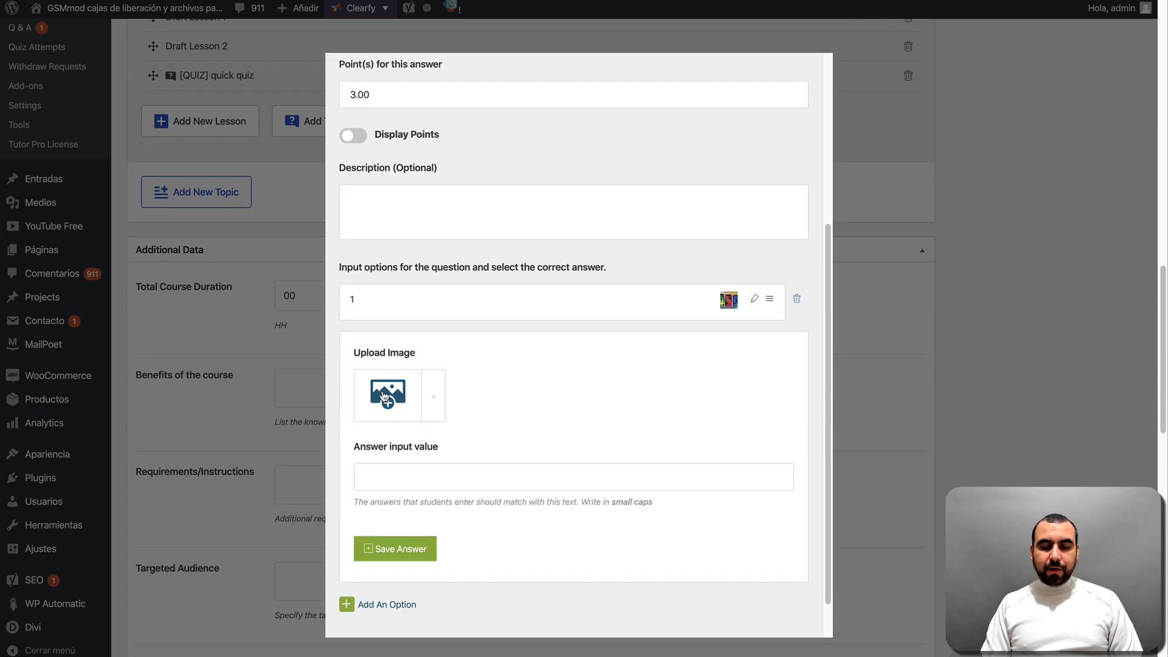
left_click(386, 393)
type("2")
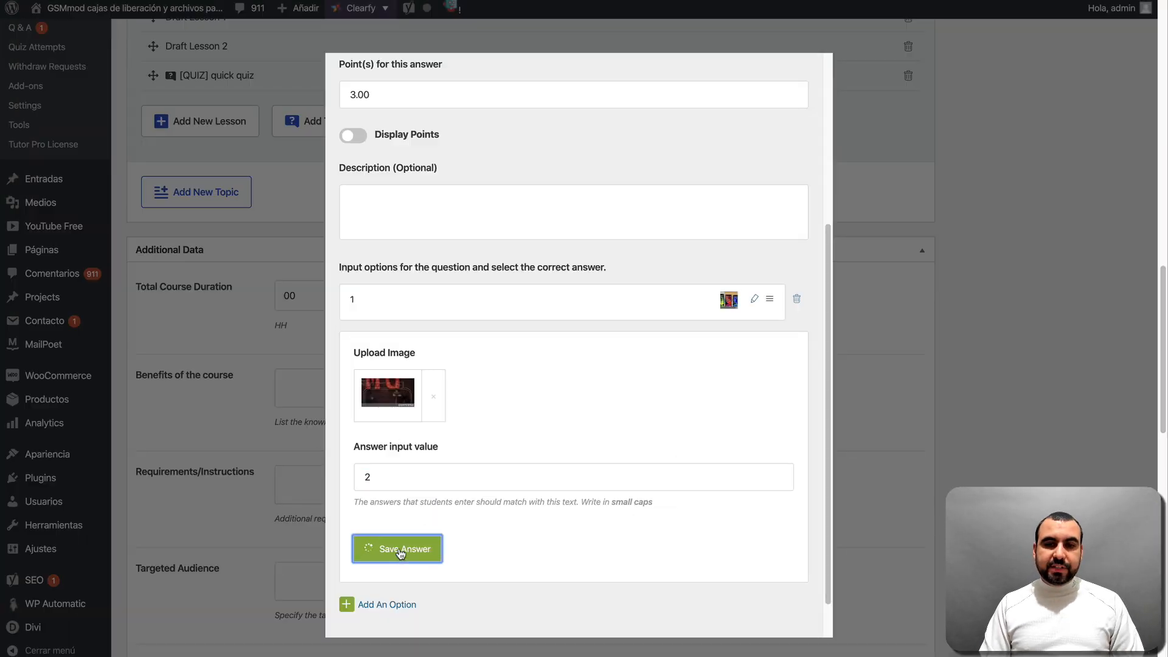
left_click(397, 548)
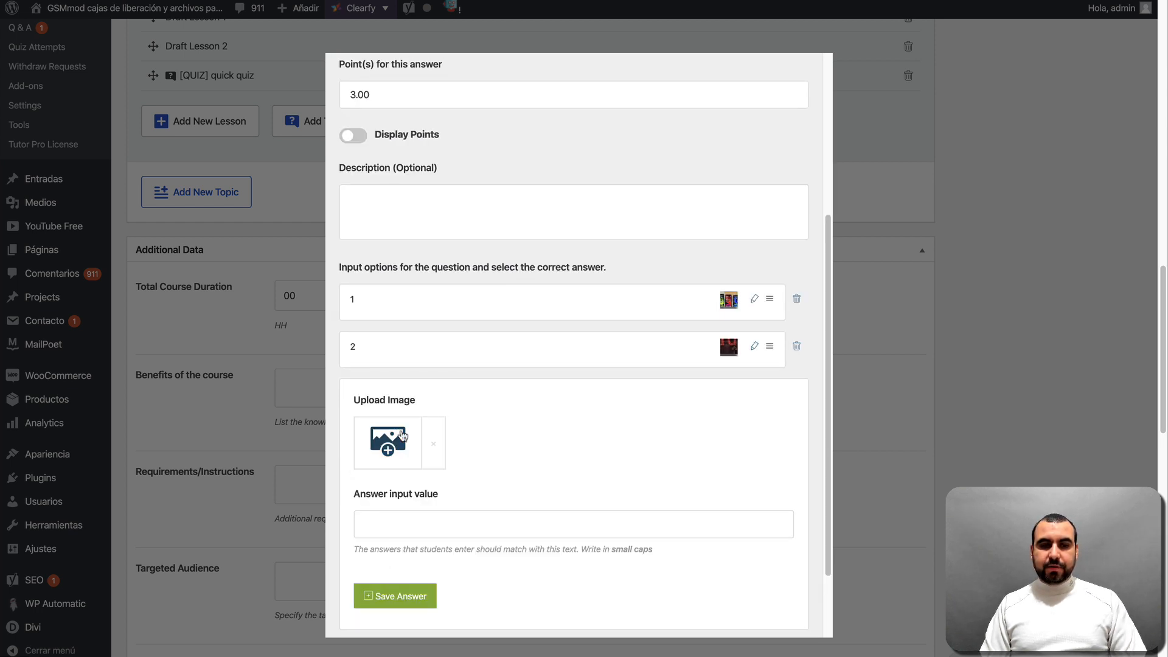
left_click(387, 442)
type("3")
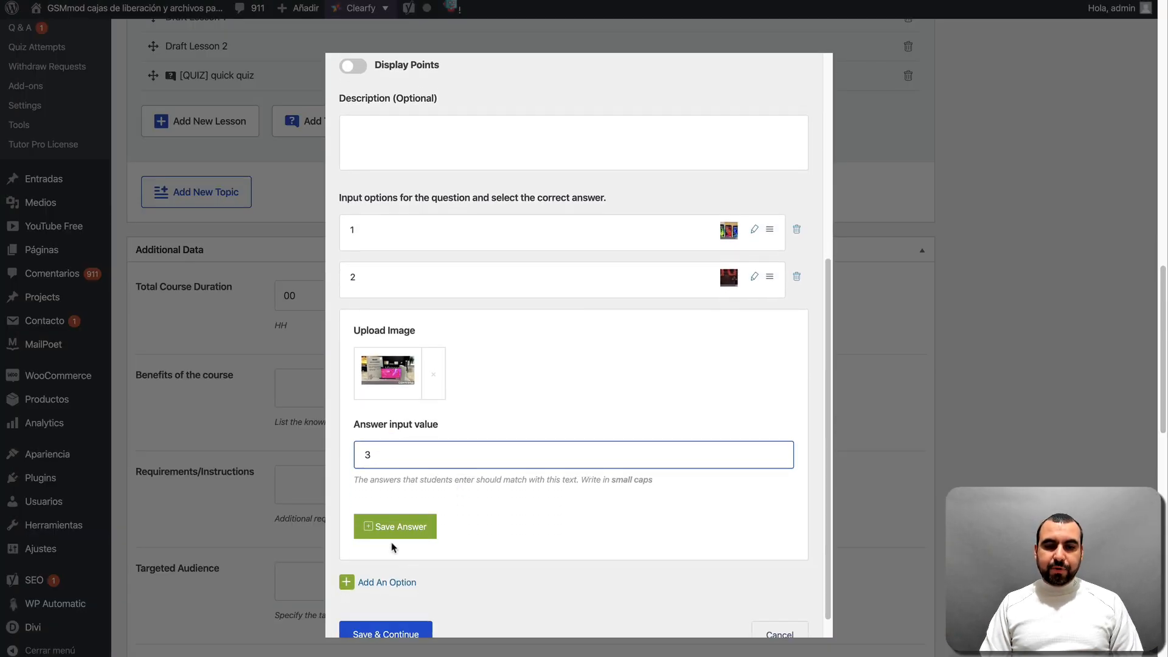
left_click(394, 527)
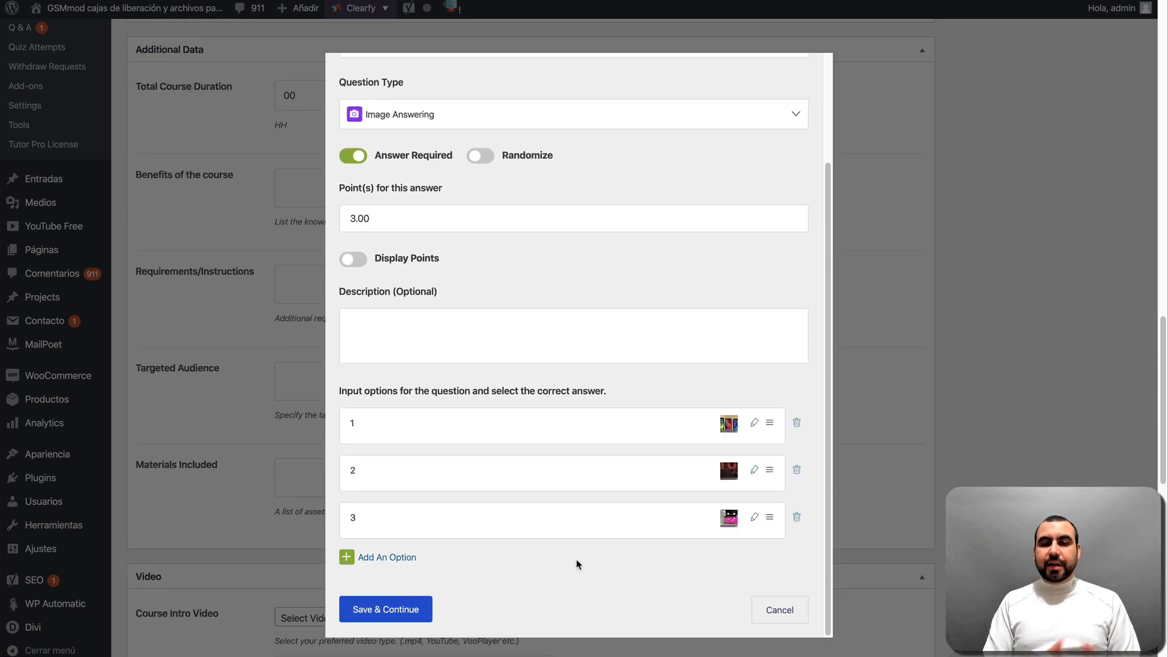
Save the question and continue to the quiz settings
left_click(386, 609)
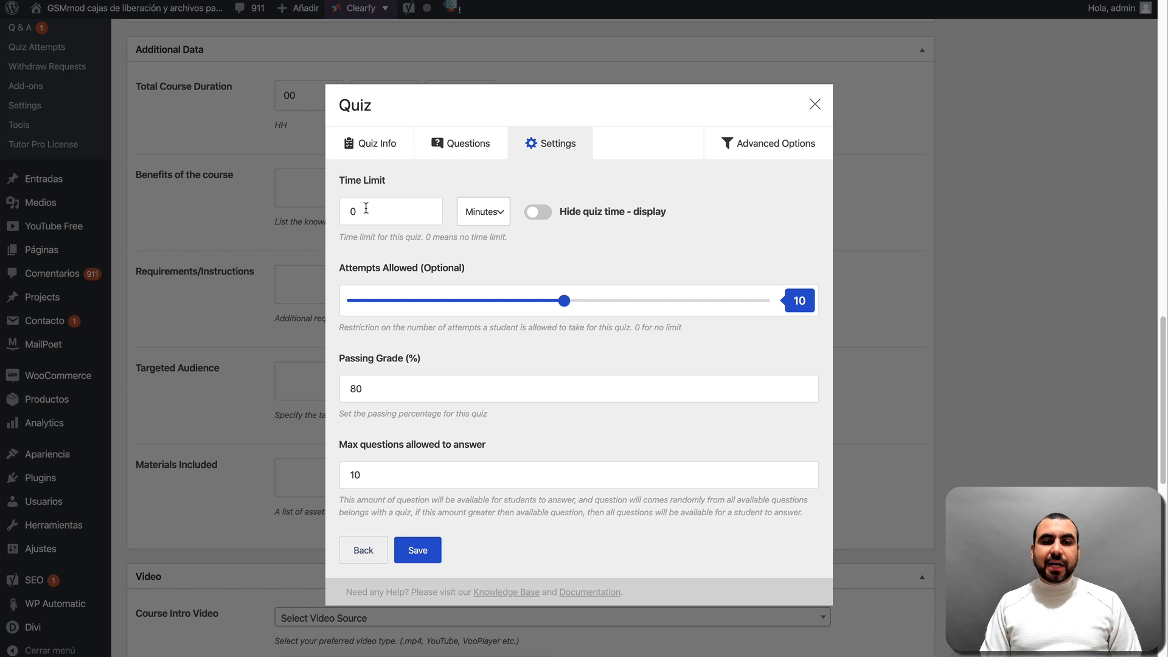
Set the quiz time limit to 10 minutes and save the quiz settings
left_click(390, 211)
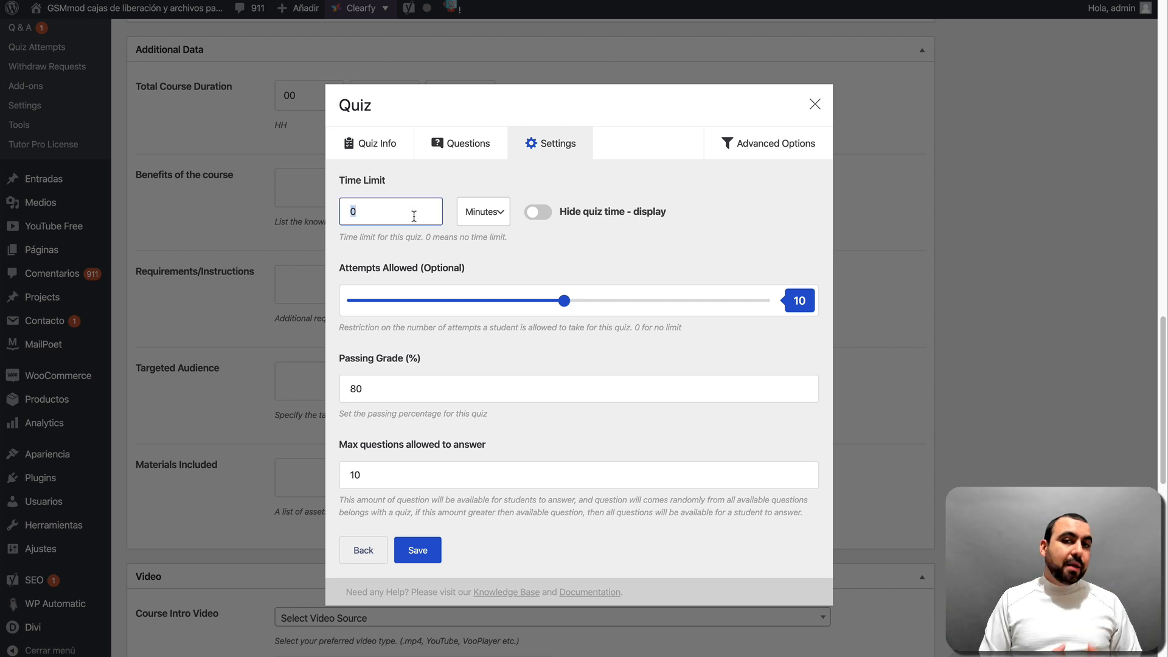
type("10")
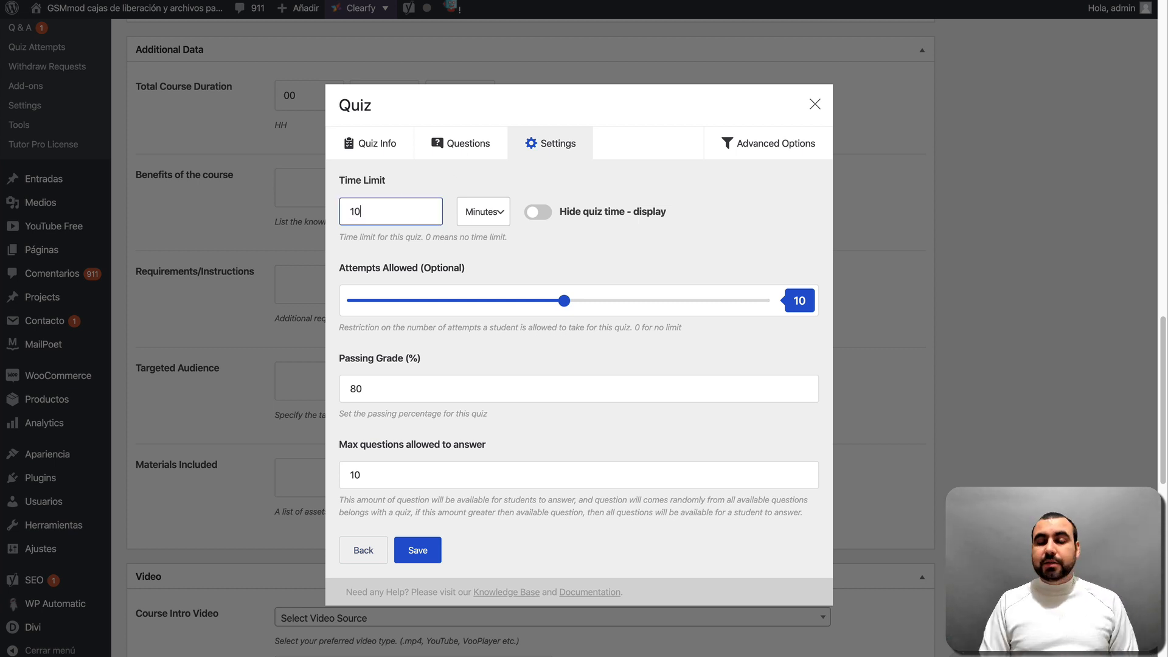
mouse_move(554, 234)
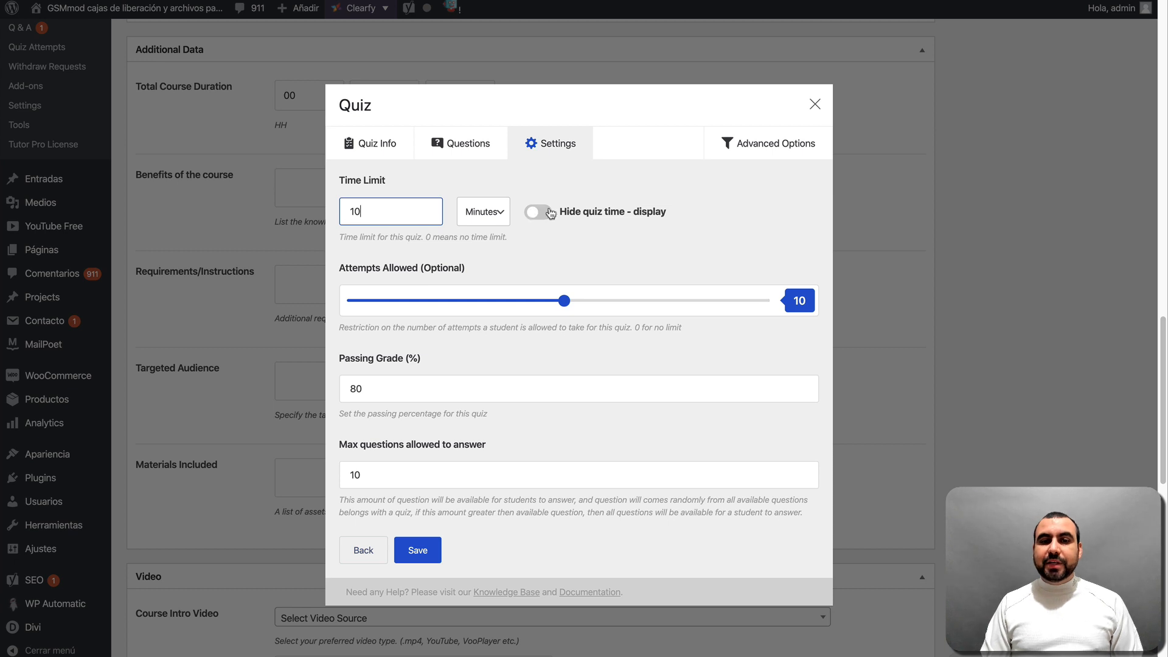
mouse_move(343, 284)
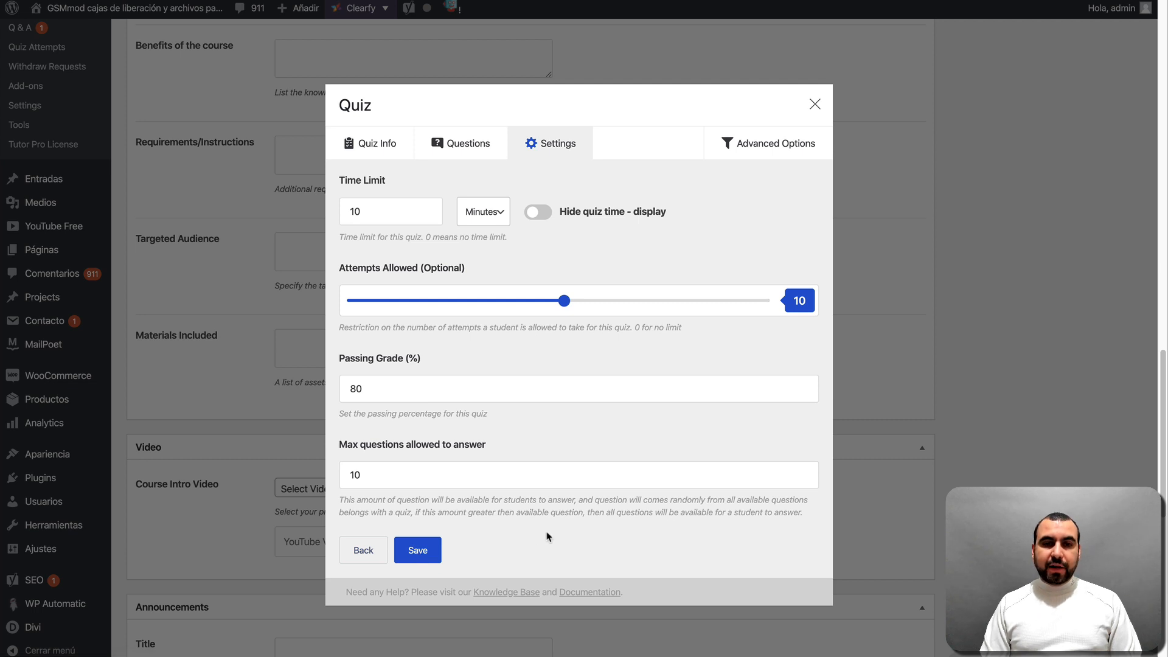
left_click(418, 550)
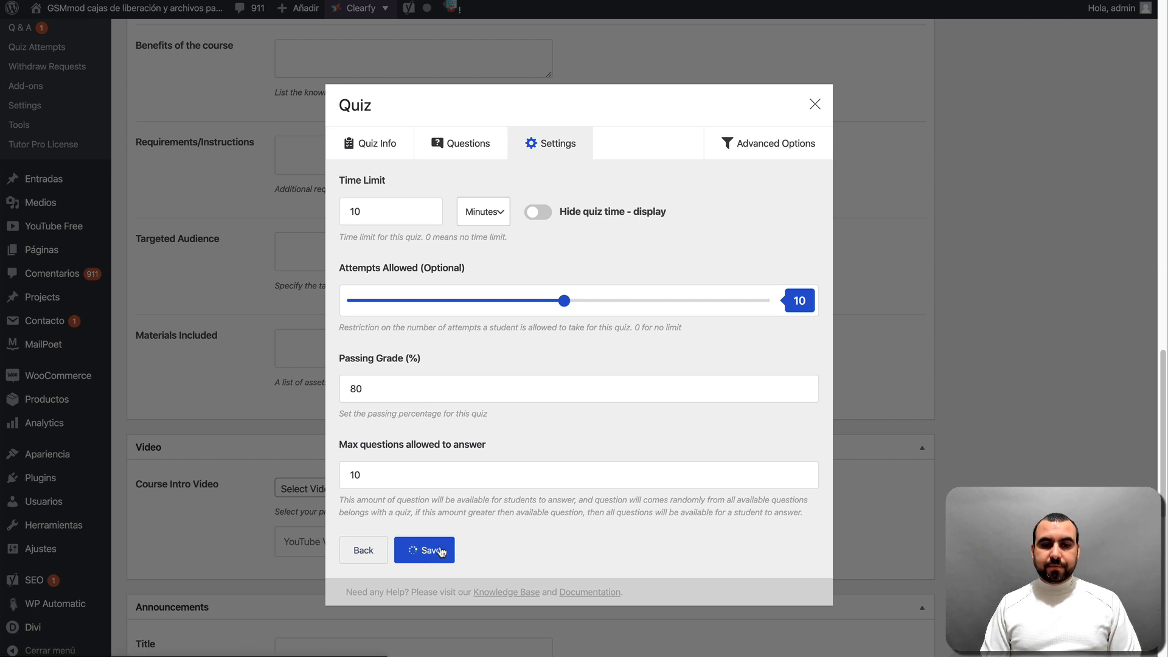
left_click(423, 549)
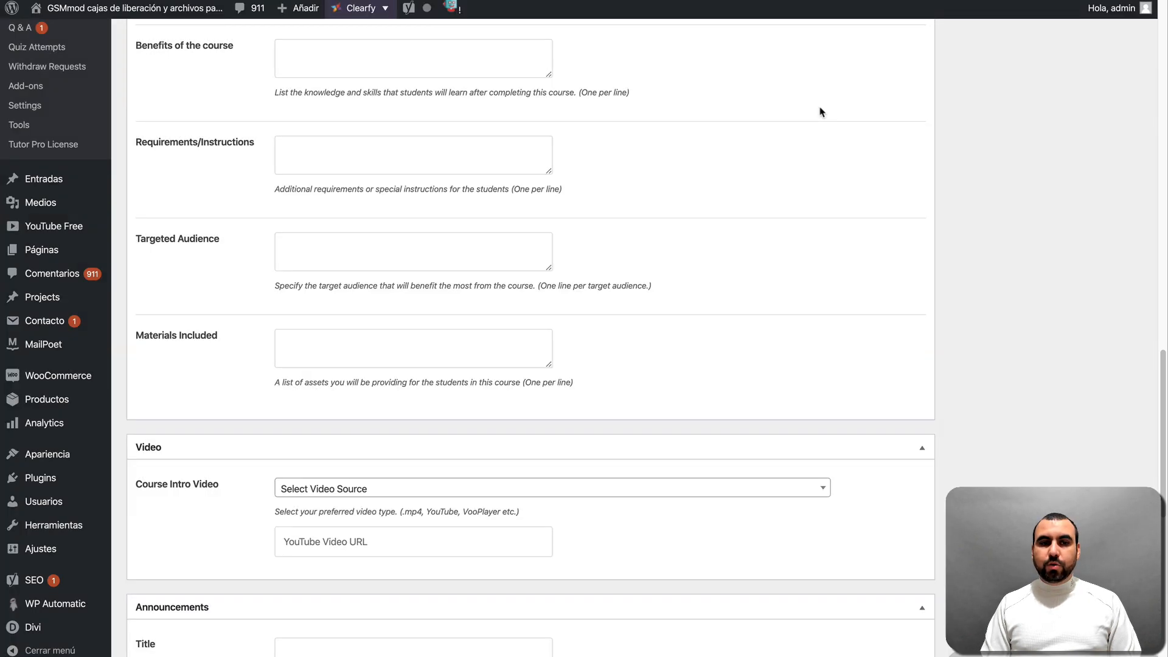
scroll("up", 3)
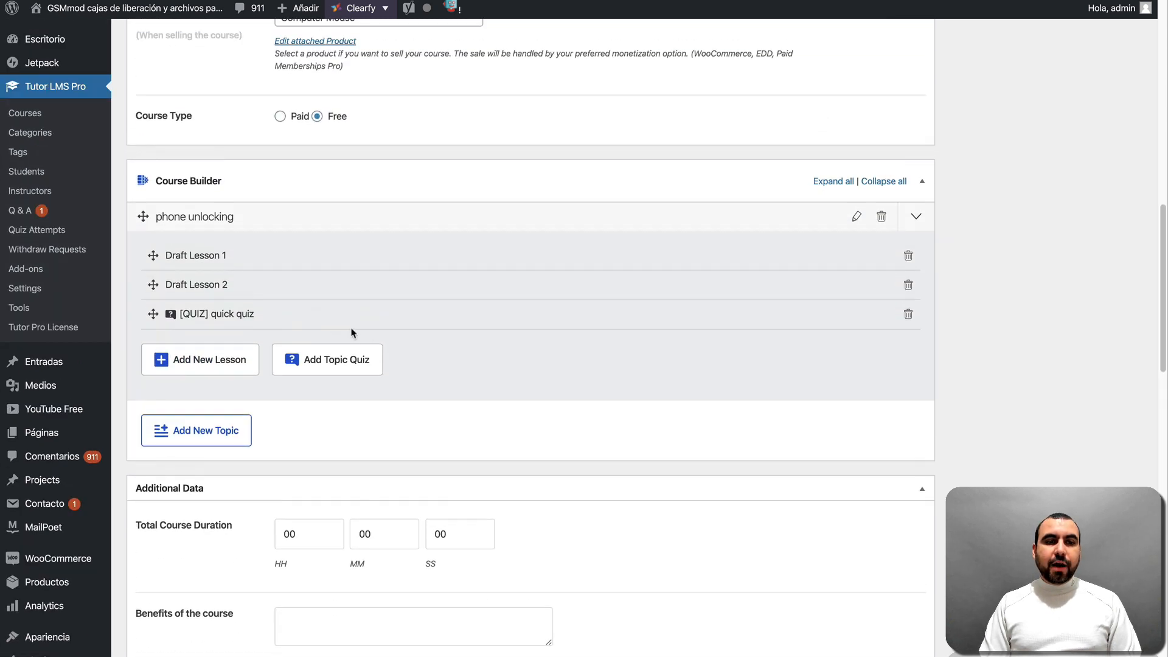
mouse_move(234, 254)
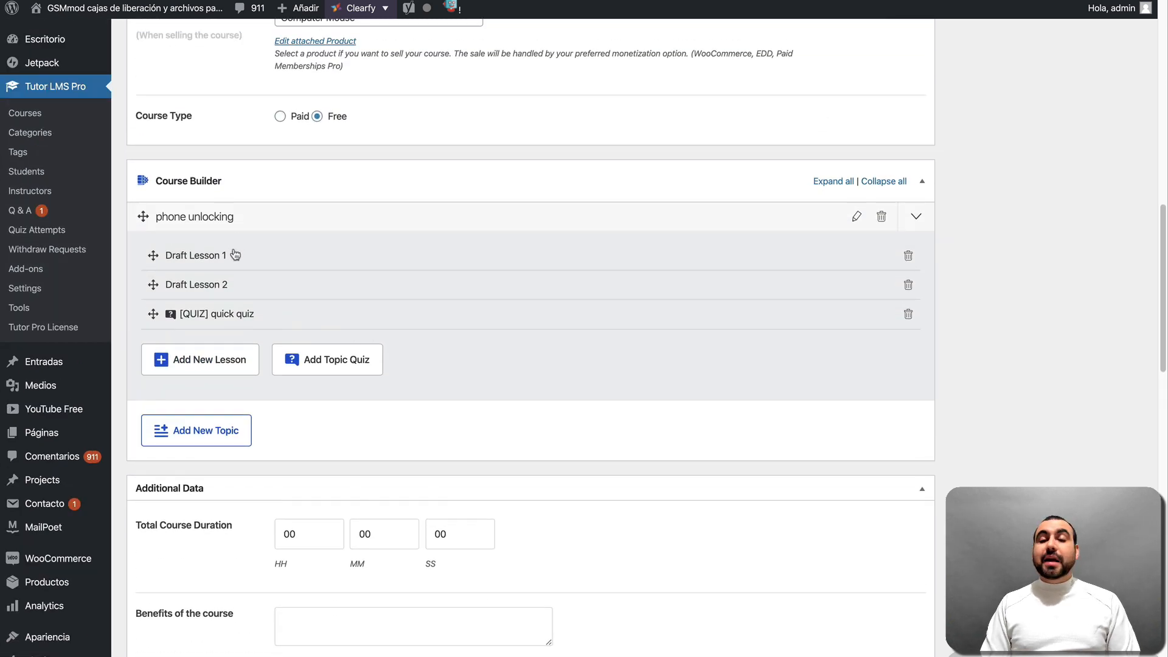
mouse_move(250, 284)
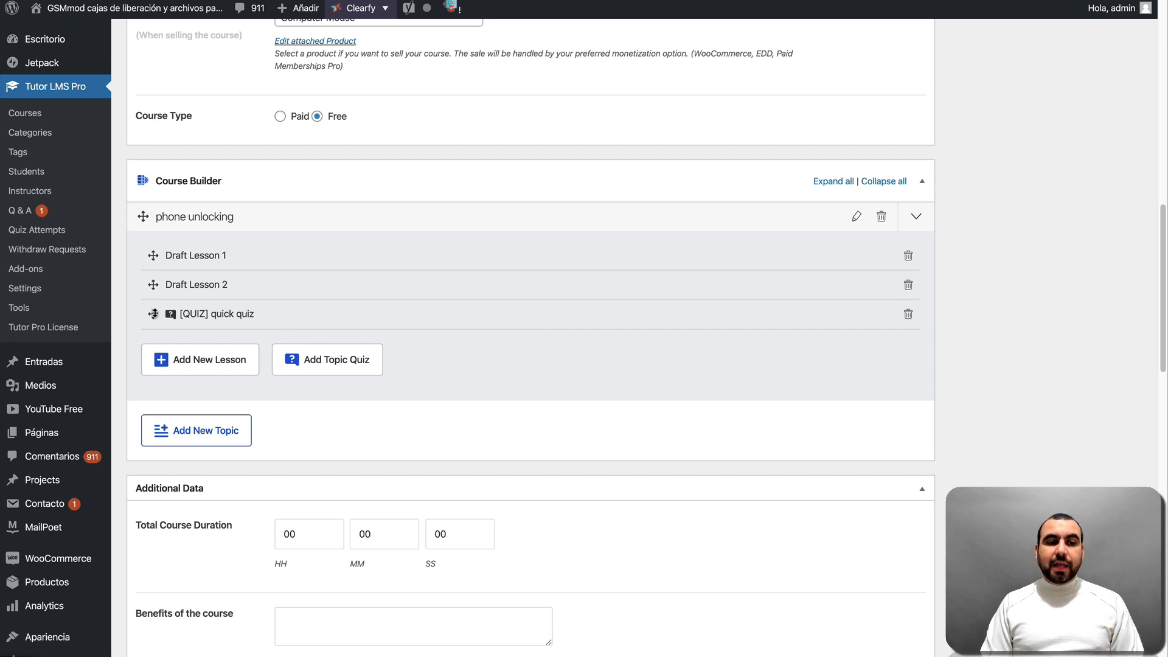
left_click(907, 284)
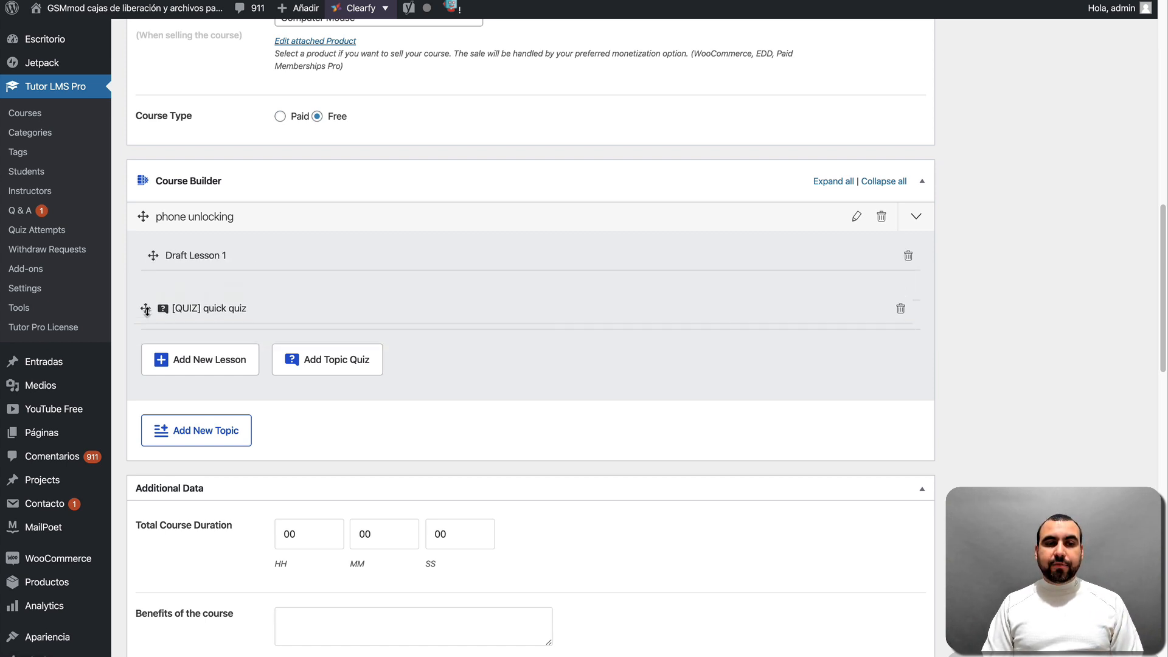
left_click(199, 359)
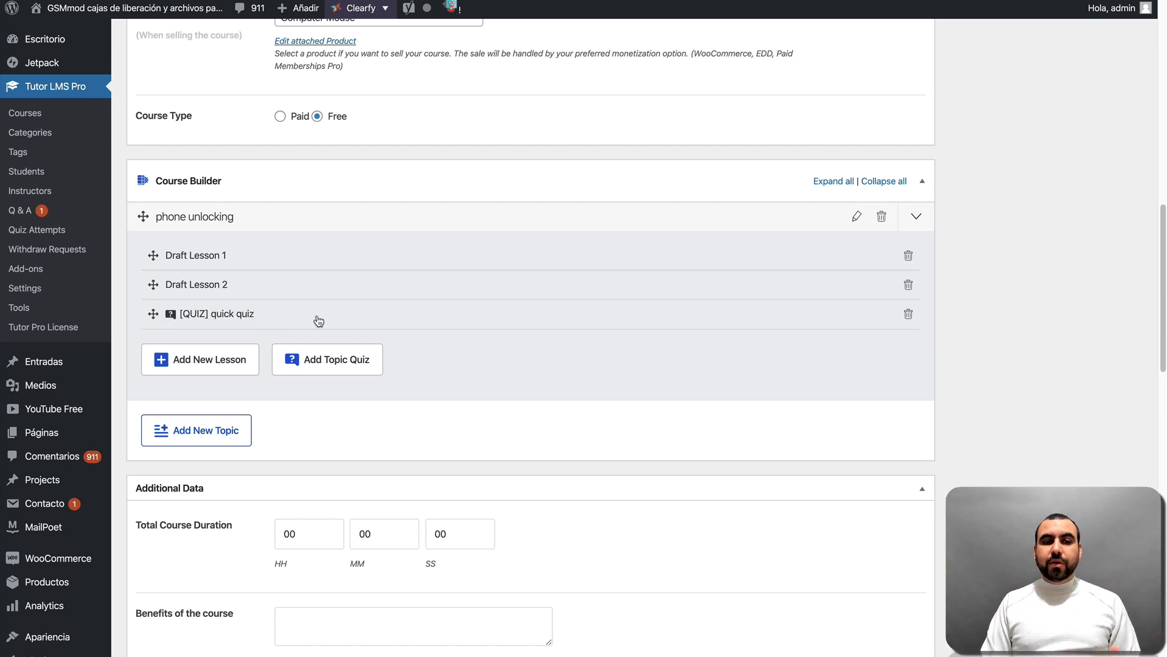
mouse_move(227, 414)
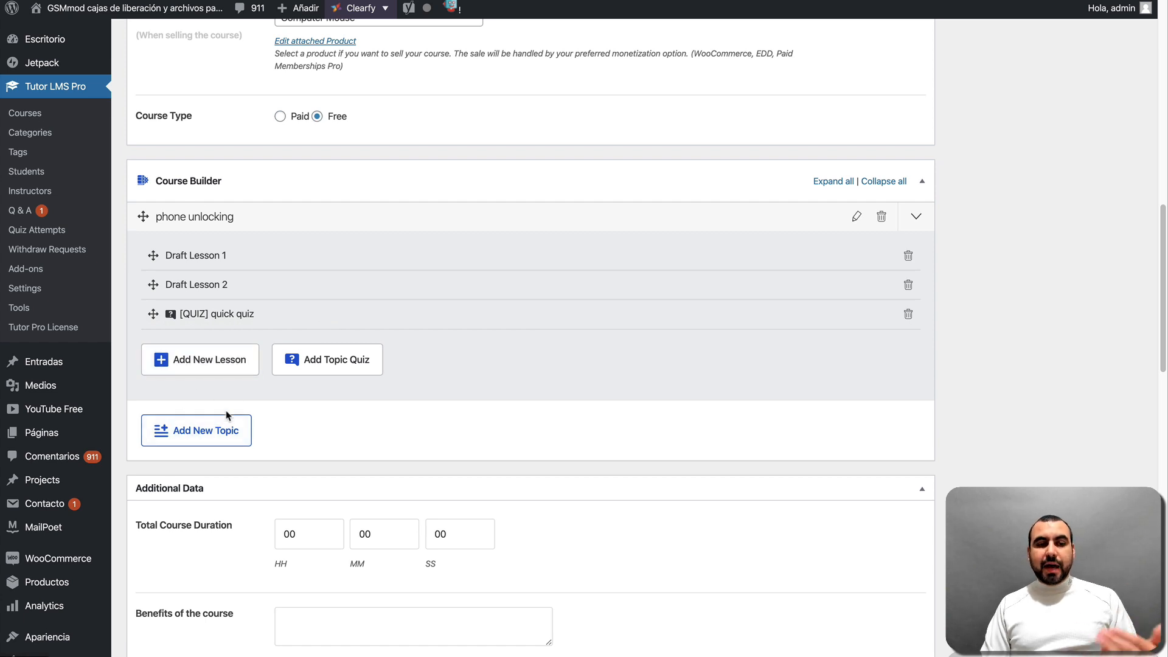
mouse_move(190, 237)
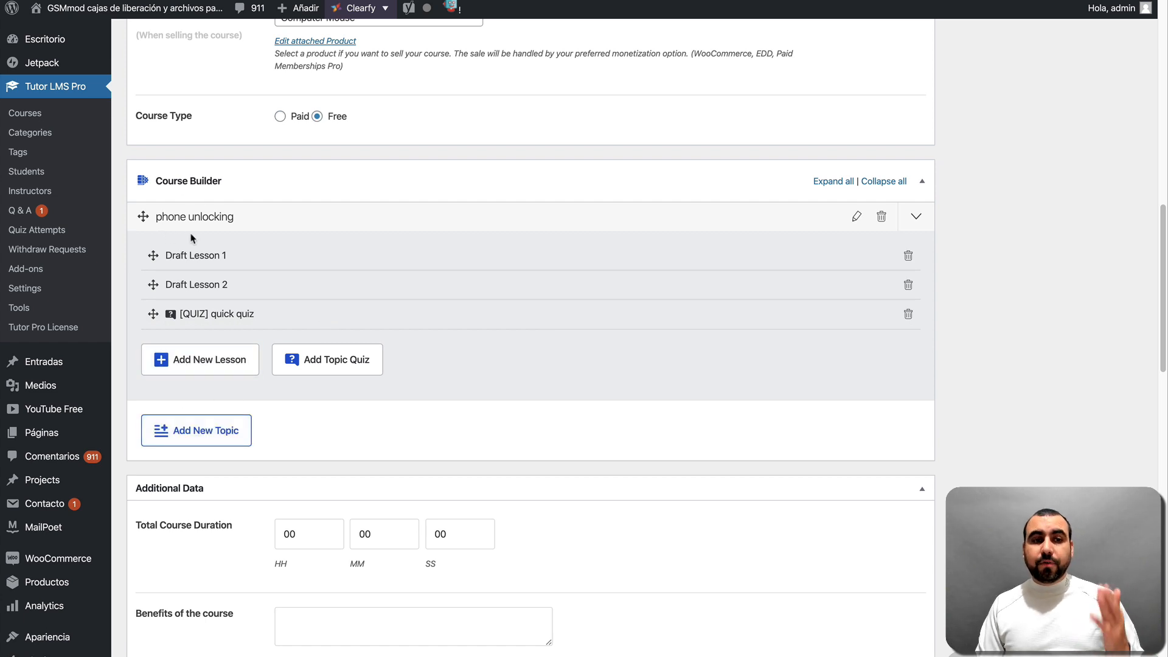
mouse_move(196, 429)
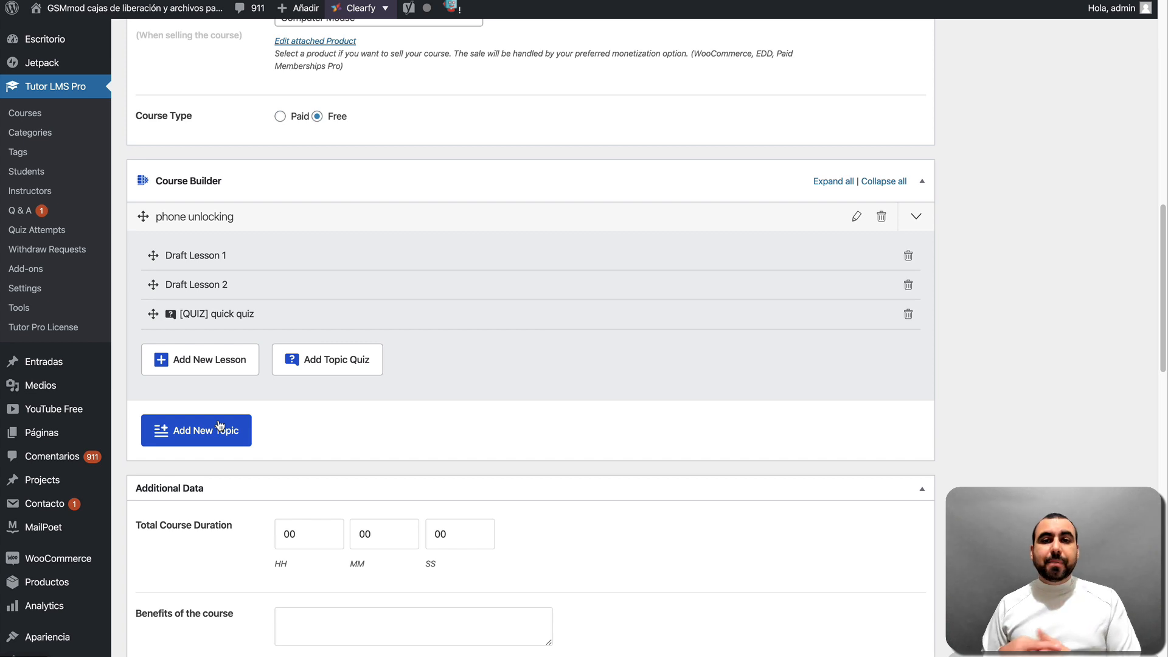
mouse_move(199, 359)
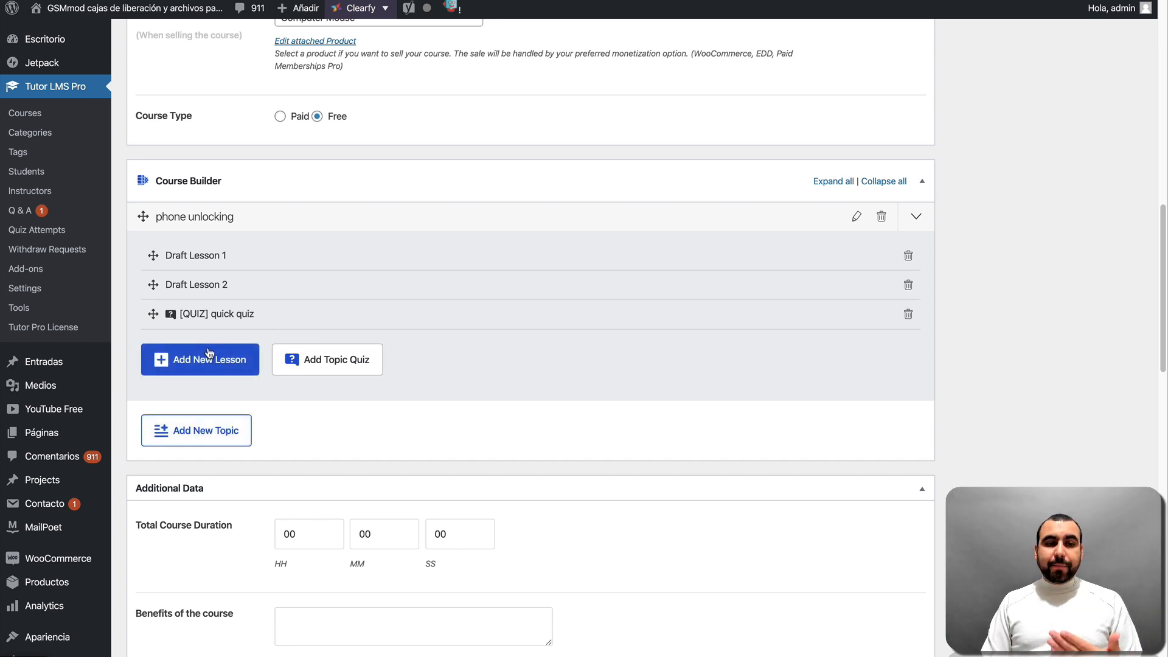
left_click(200, 360)
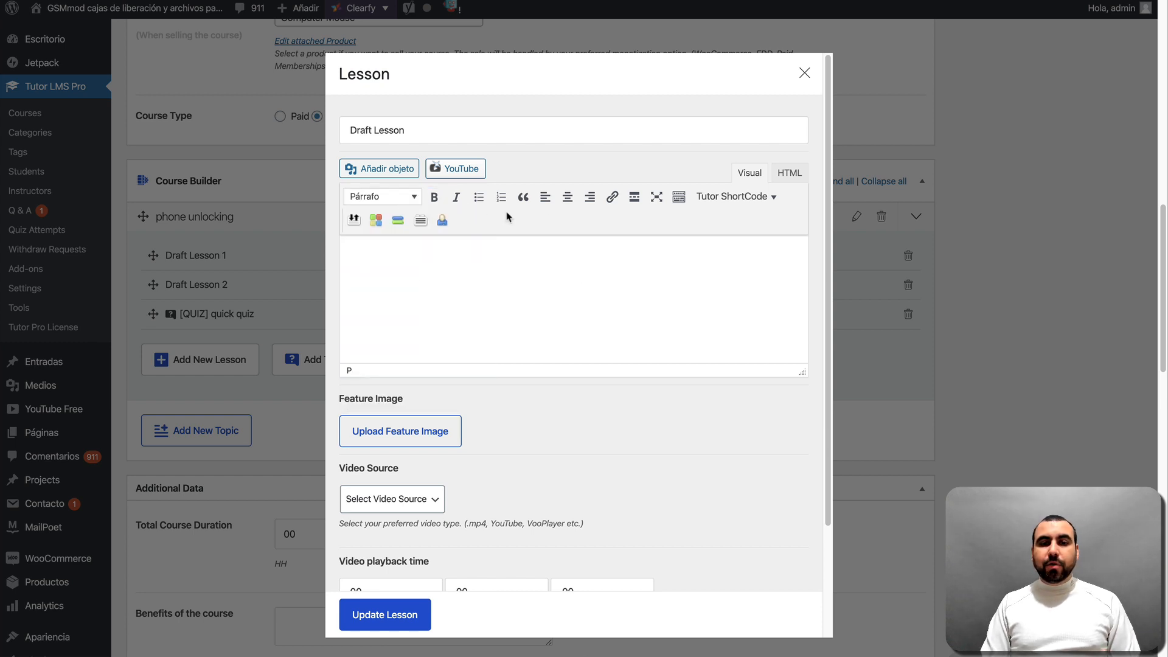
mouse_move(703, 230)
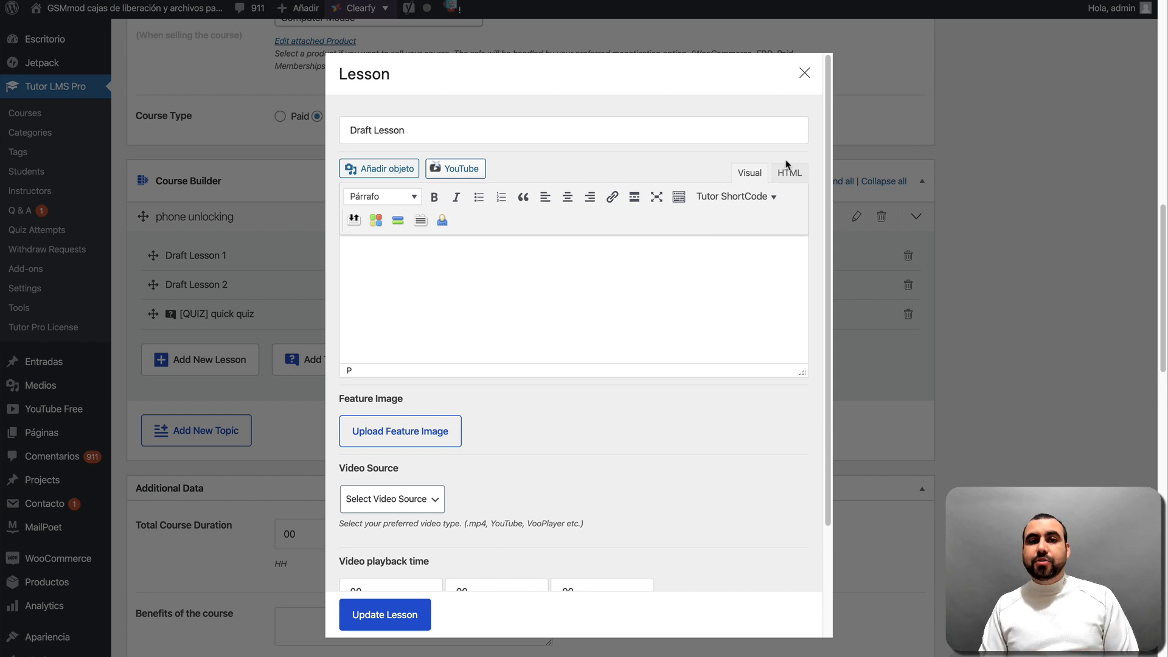
left_click(804, 73)
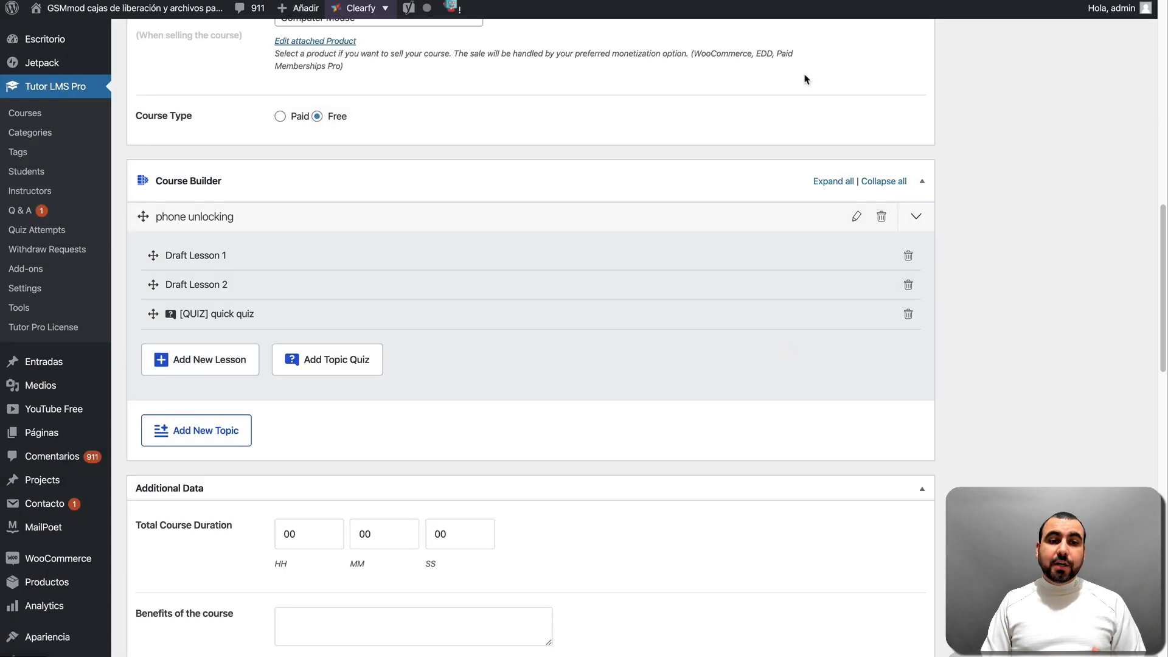
Scroll down through the course editor toward the duration and listing sections
scroll("down", 3)
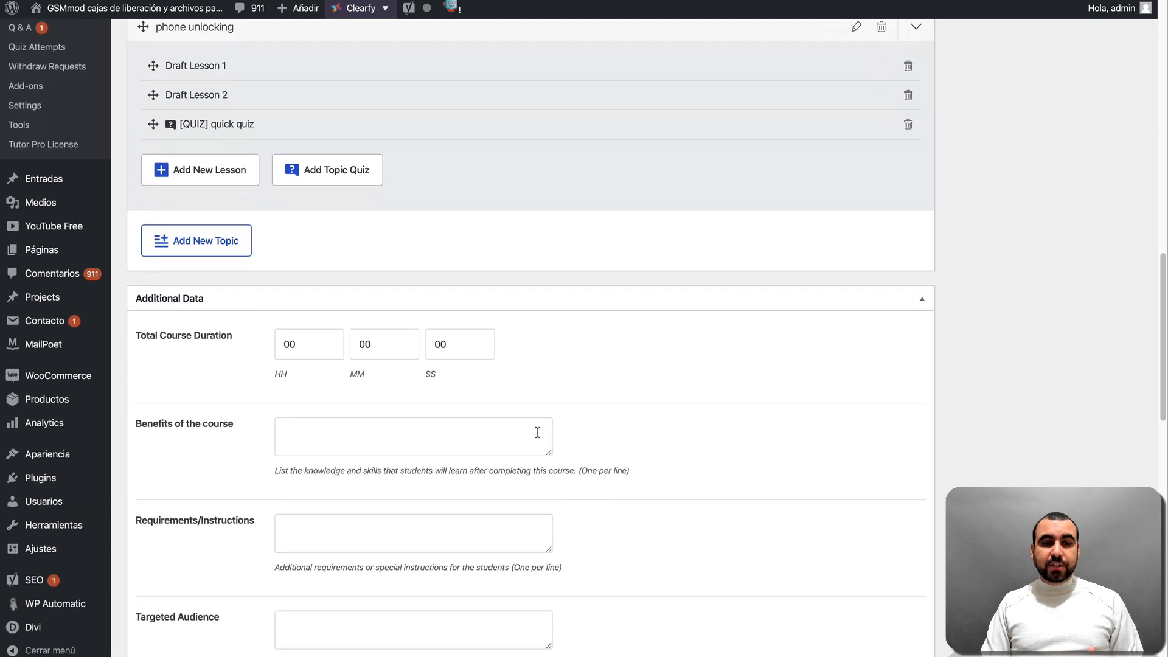
scroll("down", 3)
type("1")
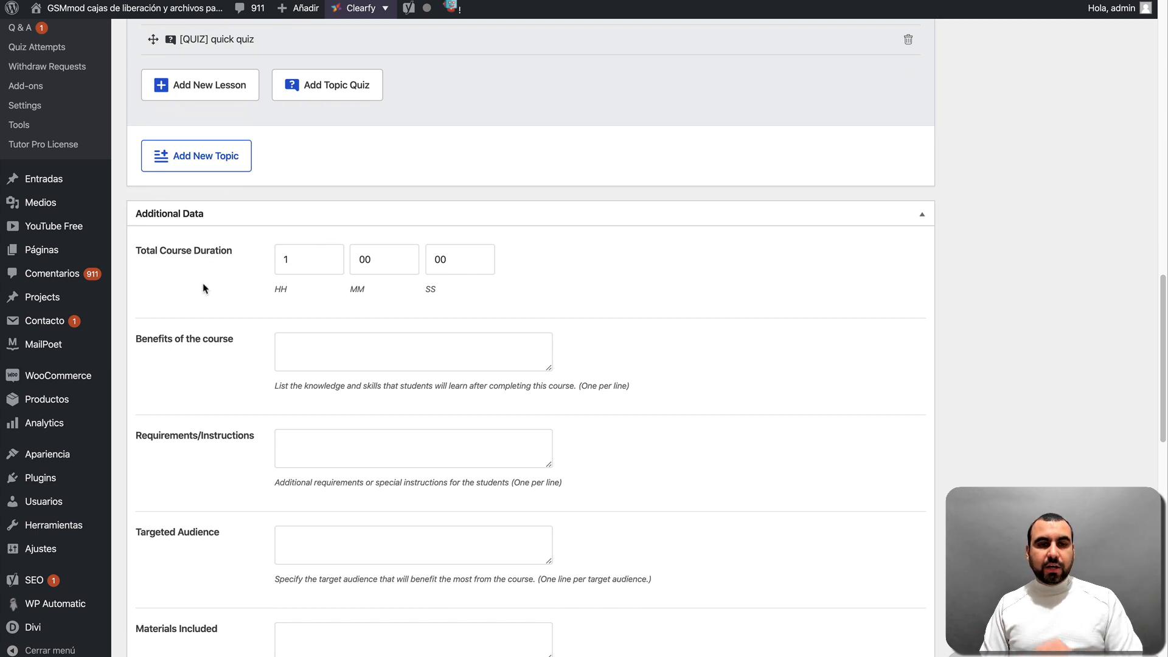
scroll("down", 3)
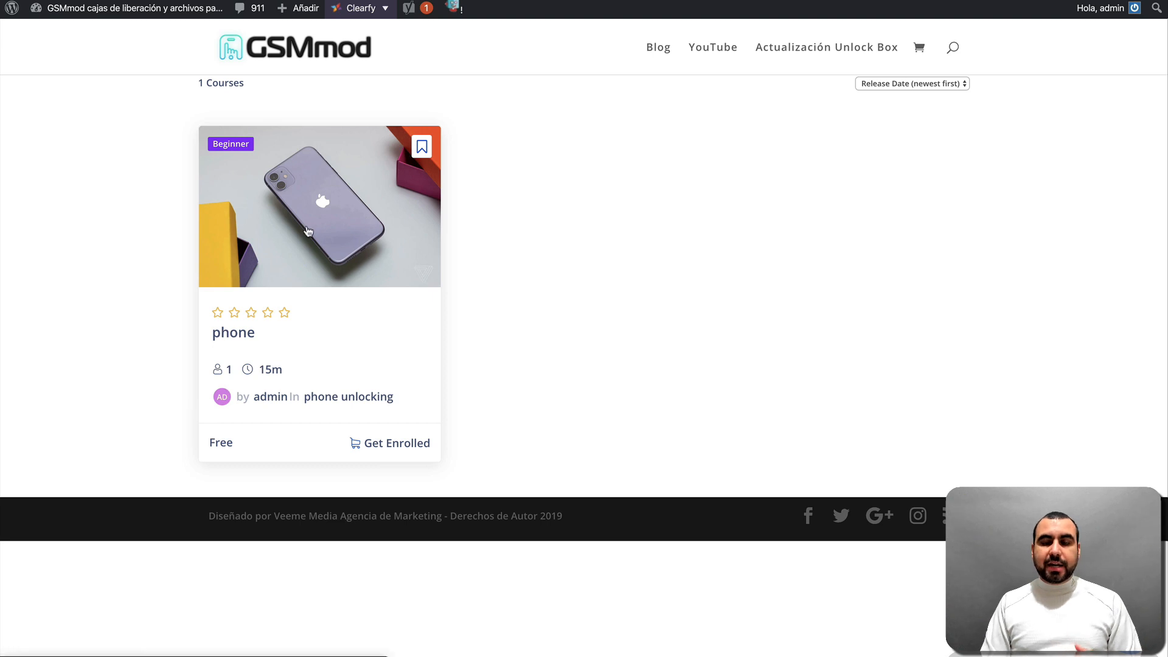
View the phone course's page and review its topics, requirements and target audience
left_click(319, 207)
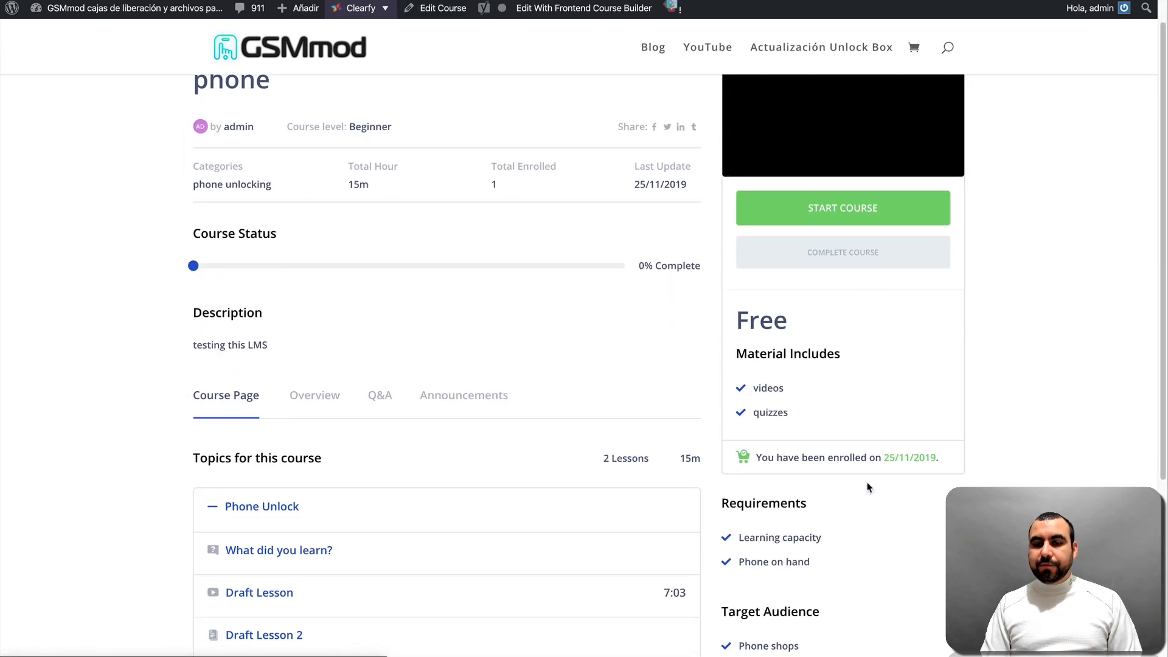
scroll("down", 3)
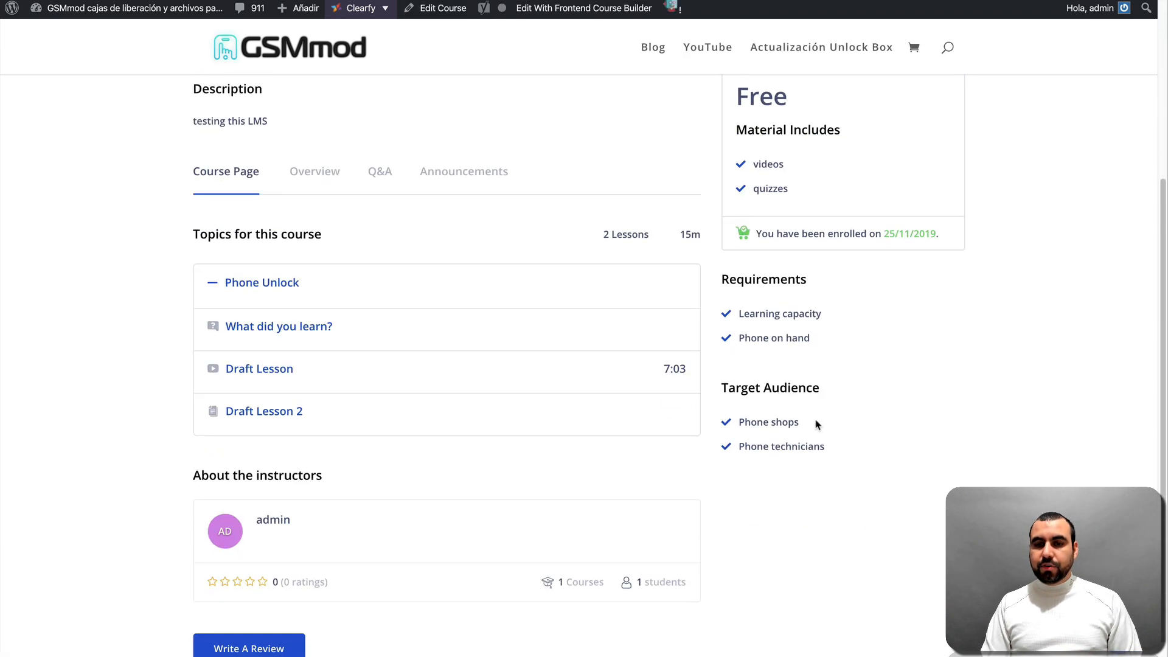
scroll("up", 3)
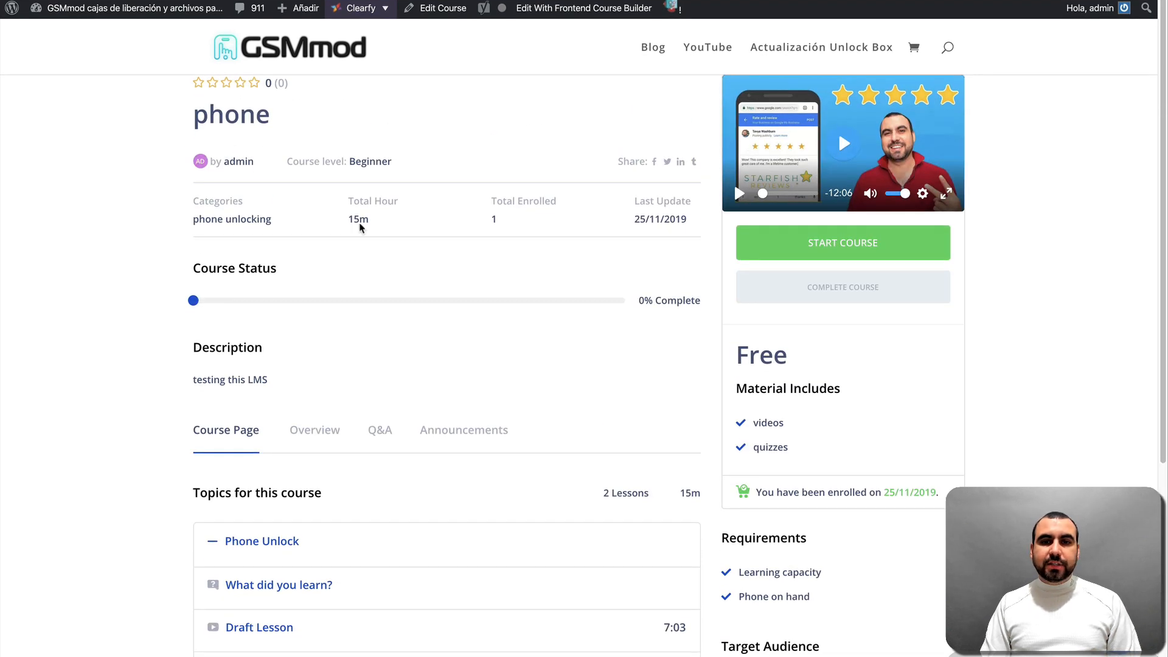
scroll("down", 3)
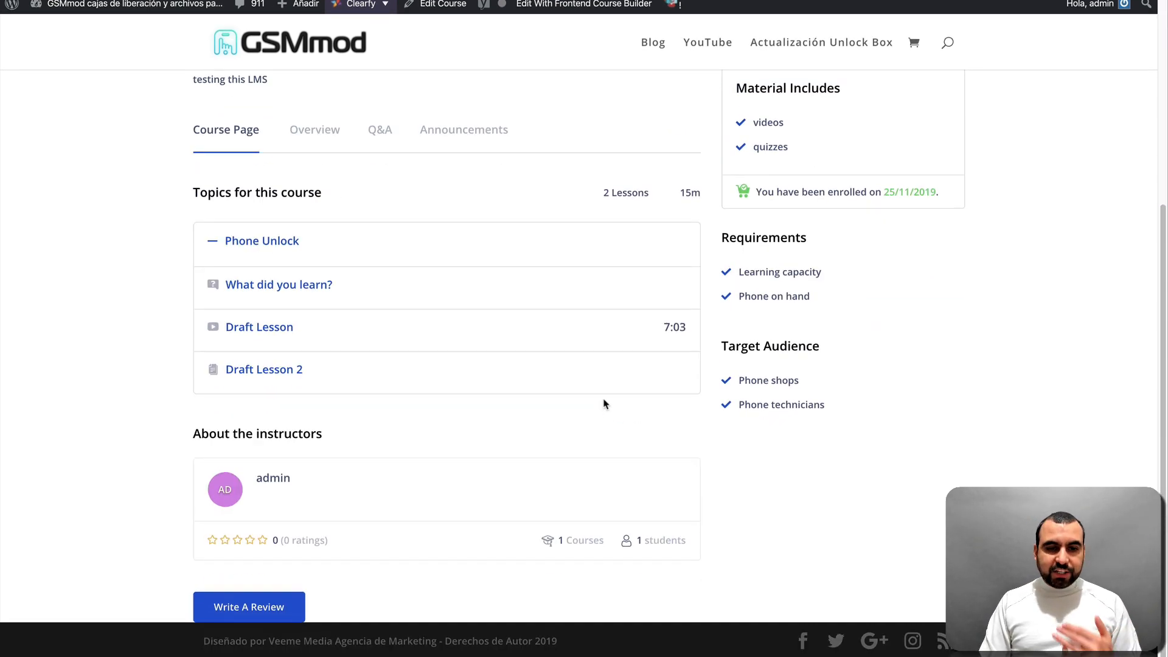
scroll("up", 3)
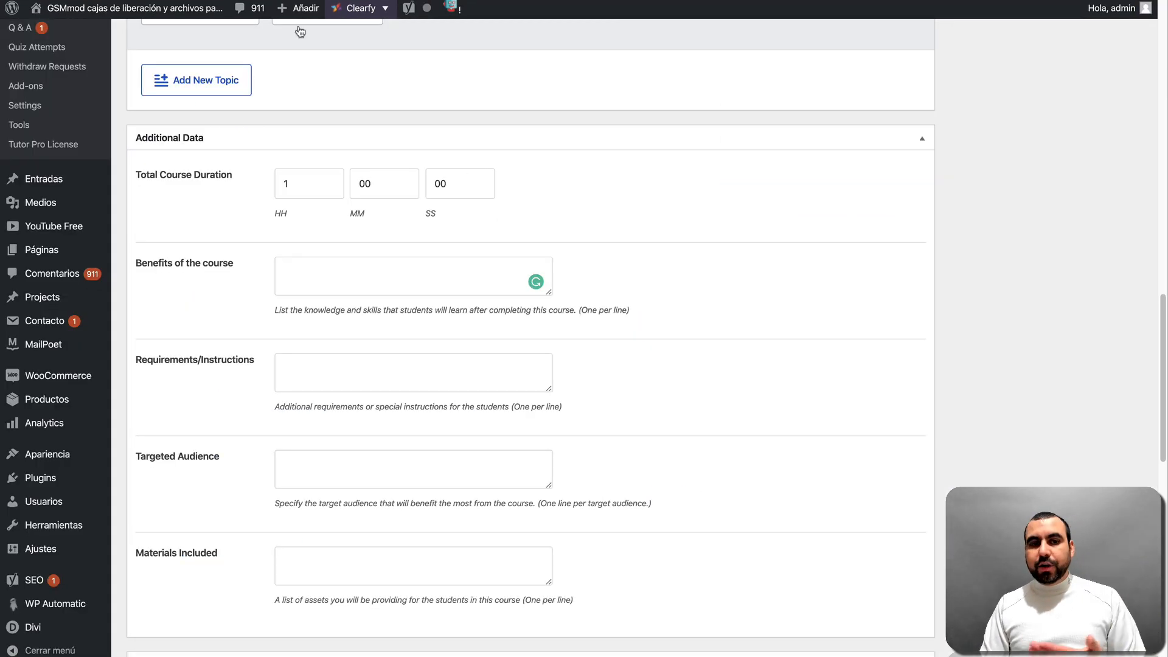
Enter the course benefit 'learn to be the bes' in Additional Data
type("e")
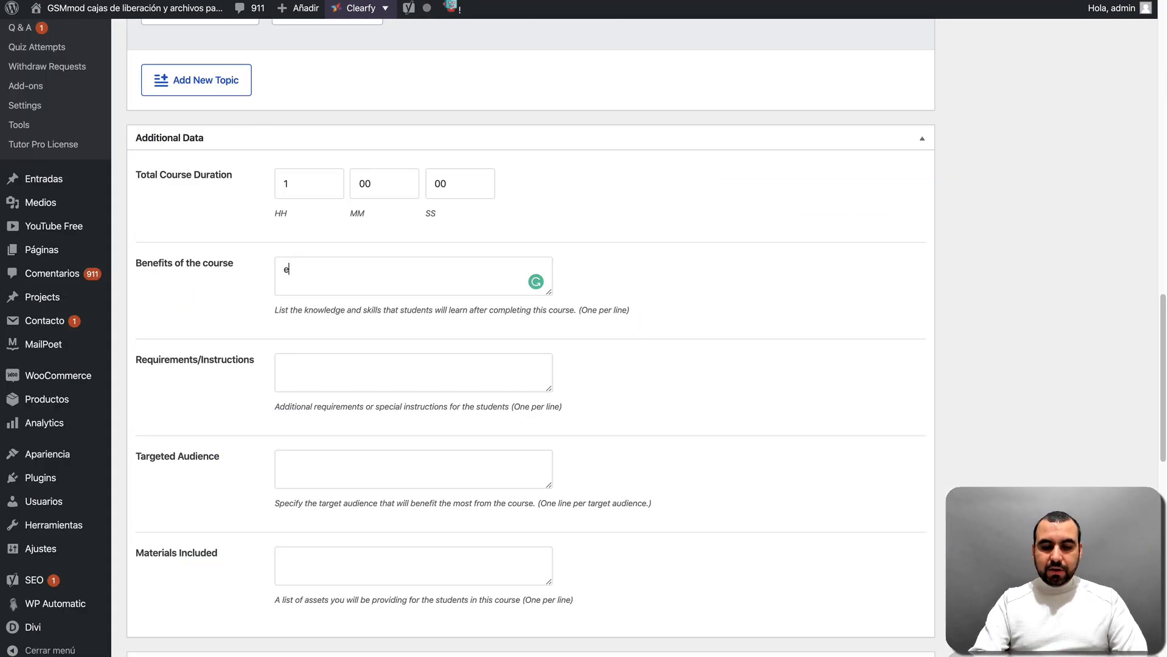
key("Backspace")
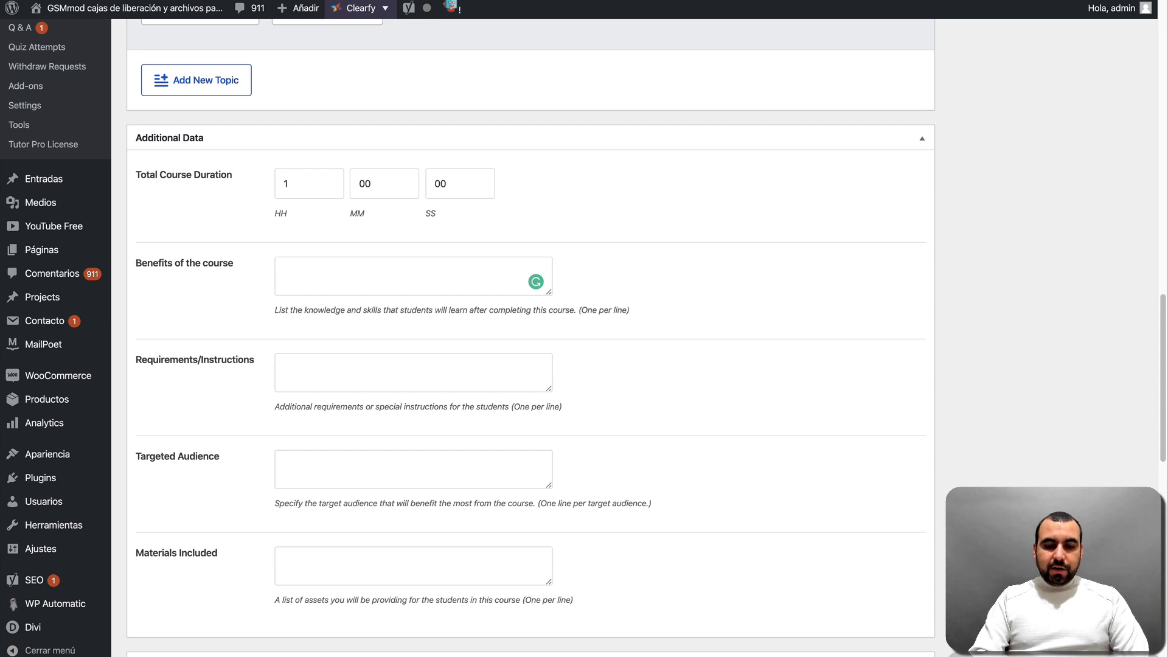
type("learn to be the best unlocker")
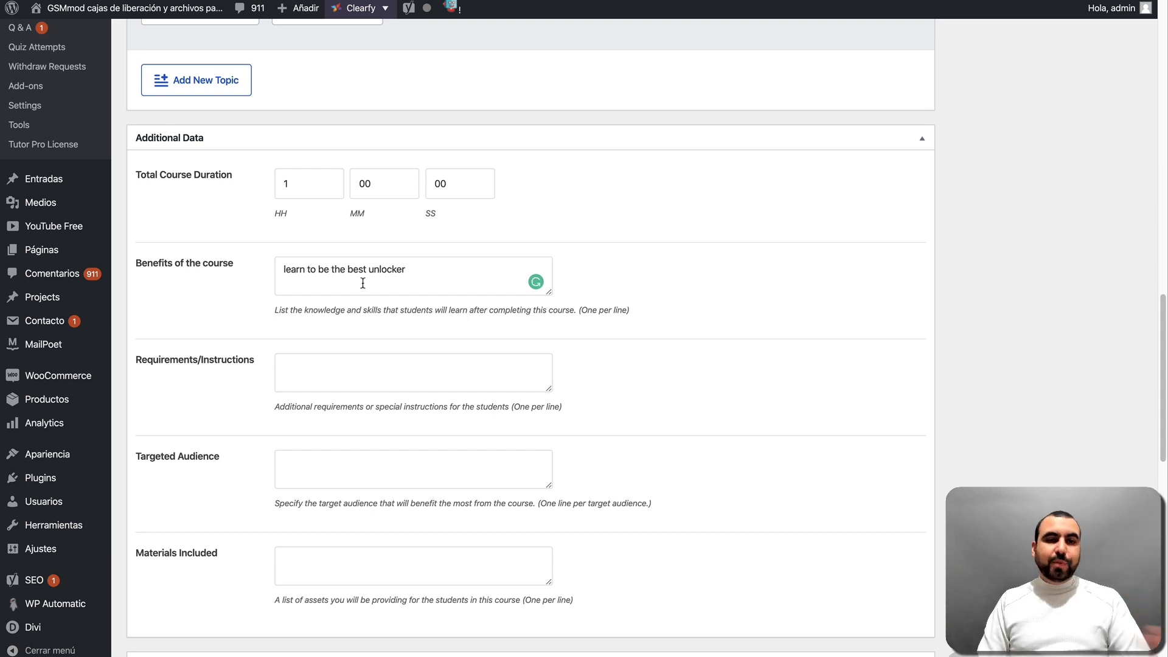
scroll("down", 3)
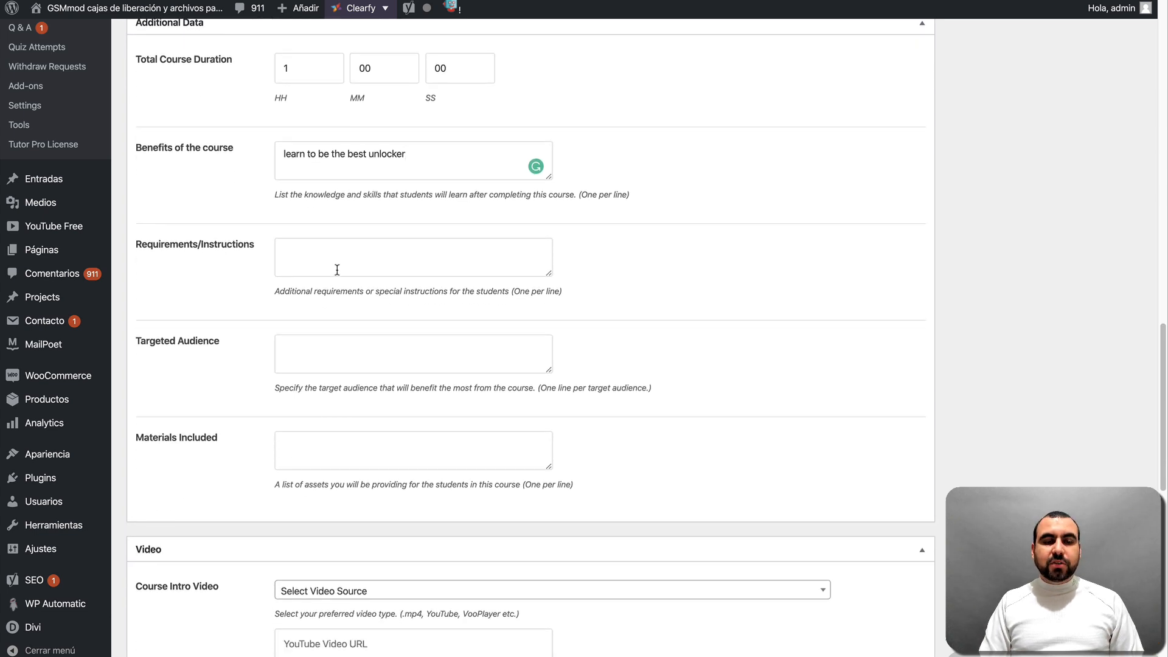
List requirements phone, paper and computer, and targeted audience phone shops
type("phone")
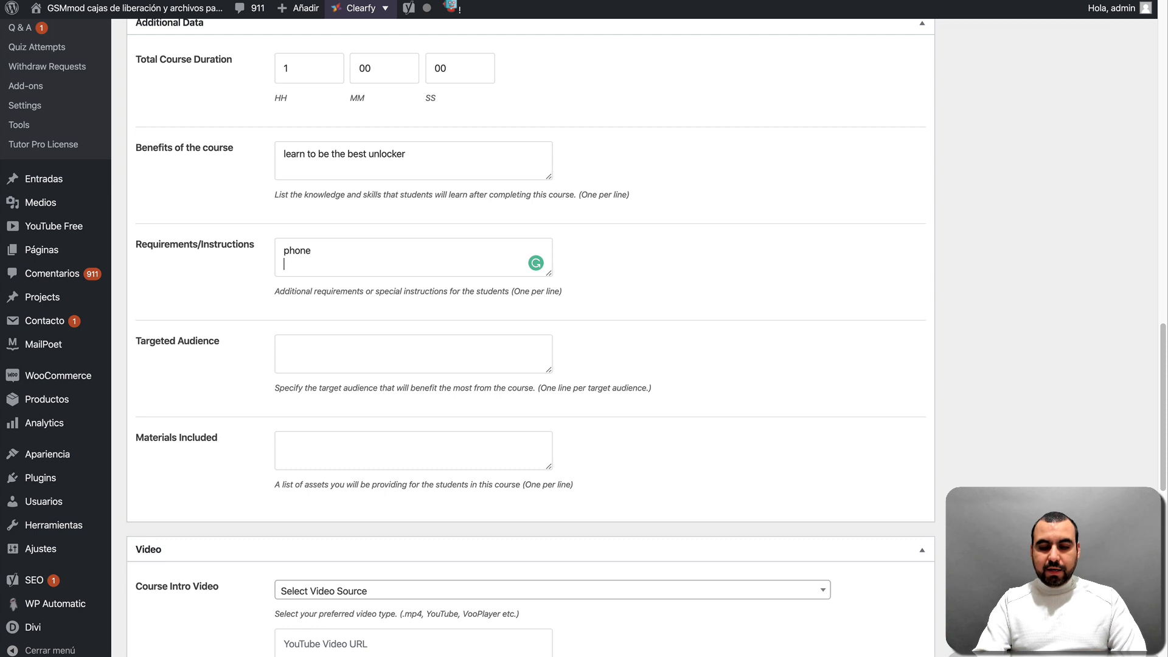
type("paper")
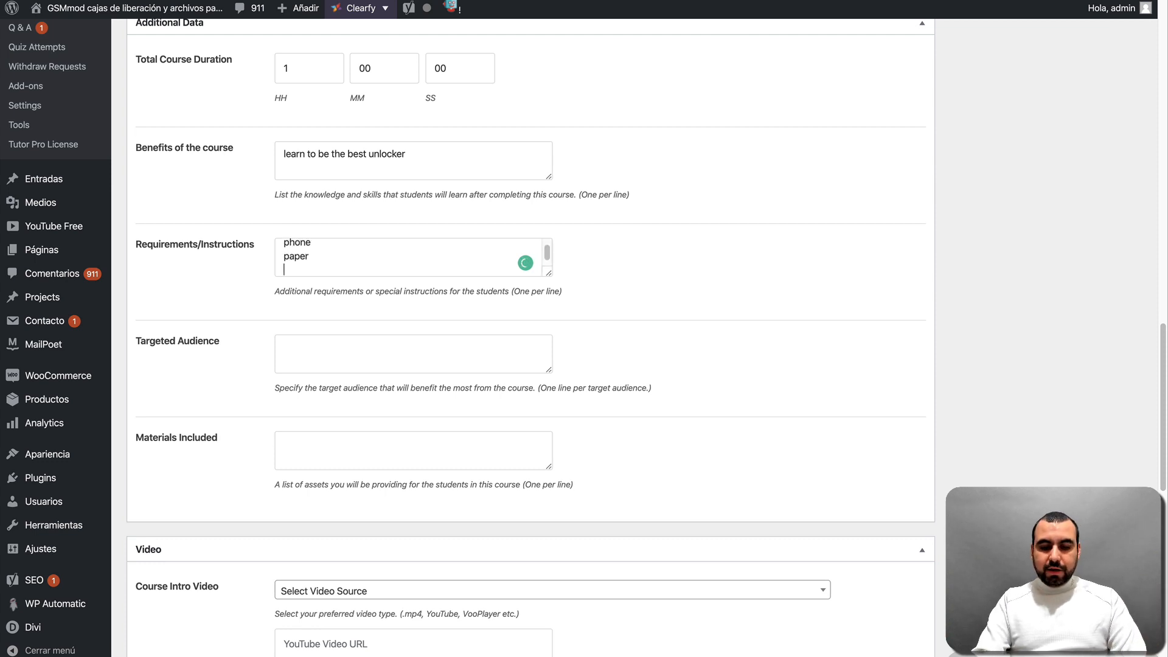
type("computer")
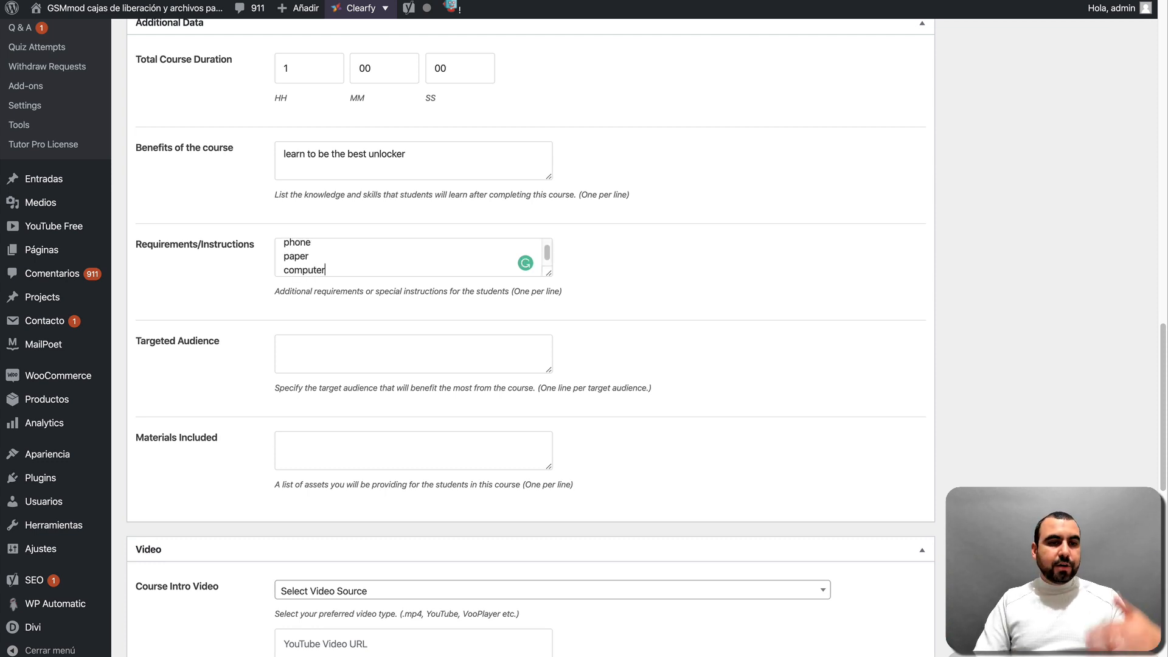
mouse_move(281, 337)
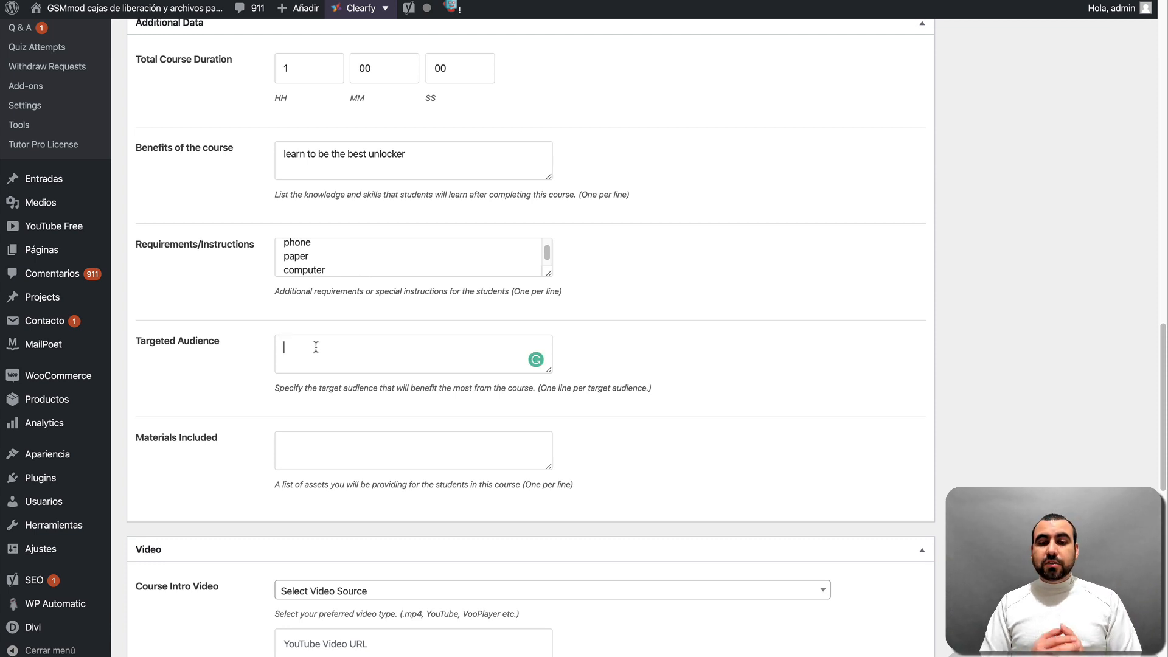
type("phone")
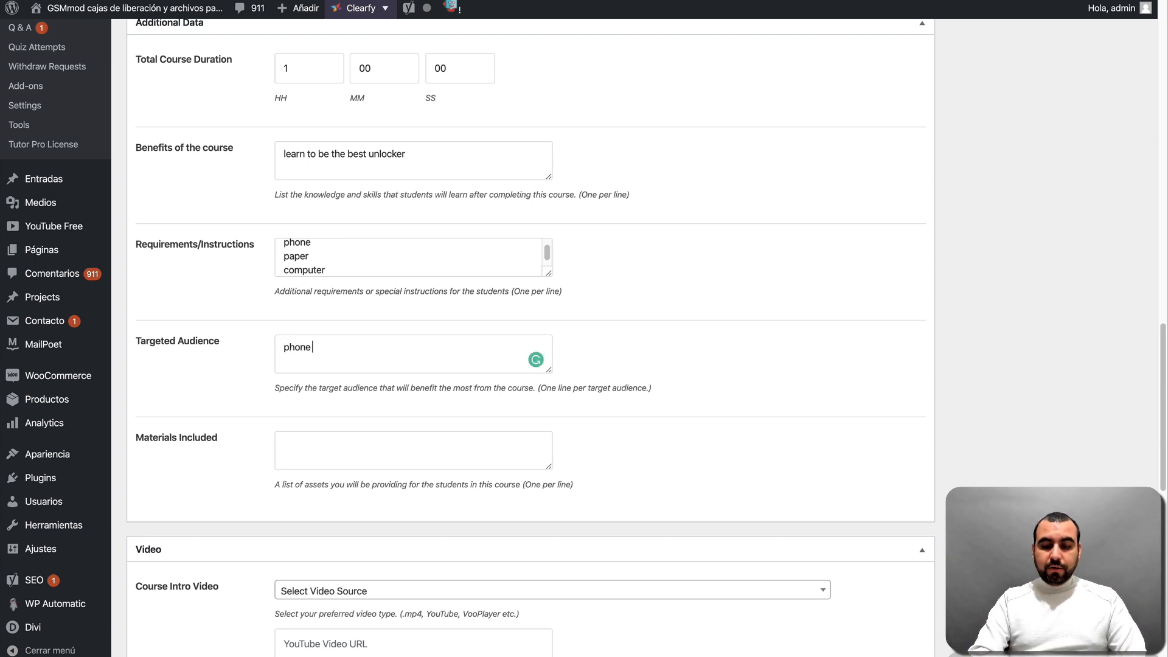
type("shops")
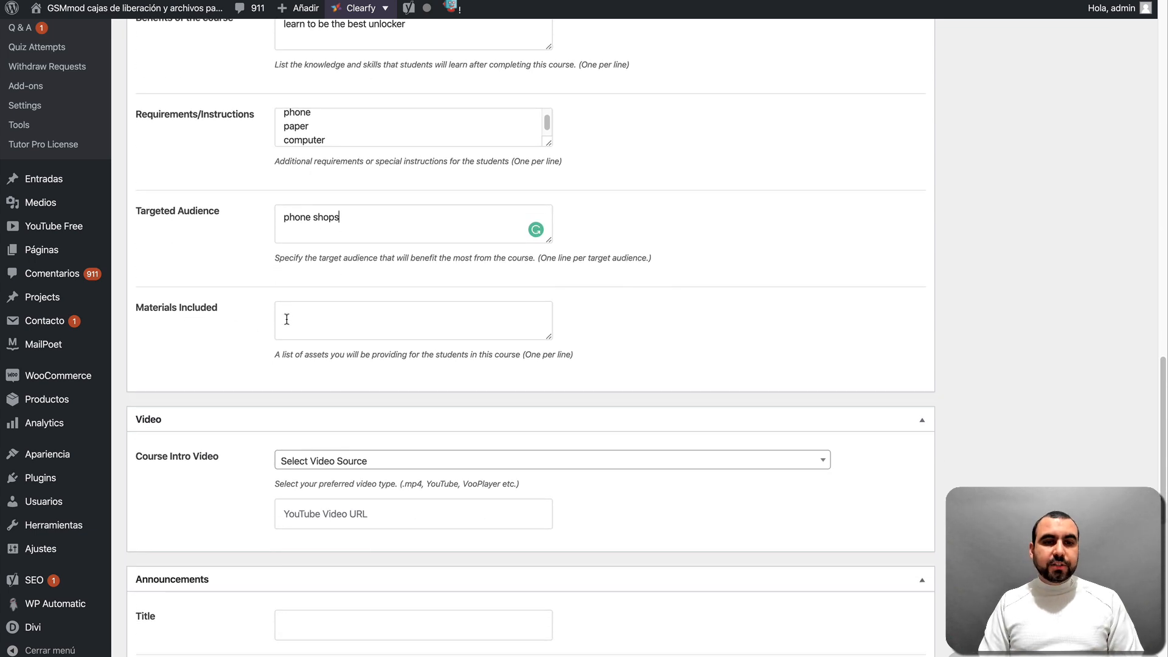
List included materials: videos, pdf, word template and list of companies
type("v")
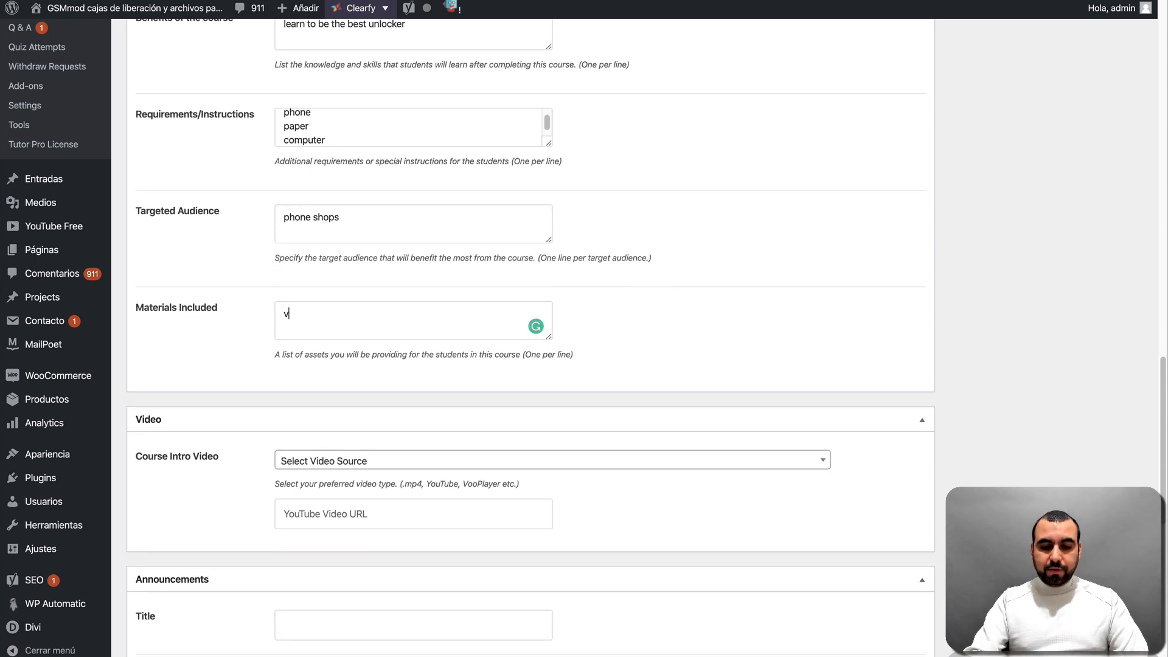
type("ideos")
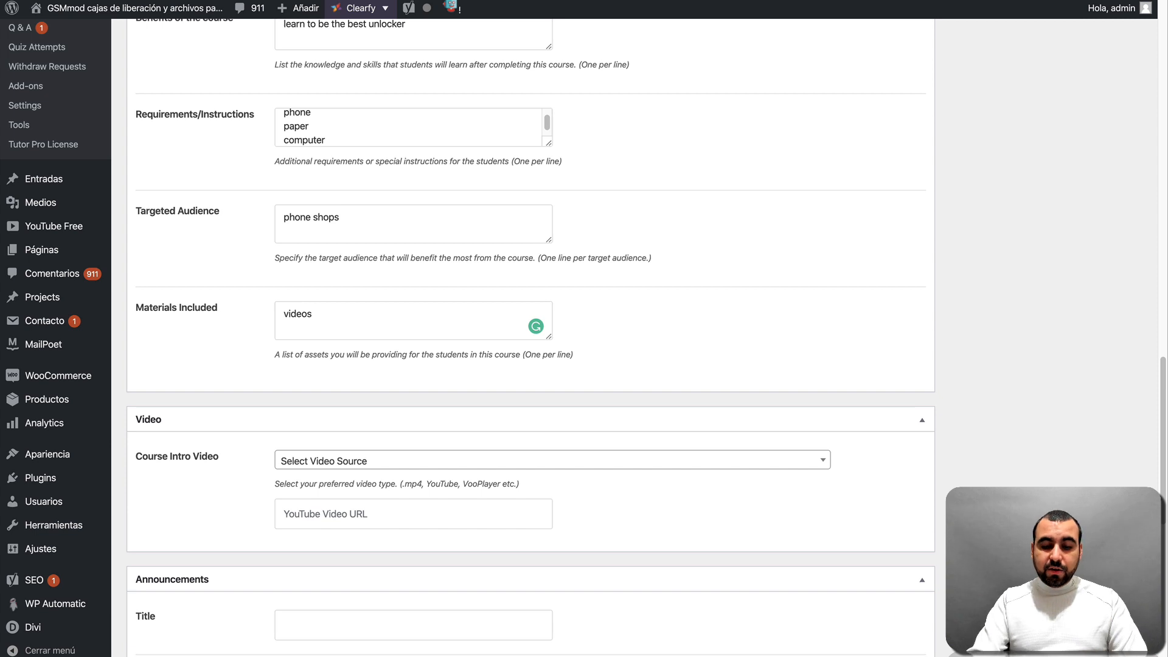
type("pdf")
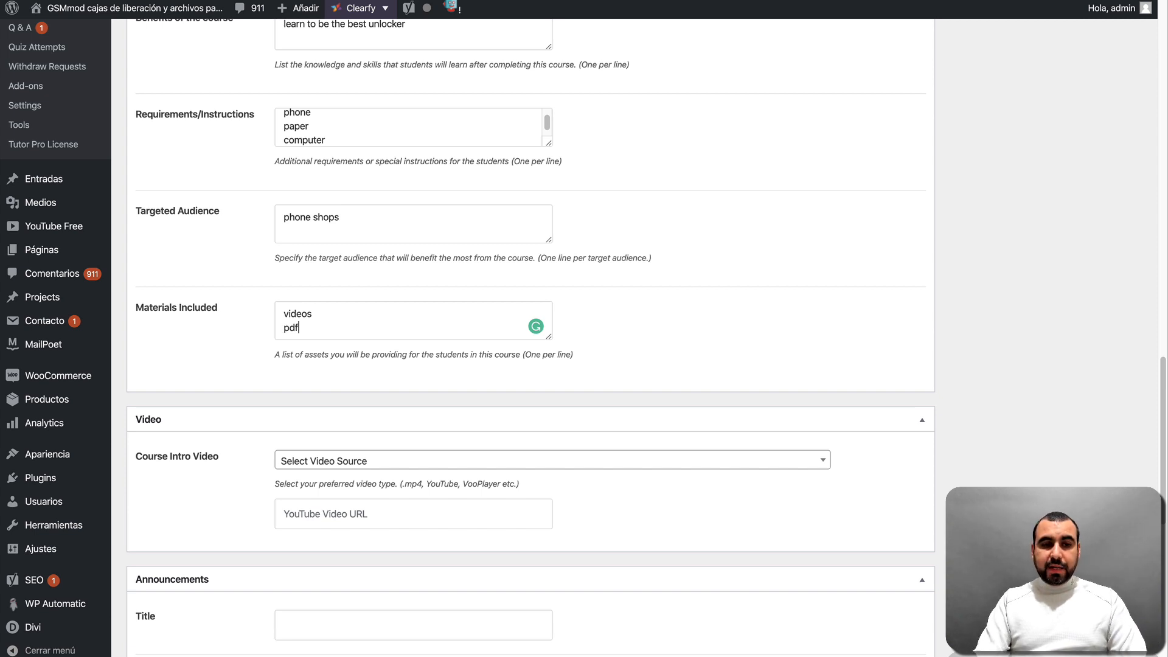
type("word template")
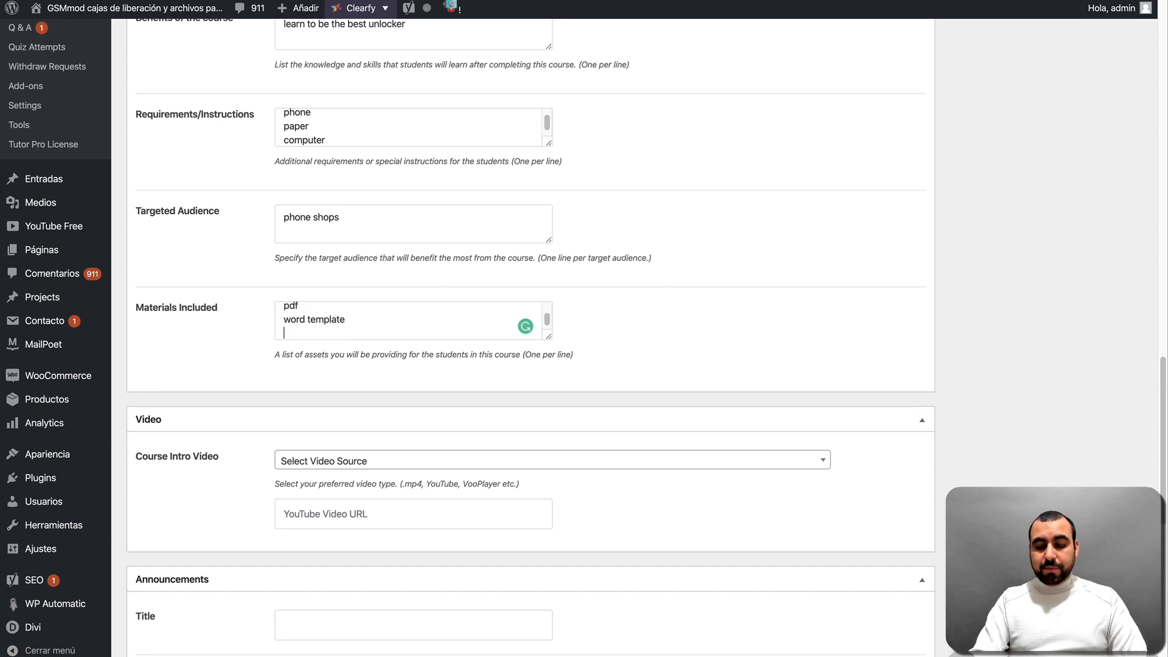
type("list of")
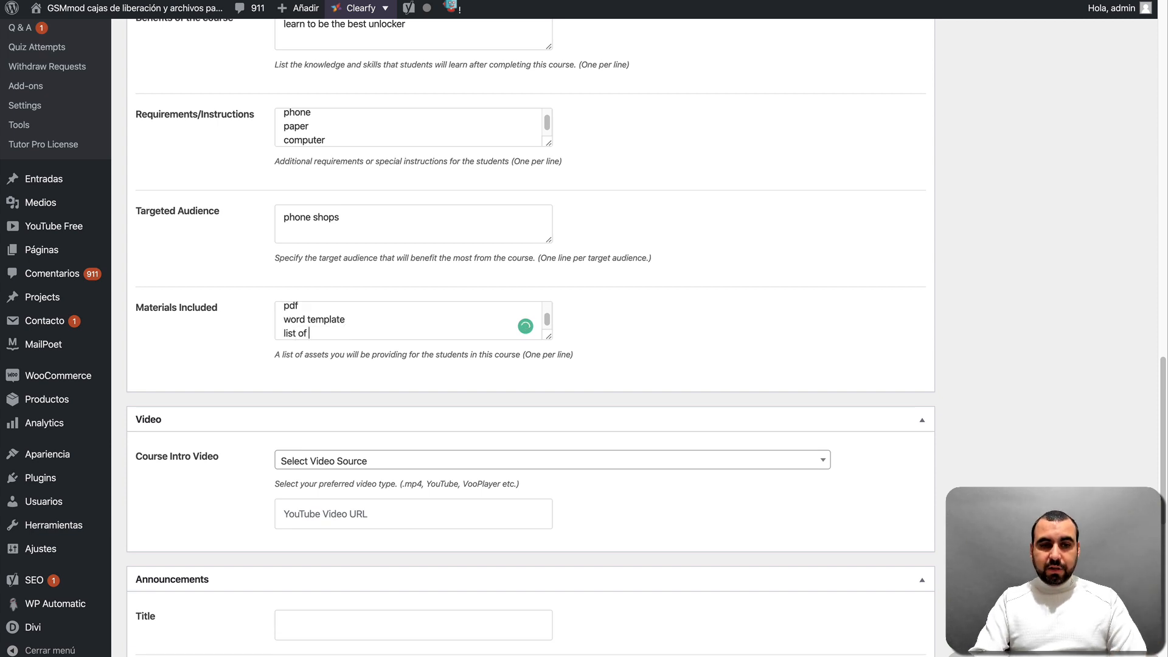
type("coma")
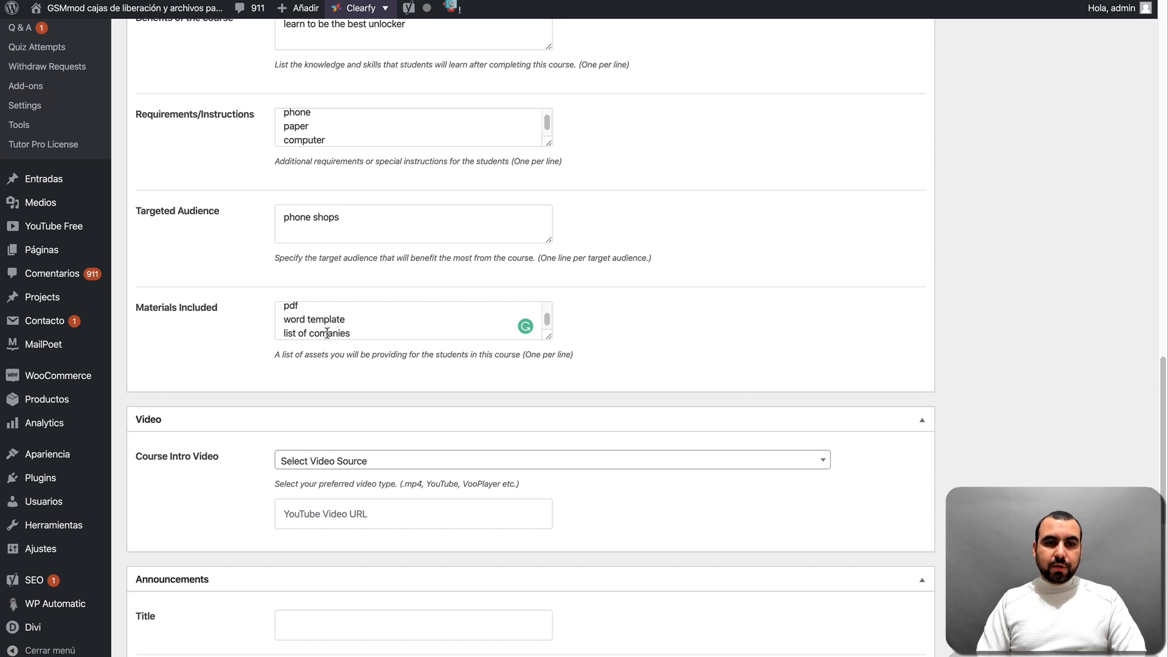
scroll("down", 3)
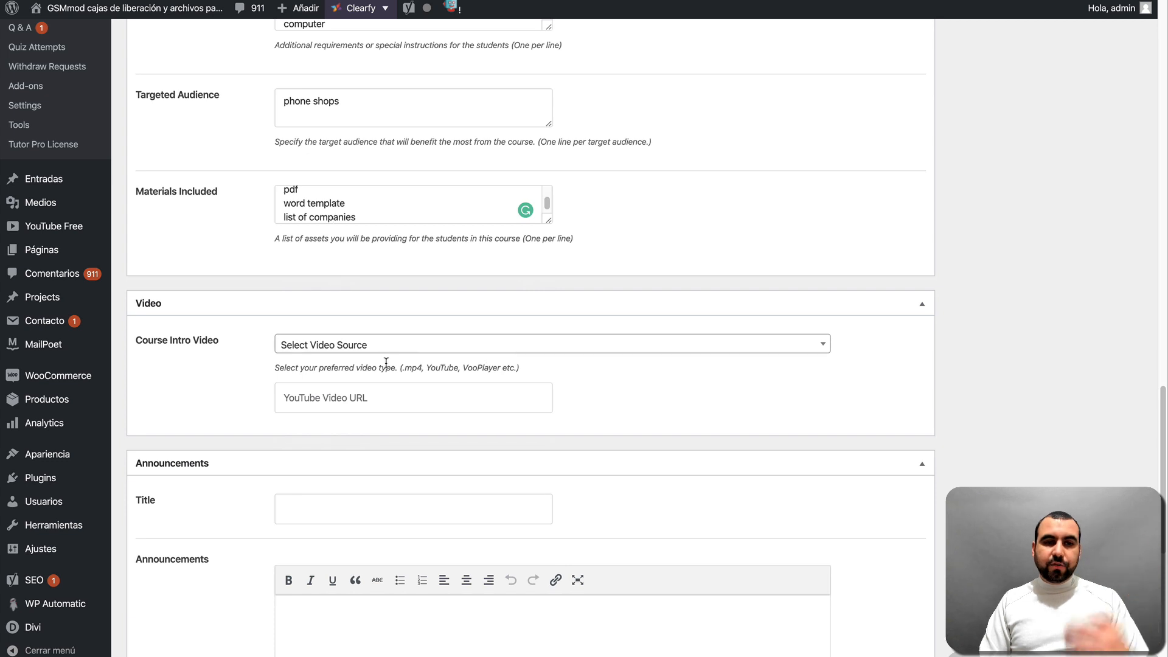
mouse_move(429, 350)
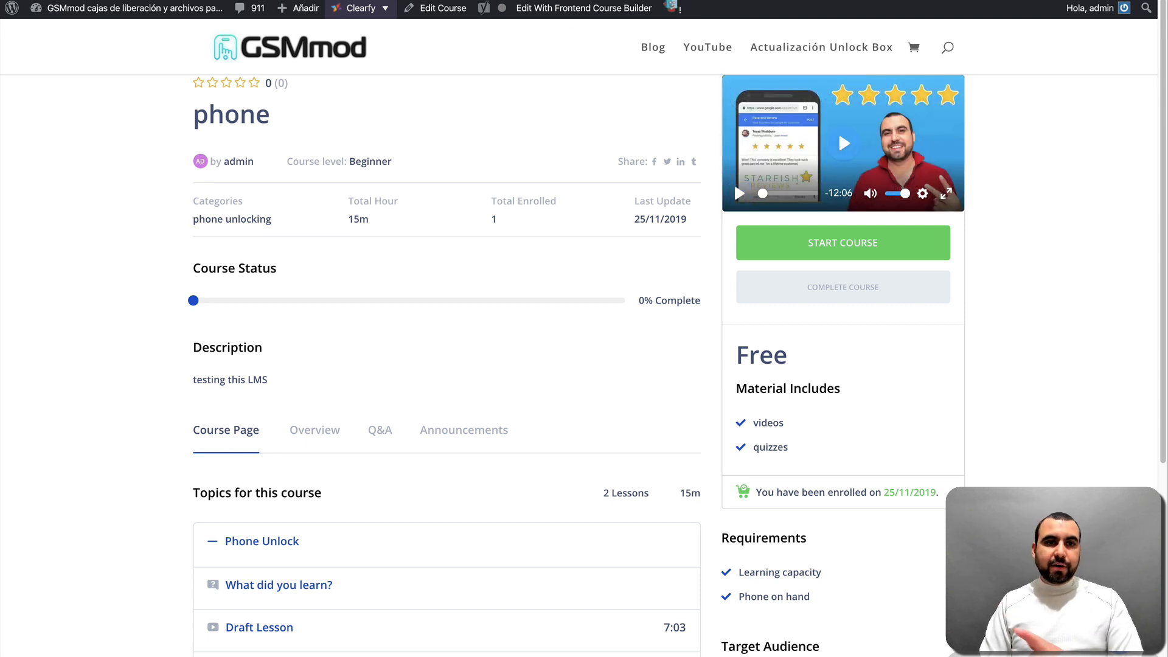
left_click(442, 8)
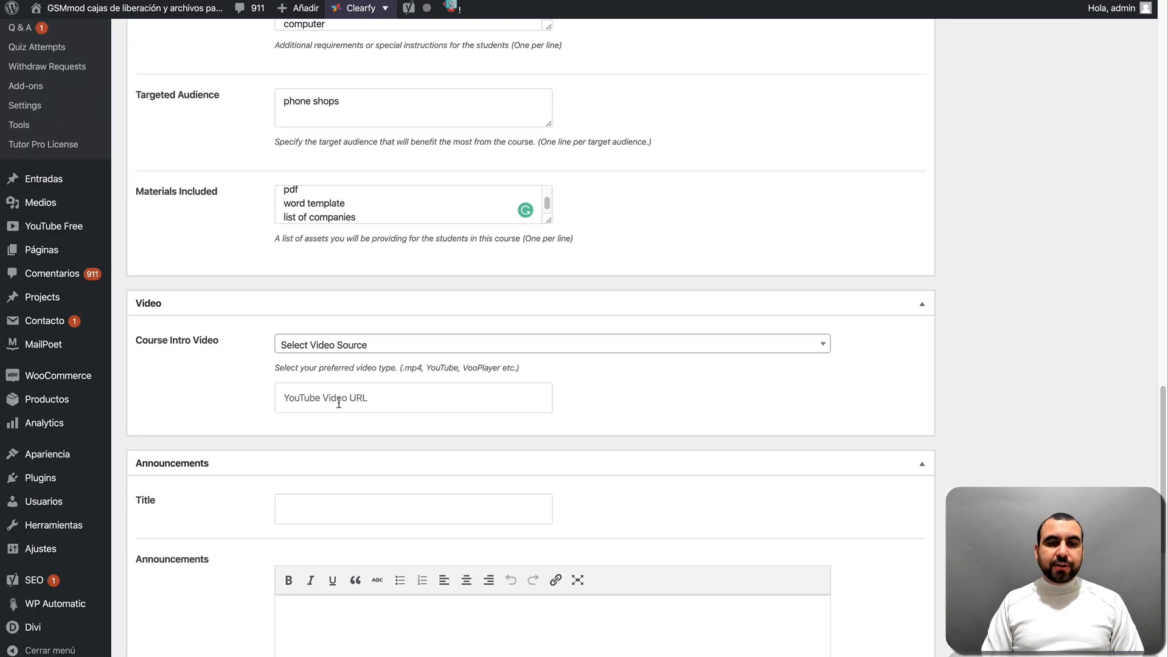
type("https://www.youtube.com/watch?v=Bk9EPoo1TN8")
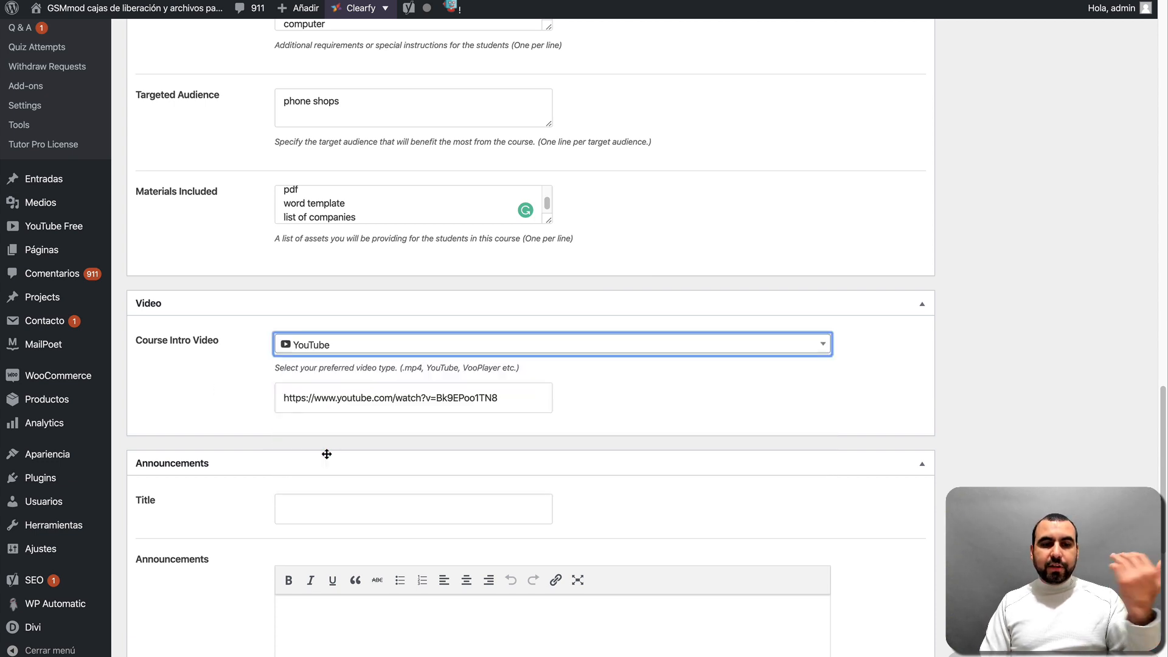
scroll("down", 3)
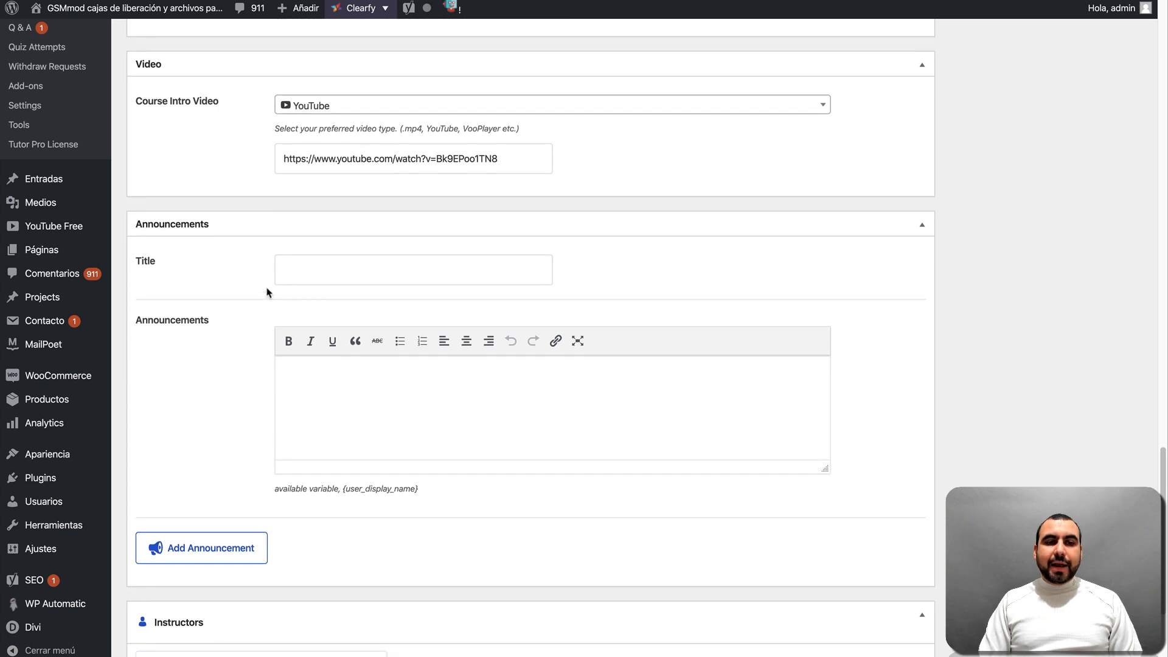
mouse_move(365, 303)
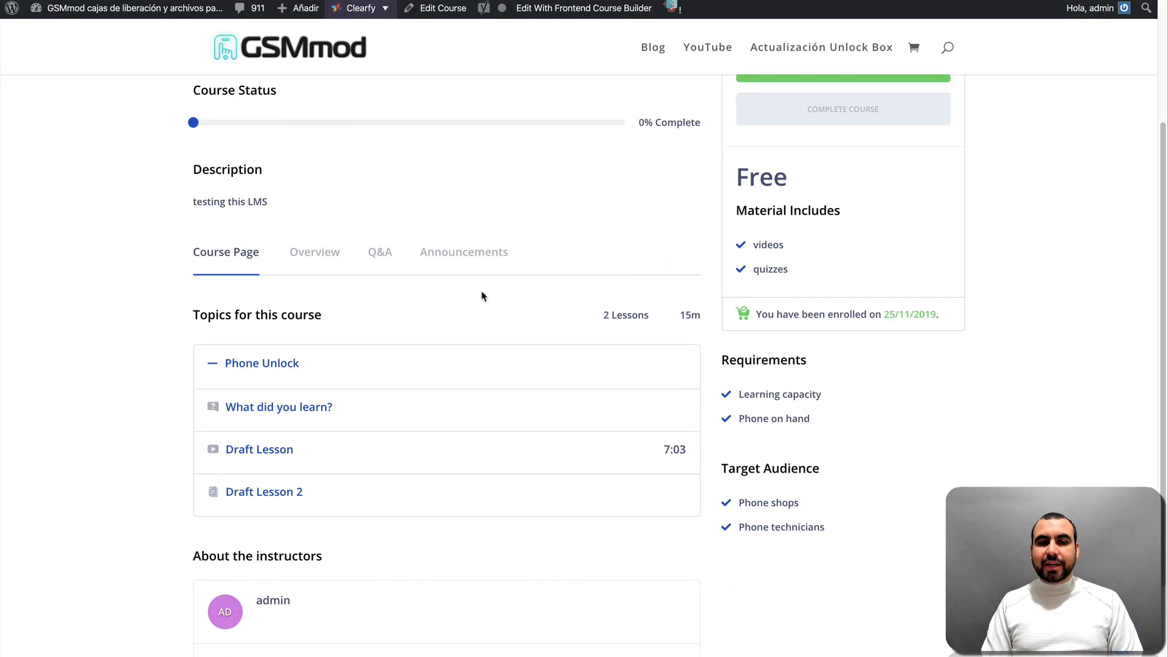
mouse_move(487, 266)
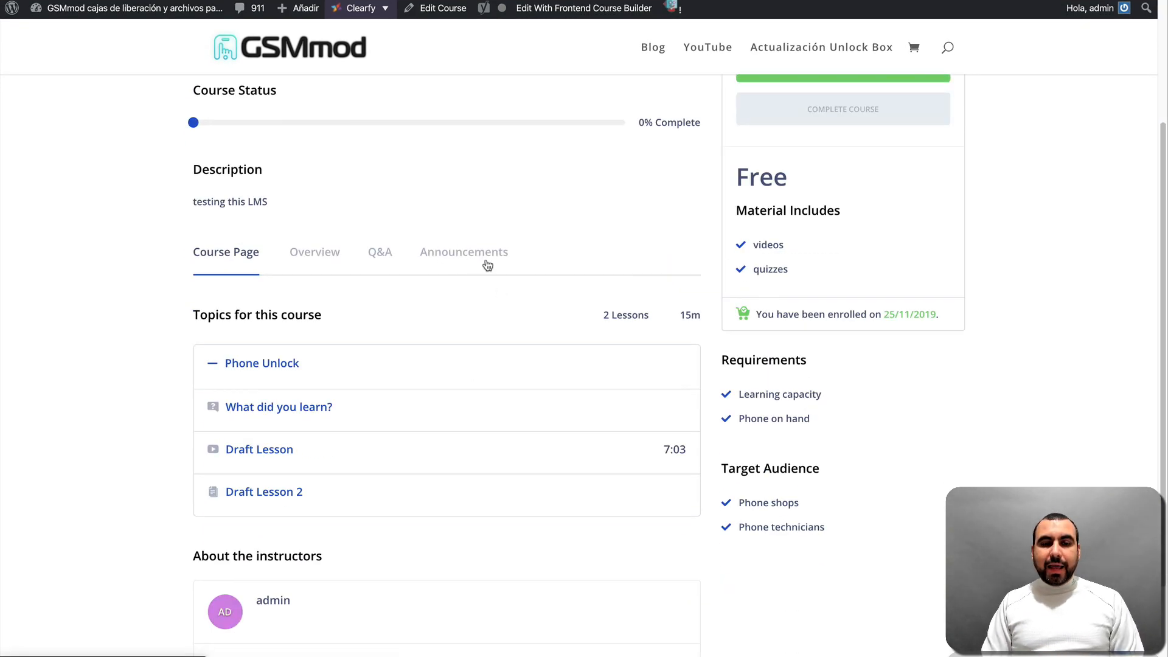
mouse_move(565, 346)
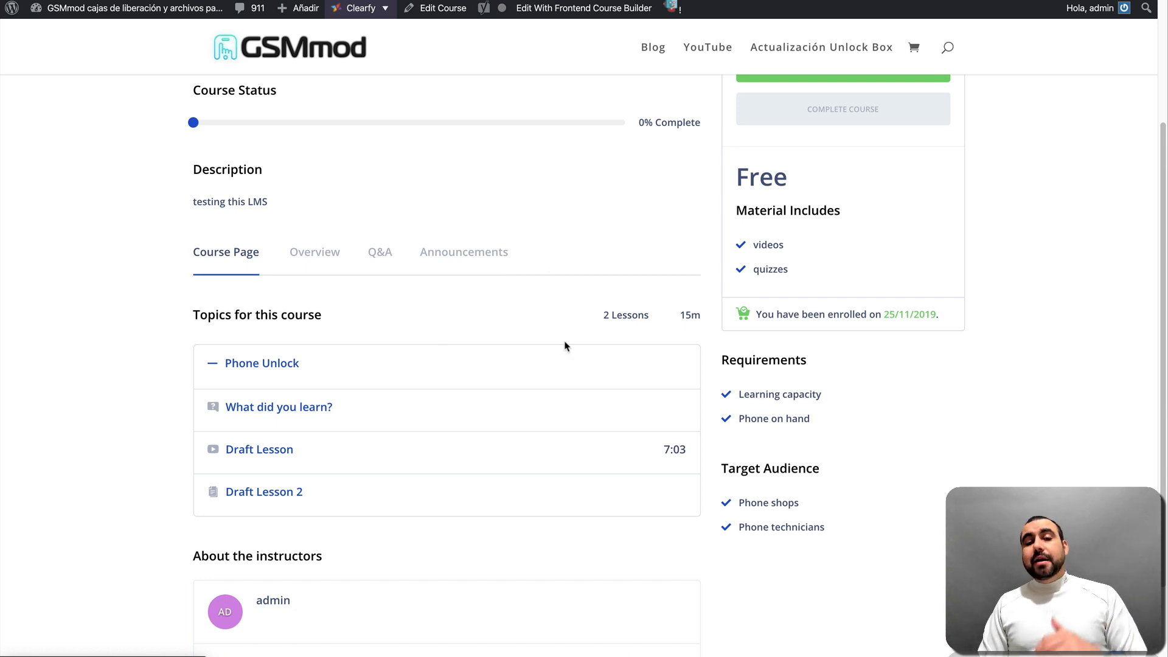
Return to editing the course from the admin bar
left_click(464, 252)
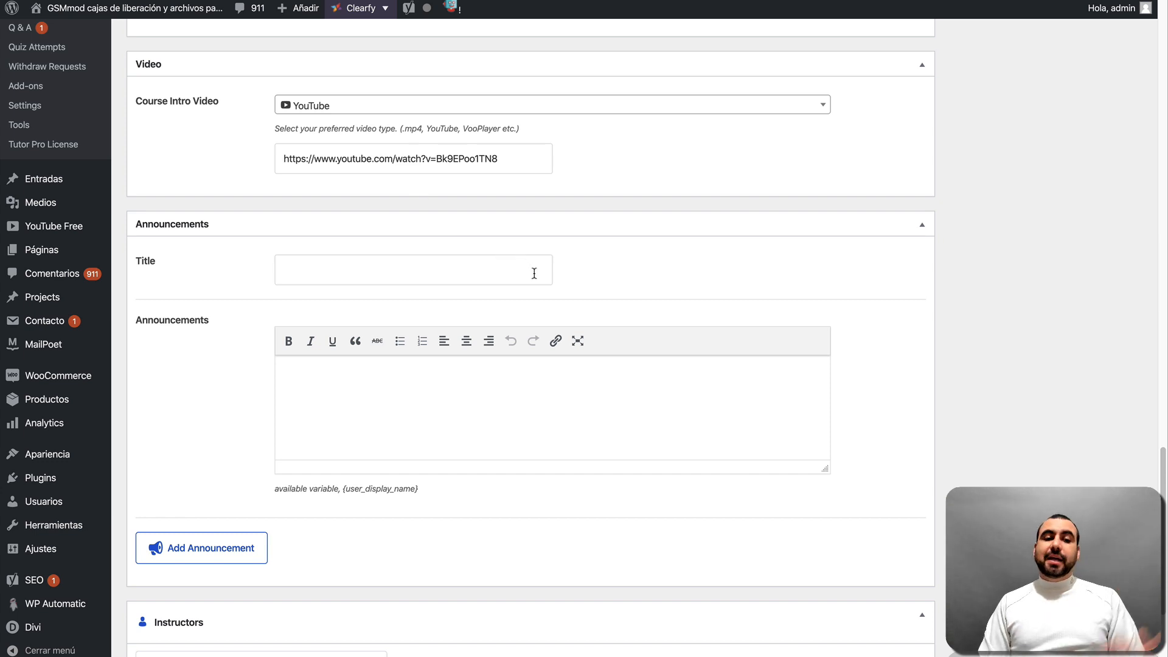
Check the Add More Instructors dialog and close it without changes
scroll("down", 3)
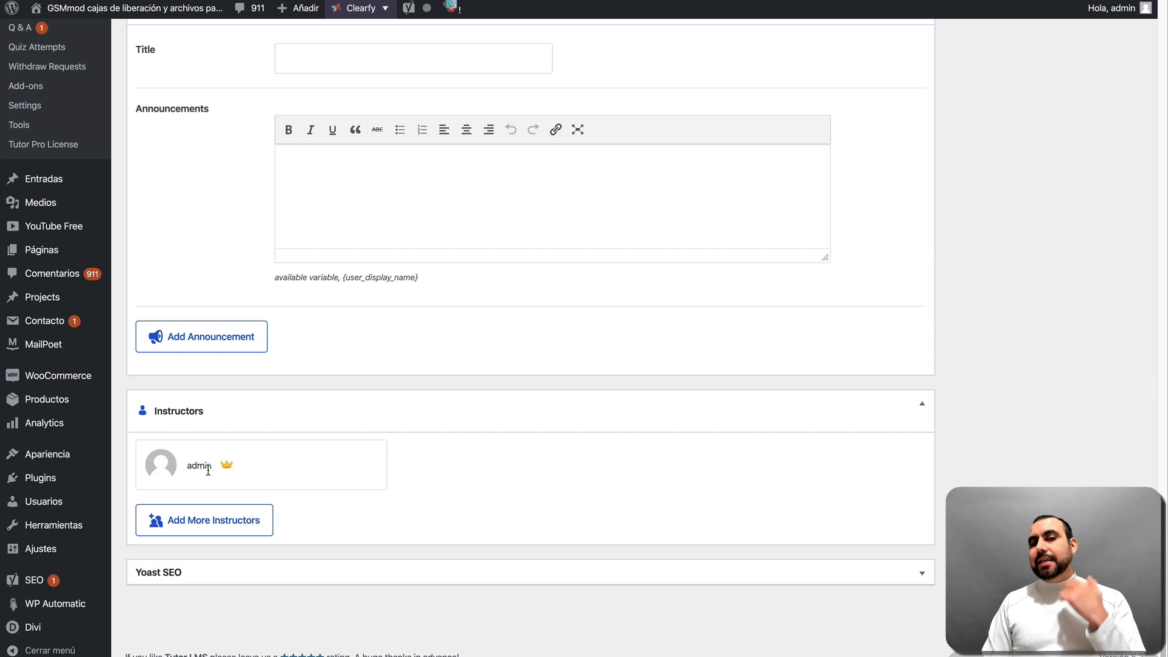
mouse_move(228, 495)
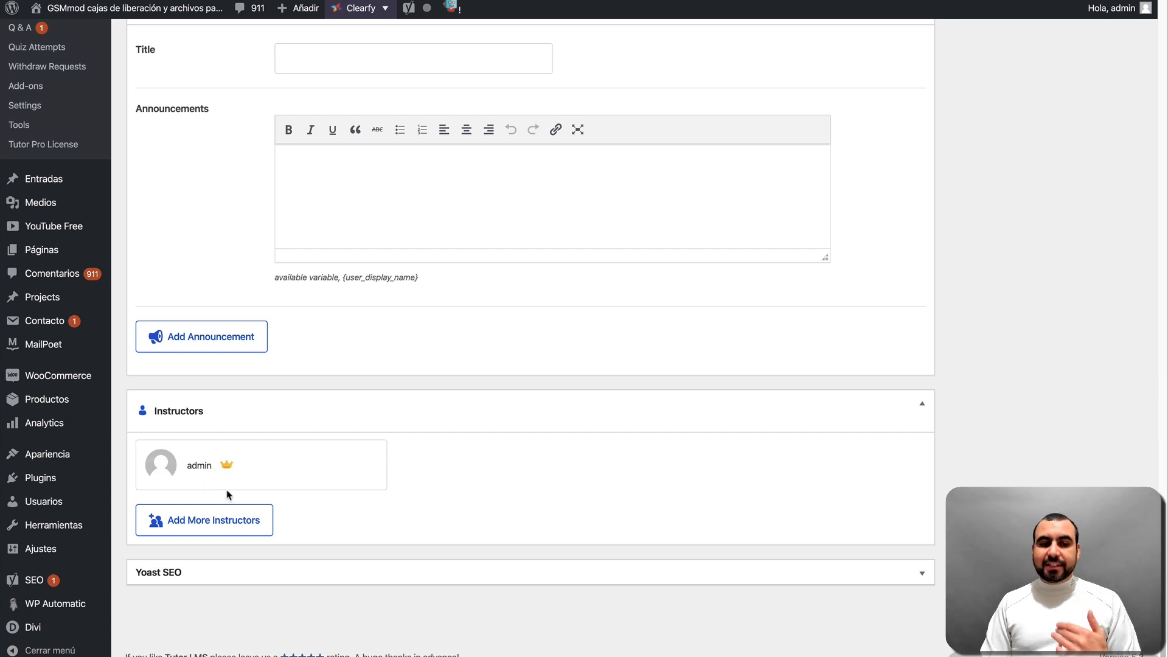
left_click(203, 519)
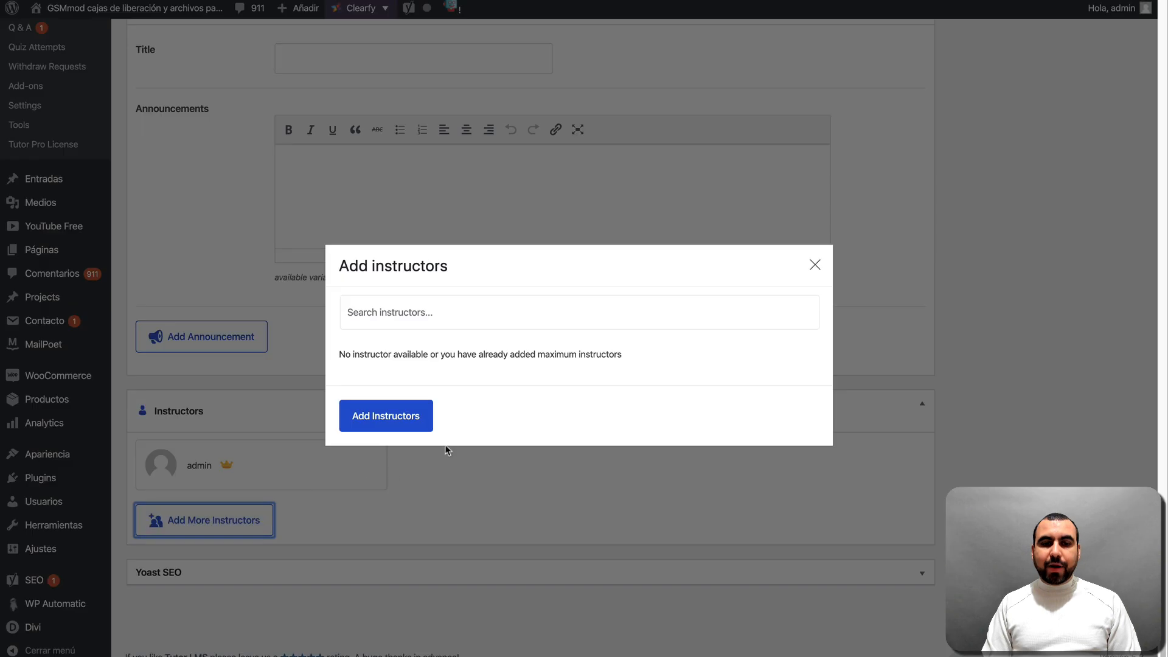
left_click(814, 264)
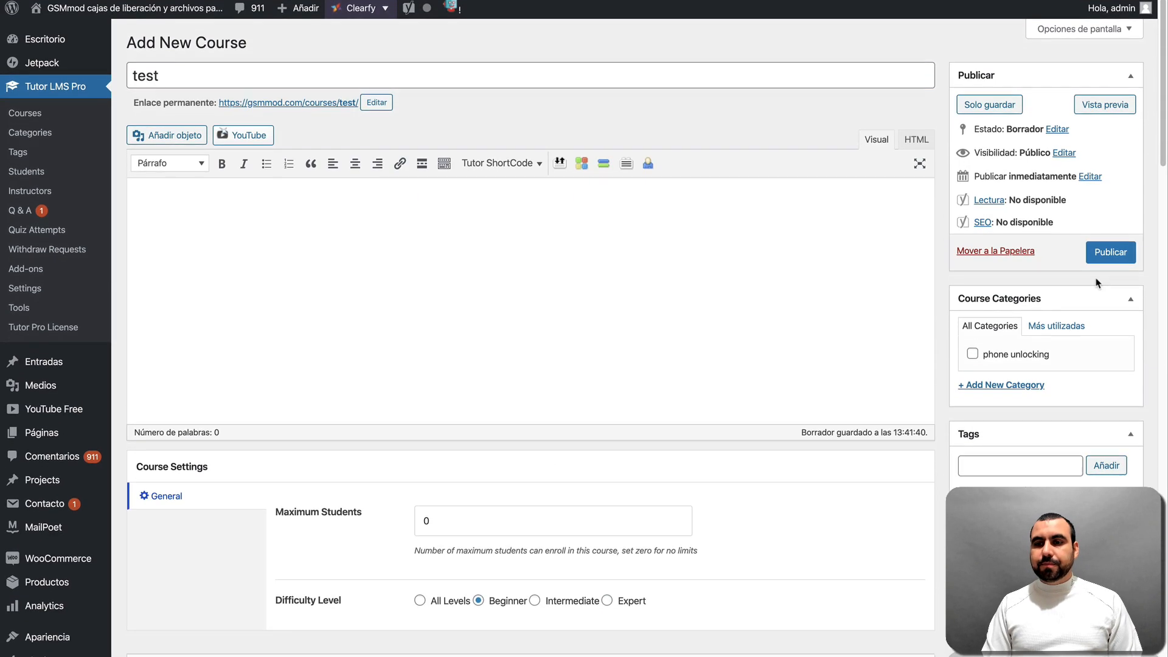
File the test course under phone unlocking, publish it, and view it on the live site
left_click(973, 354)
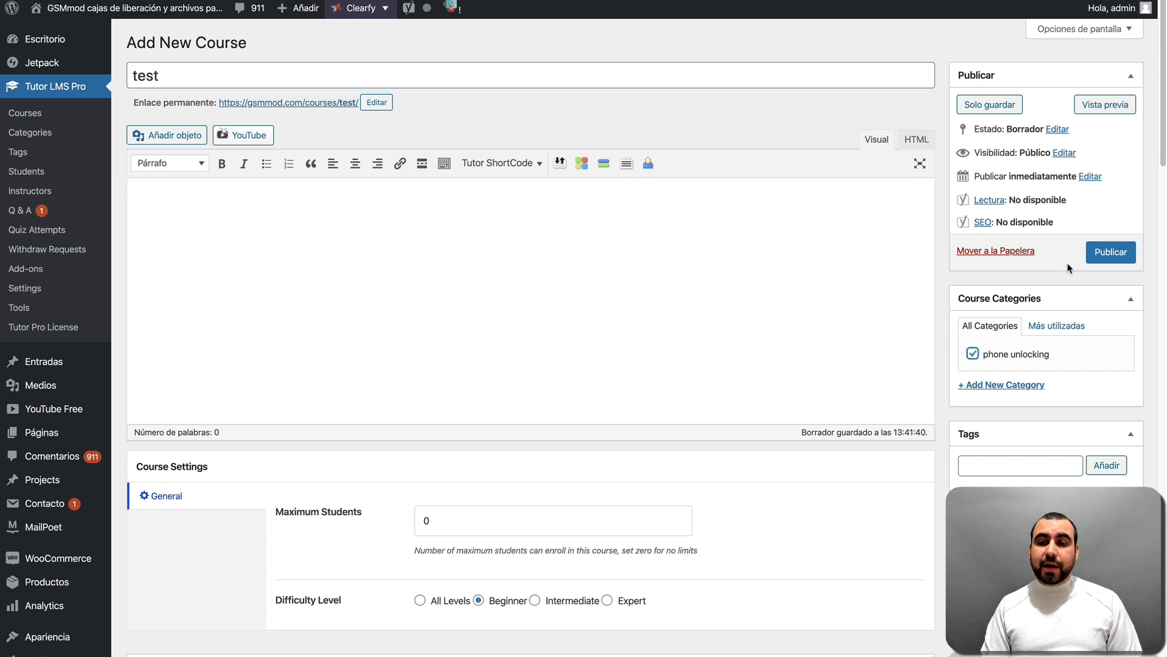
left_click(1109, 252)
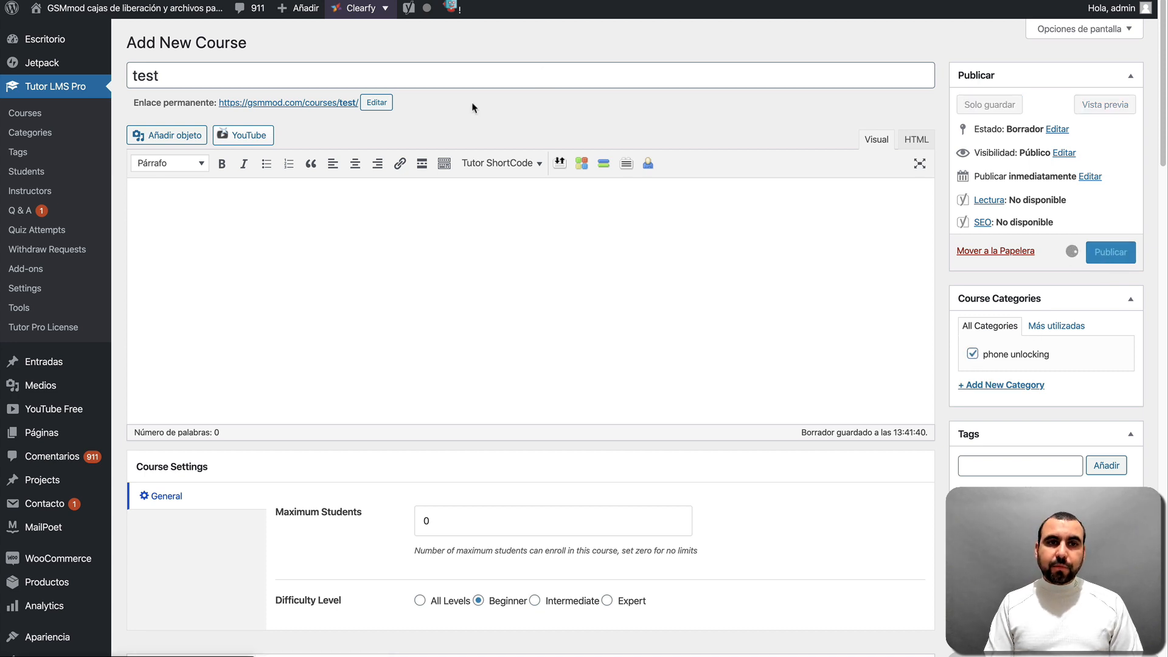
left_click(1110, 252)
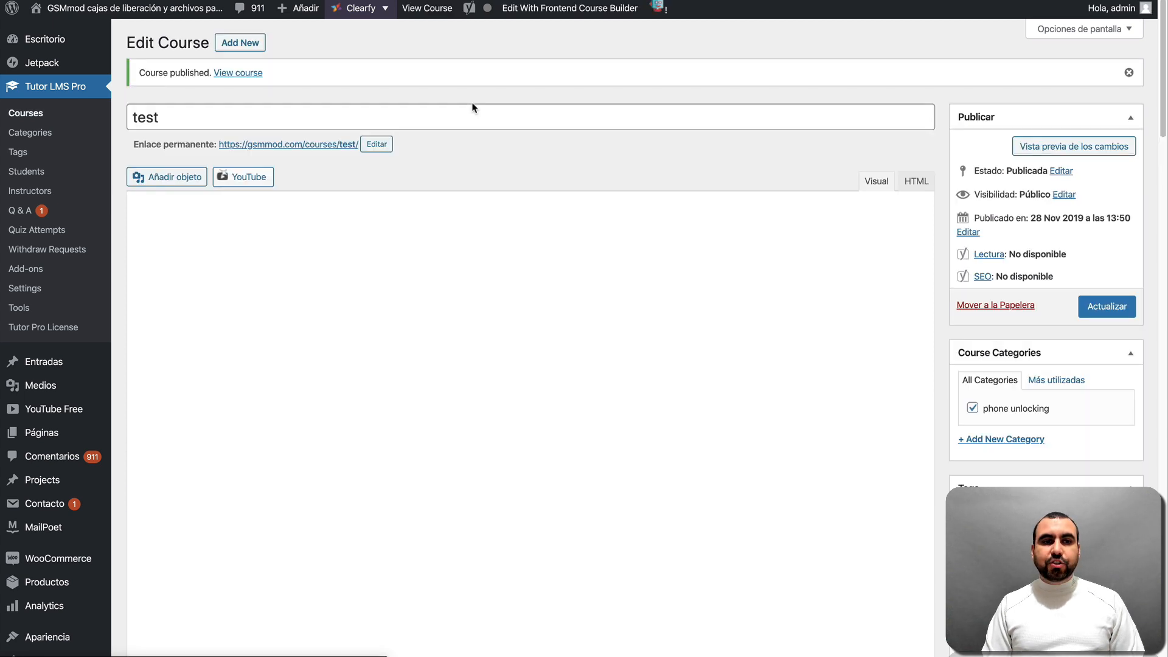
left_click(238, 71)
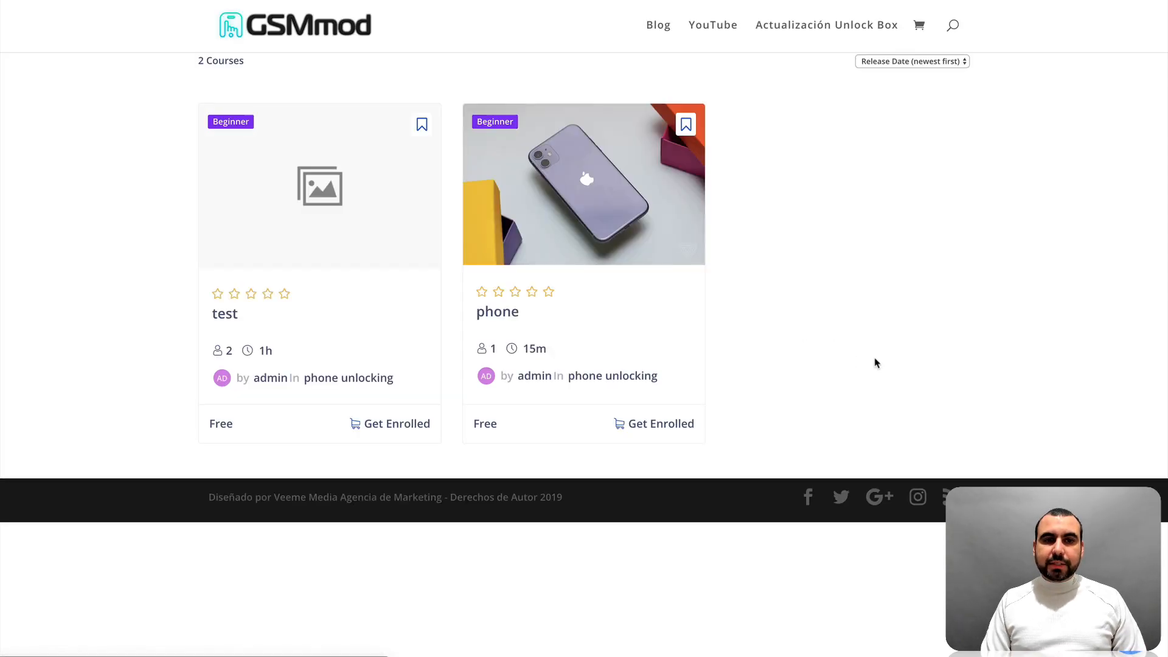
mouse_move(586, 218)
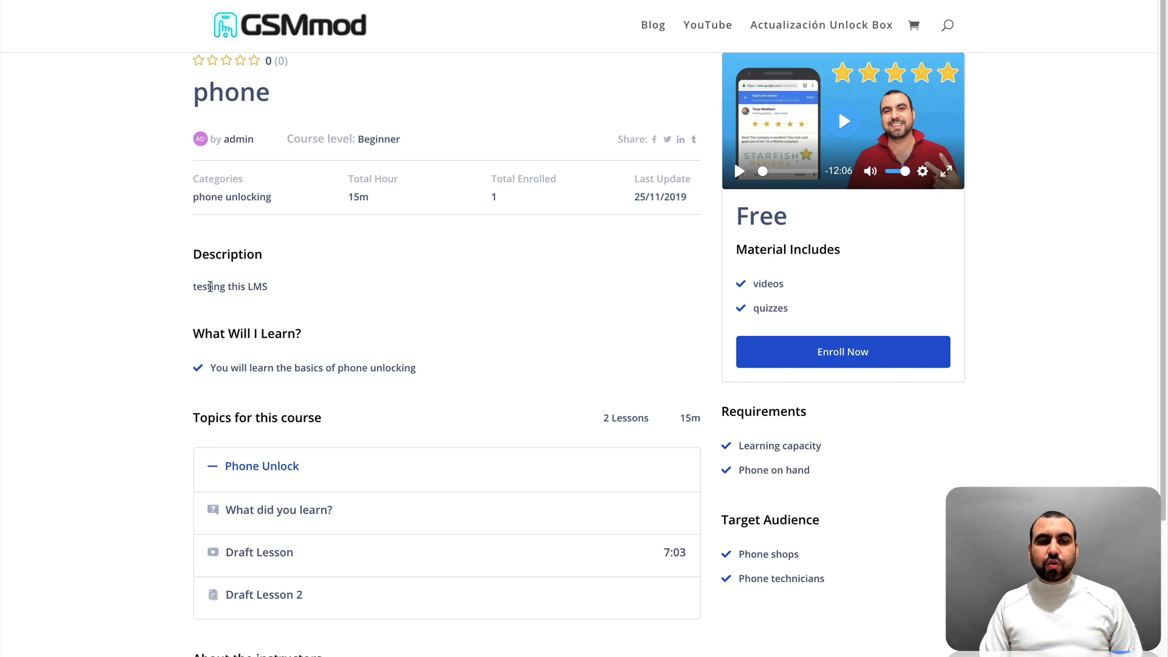
Highlight the course description, dismiss the YouTube promo popup and review the phone course page
triple_click(230, 286)
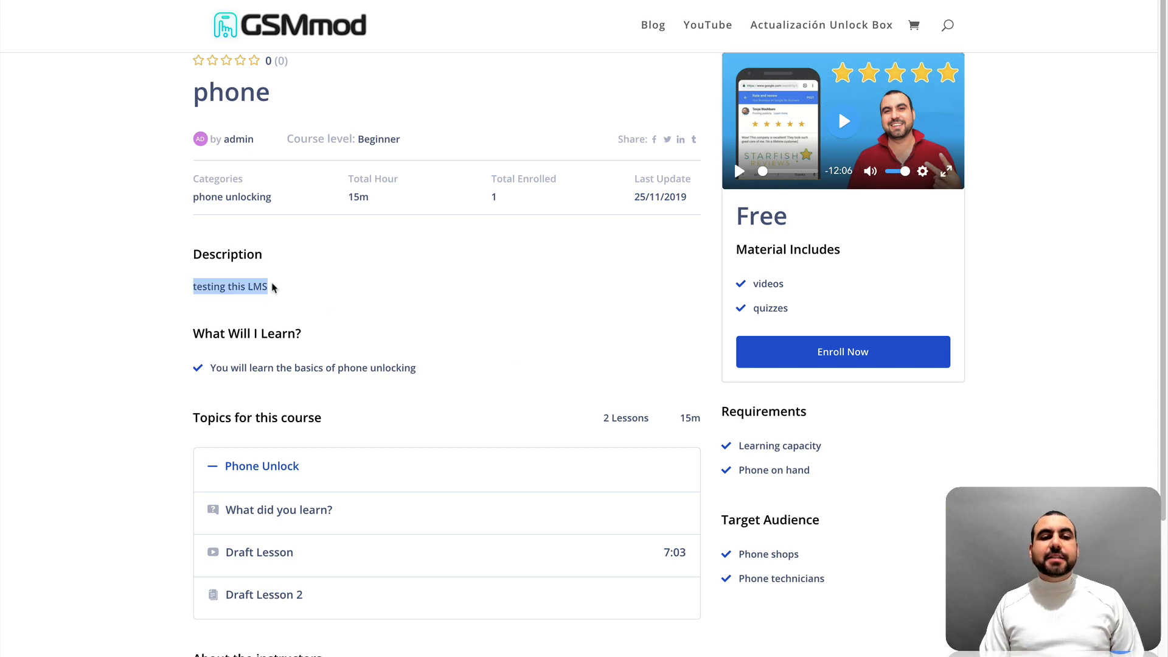
left_click(347, 296)
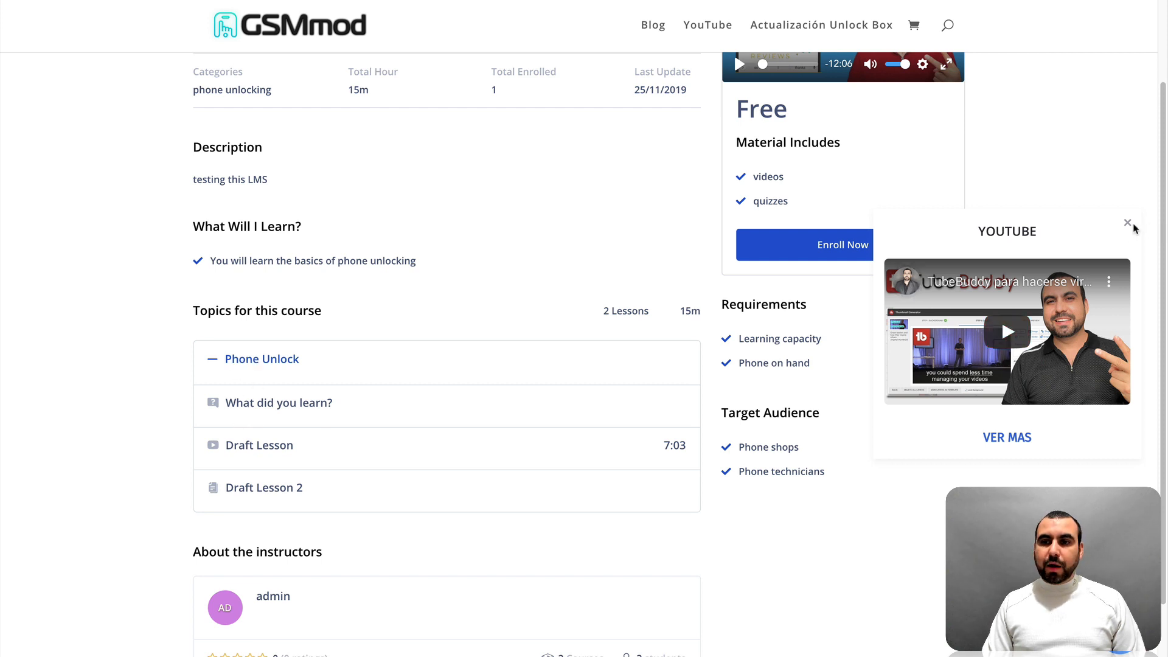
left_click(1128, 222)
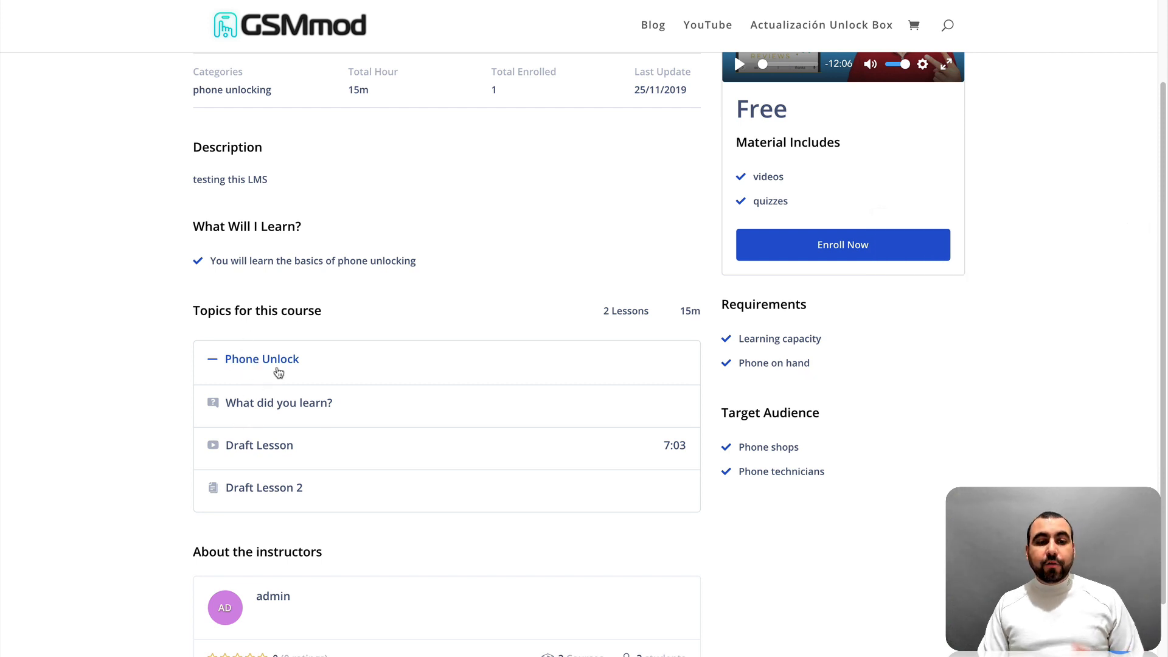
mouse_move(232, 507)
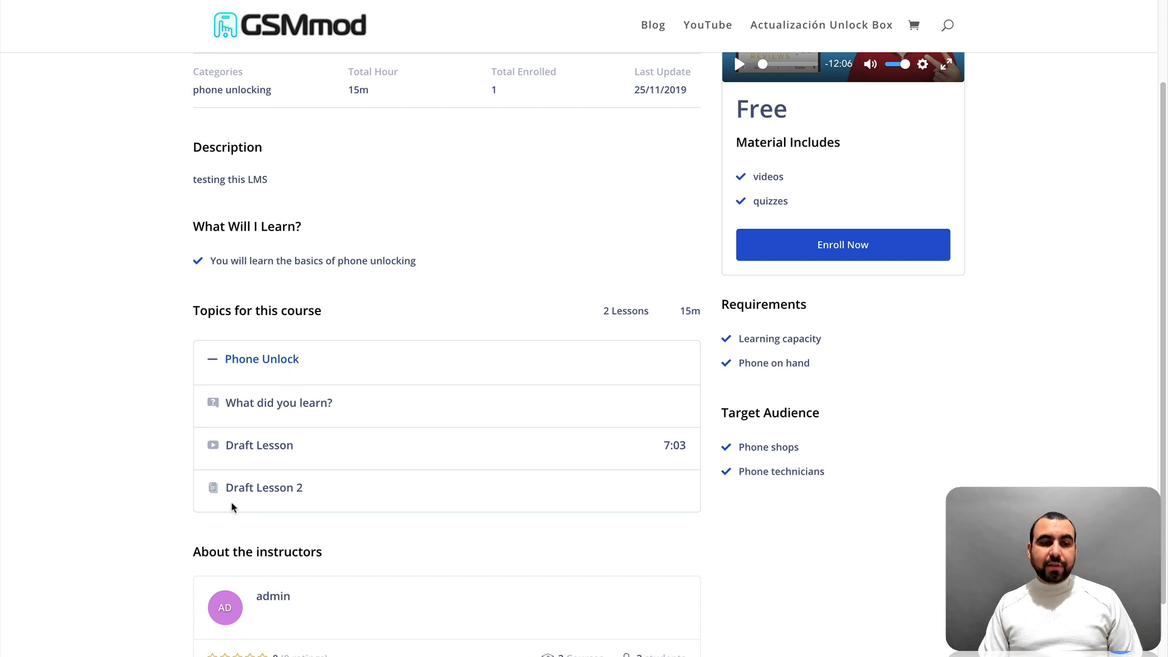
scroll("down", 3)
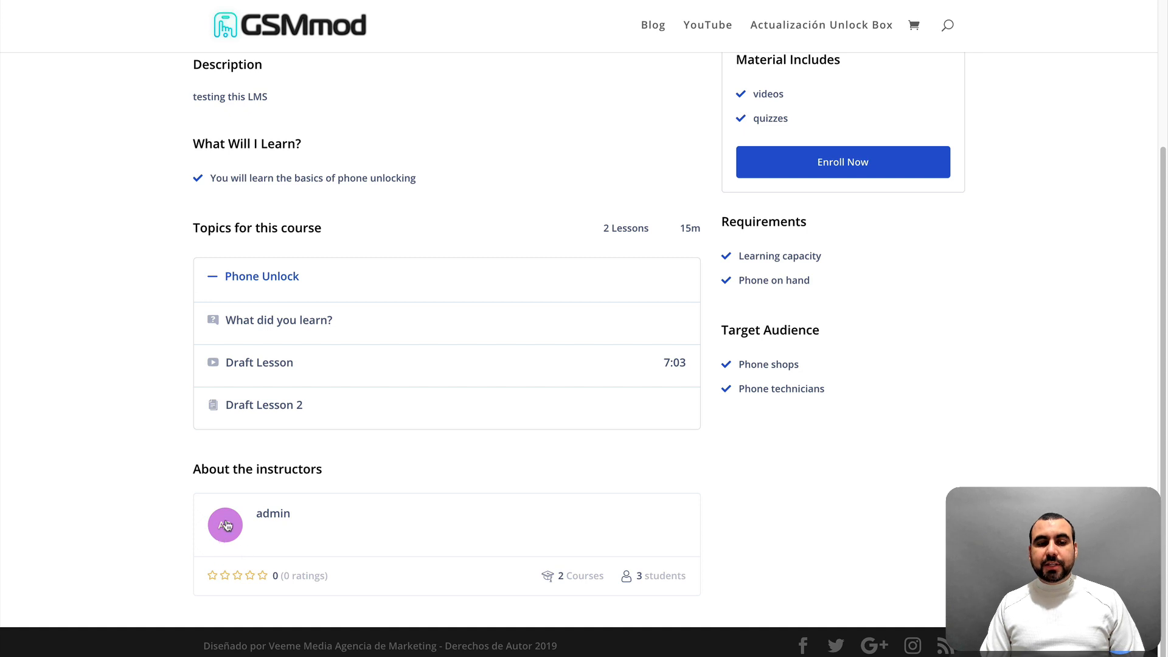
scroll("up", 3)
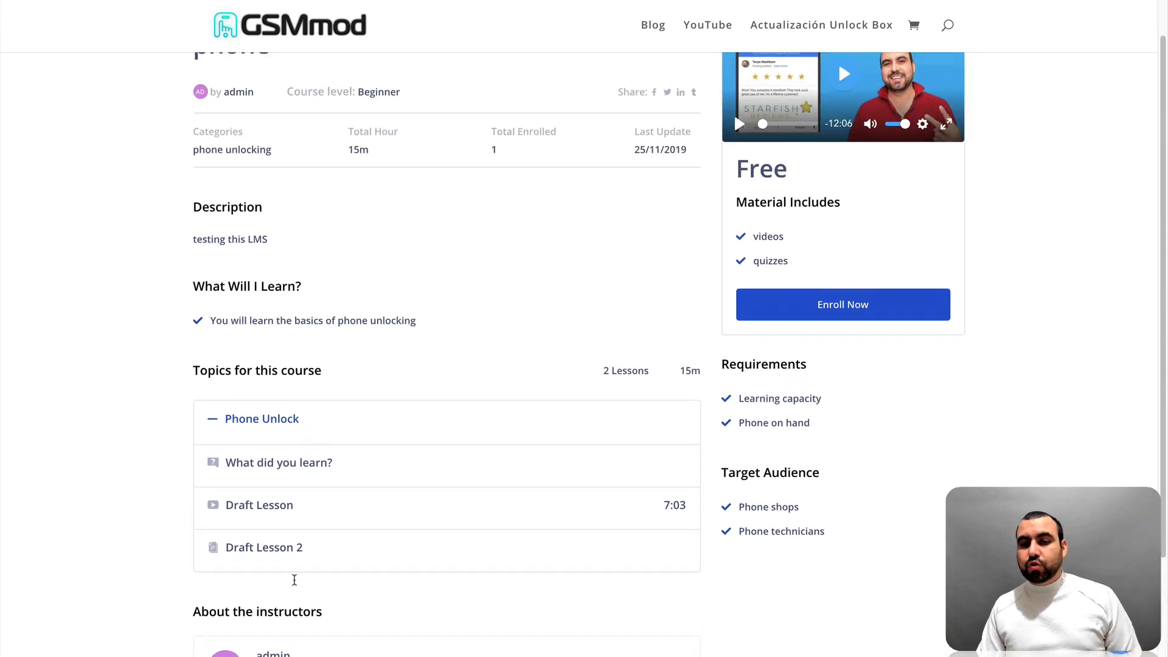
scroll("up", 3)
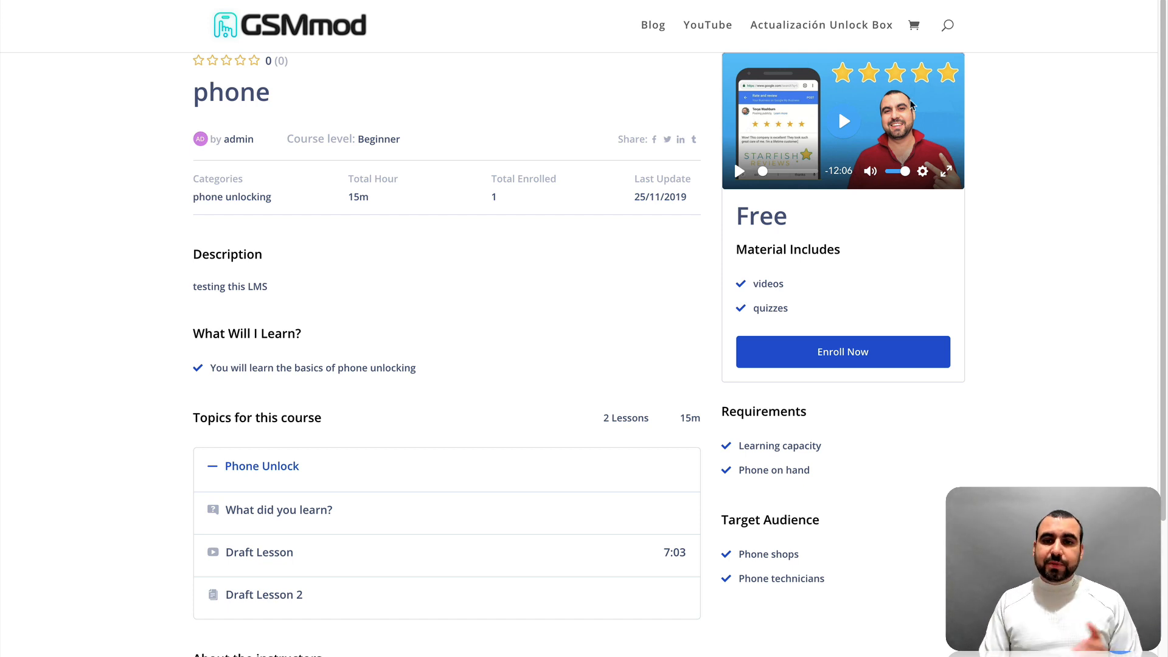
mouse_move(811, 266)
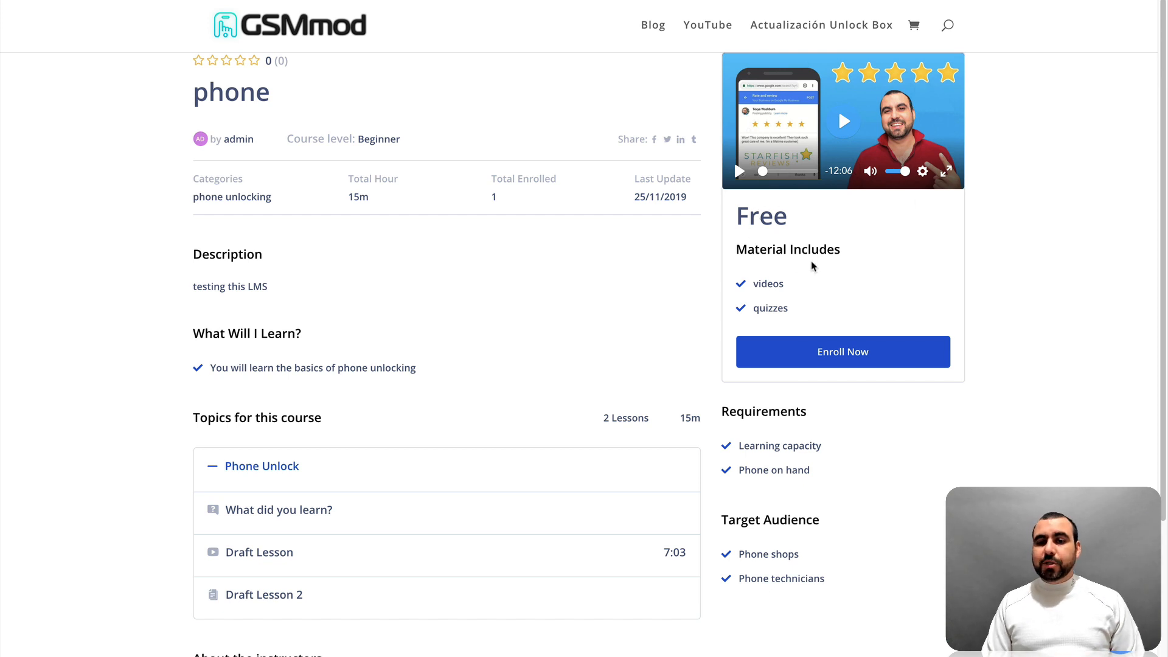
mouse_move(719, 402)
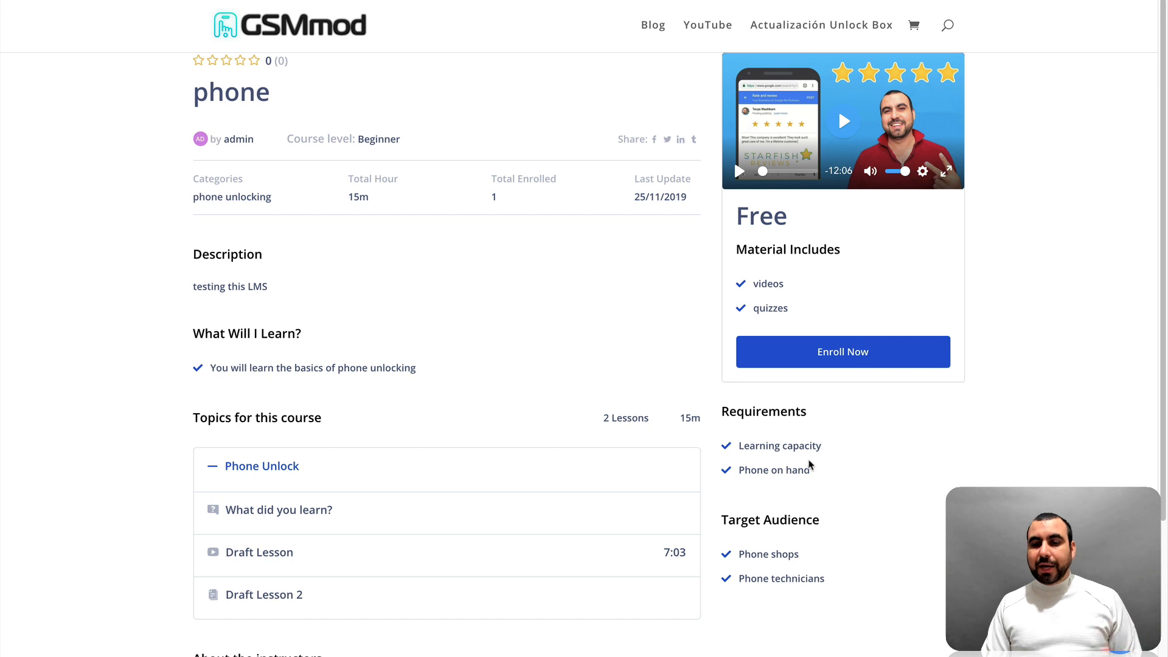
mouse_move(733, 522)
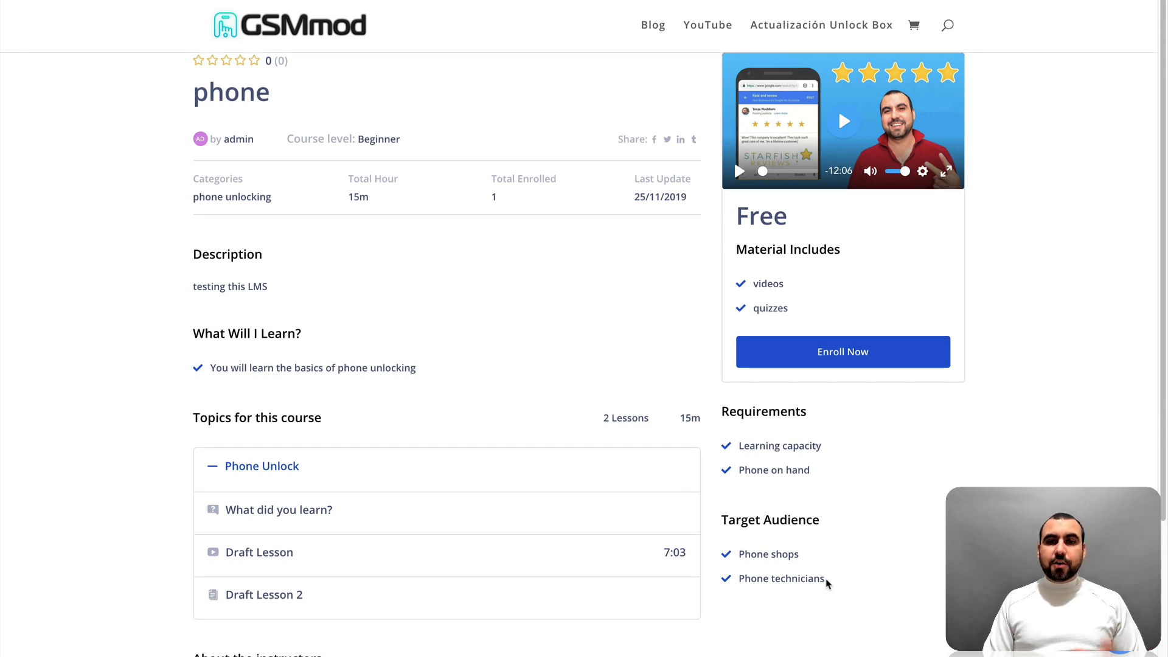
mouse_move(810, 355)
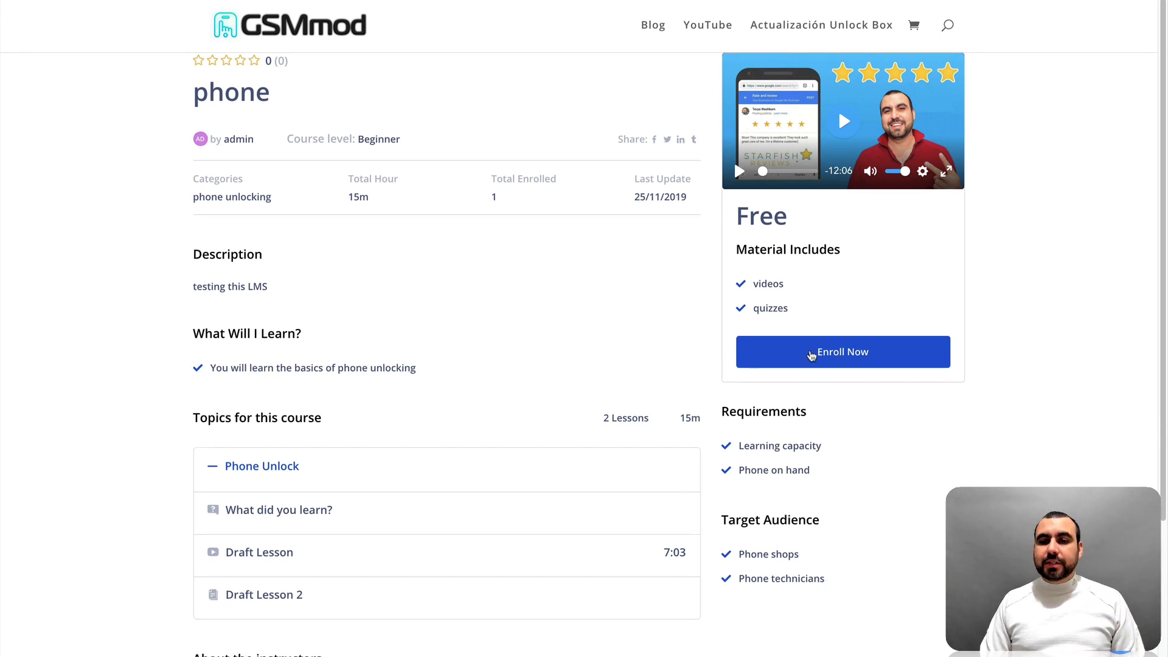
Enroll in the free phone course with a new student account and start the course
left_click(842, 352)
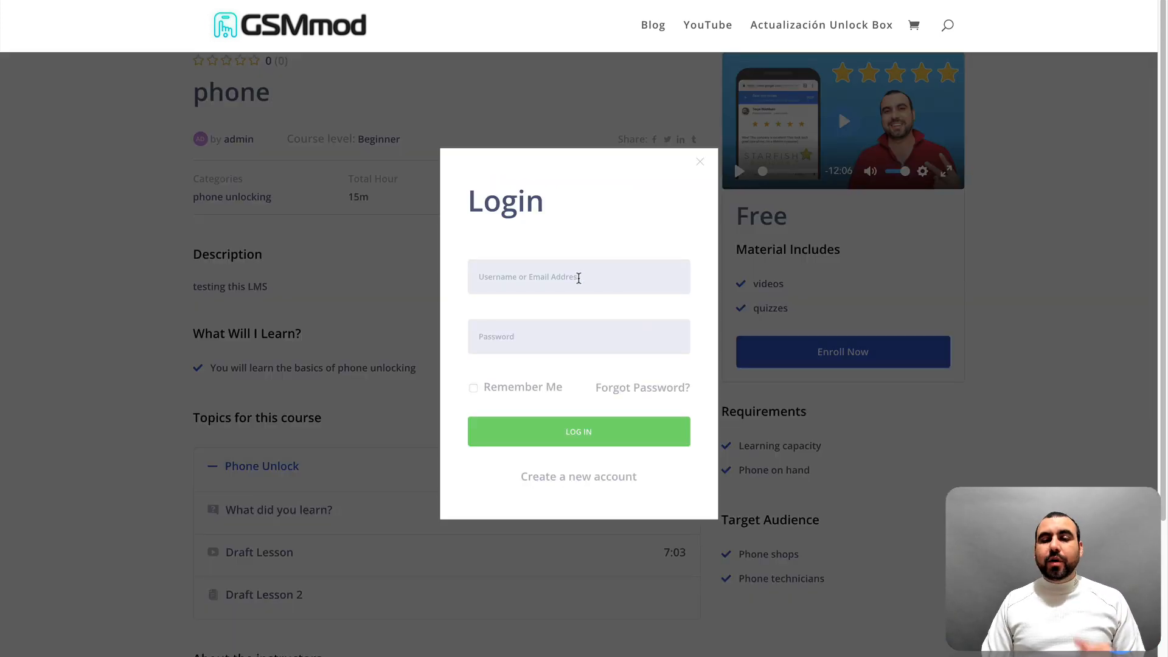
mouse_move(555, 467)
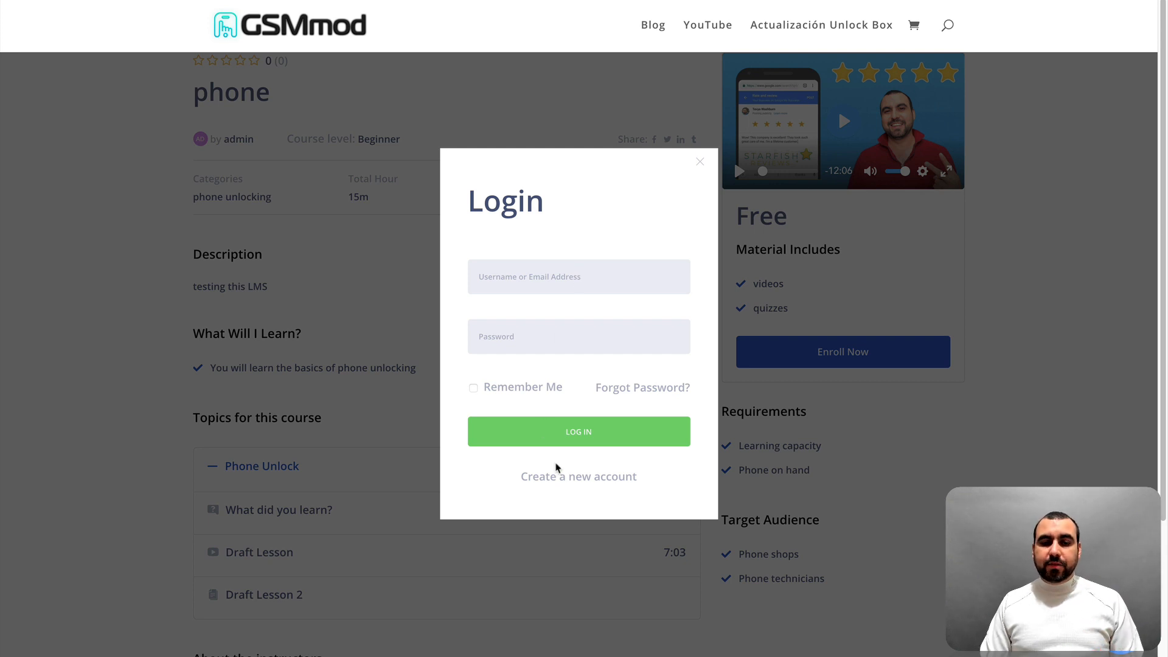
left_click(698, 162)
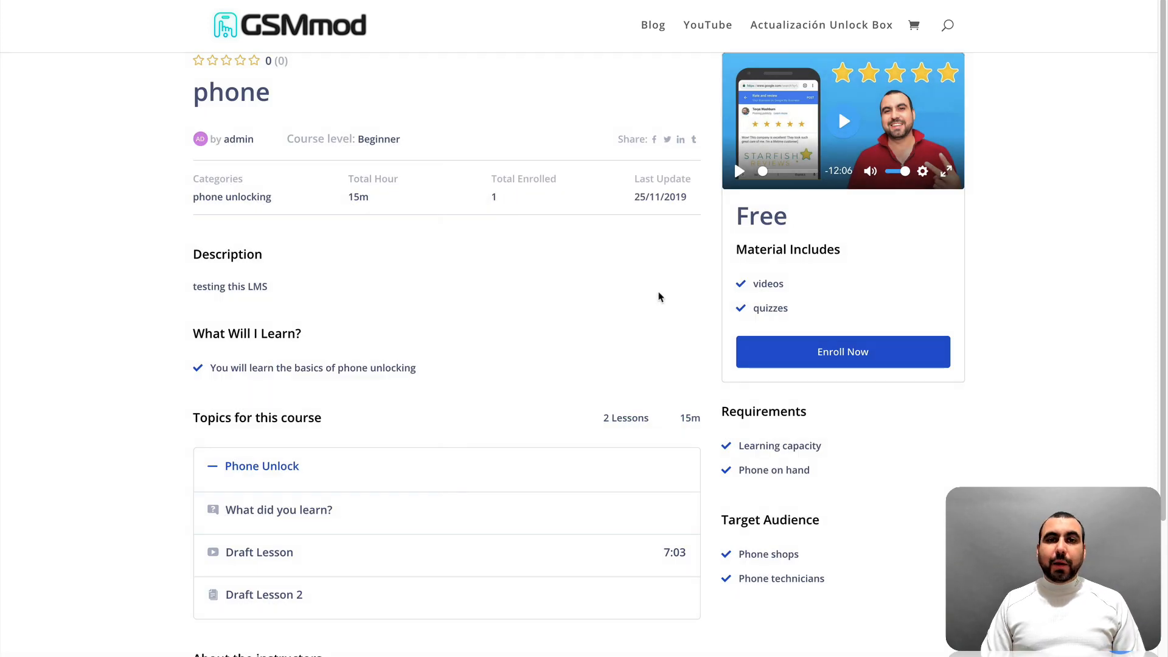
left_click(841, 352)
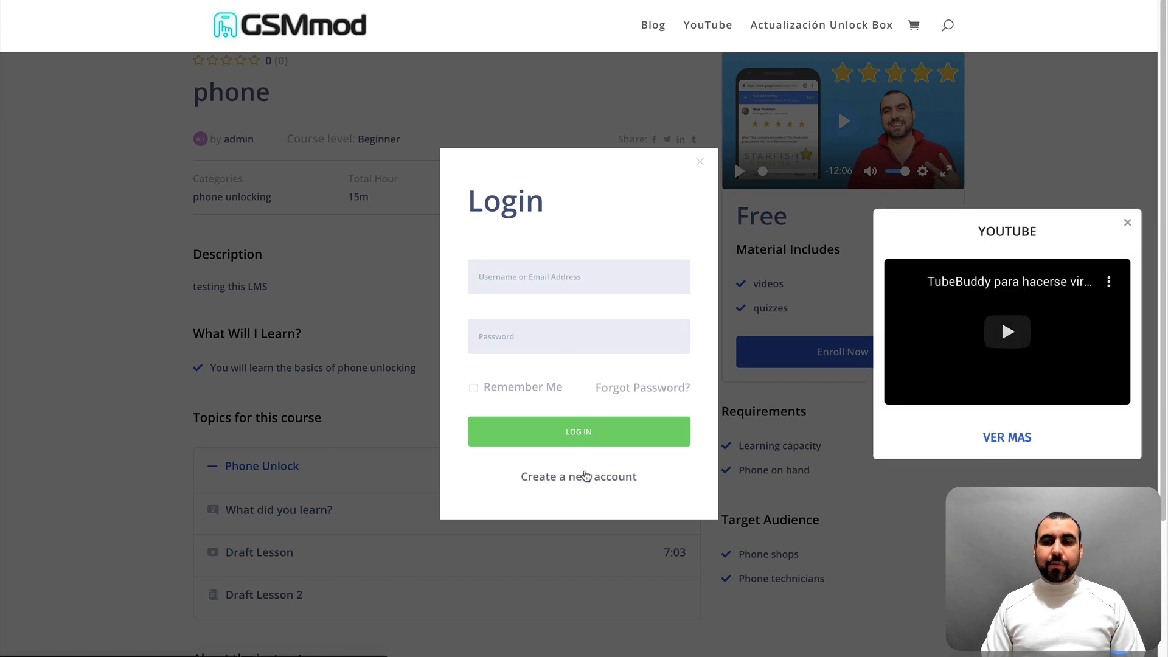
left_click(578, 476)
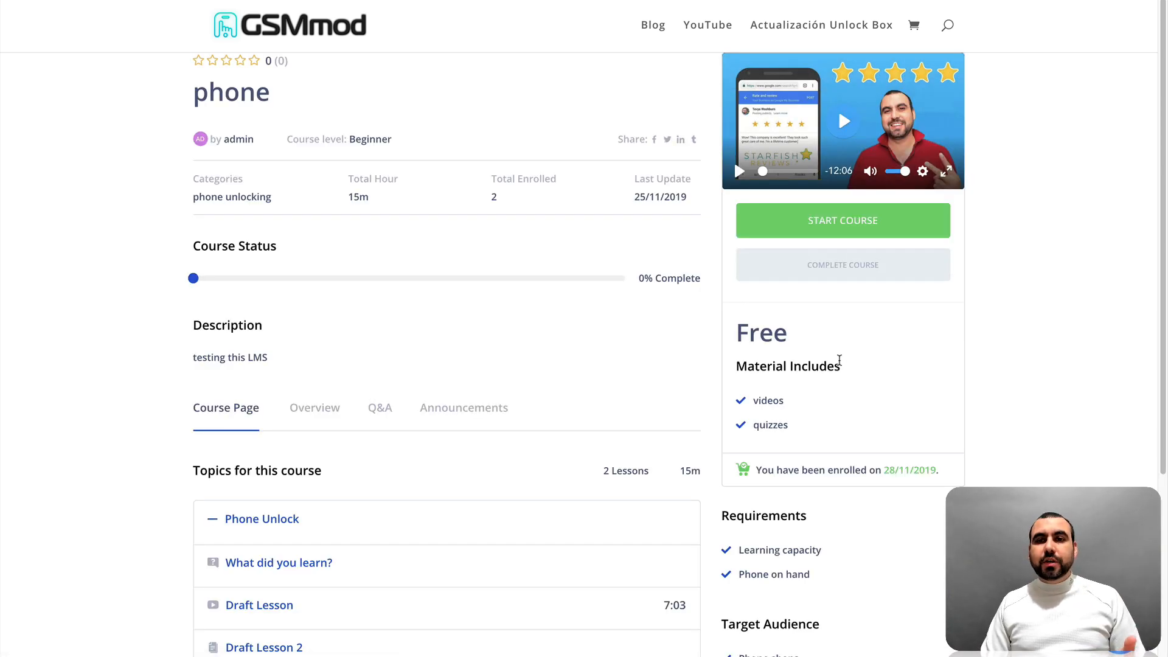
mouse_move(820, 235)
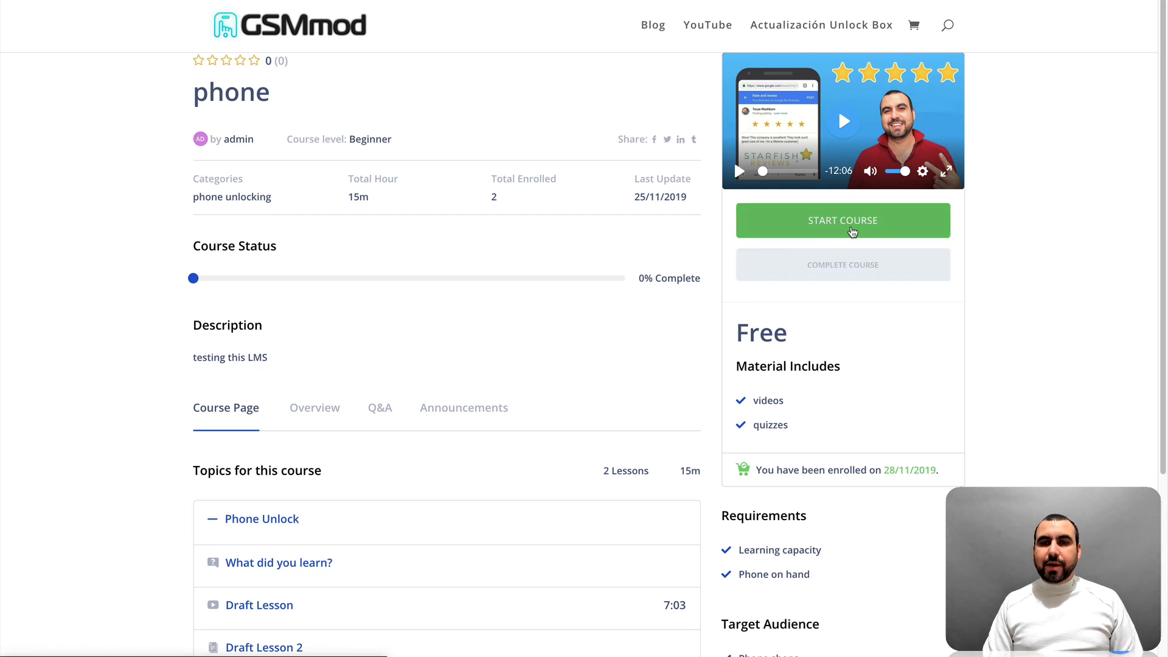
left_click(842, 220)
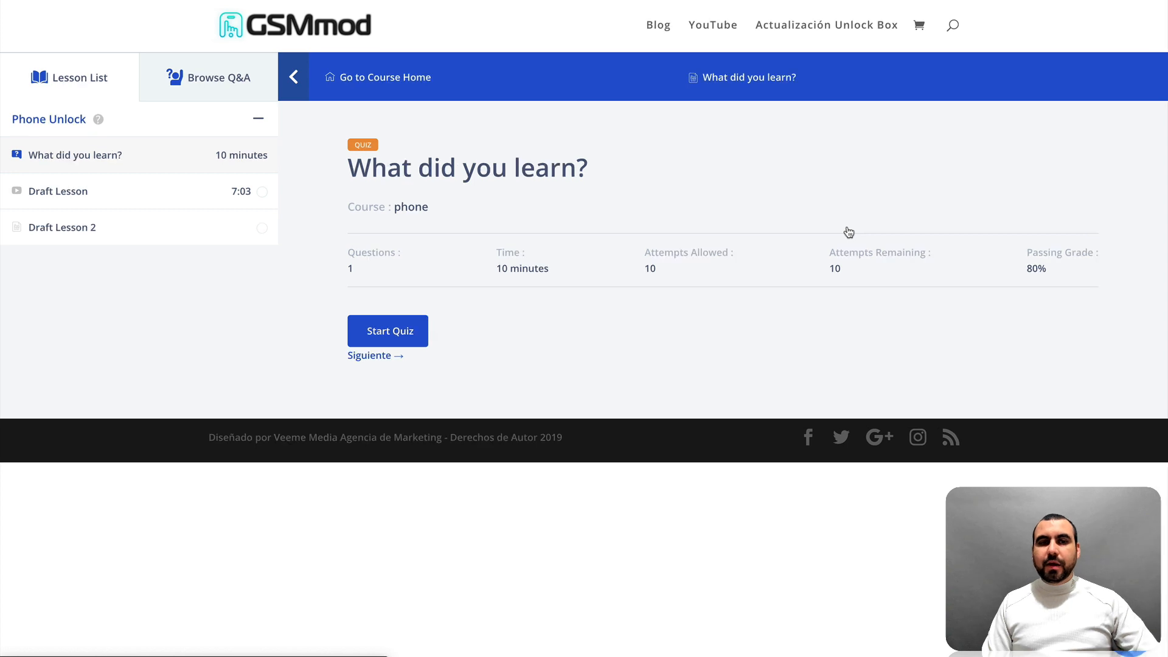
mouse_move(777, 218)
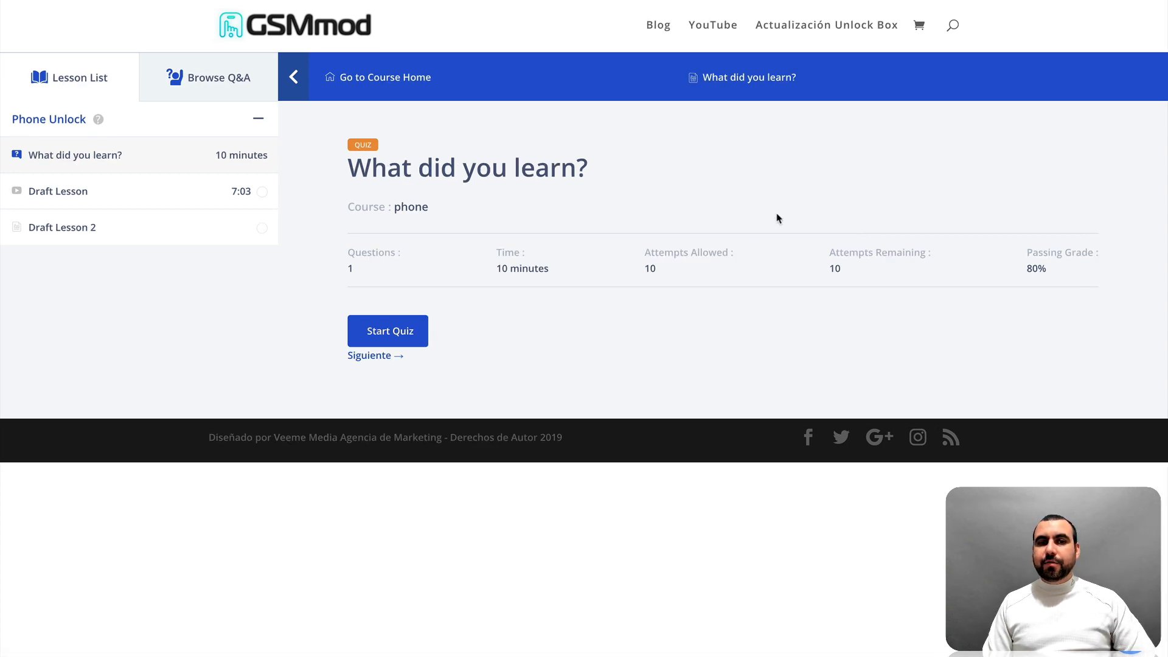
mouse_move(801, 207)
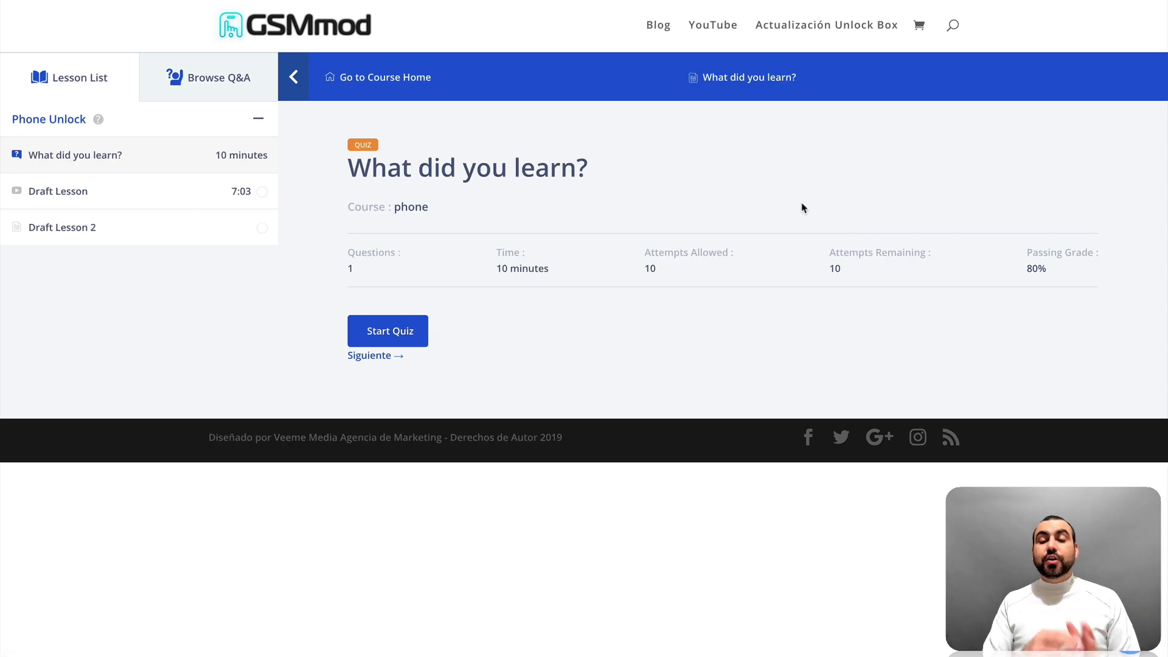
mouse_move(117, 102)
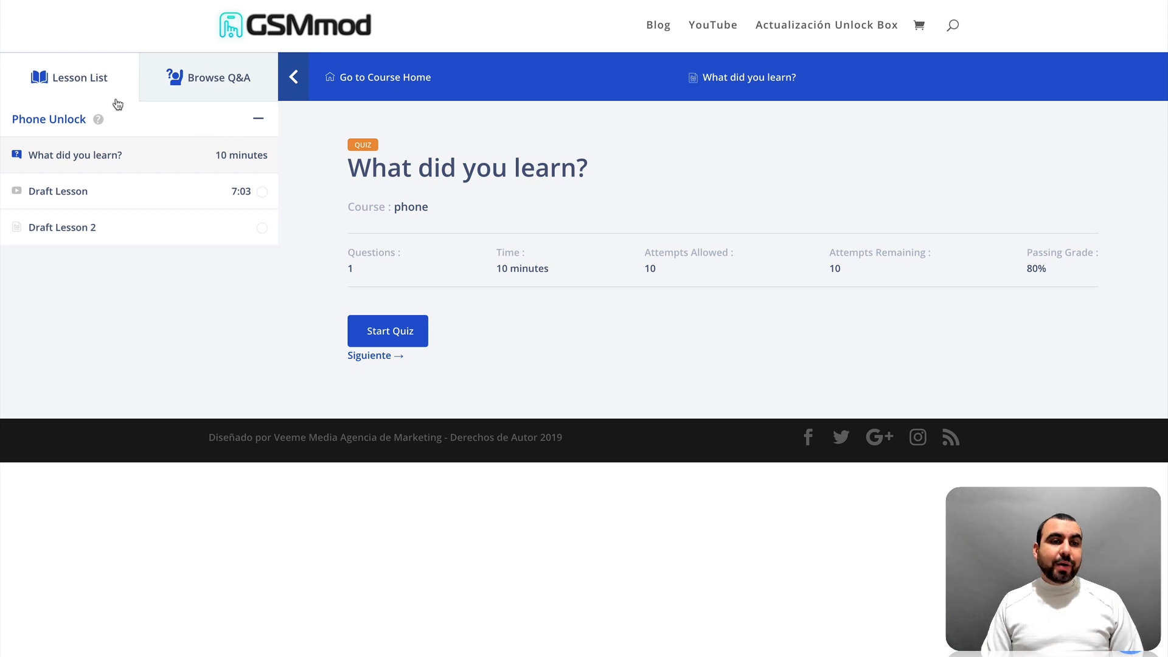
mouse_move(90, 168)
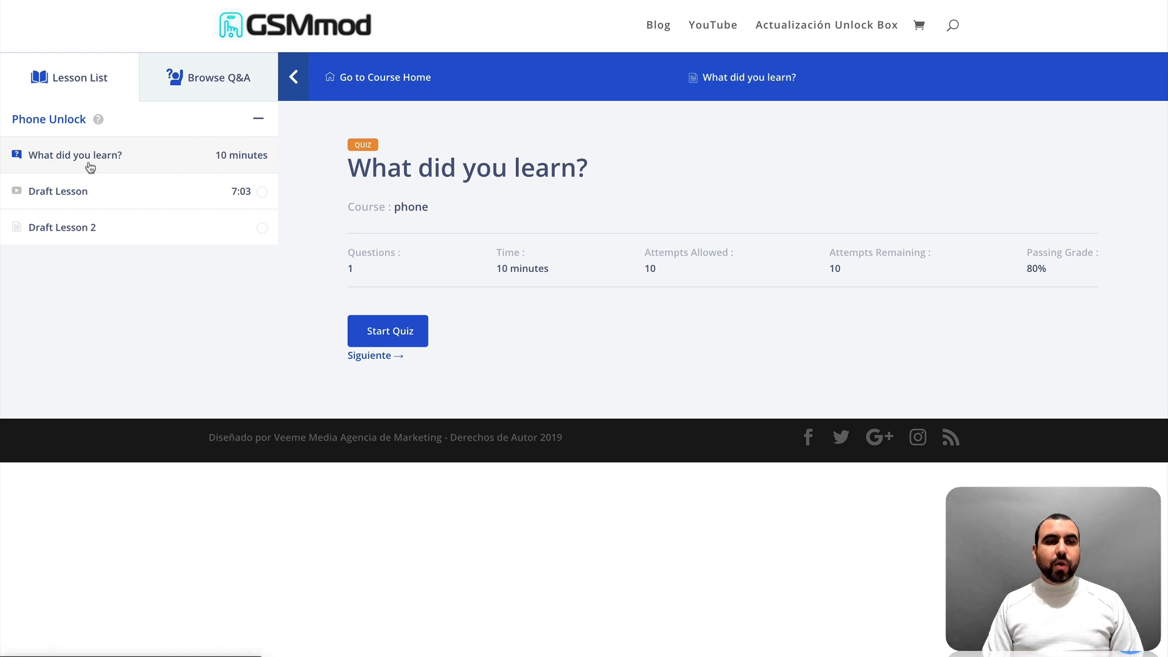
mouse_move(115, 192)
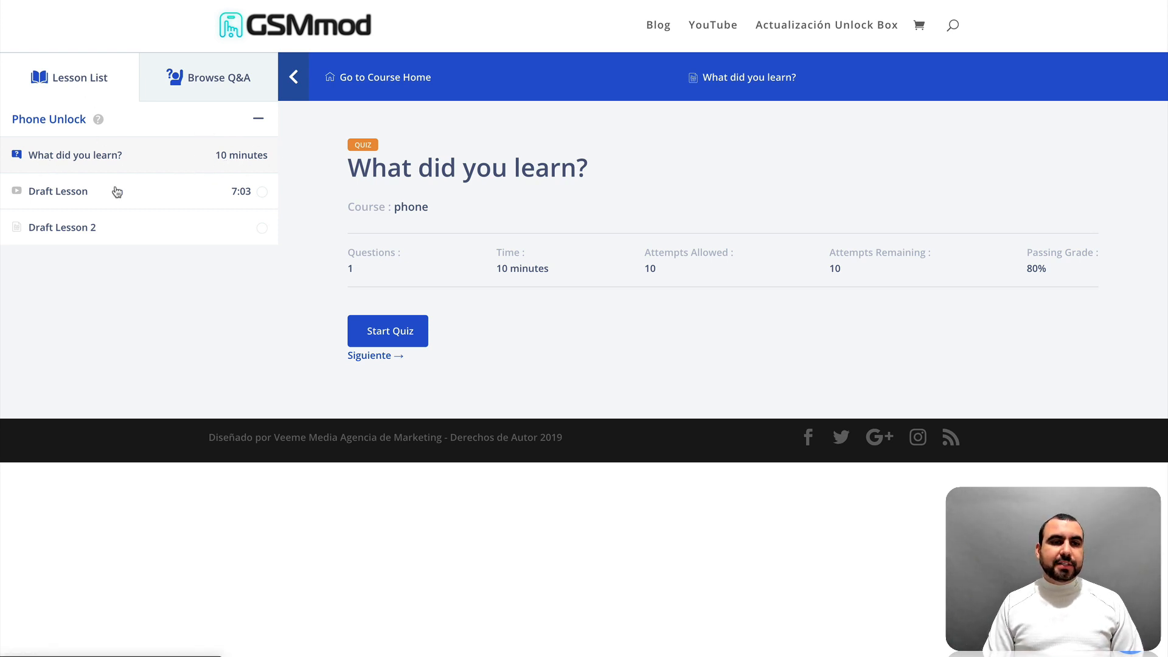
mouse_move(42, 231)
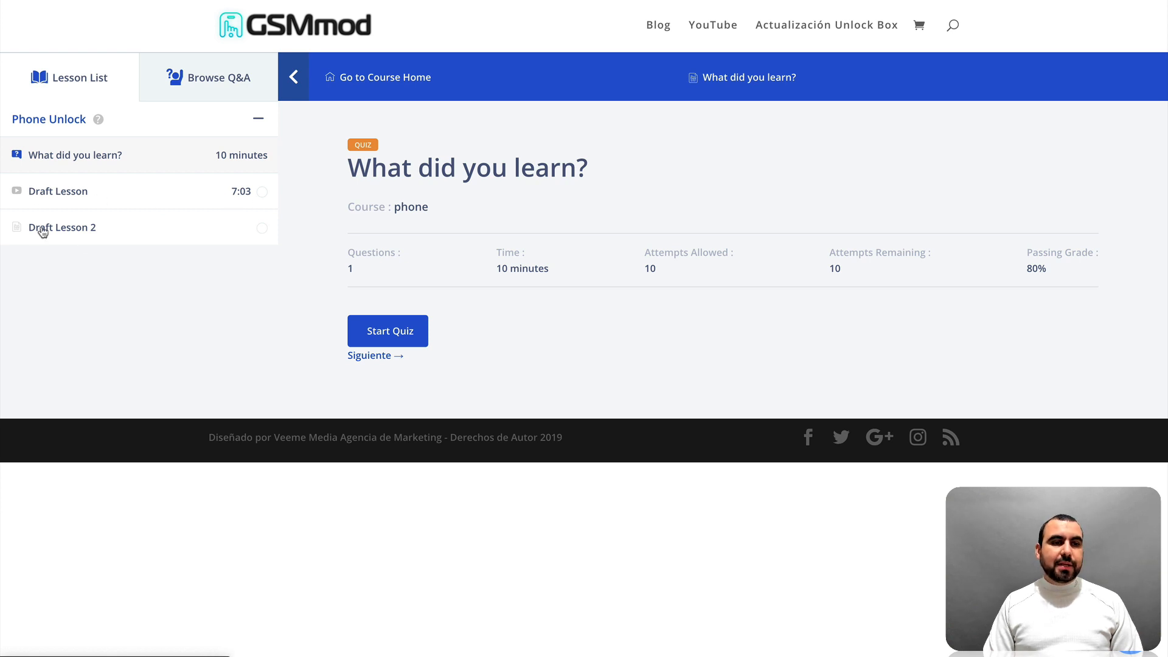
mouse_move(218, 216)
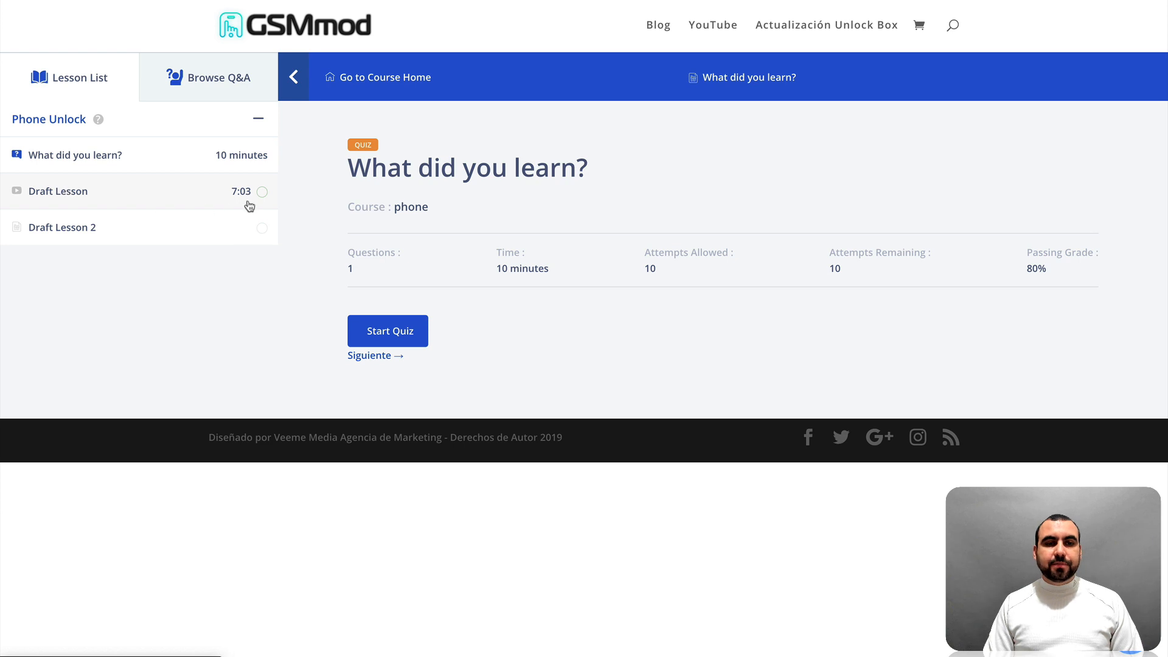
Switch from the quiz to Draft Lesson in the course player's lesson list
left_click(57, 191)
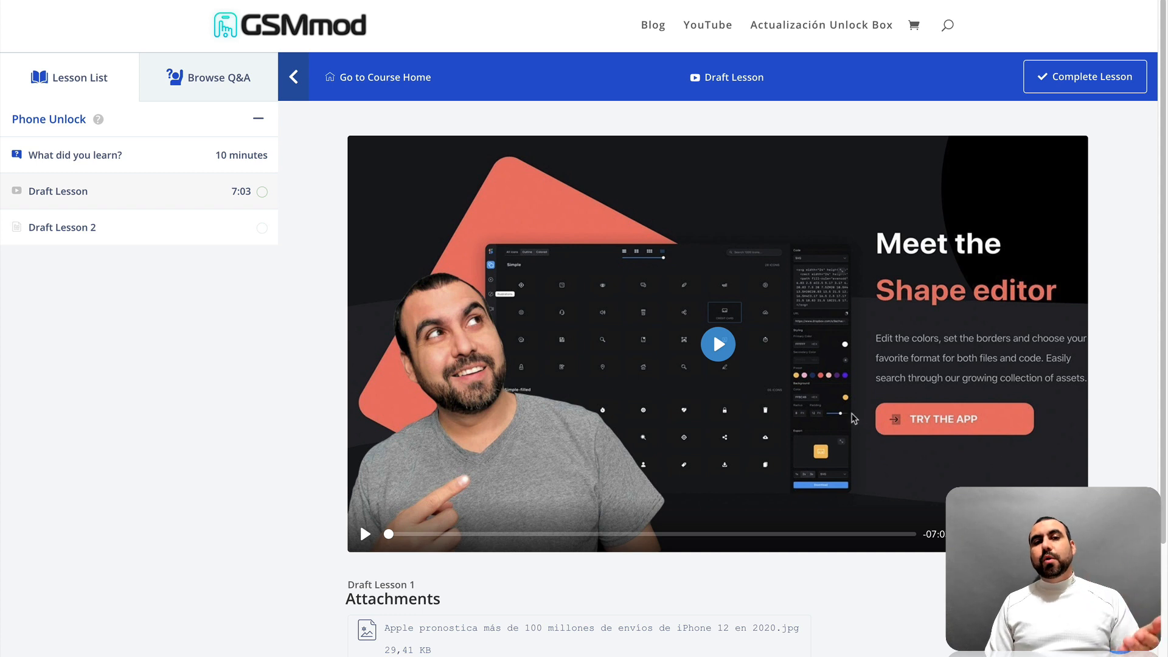
Mark Draft Lesson complete and return to the 'What did you learn?' quiz
scroll("down", 3)
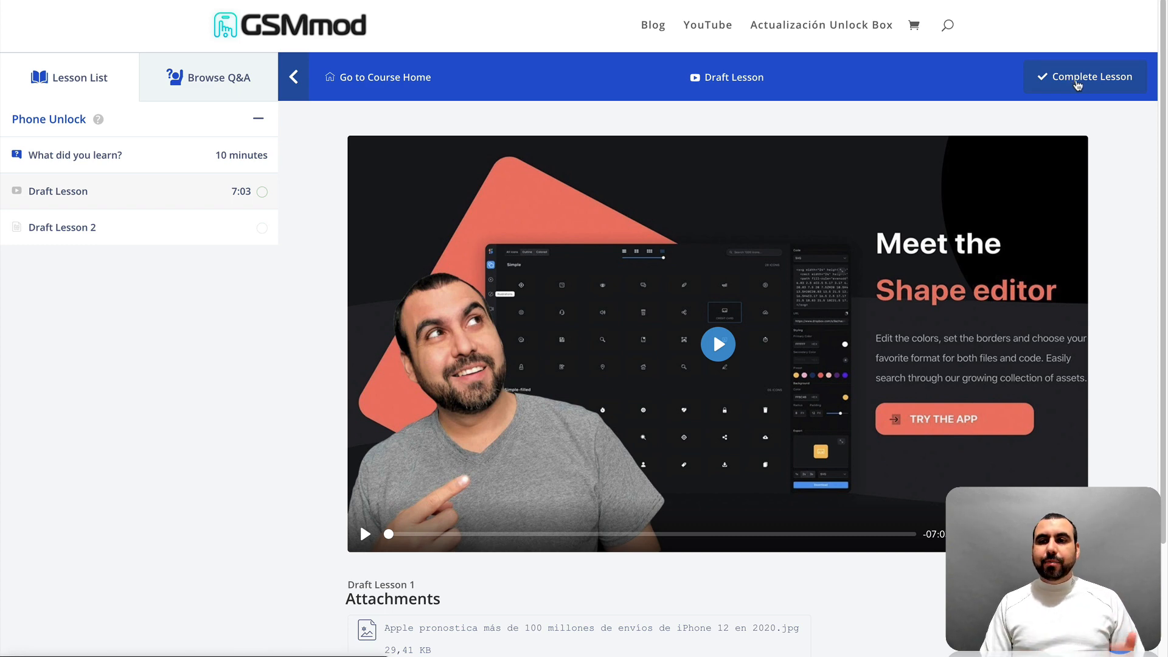
left_click(1084, 77)
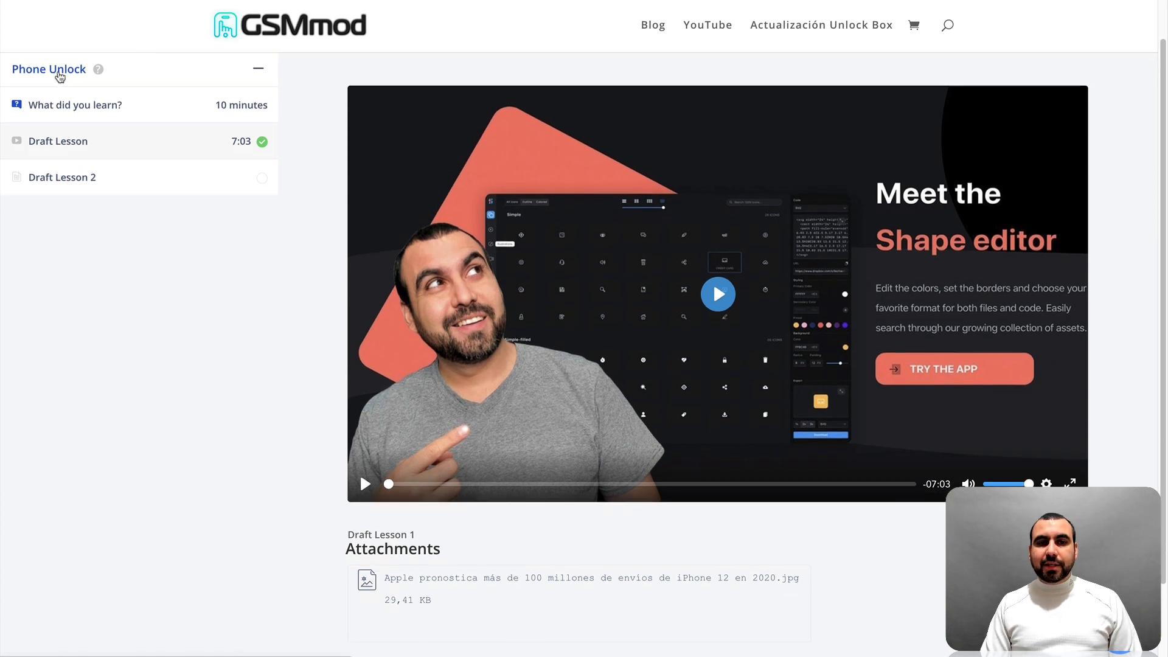
left_click(60, 74)
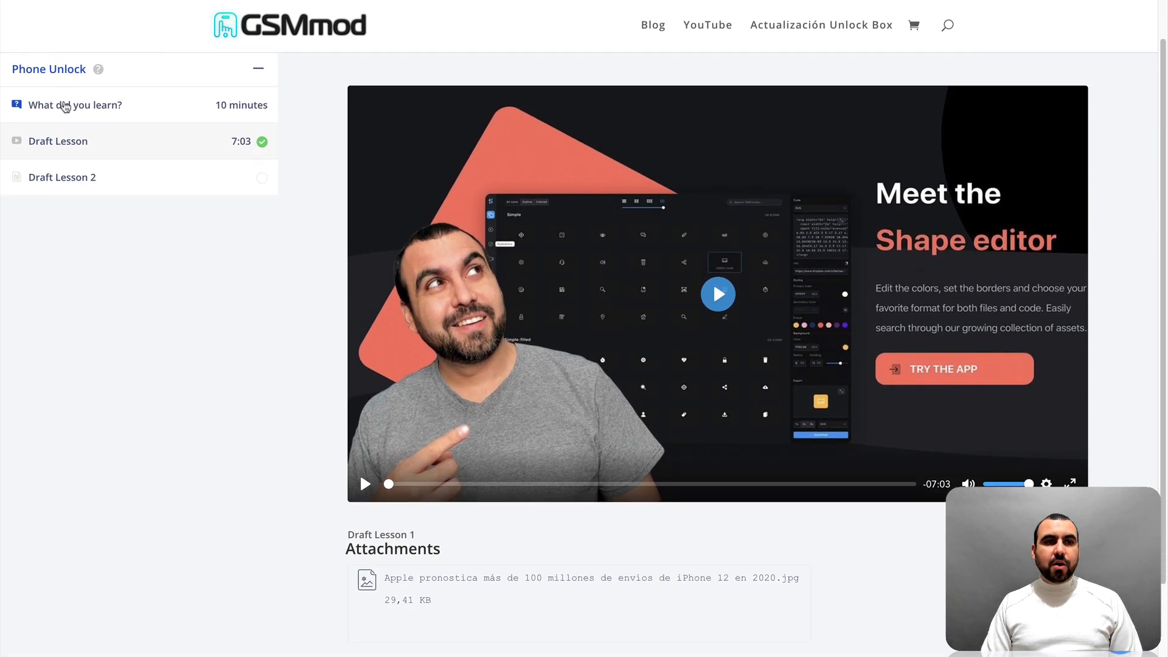
left_click(74, 104)
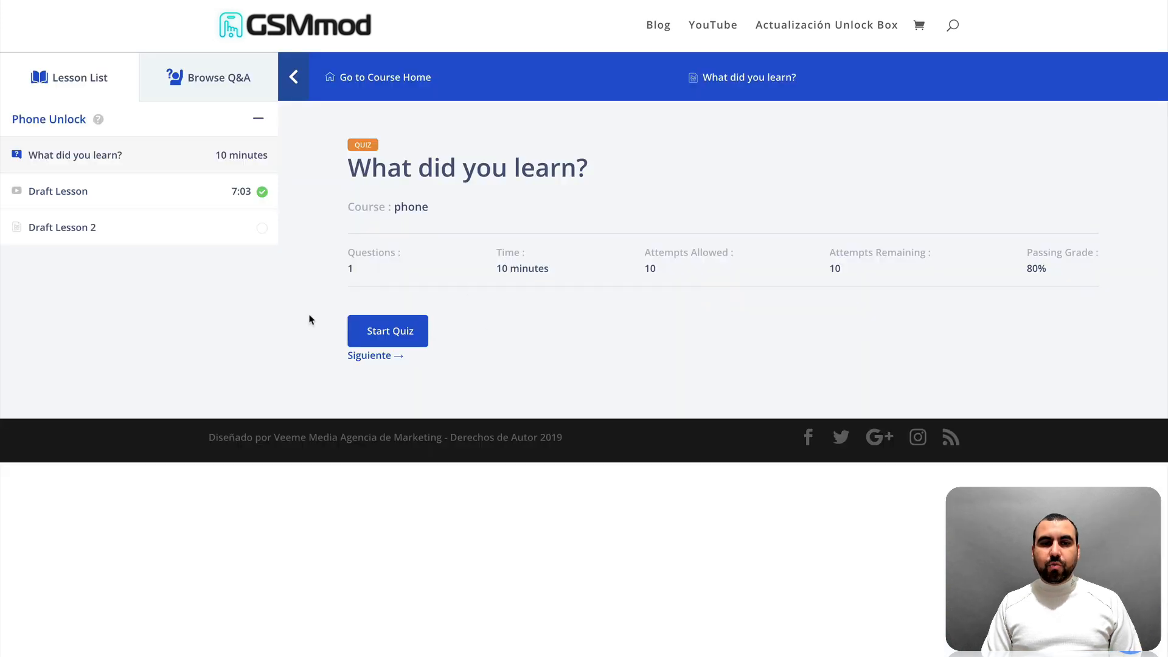
mouse_move(403, 338)
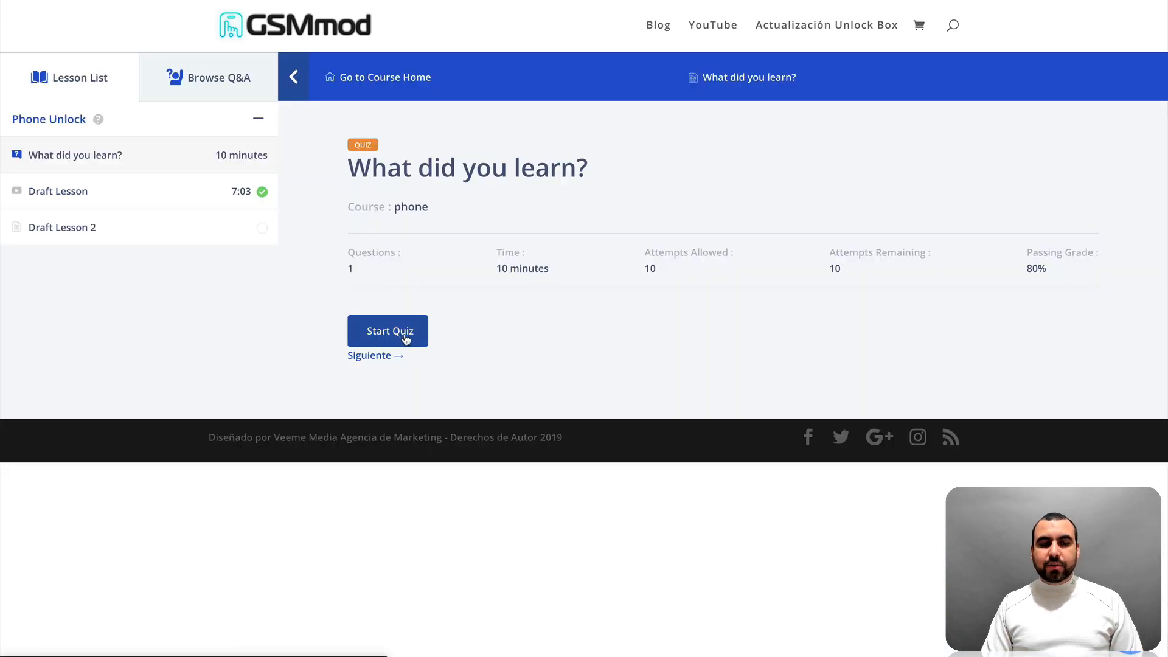
Attempt the quiz answering True and submit it, earning a Pass at 100%
left_click(386, 331)
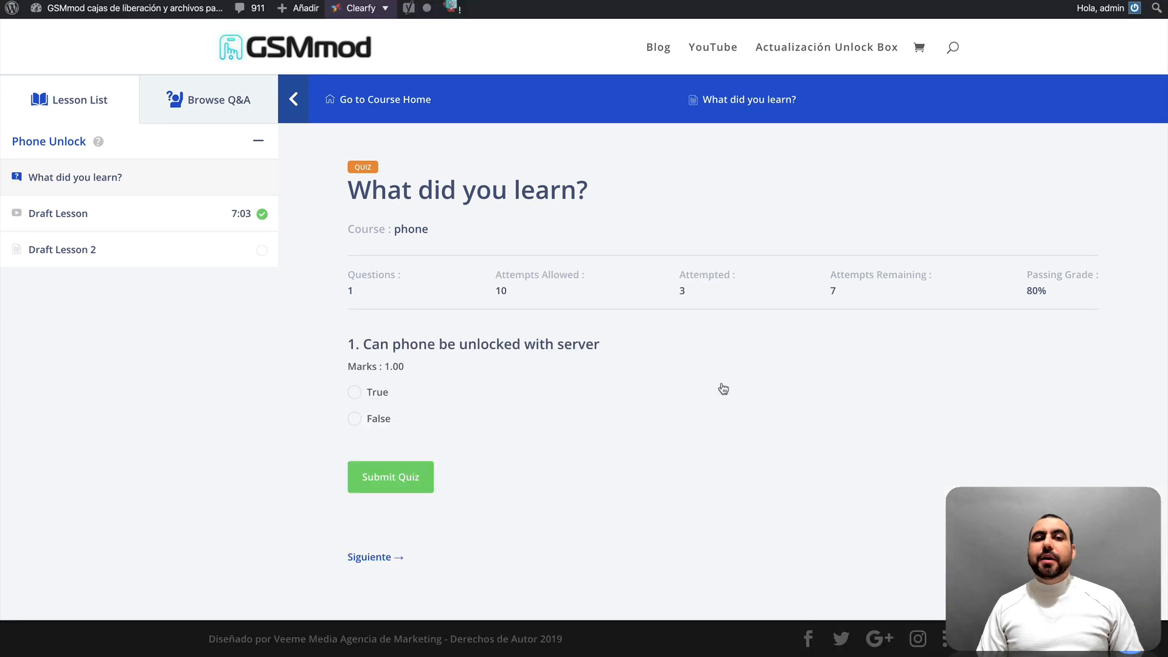
mouse_move(615, 290)
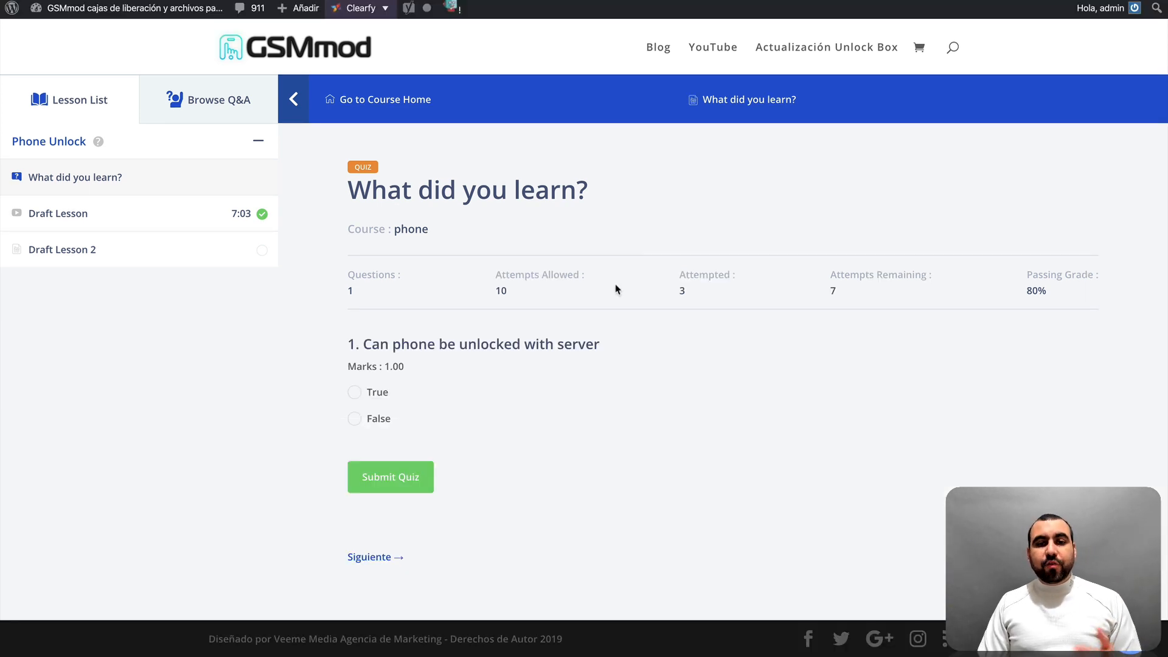
mouse_move(639, 419)
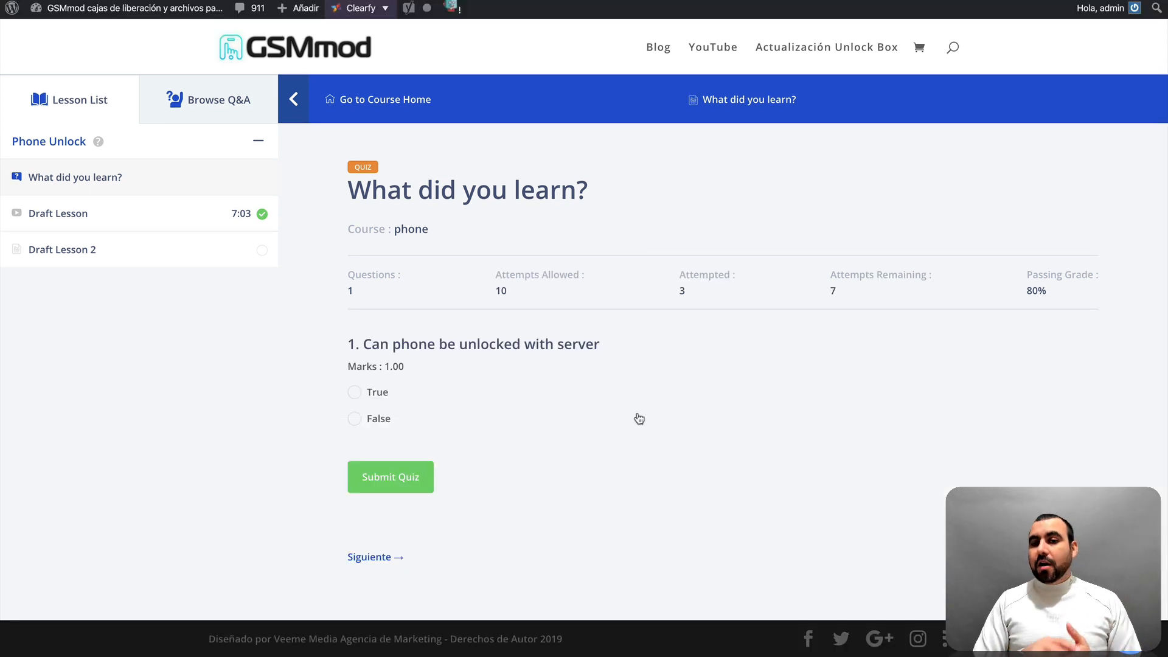
mouse_move(547, 366)
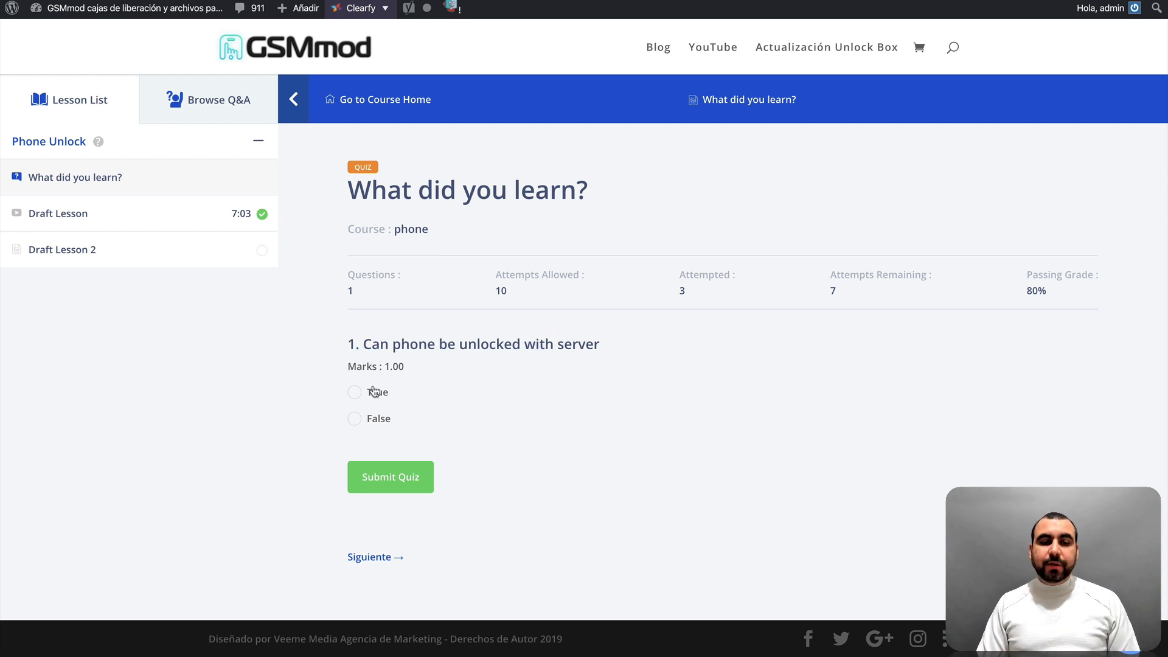
mouse_move(351, 404)
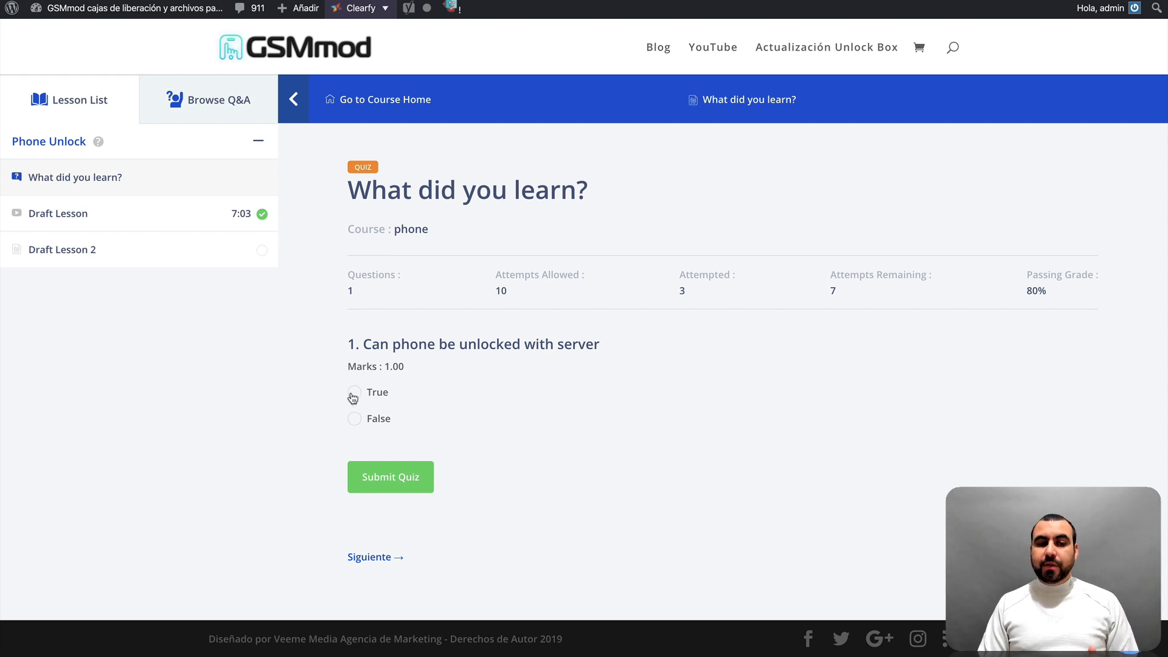
left_click(354, 392)
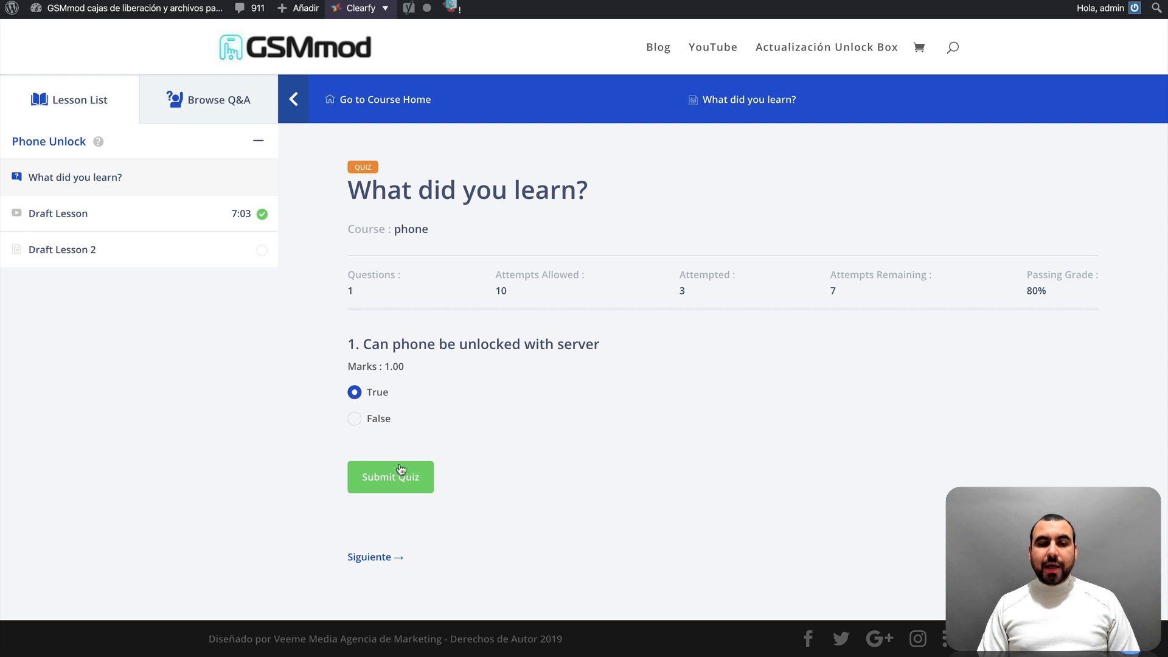
mouse_move(600, 463)
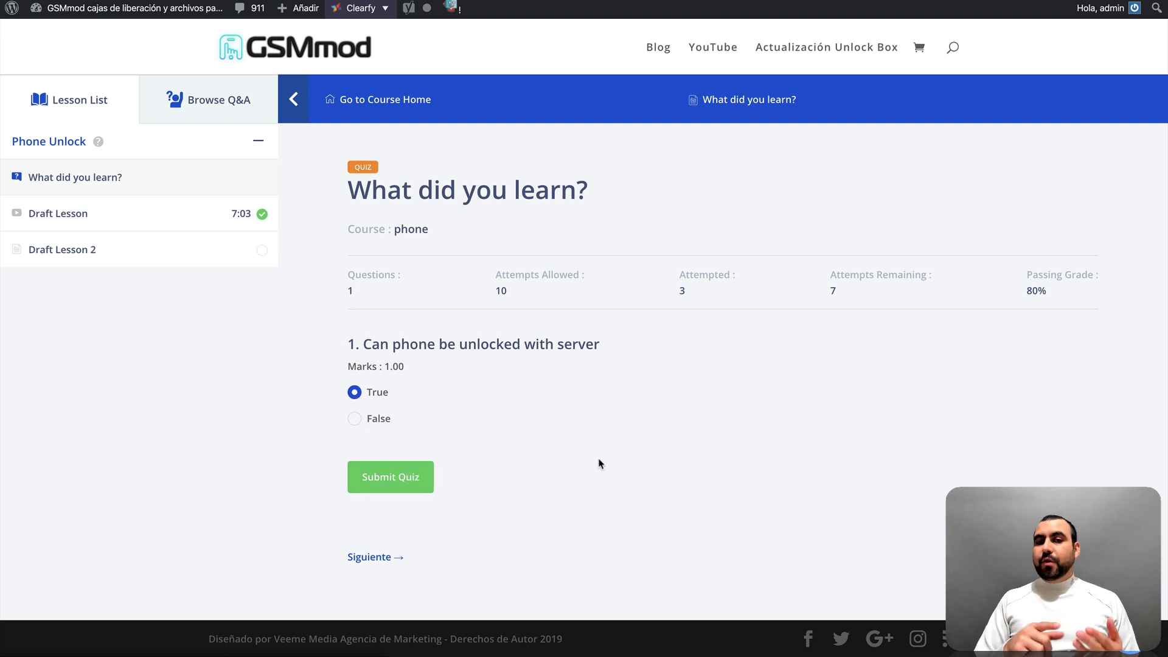
left_click(390, 477)
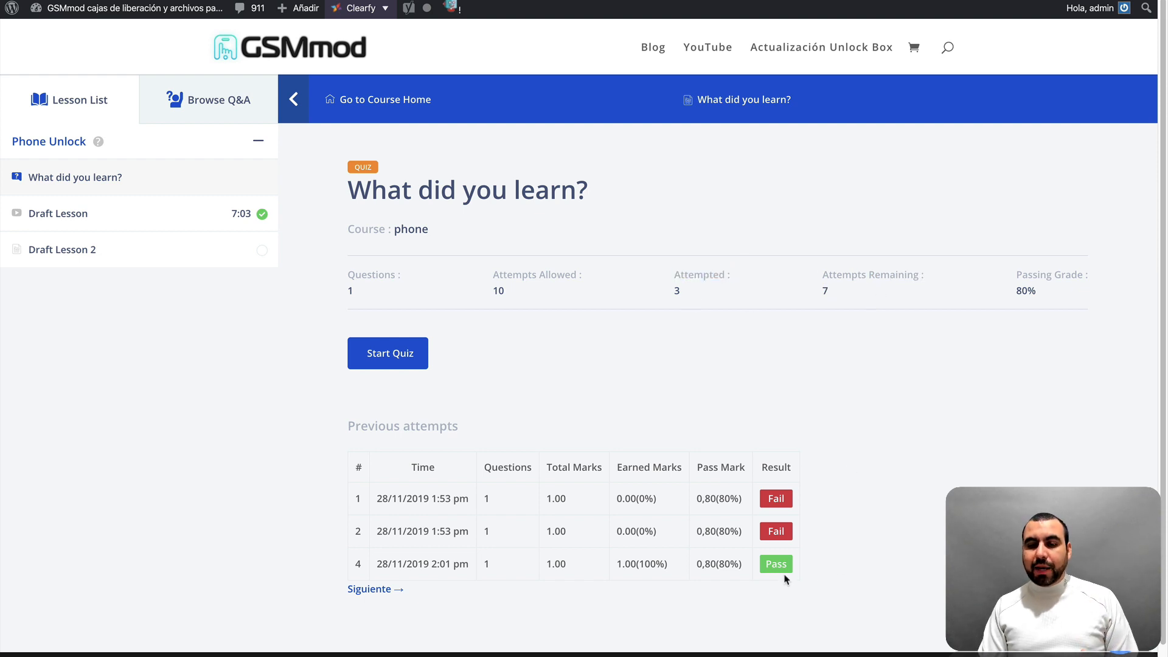
mouse_move(883, 502)
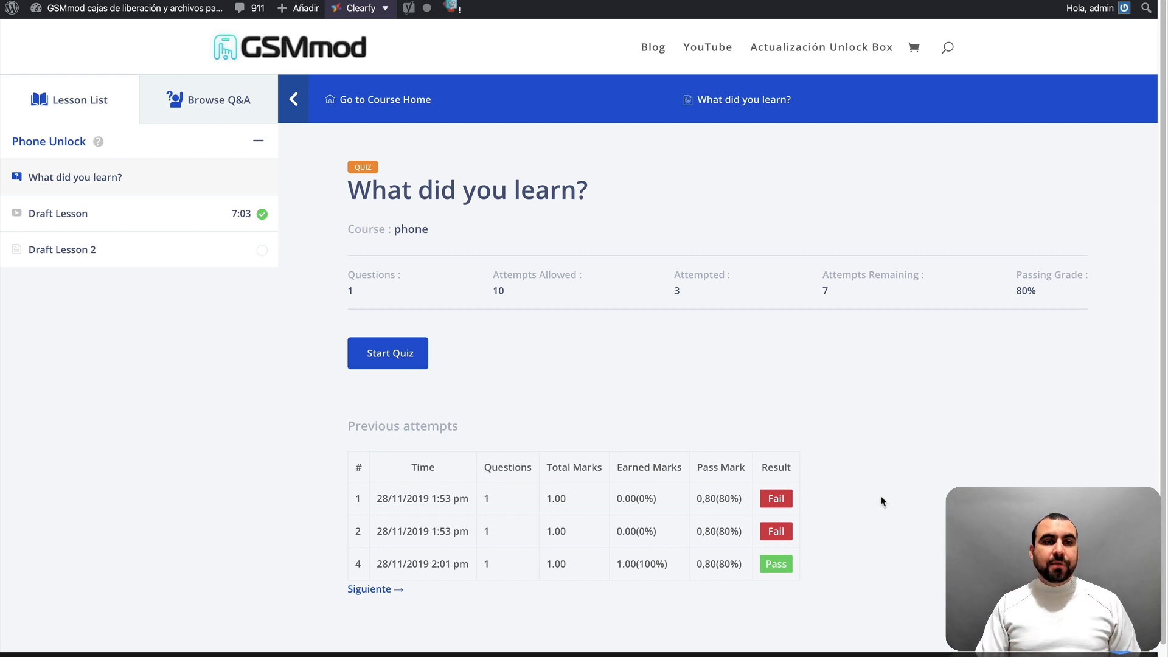
View the empty course Q&A panel, then return to the admin Edit Course page
left_click(218, 99)
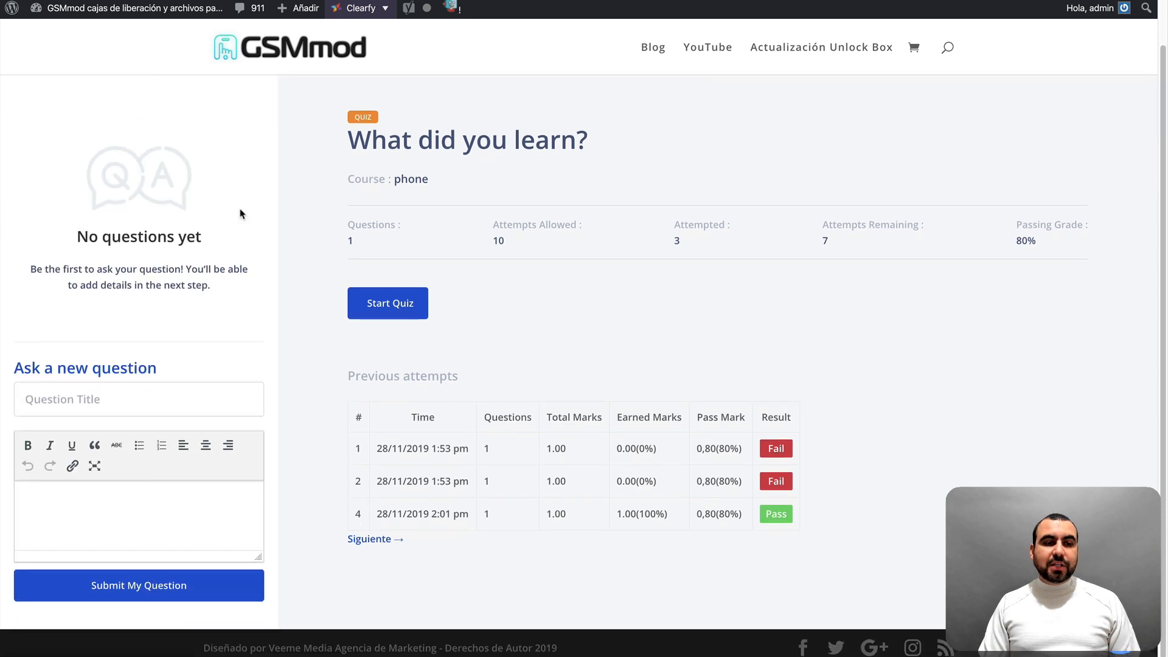
mouse_move(387, 303)
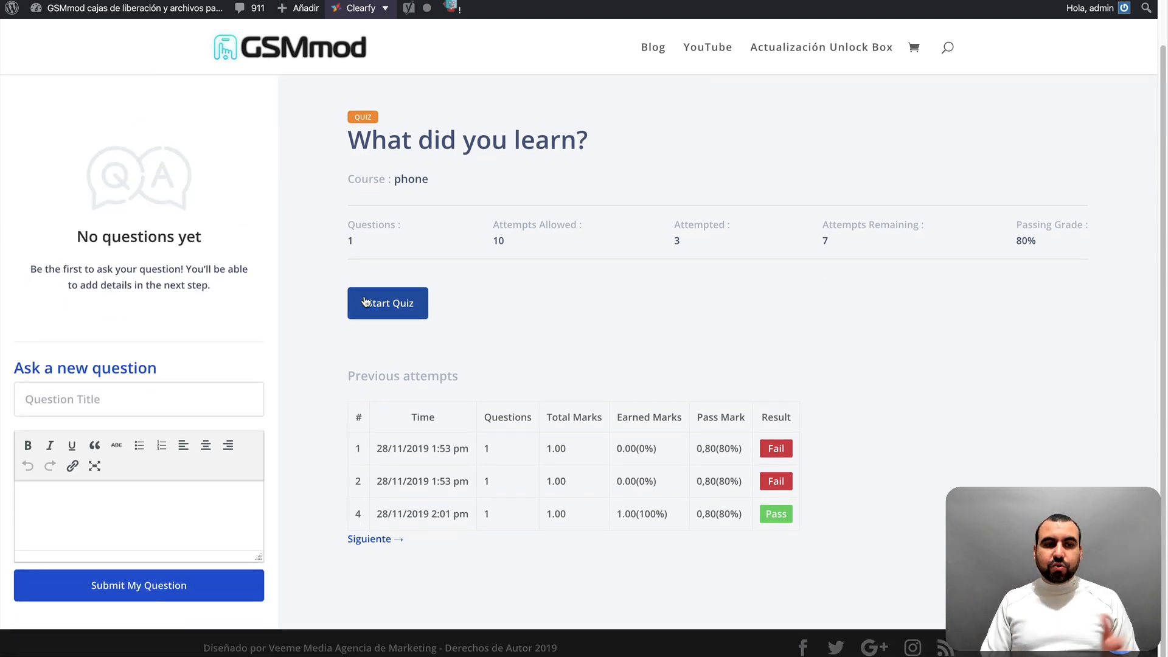
left_click(139, 499)
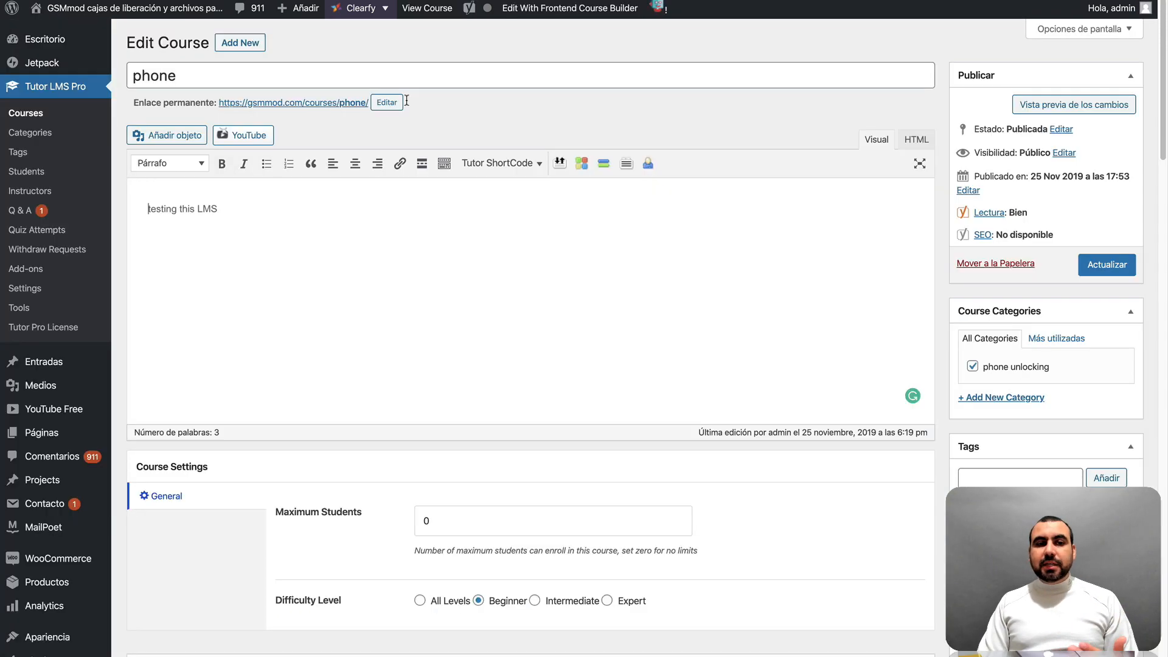
mouse_move(29, 131)
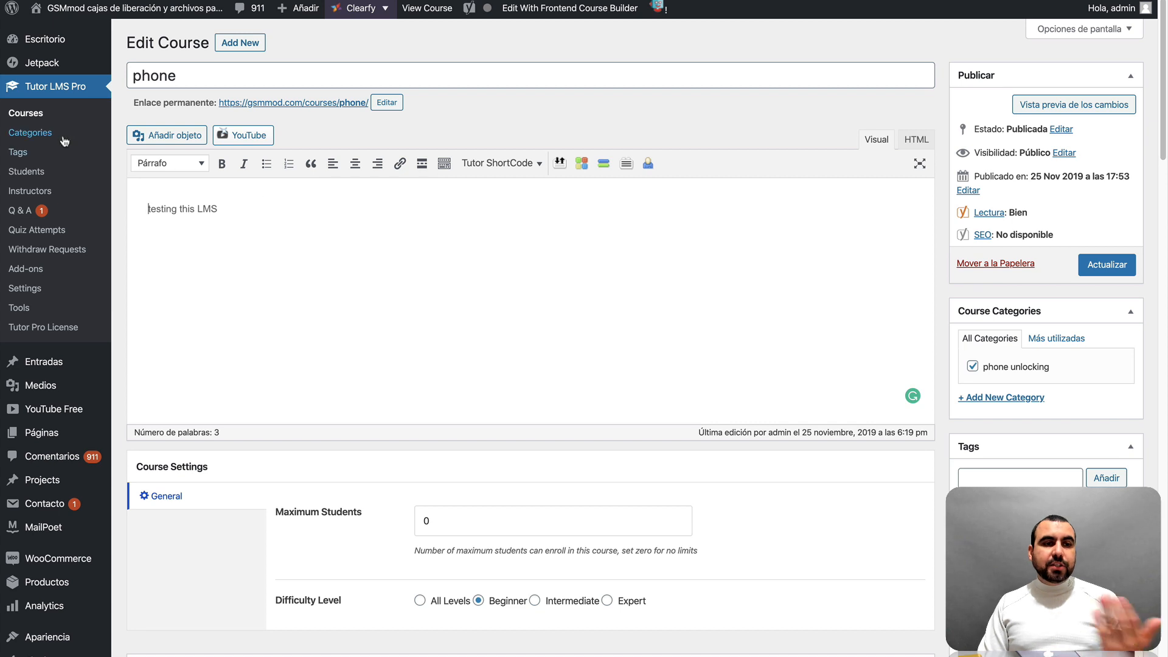
mouse_move(48, 249)
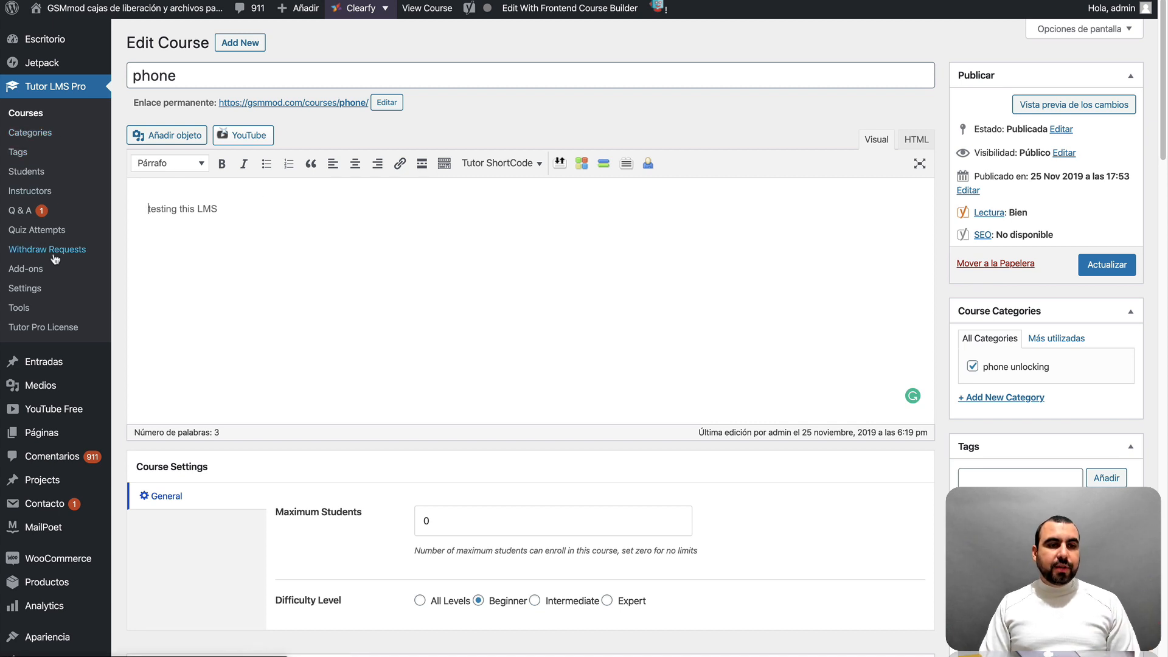
mouse_move(24, 288)
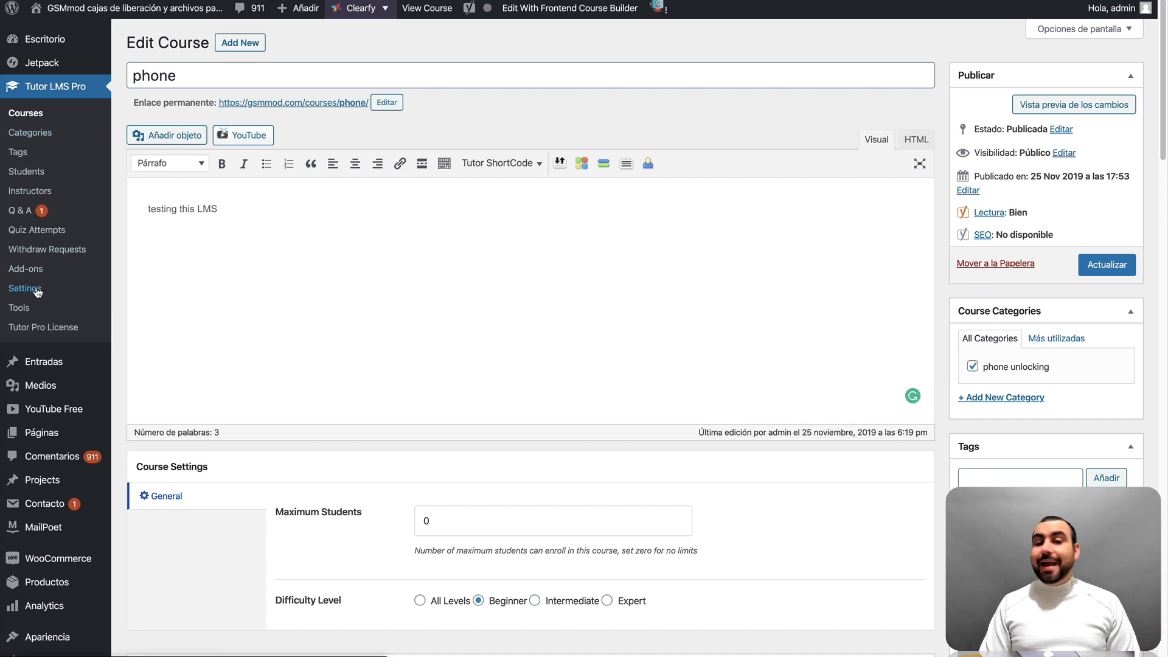
left_click(26, 288)
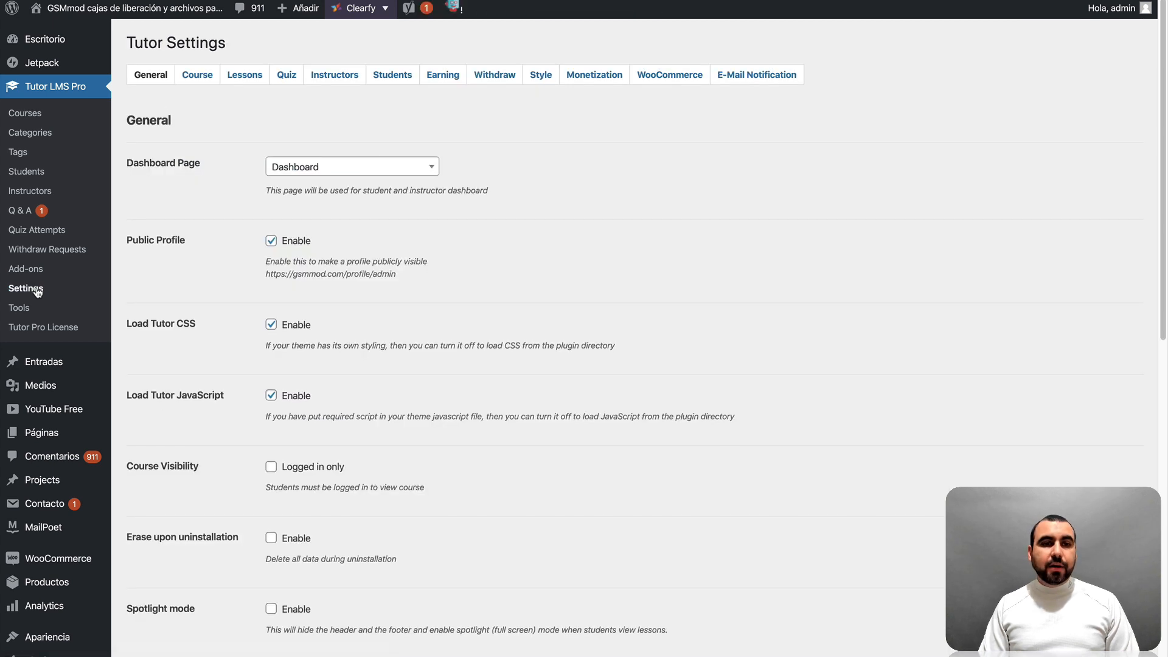
mouse_move(618, 317)
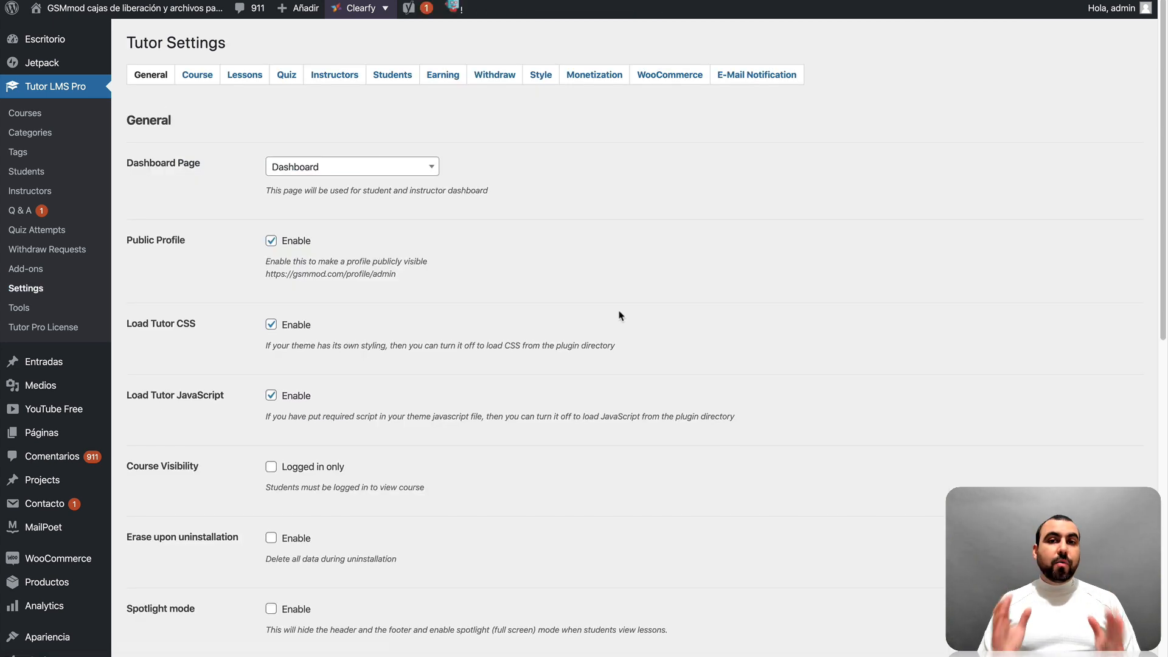
mouse_move(485, 288)
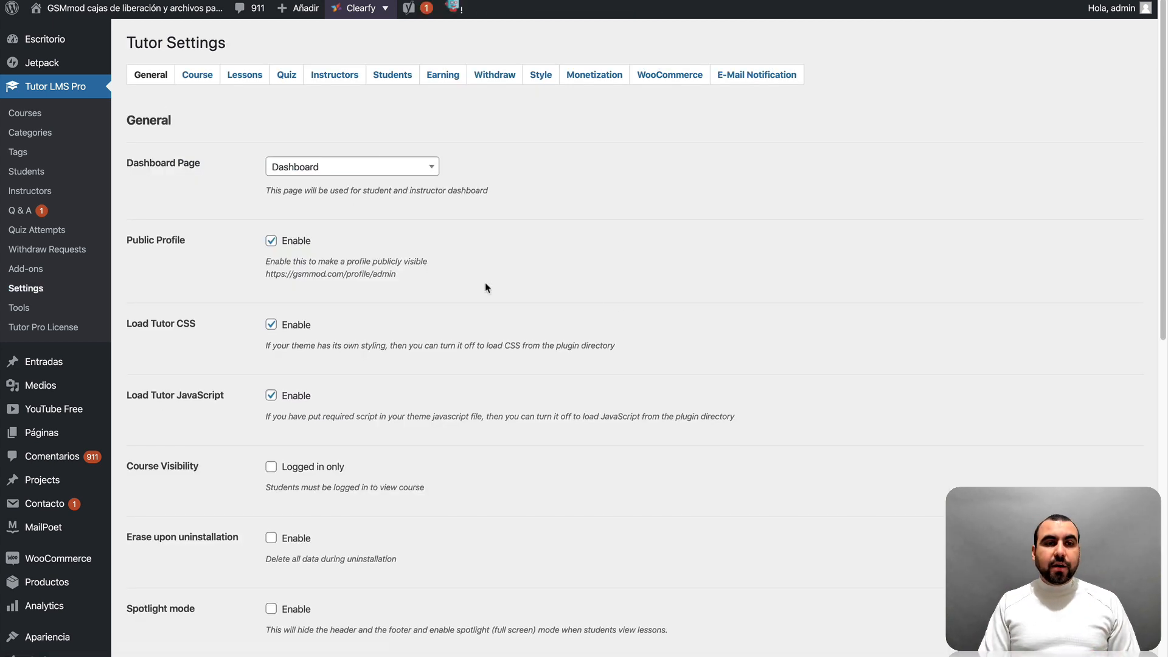
mouse_move(209, 261)
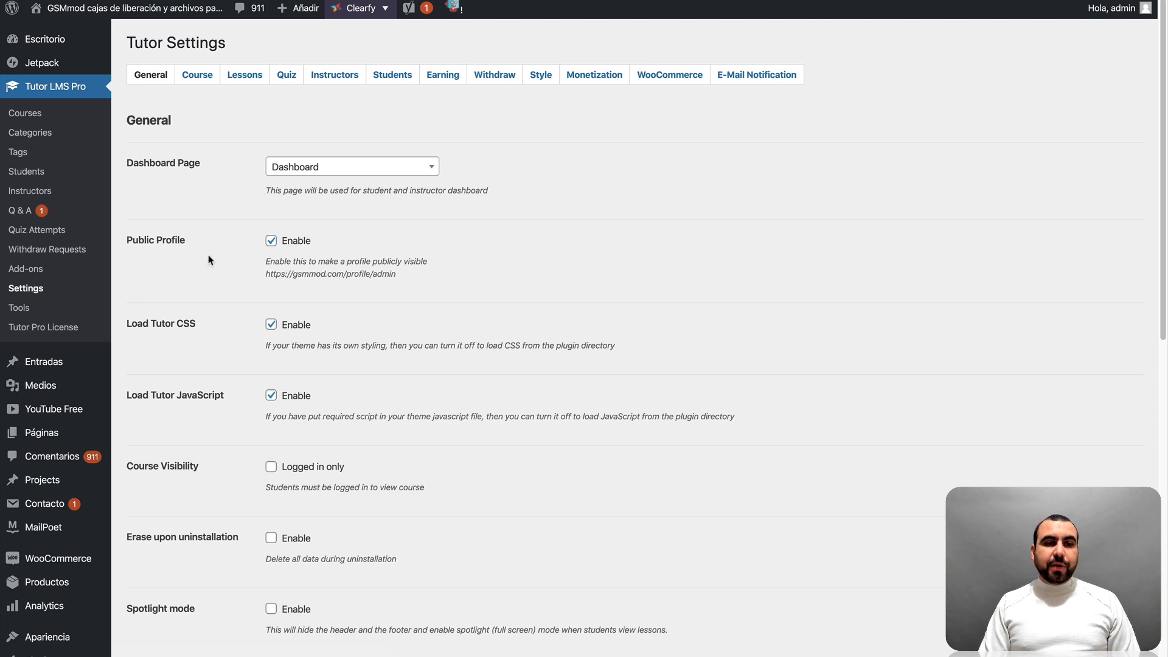
mouse_move(164, 340)
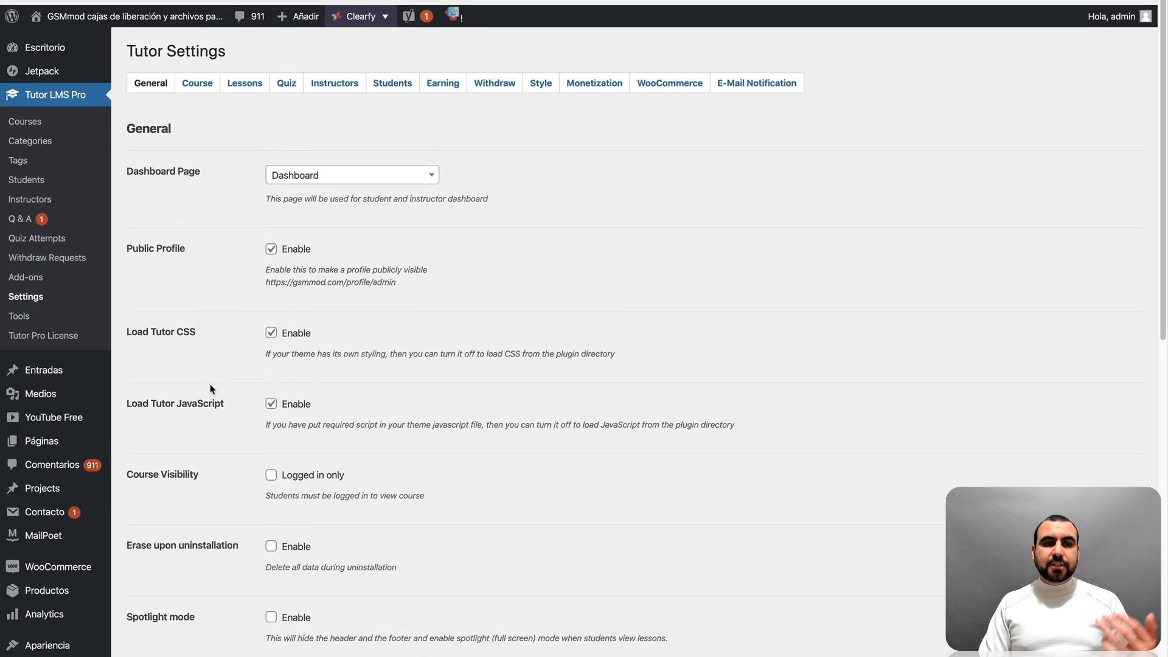
scroll("up", 3)
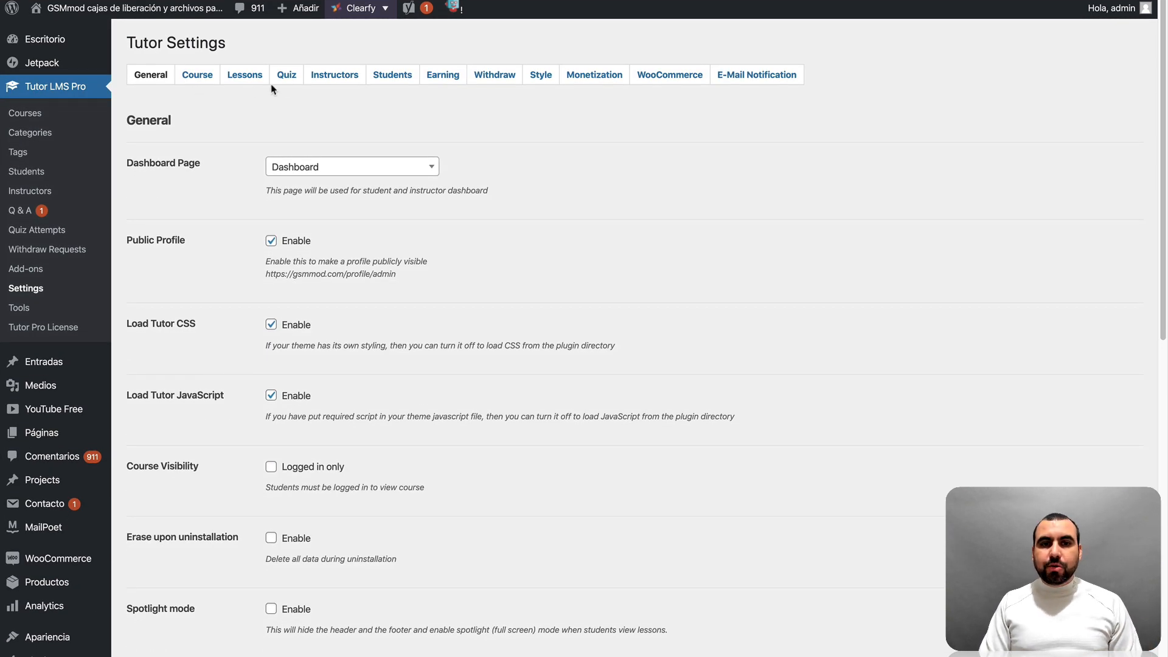
mouse_move(540, 75)
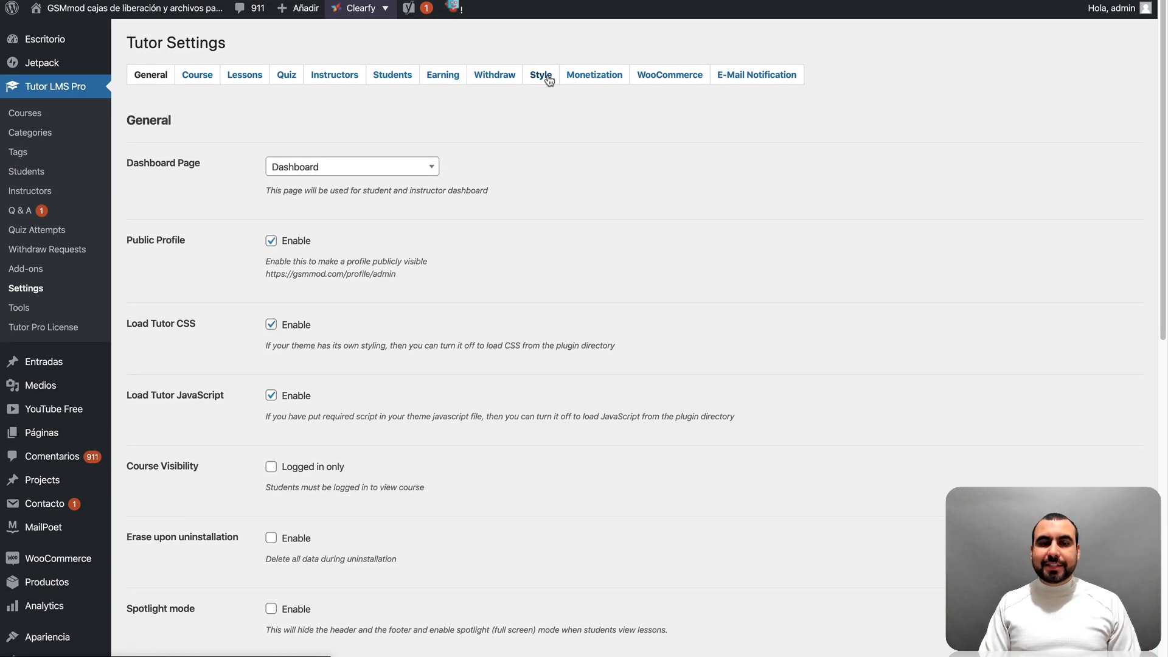
Review the Color Style settings, then go to the Tutor add-ons list
left_click(540, 74)
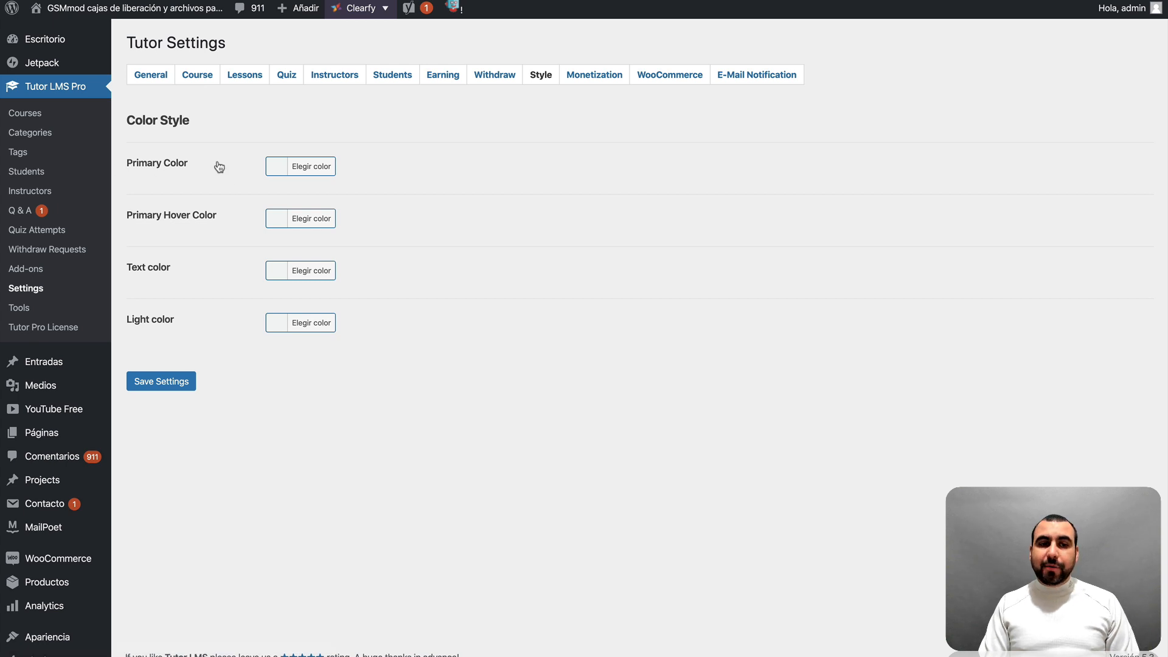
mouse_move(178, 299)
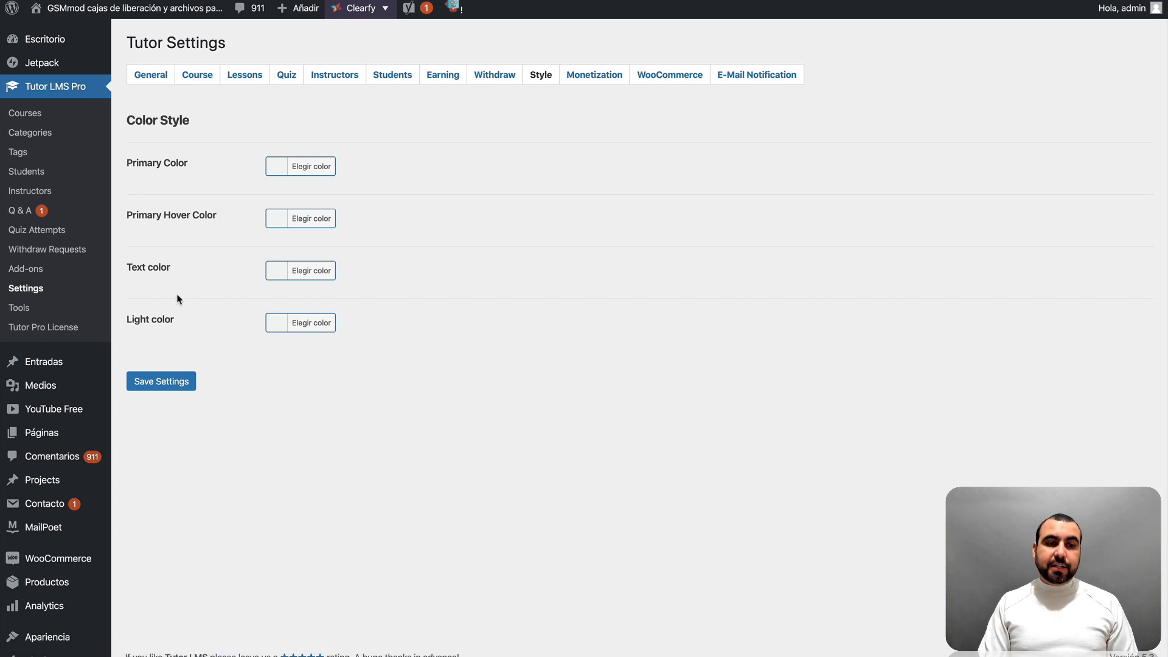
mouse_move(594, 74)
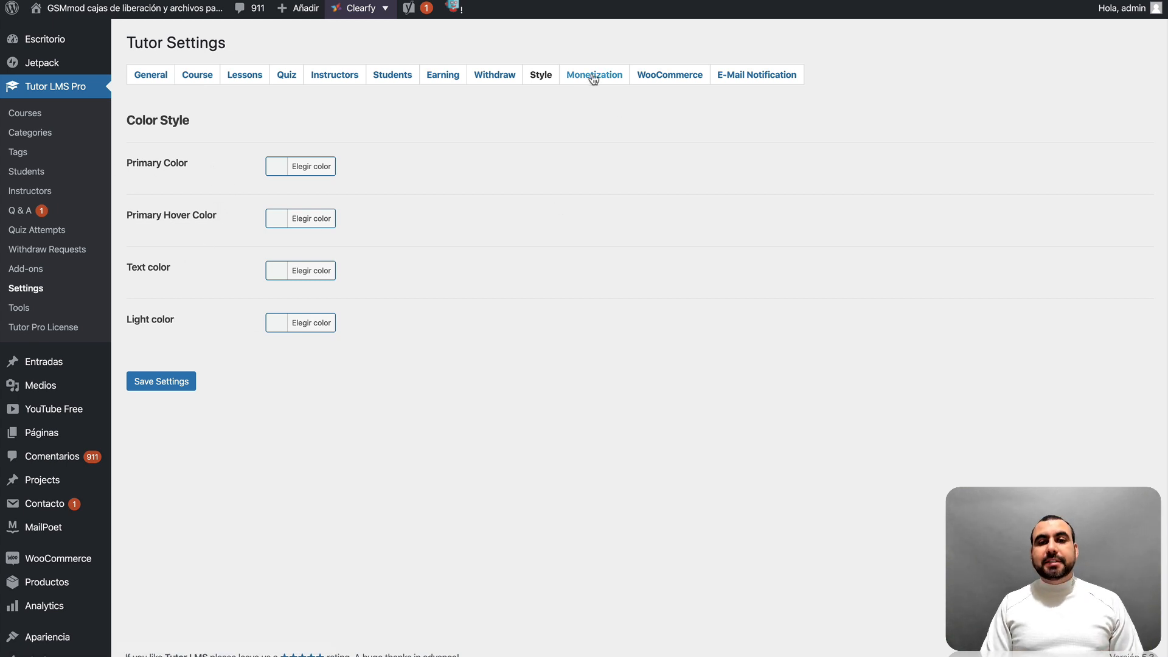
mouse_move(679, 104)
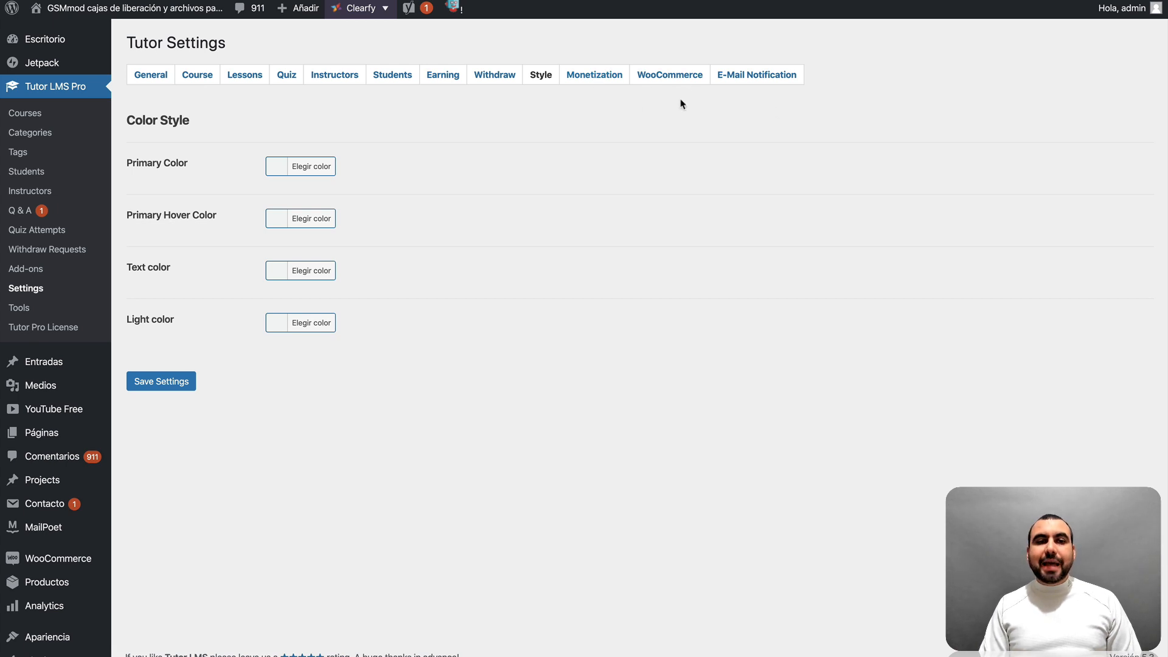
mouse_move(384, 269)
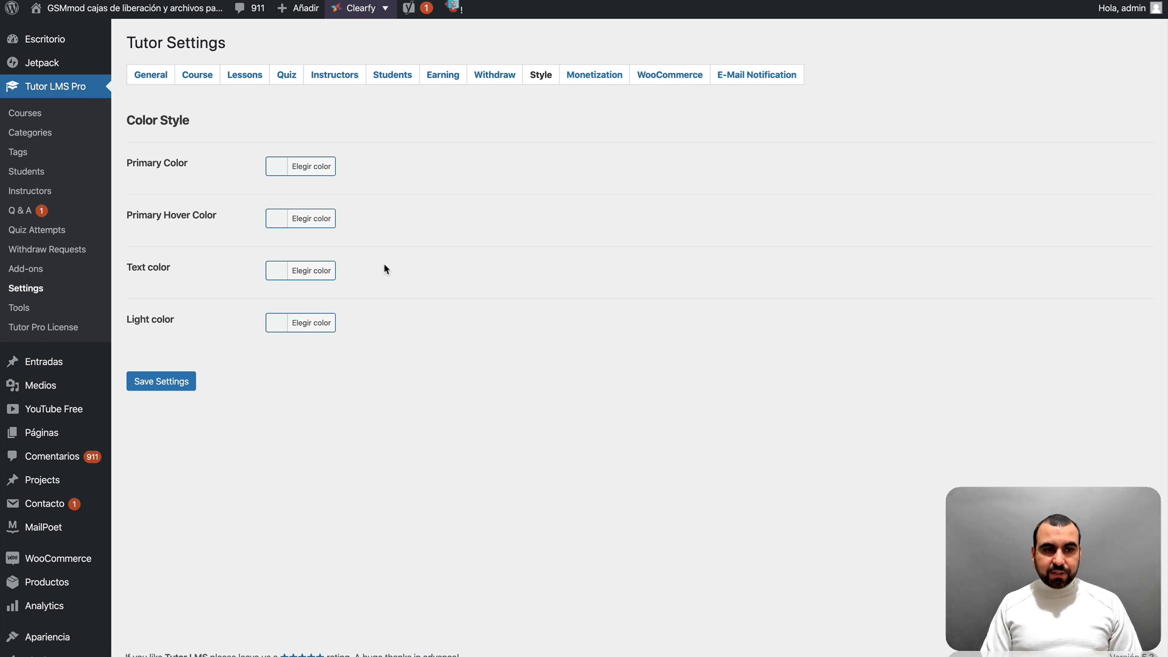
mouse_move(26, 269)
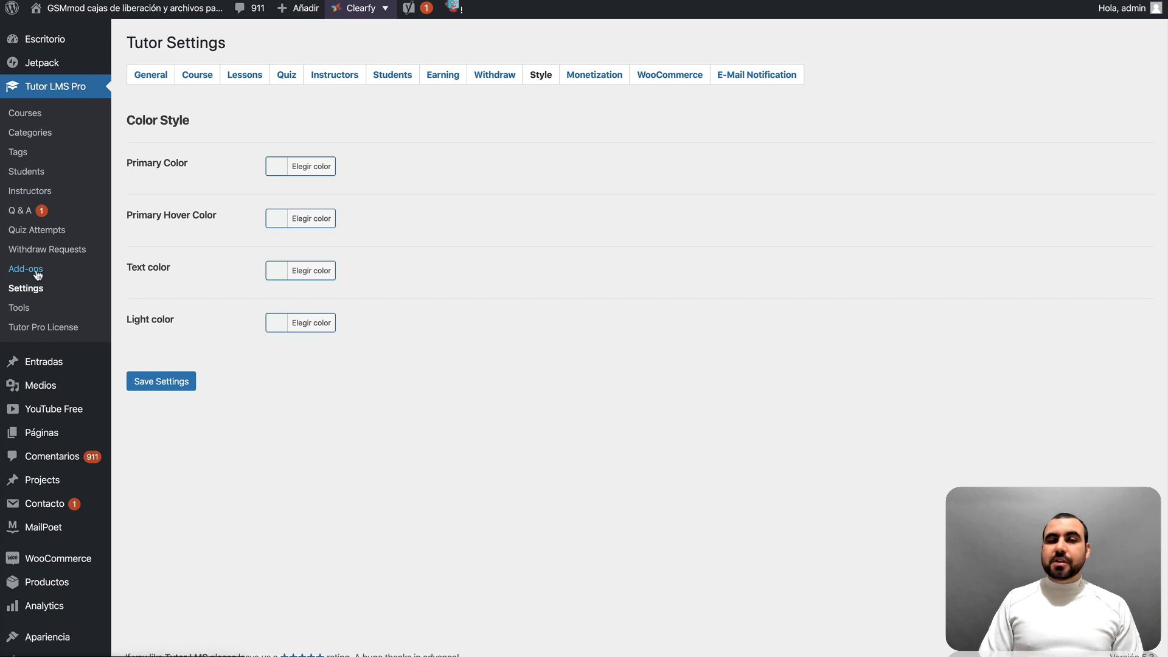
mouse_move(443, 305)
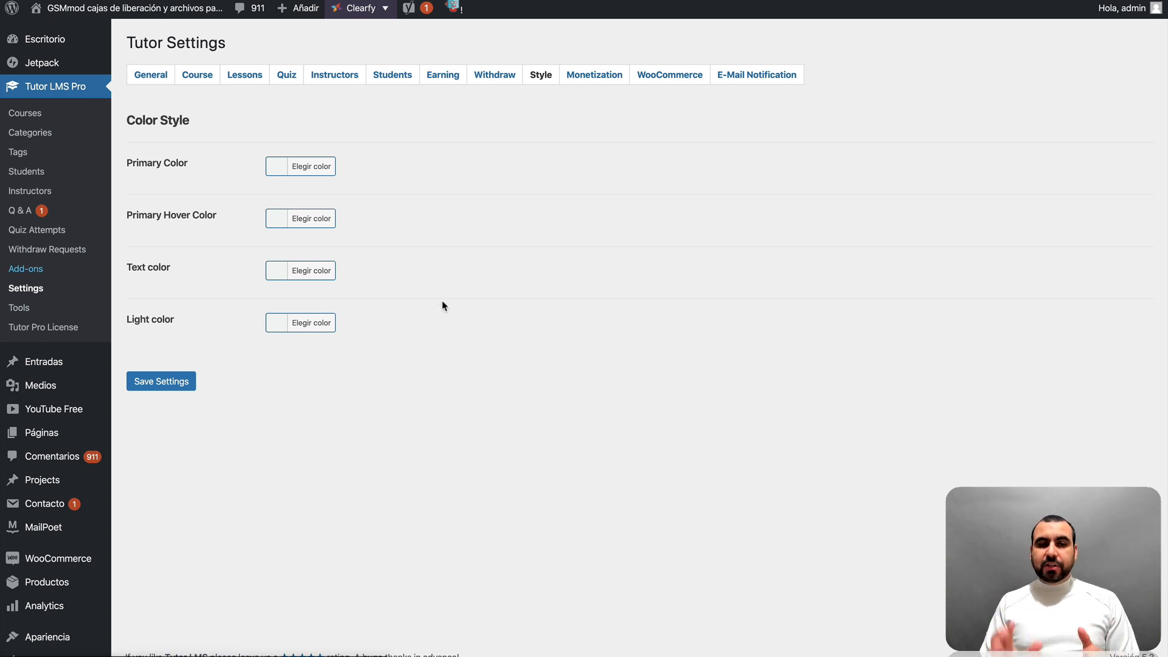
left_click(26, 268)
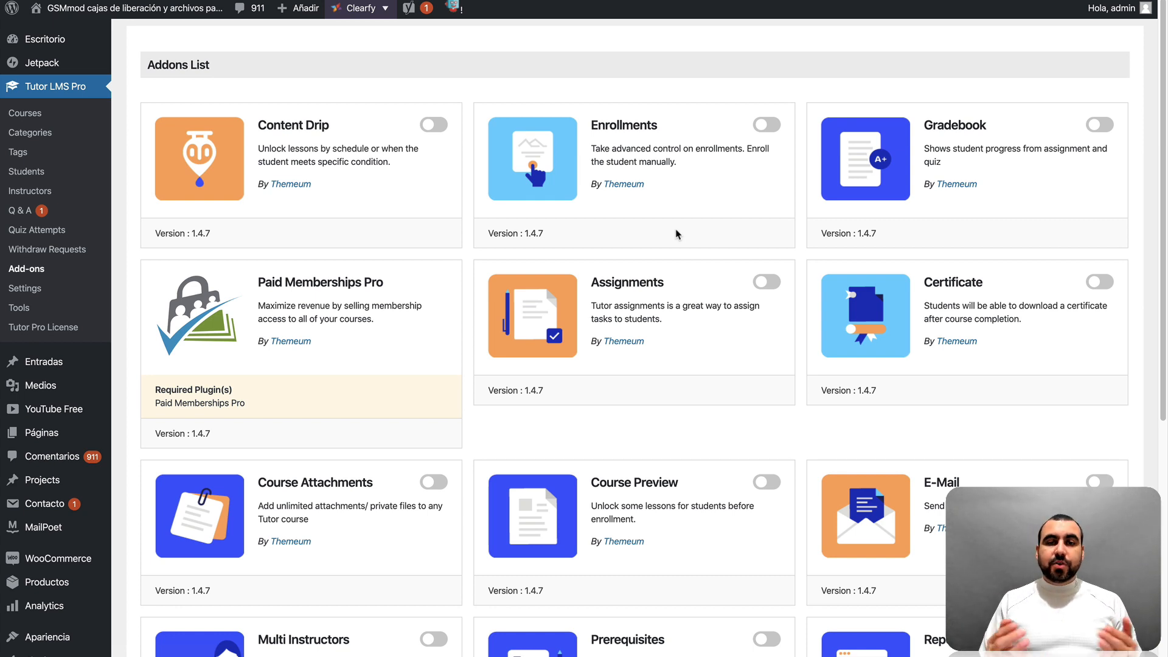
mouse_move(284, 137)
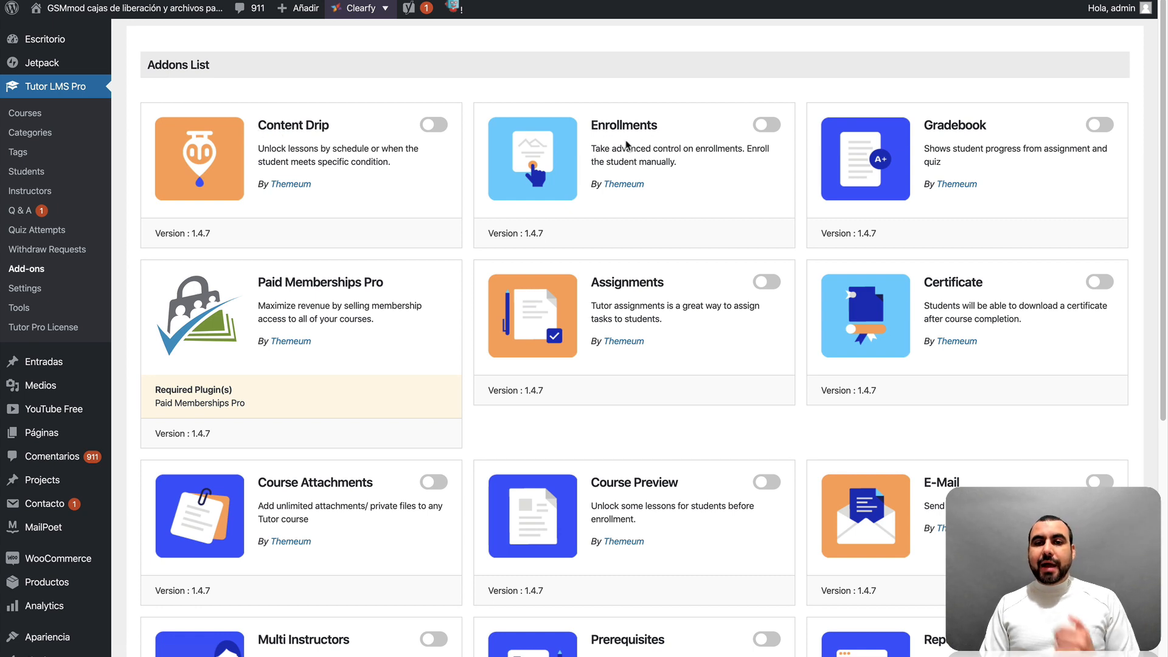
mouse_move(259, 399)
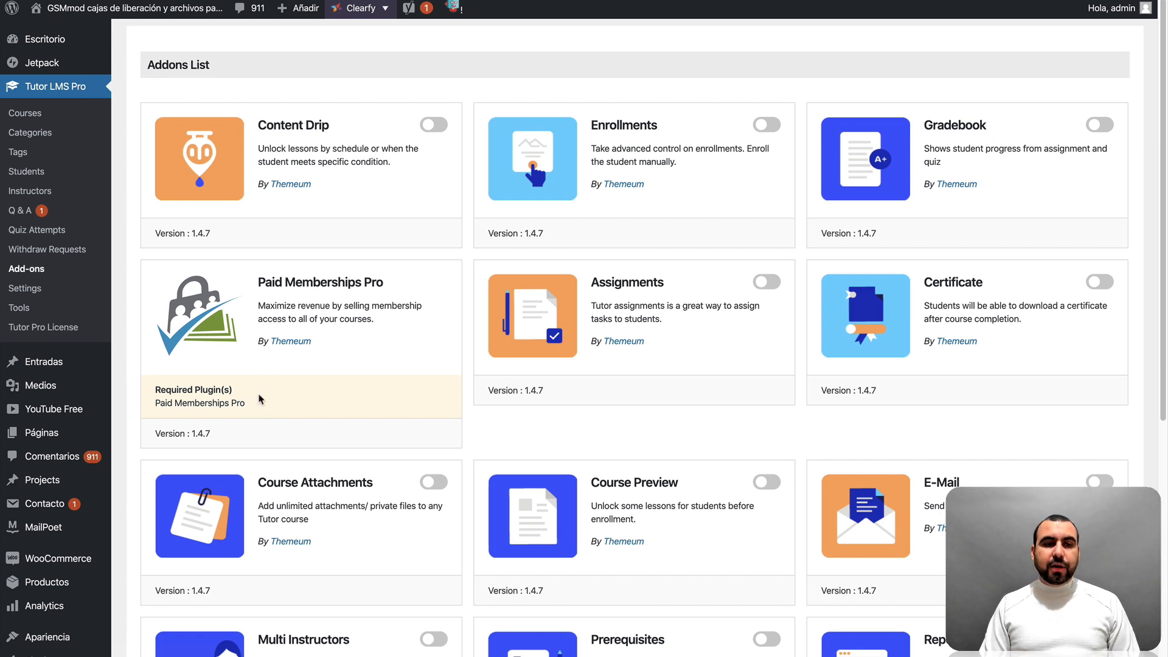
mouse_move(184, 402)
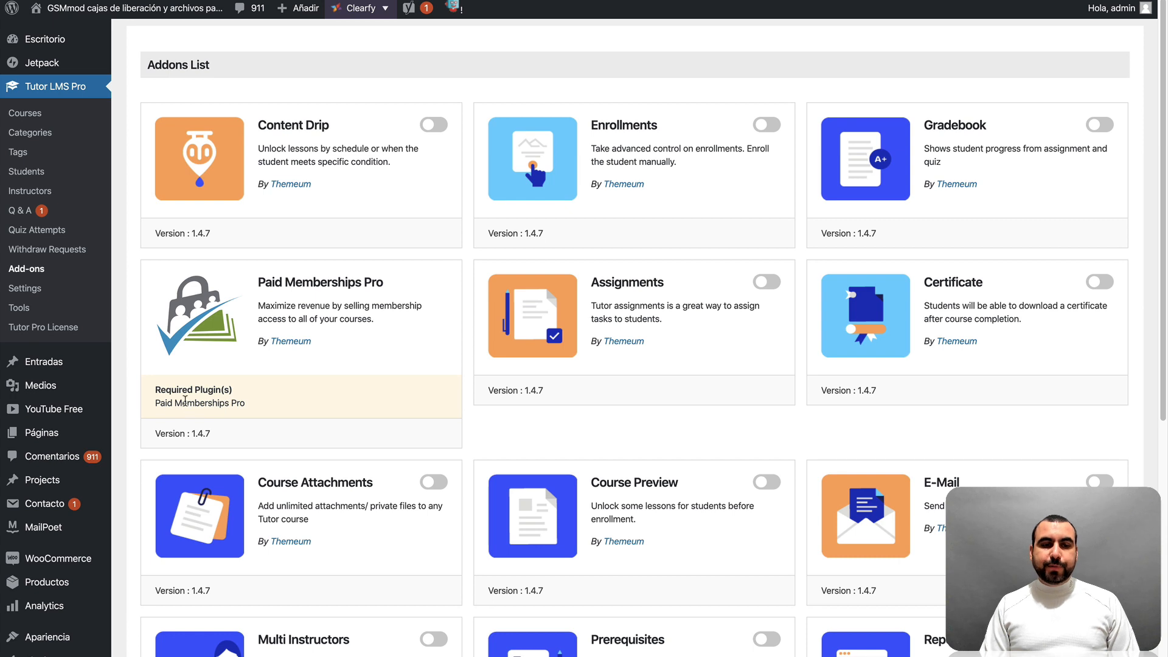
mouse_move(945, 276)
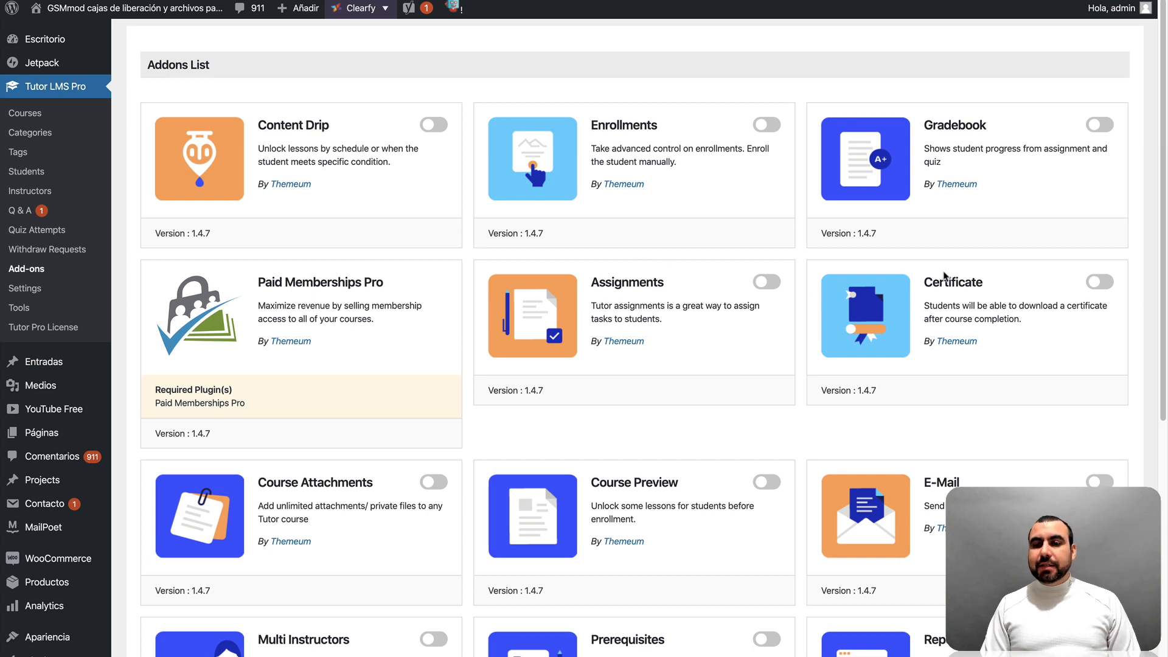
mouse_move(1025, 318)
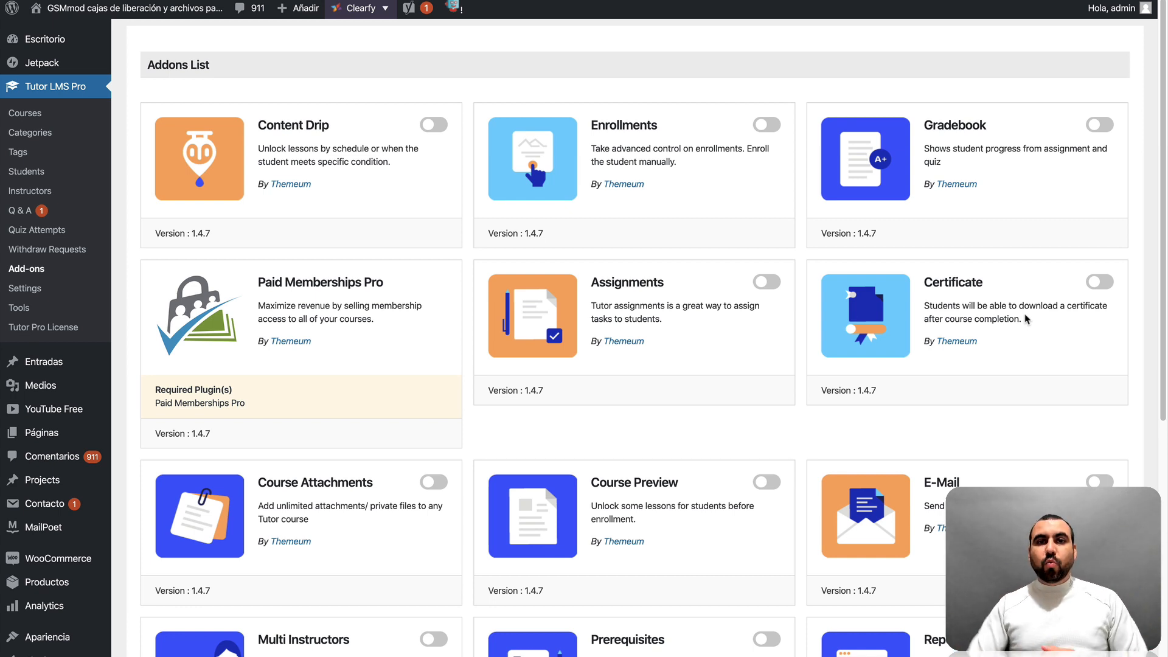
mouse_move(1038, 313)
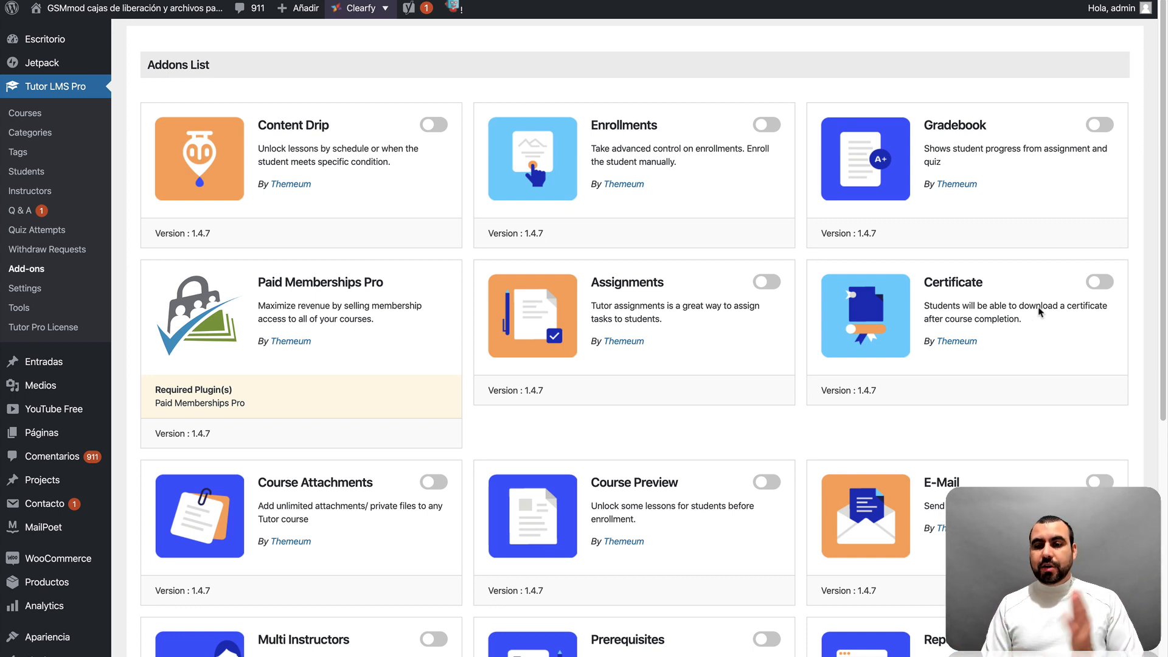
Scroll through the add-ons list from Content Drip to WooCommerce Subscriptions, all switched off
scroll("down", 3)
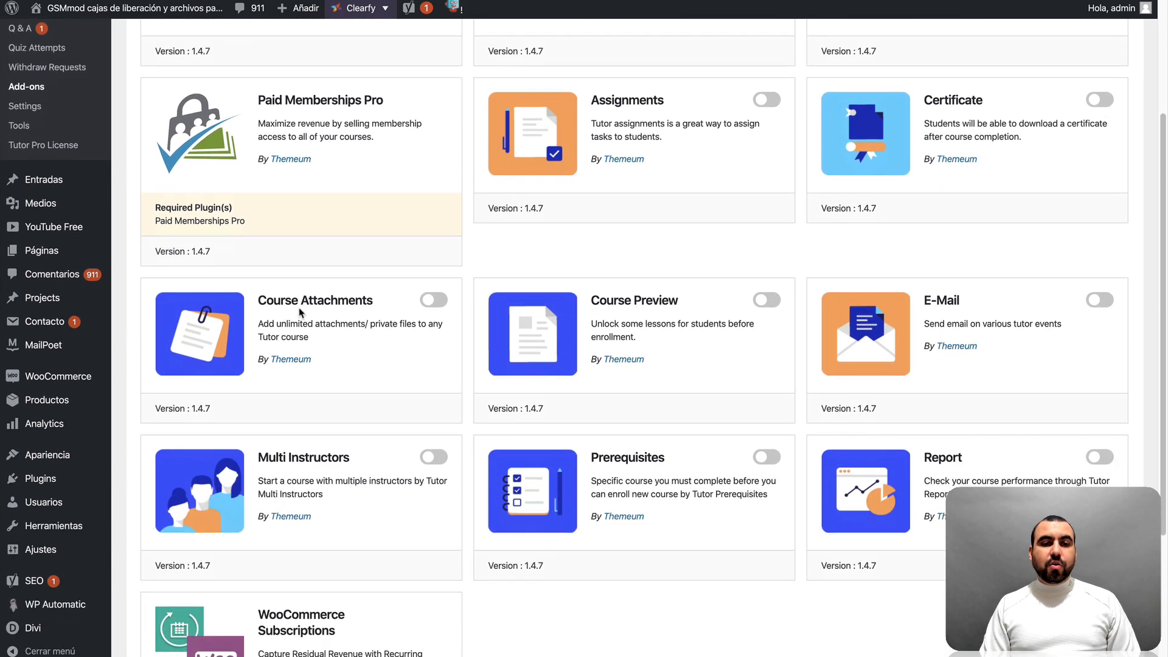
scroll("down", 3)
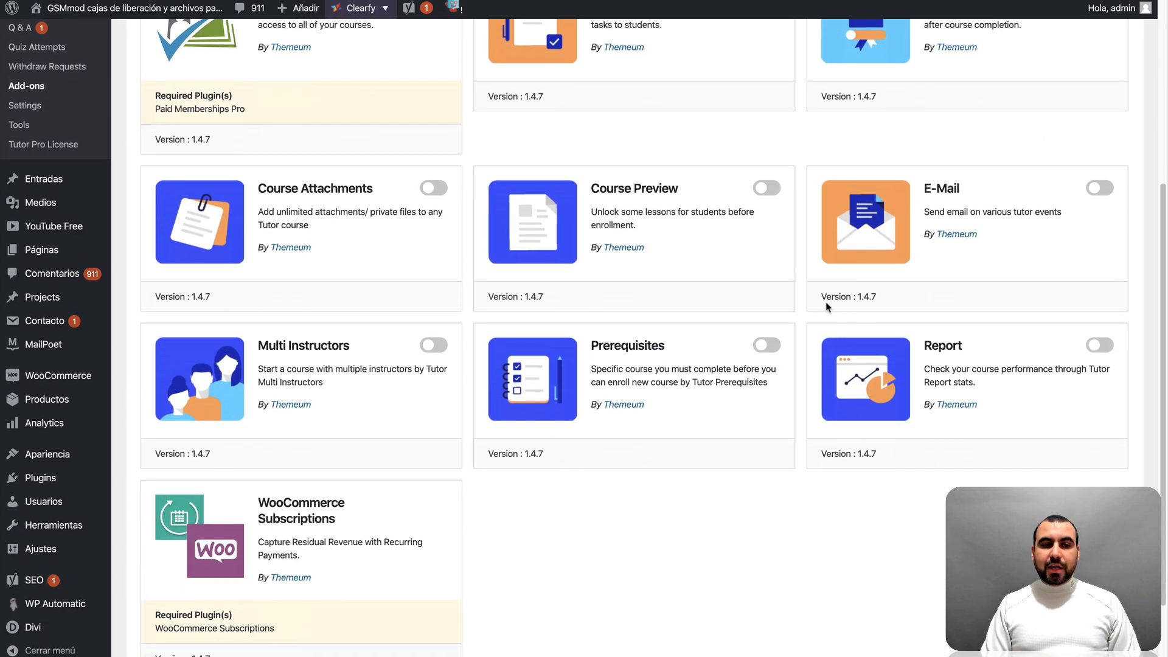
mouse_move(617, 352)
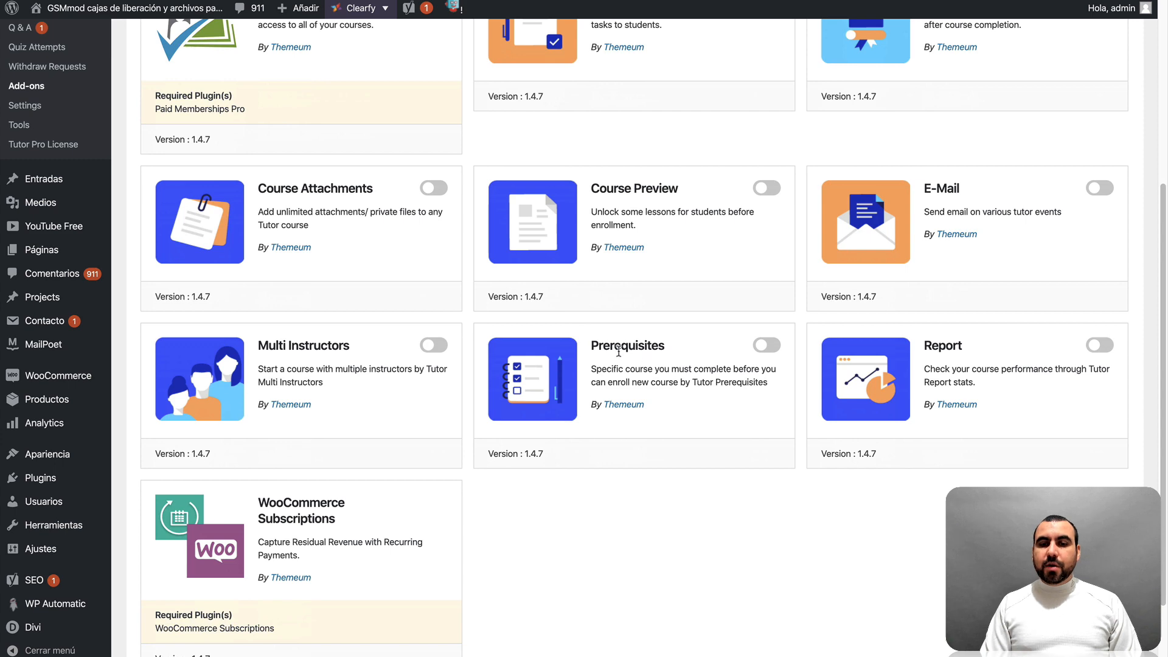
scroll("down", 3)
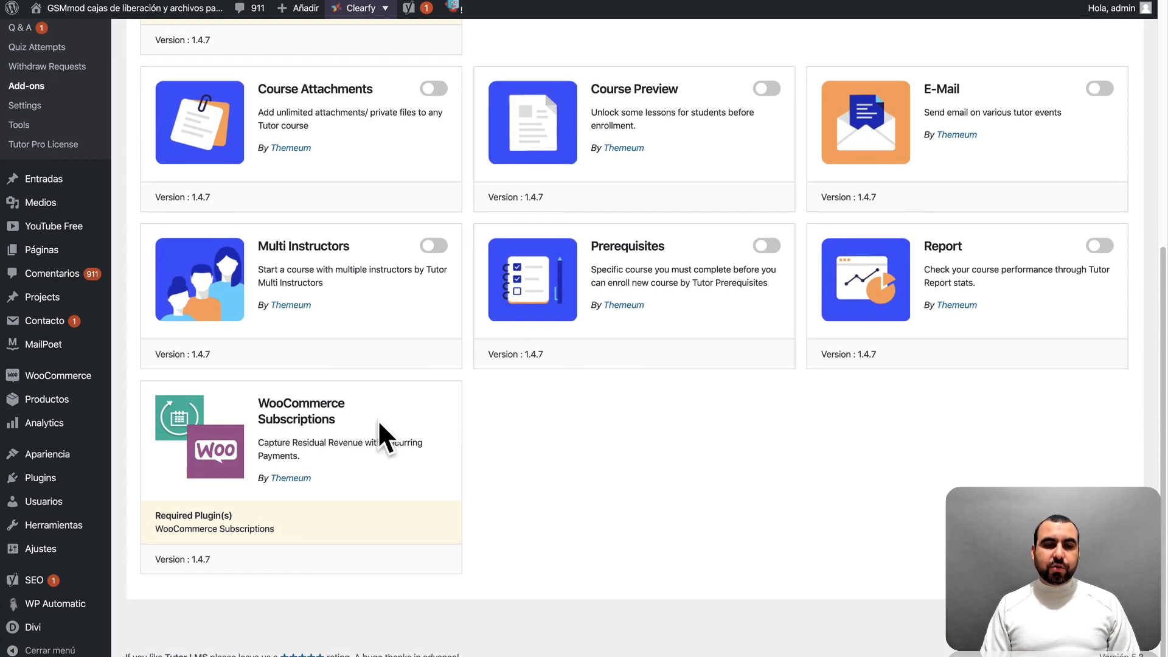
mouse_move(454, 546)
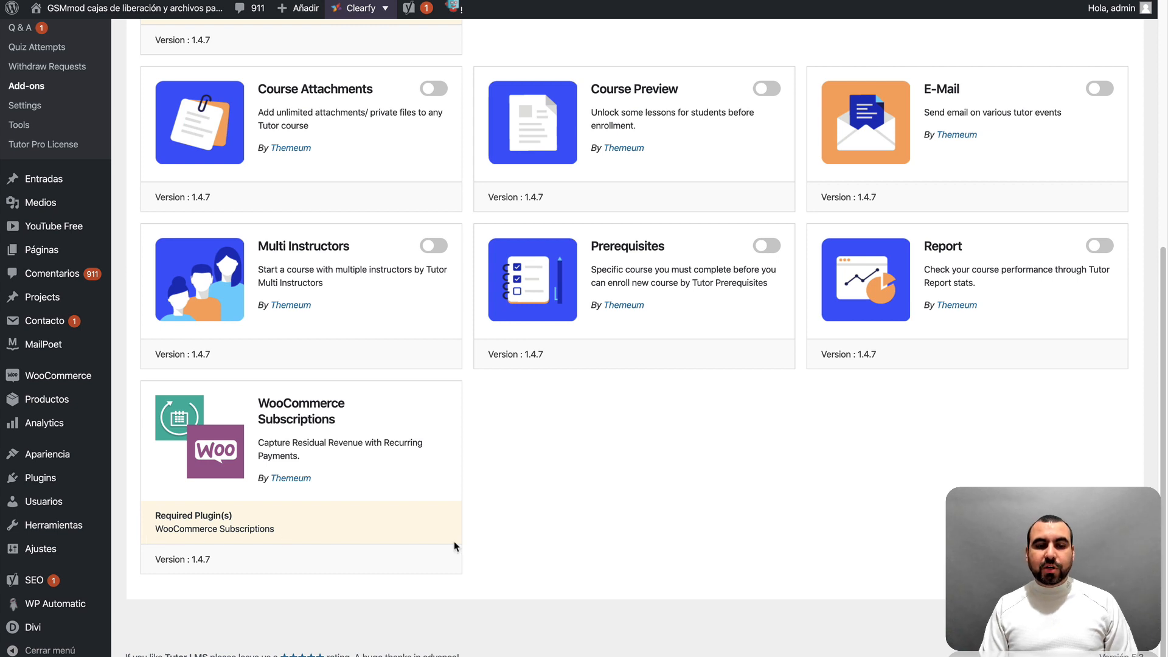
scroll("up", 3)
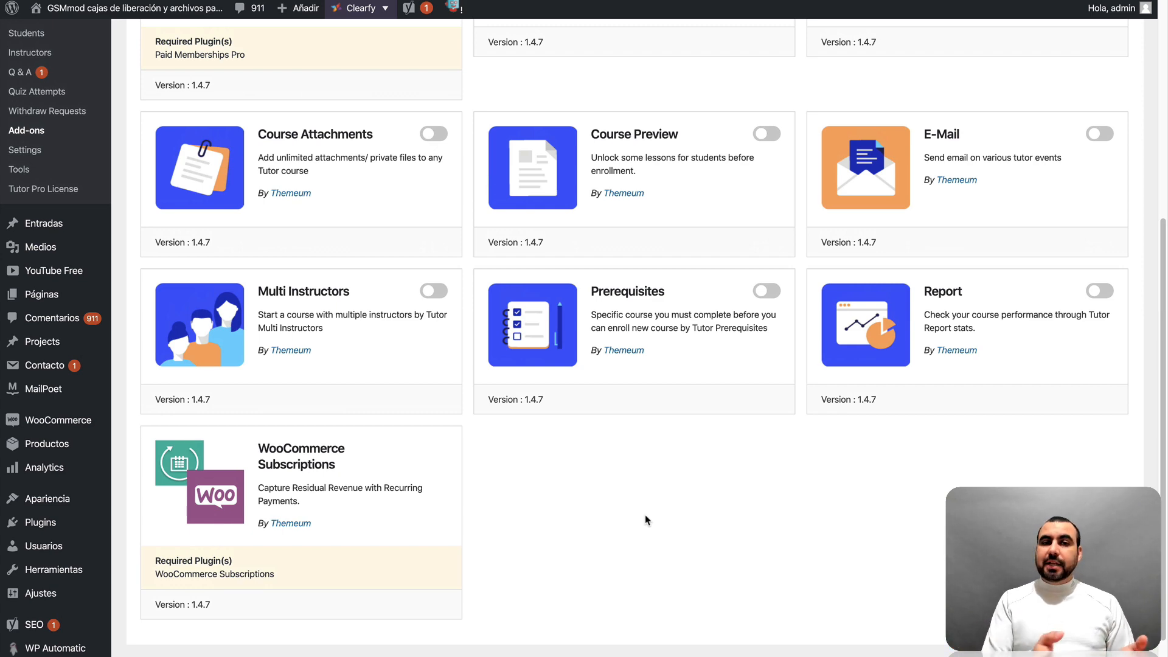
scroll("up", 3)
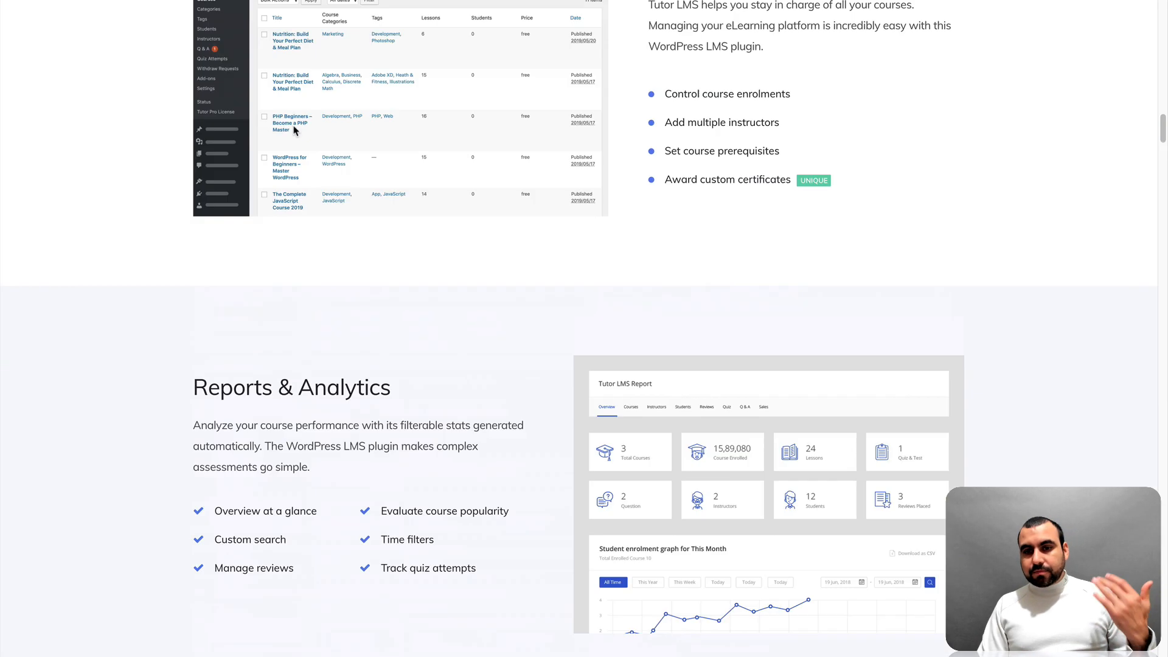
Scroll to the top of the Tutor LMS website homepage
scroll("up", 3)
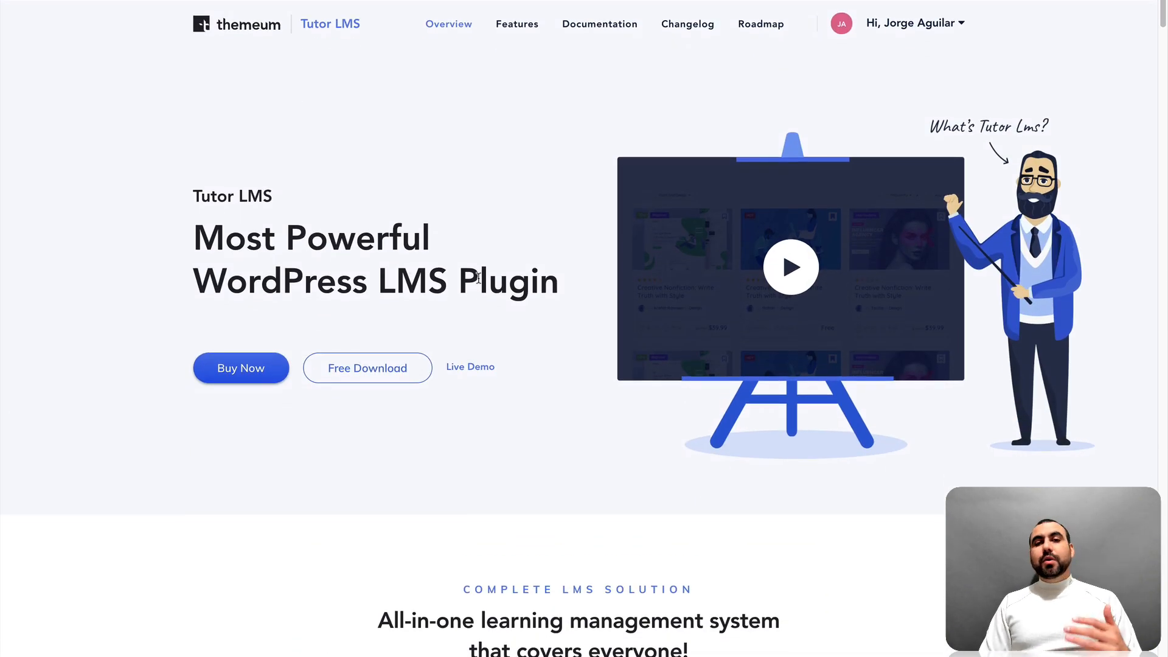